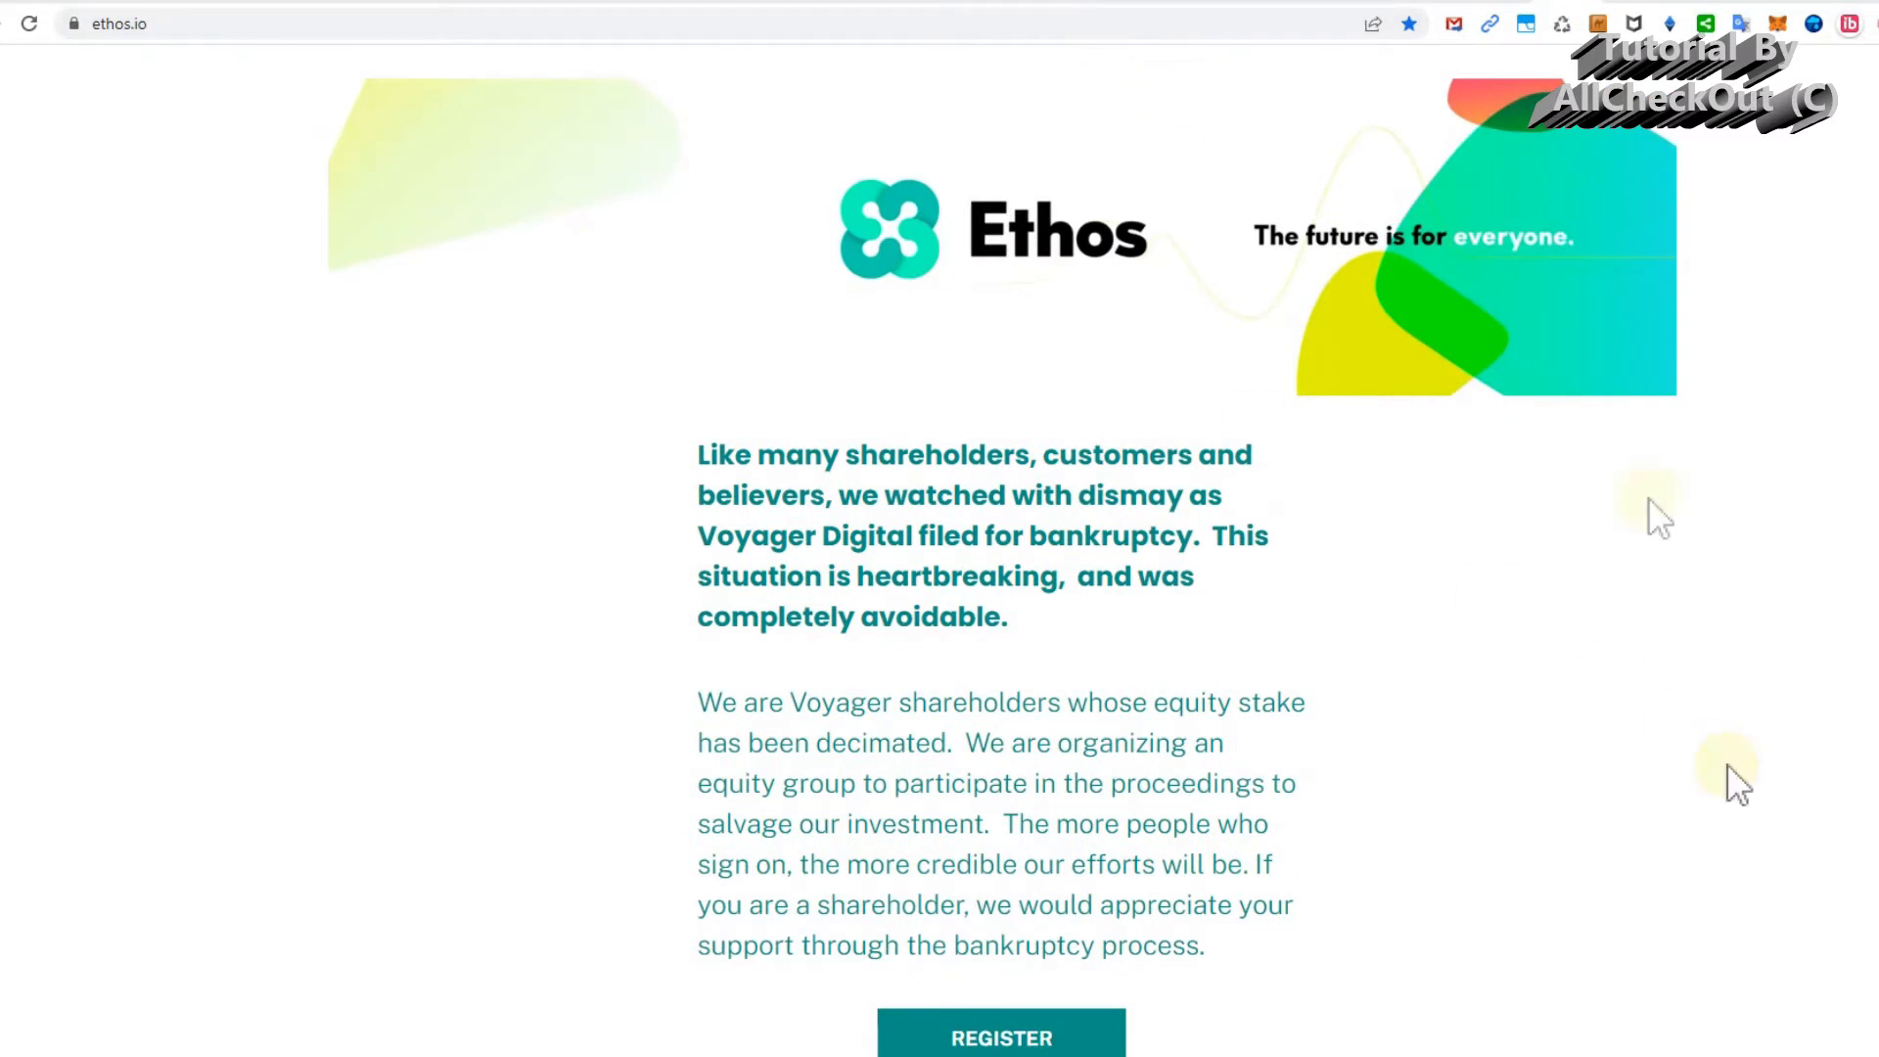
# Scroll the BIP39 Recovery Tool article to 'How to use' and open the ethos-source.github.io/bip39-web-tool link.
pyautogui.scroll(-3)
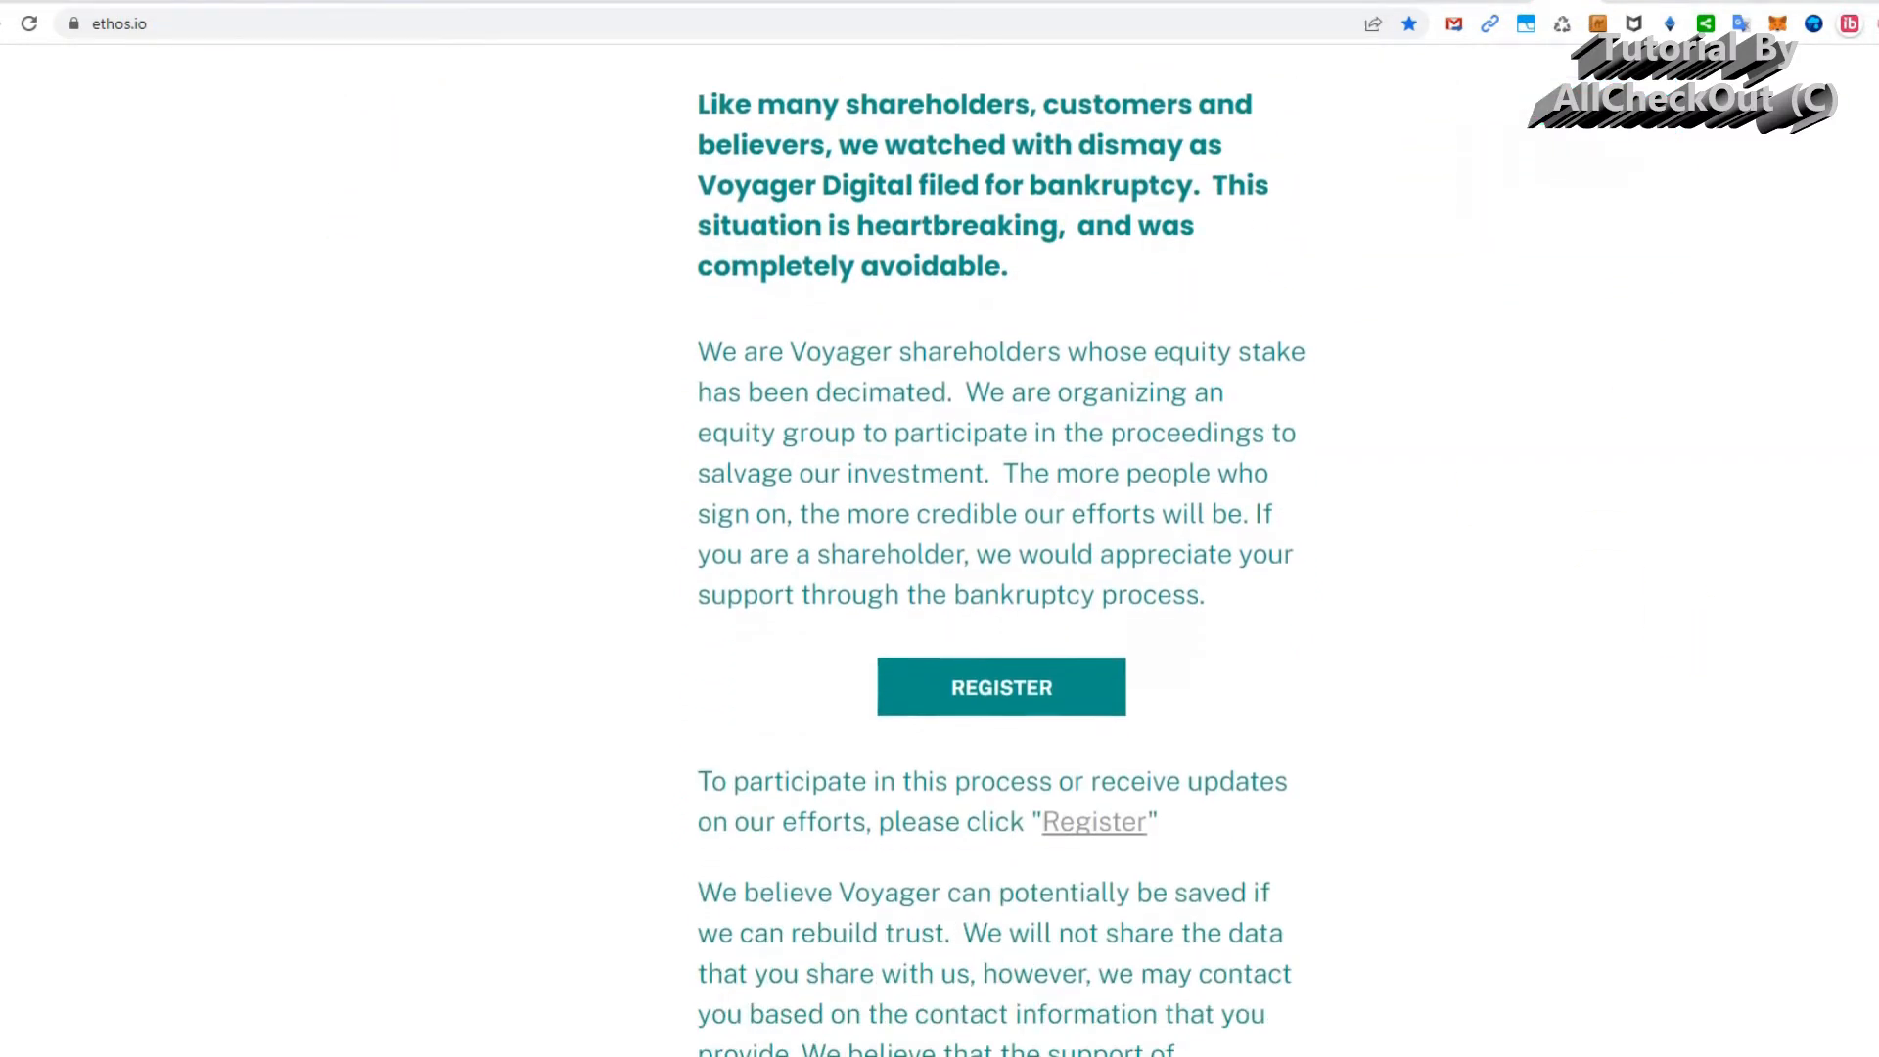
pyautogui.scroll(-3)
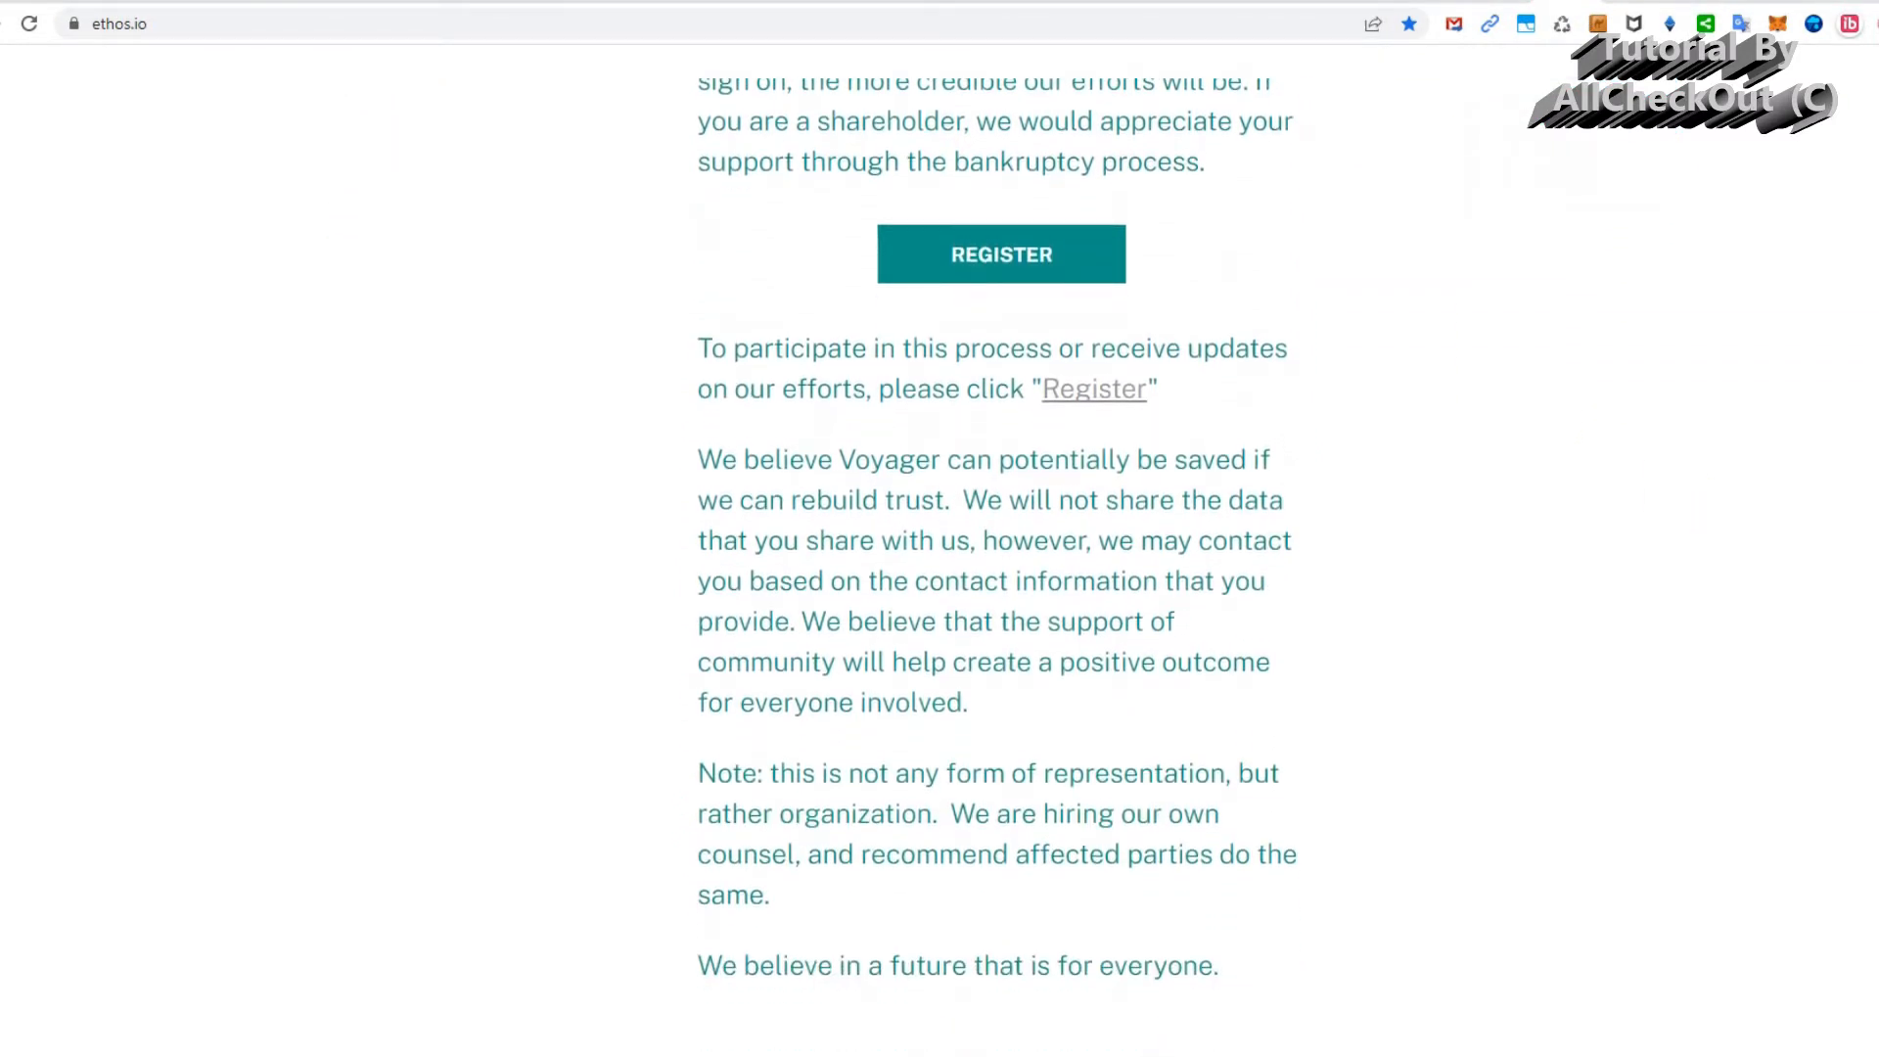
pyautogui.scroll(-3)
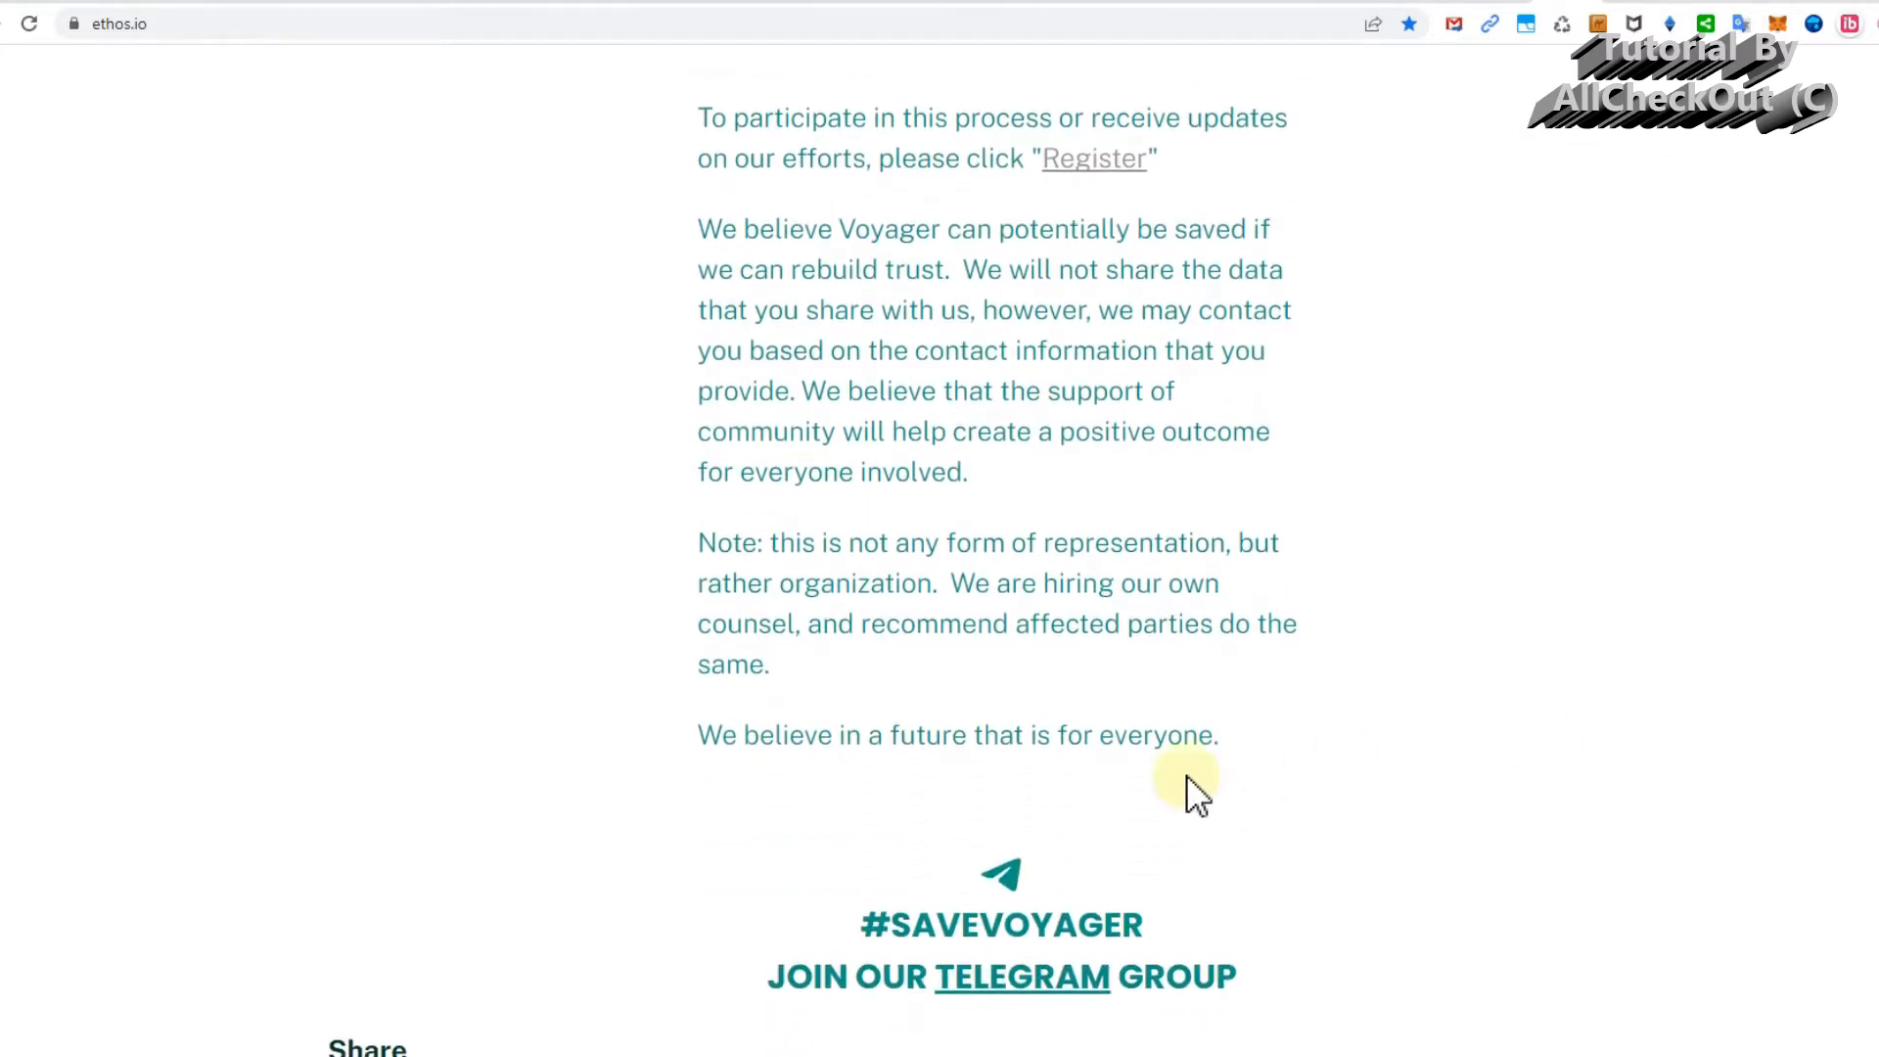
pyautogui.scroll(-3)
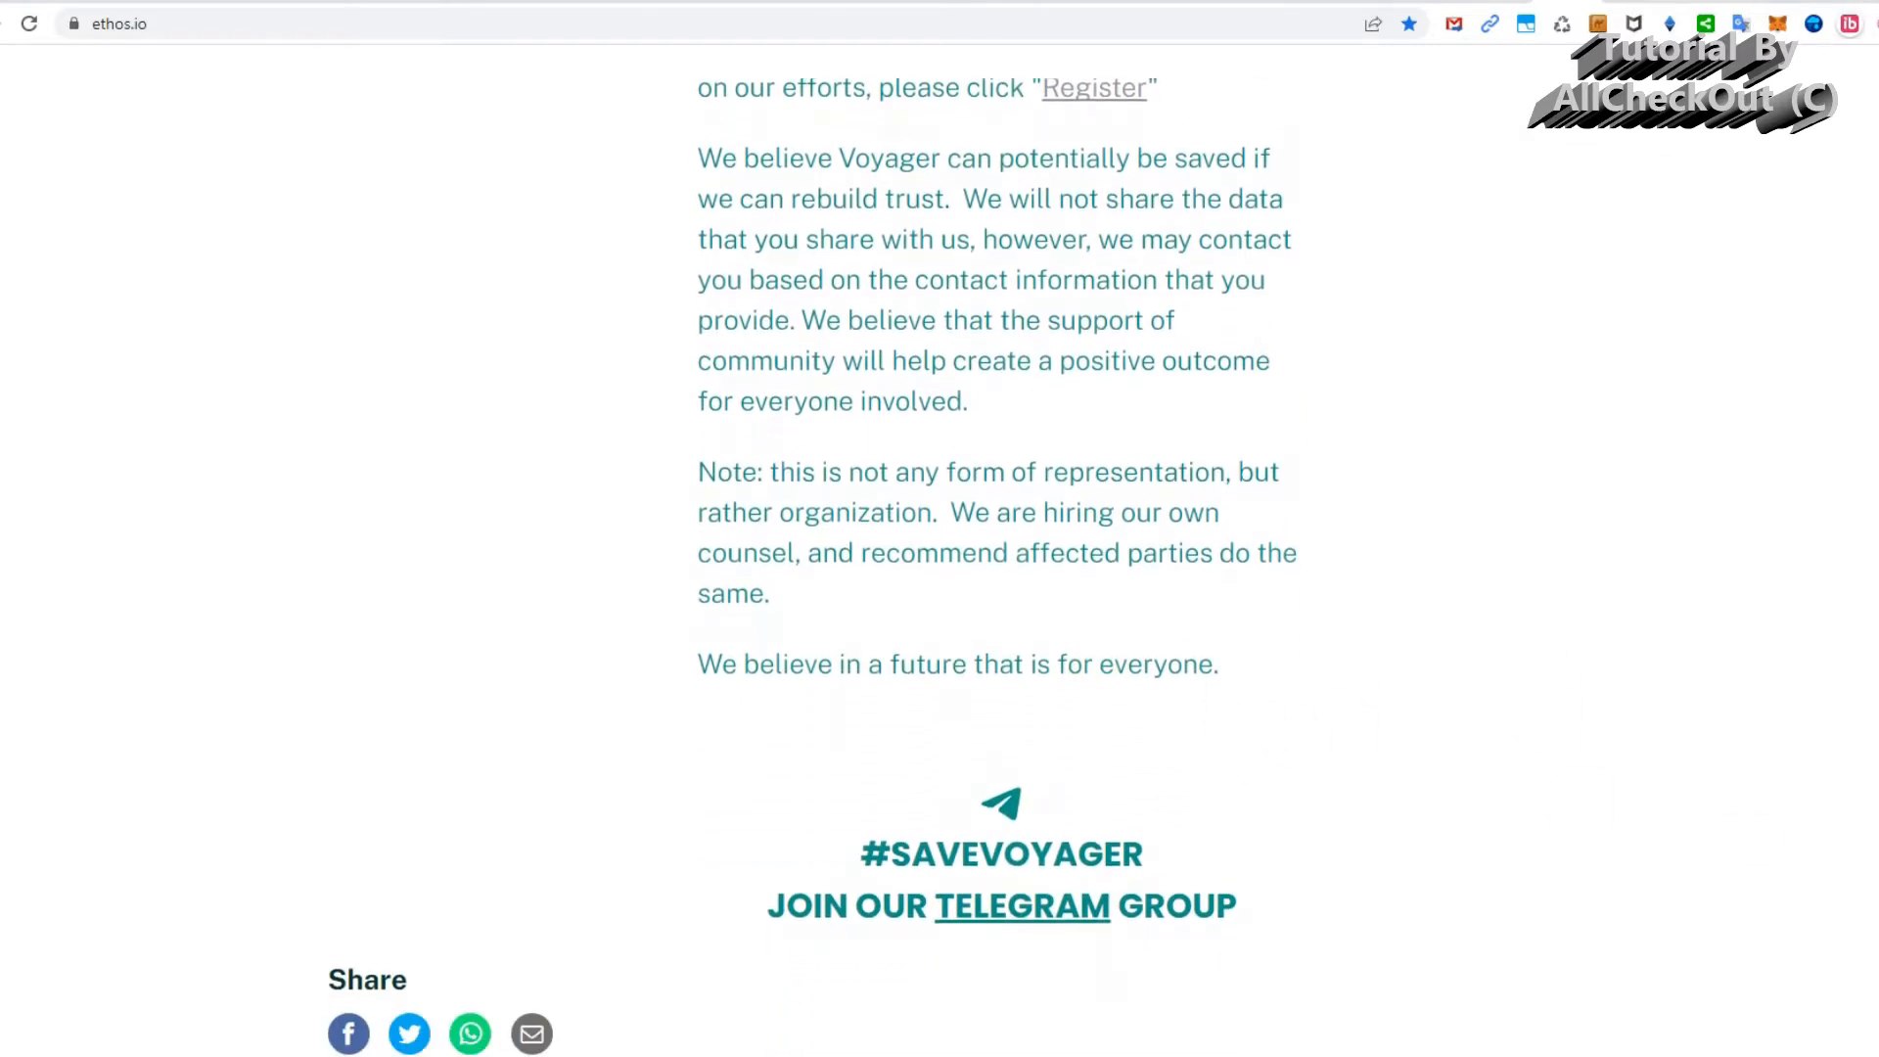
pyautogui.scroll(-3)
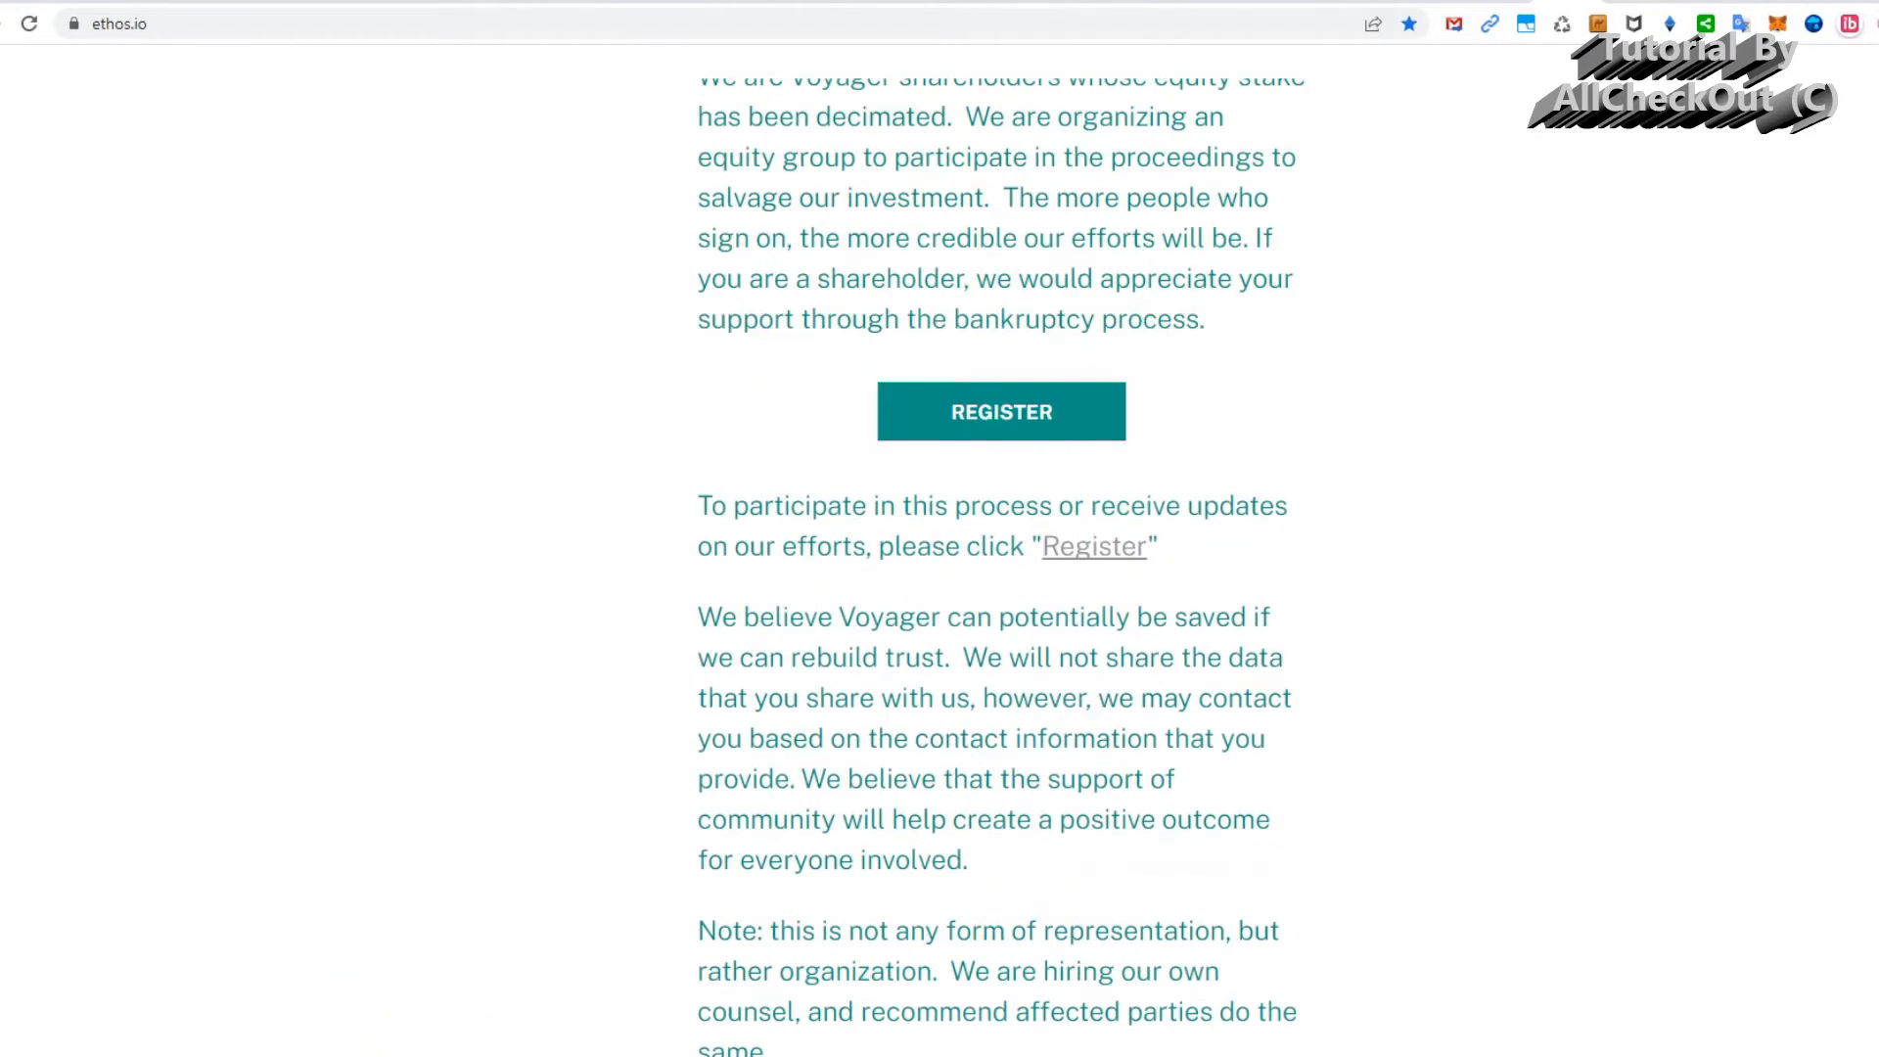
pyautogui.scroll(3)
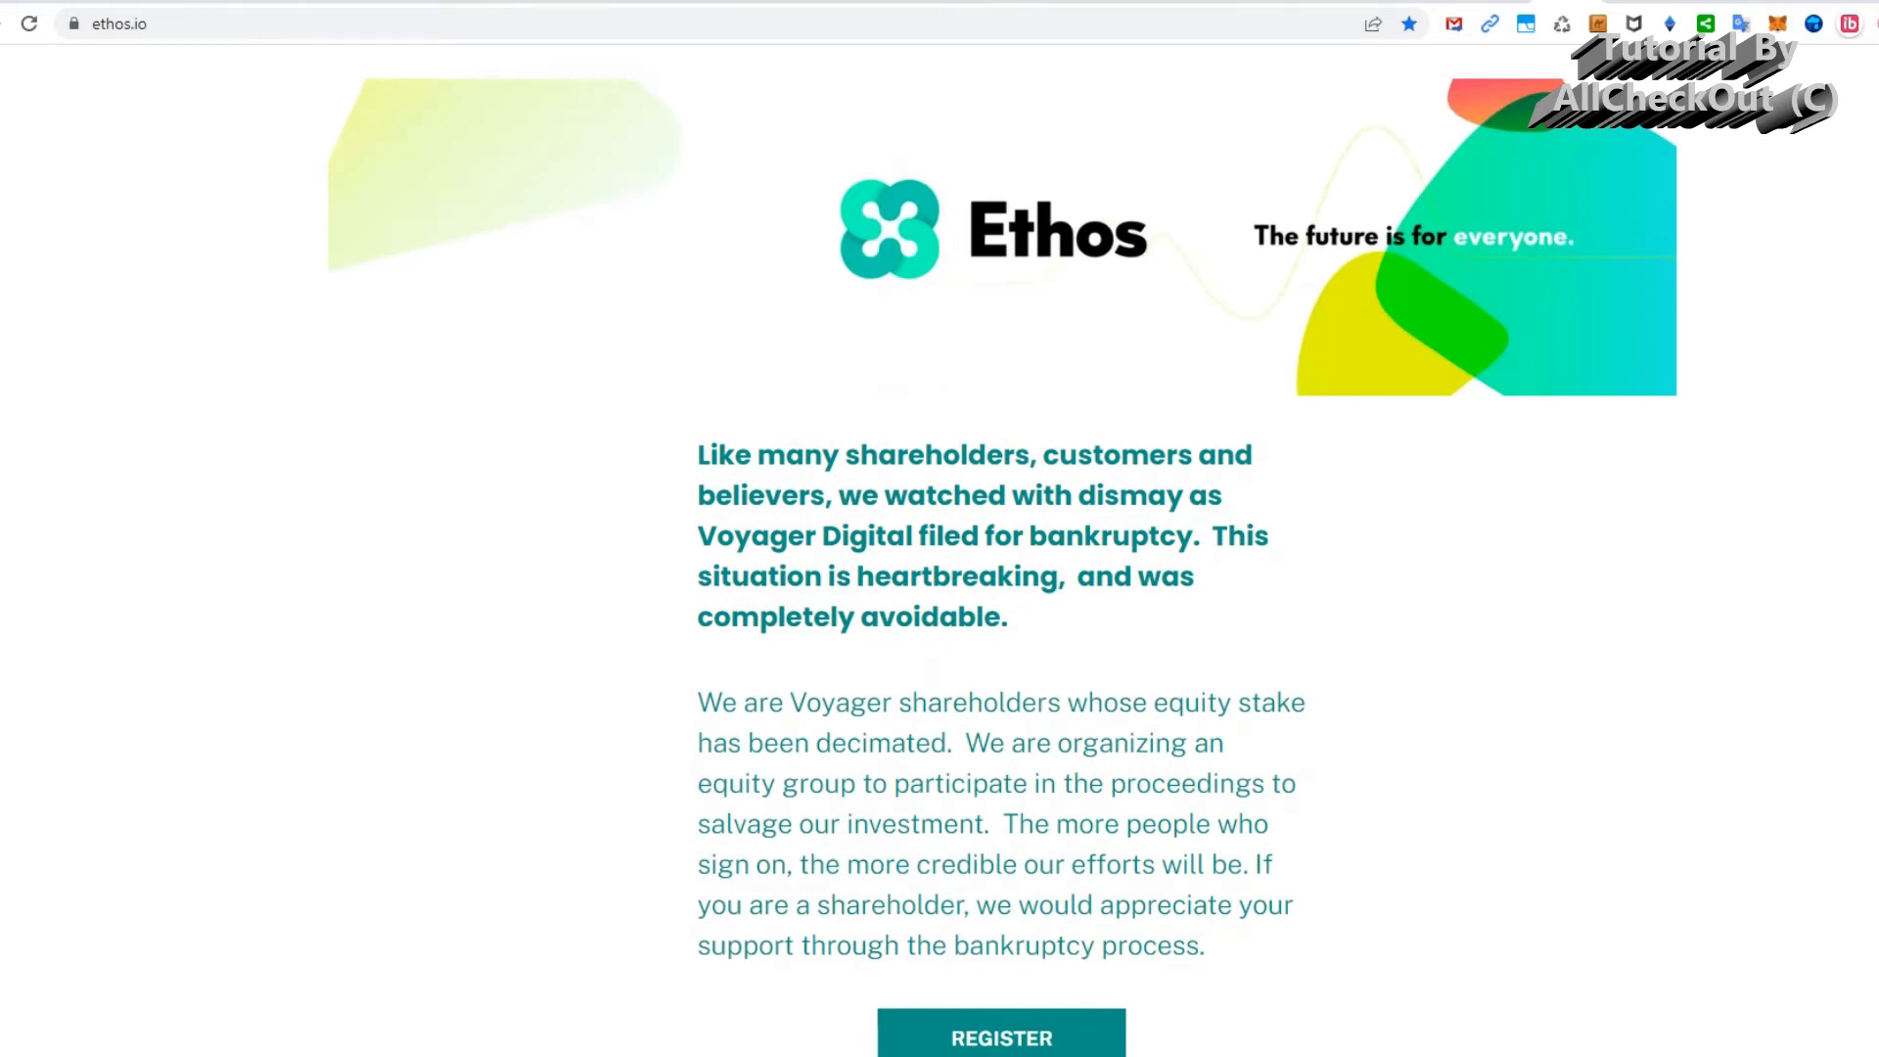
pyautogui.moveTo(1852, 324)
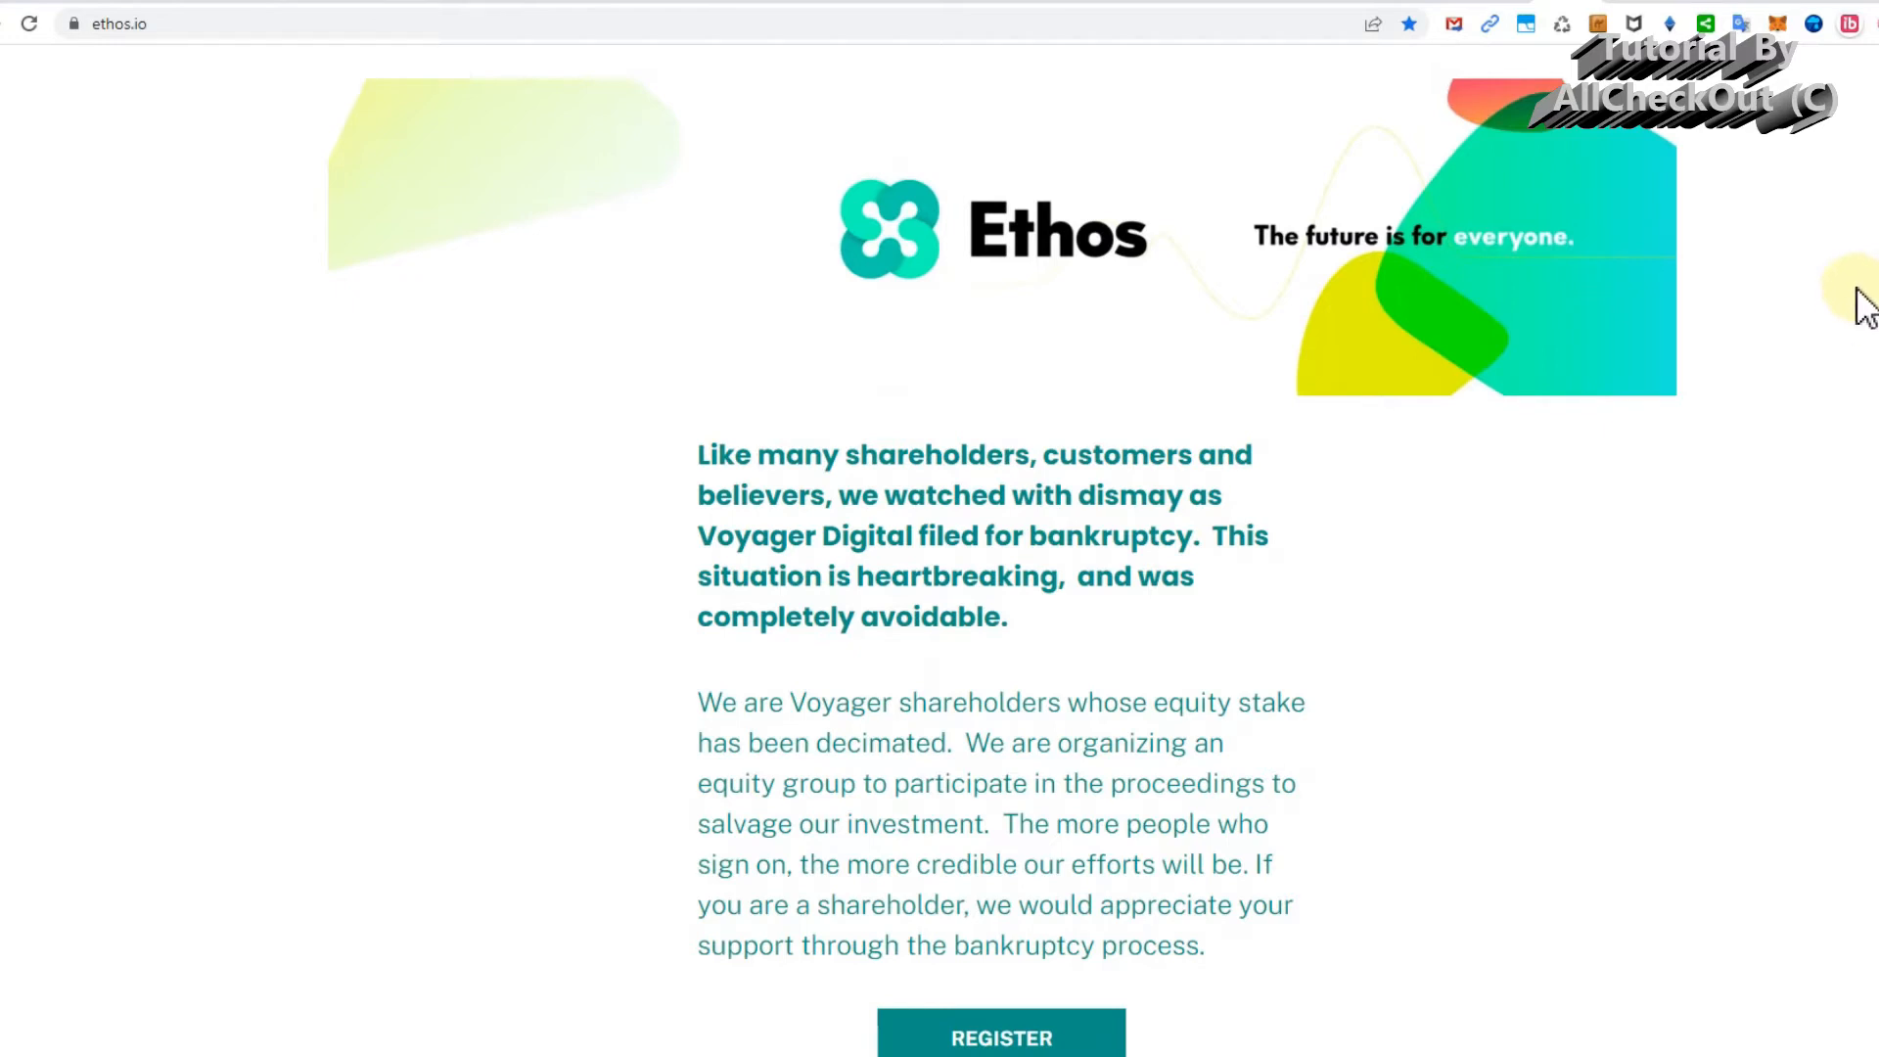
pyautogui.moveTo(1843, 338)
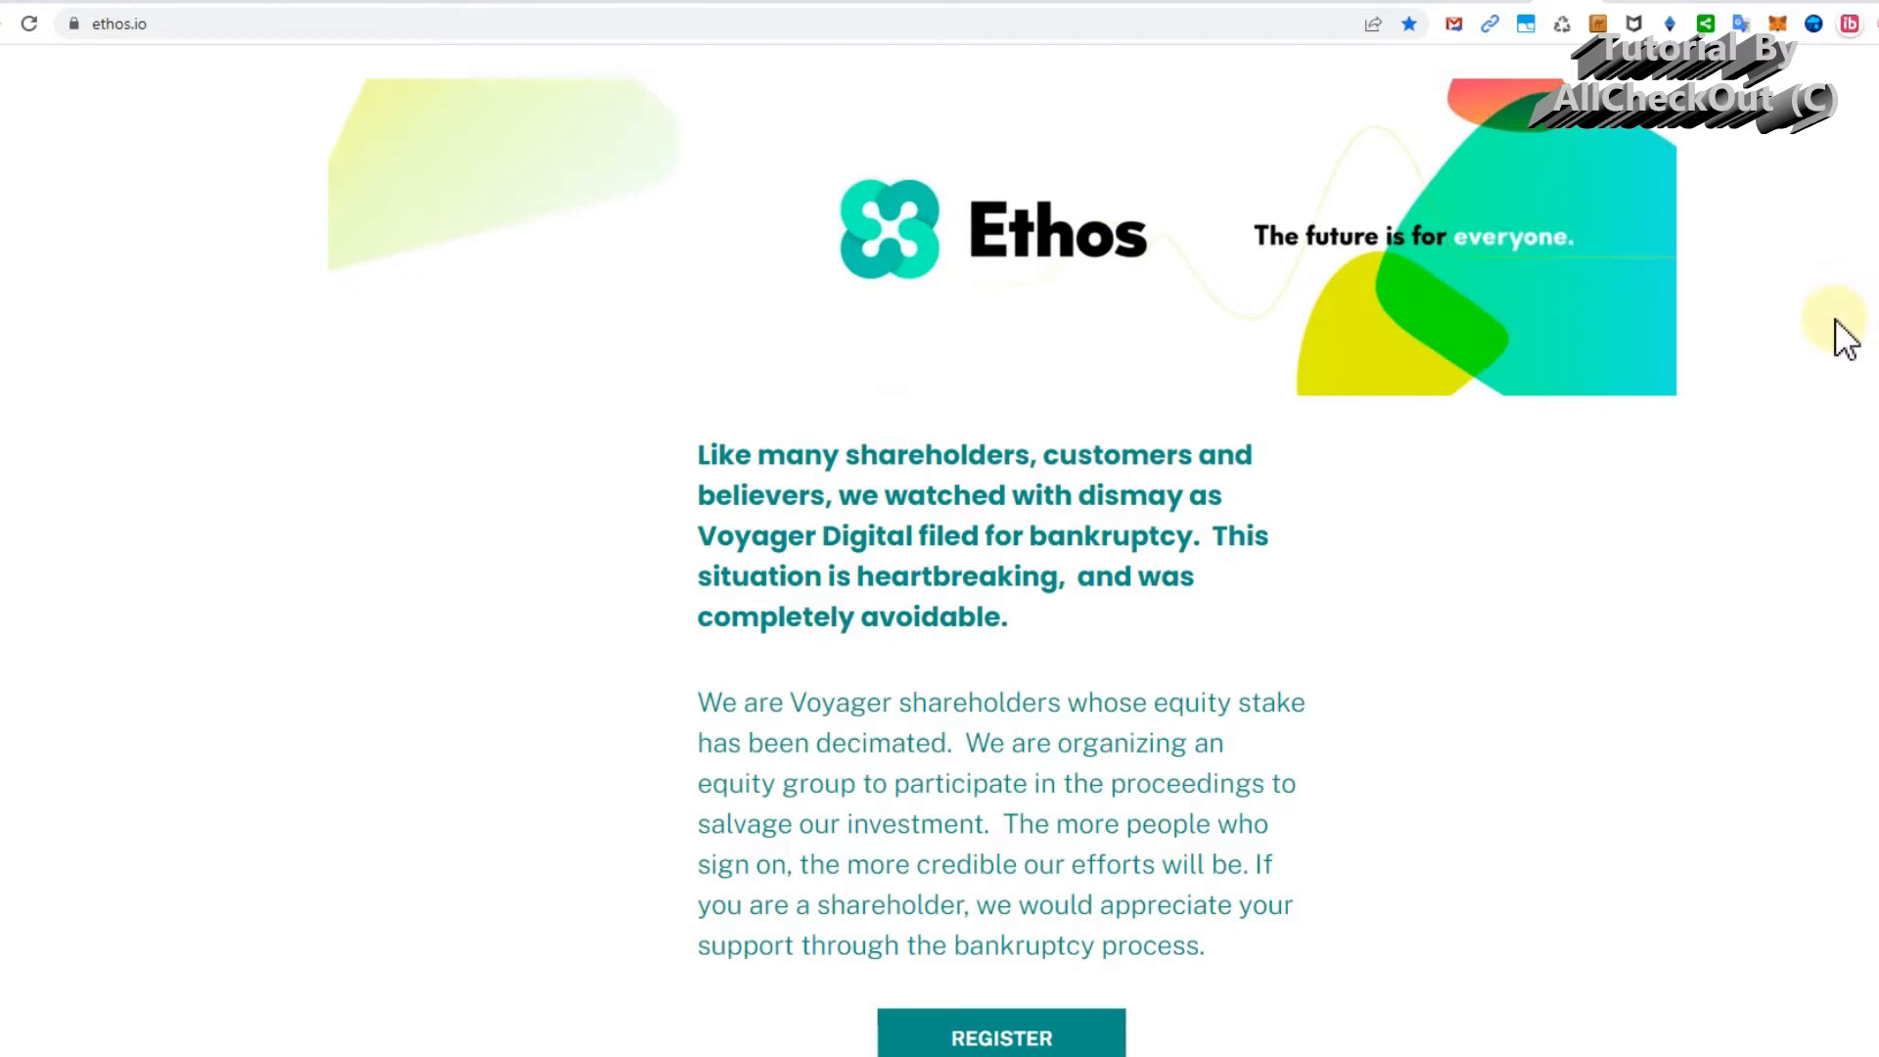
pyautogui.moveTo(1855, 359)
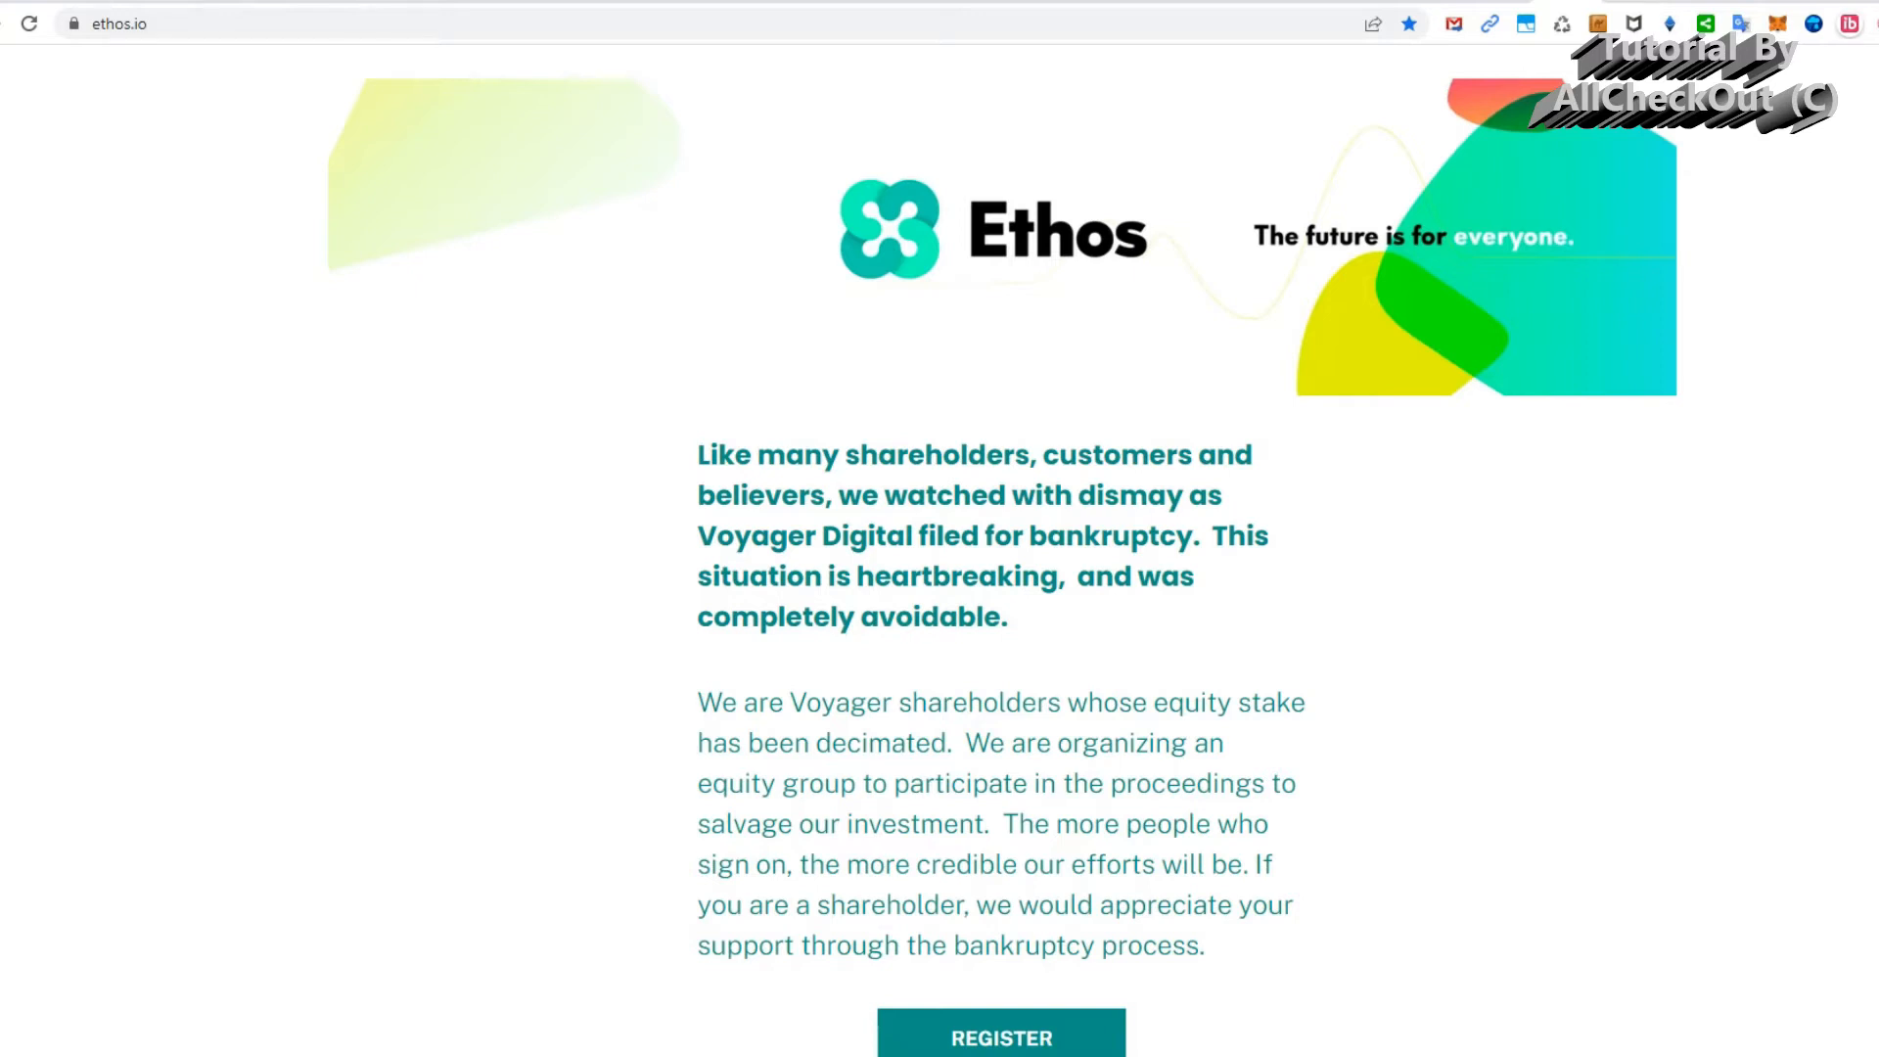
pyautogui.moveTo(1723, 497)
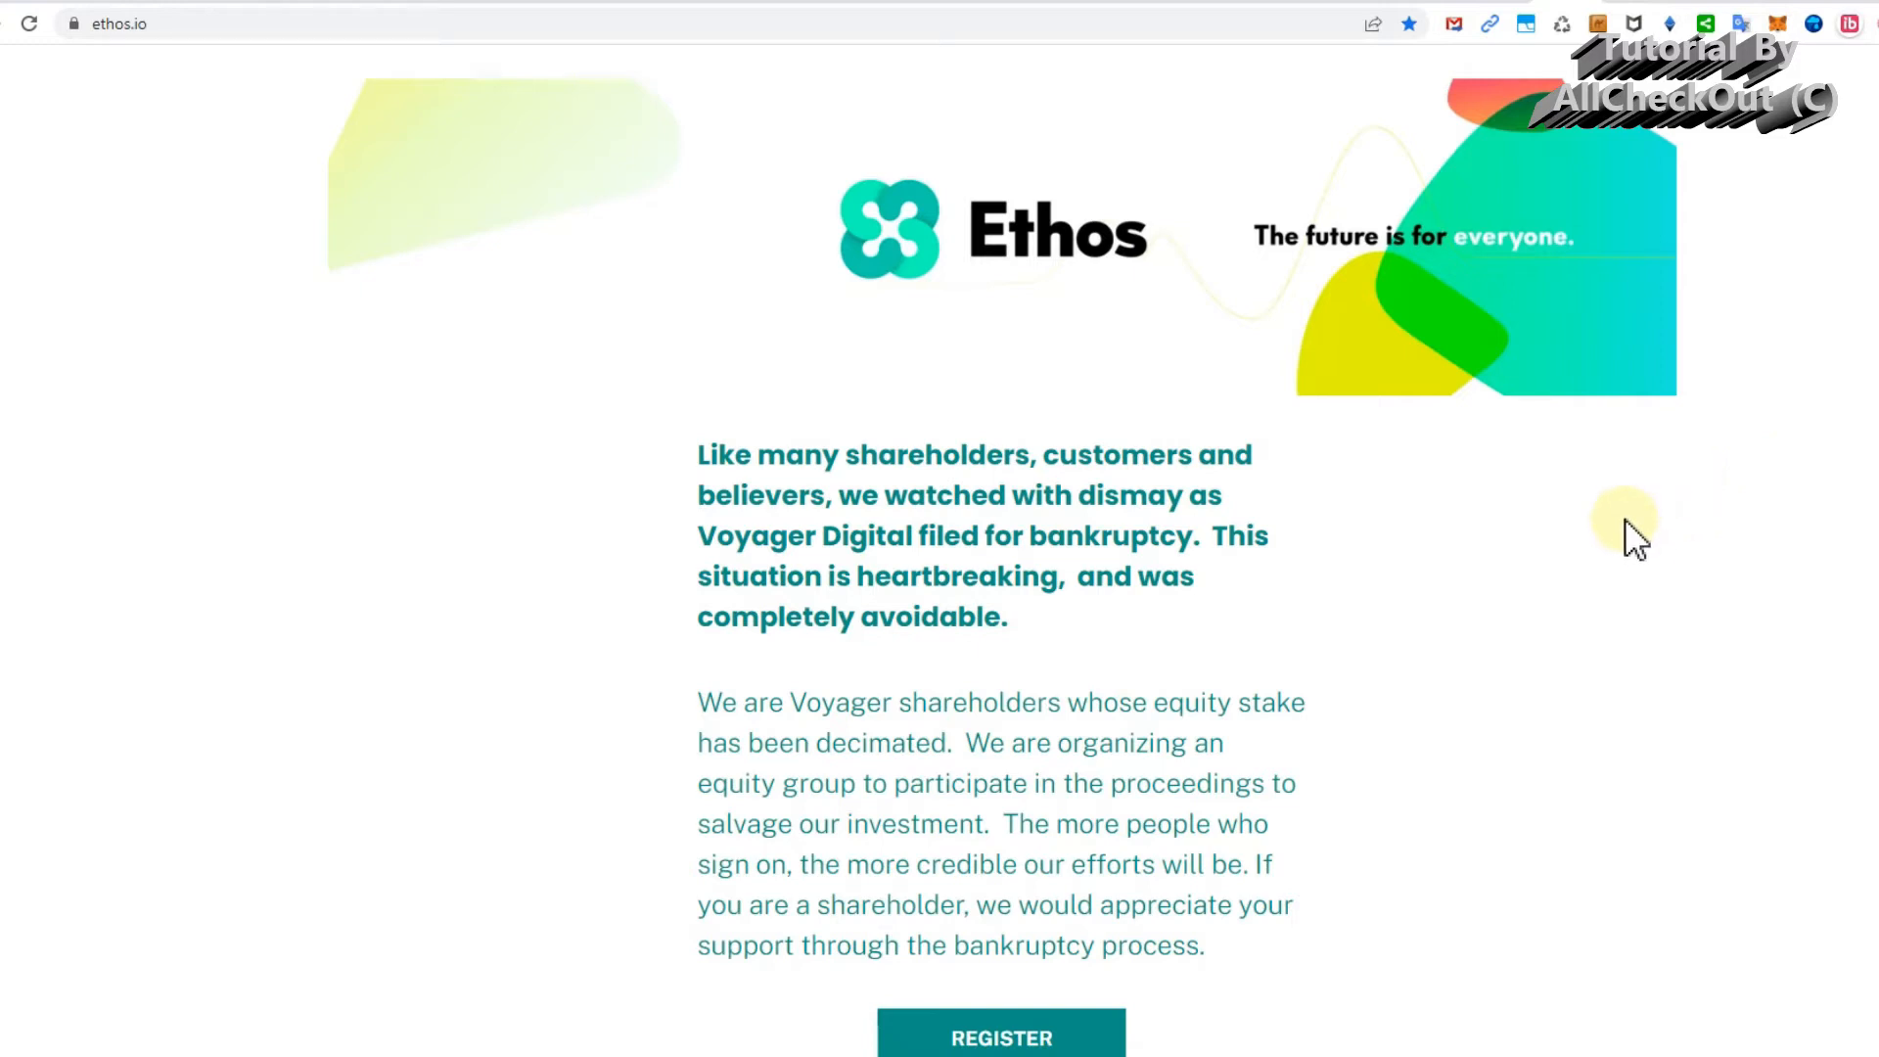
pyautogui.moveTo(1477, 461)
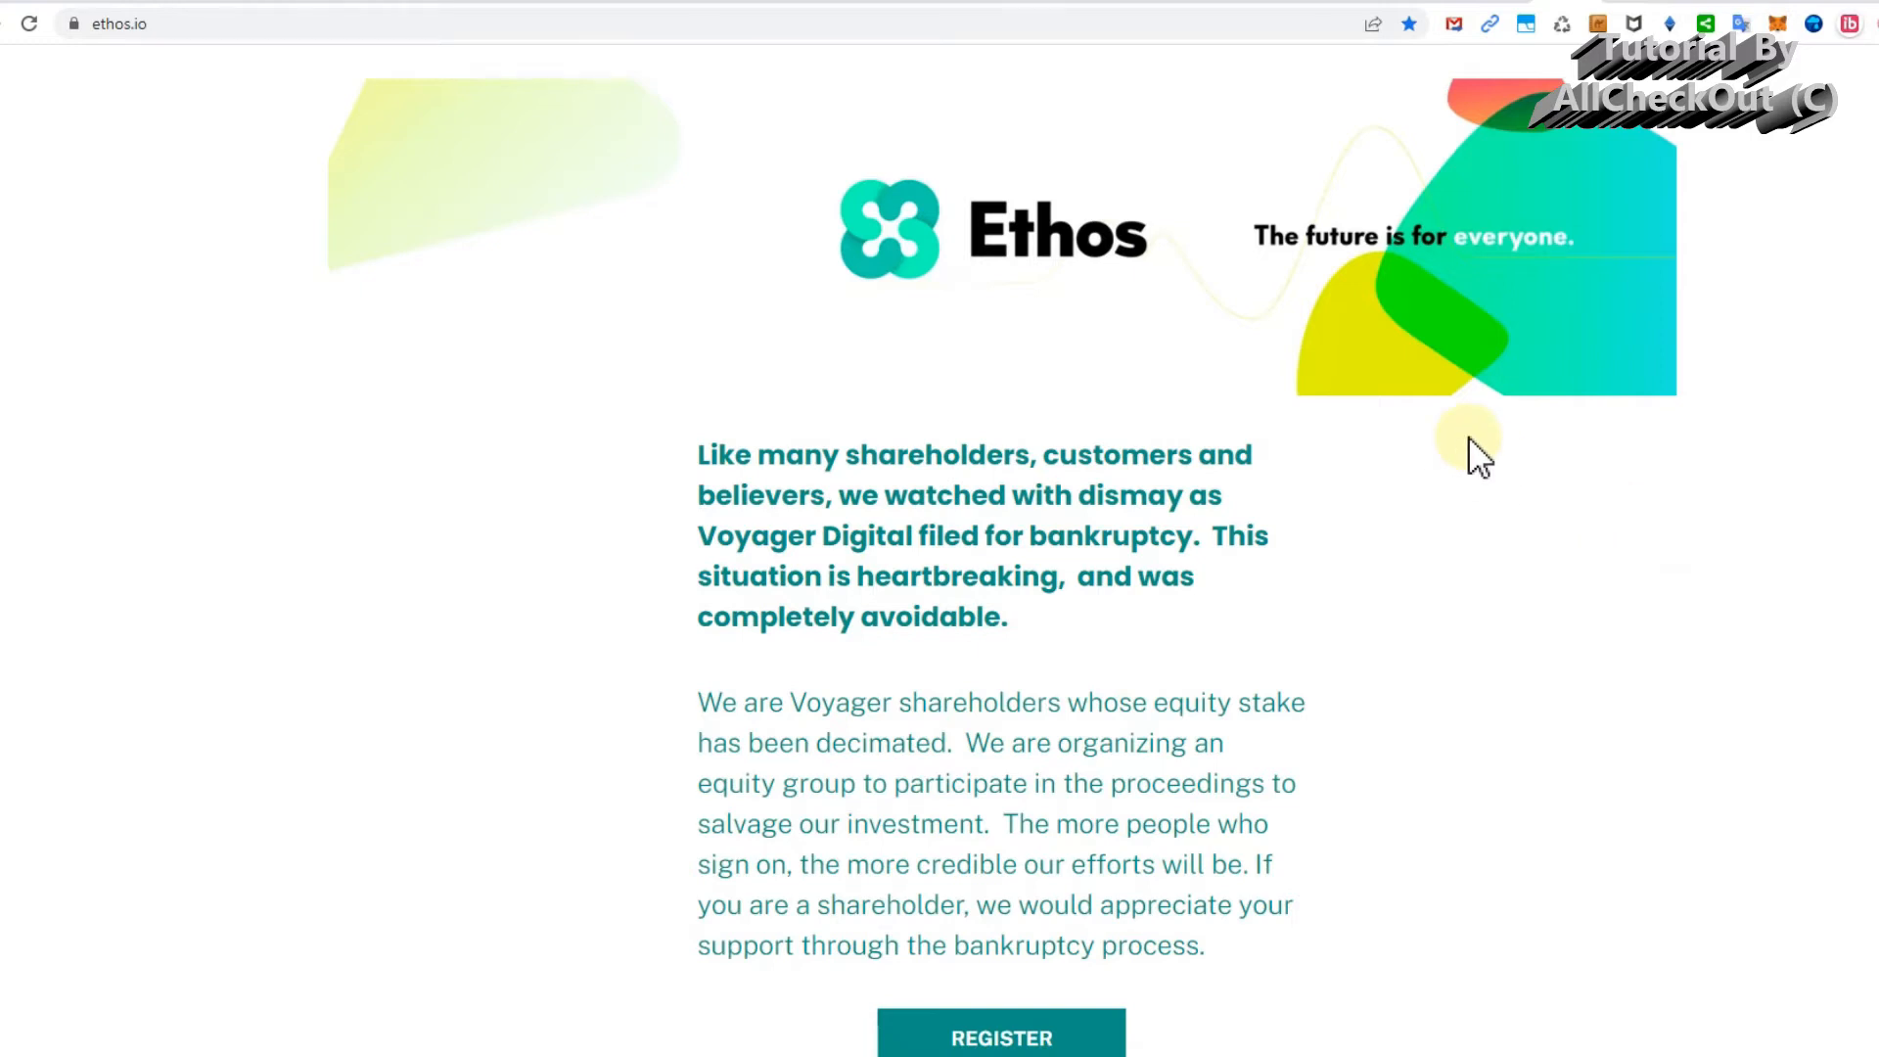
pyautogui.moveTo(1100, 66)
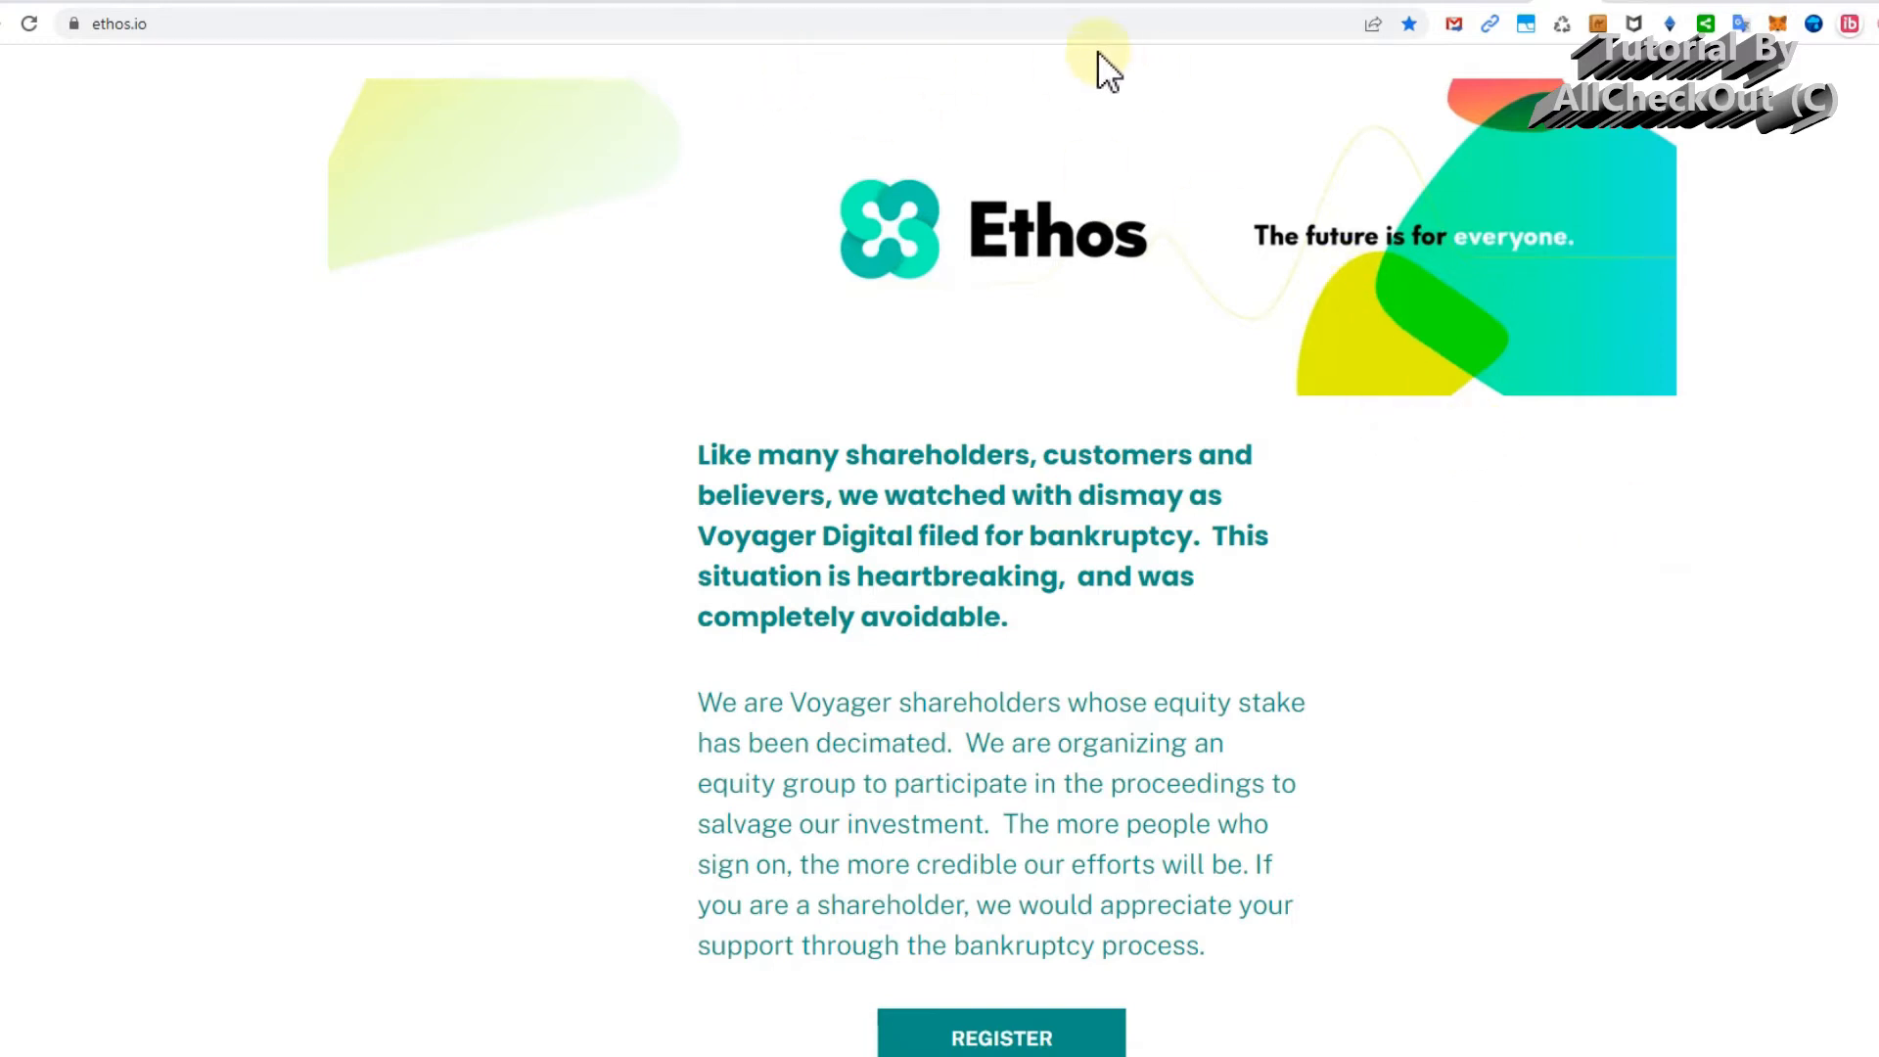
pyautogui.scroll(-3)
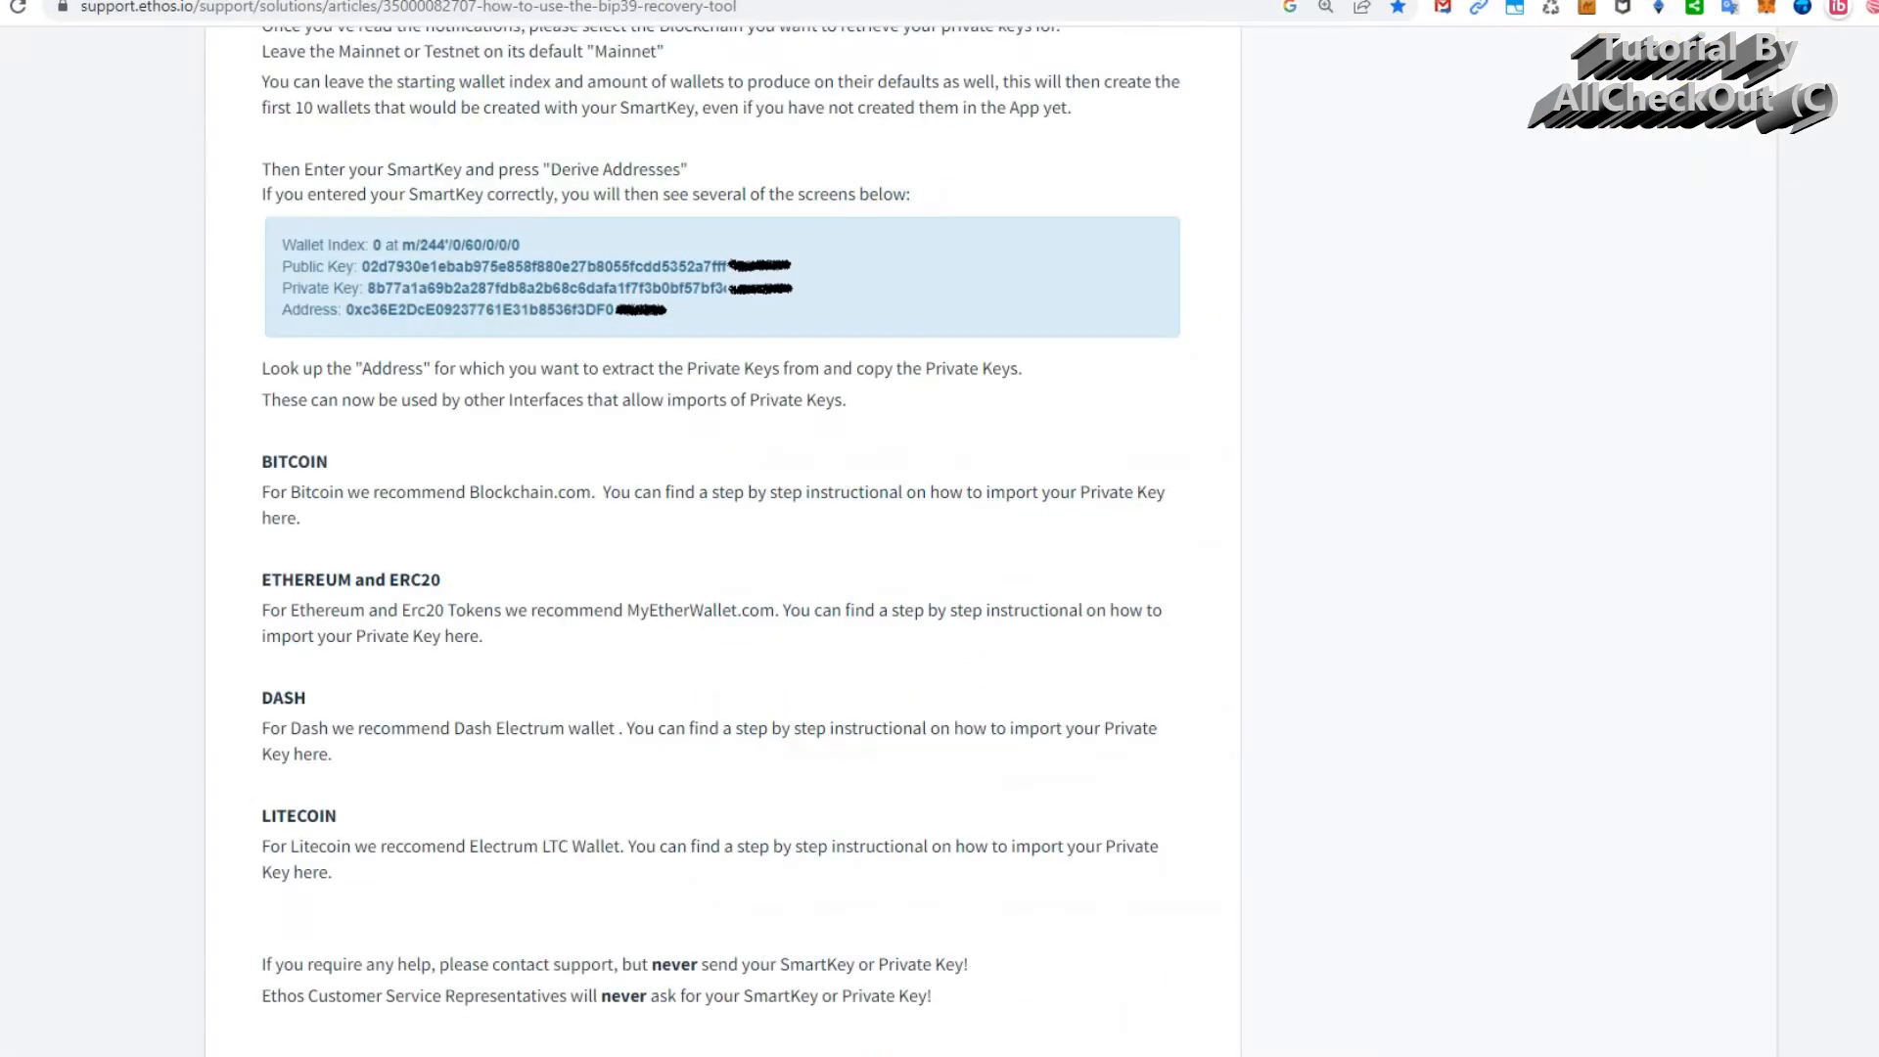
pyautogui.scroll(3)
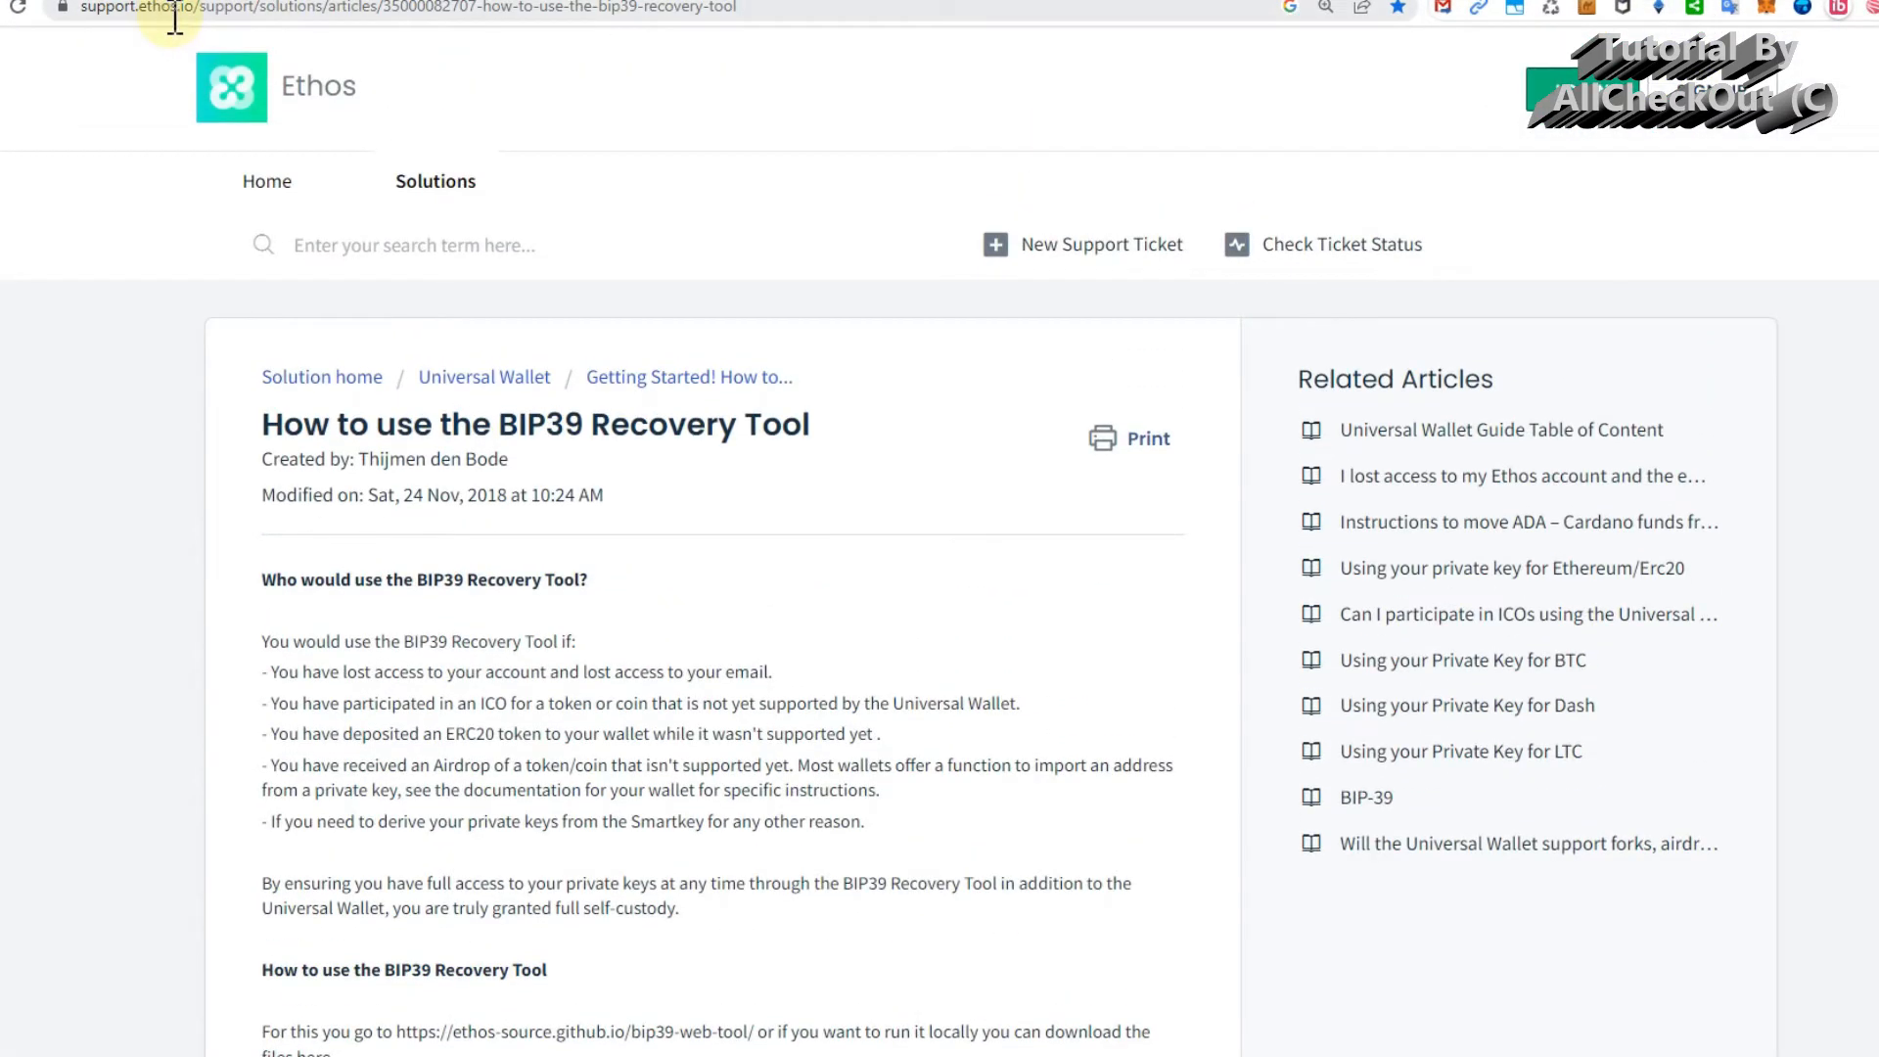
pyautogui.moveTo(936, 339)
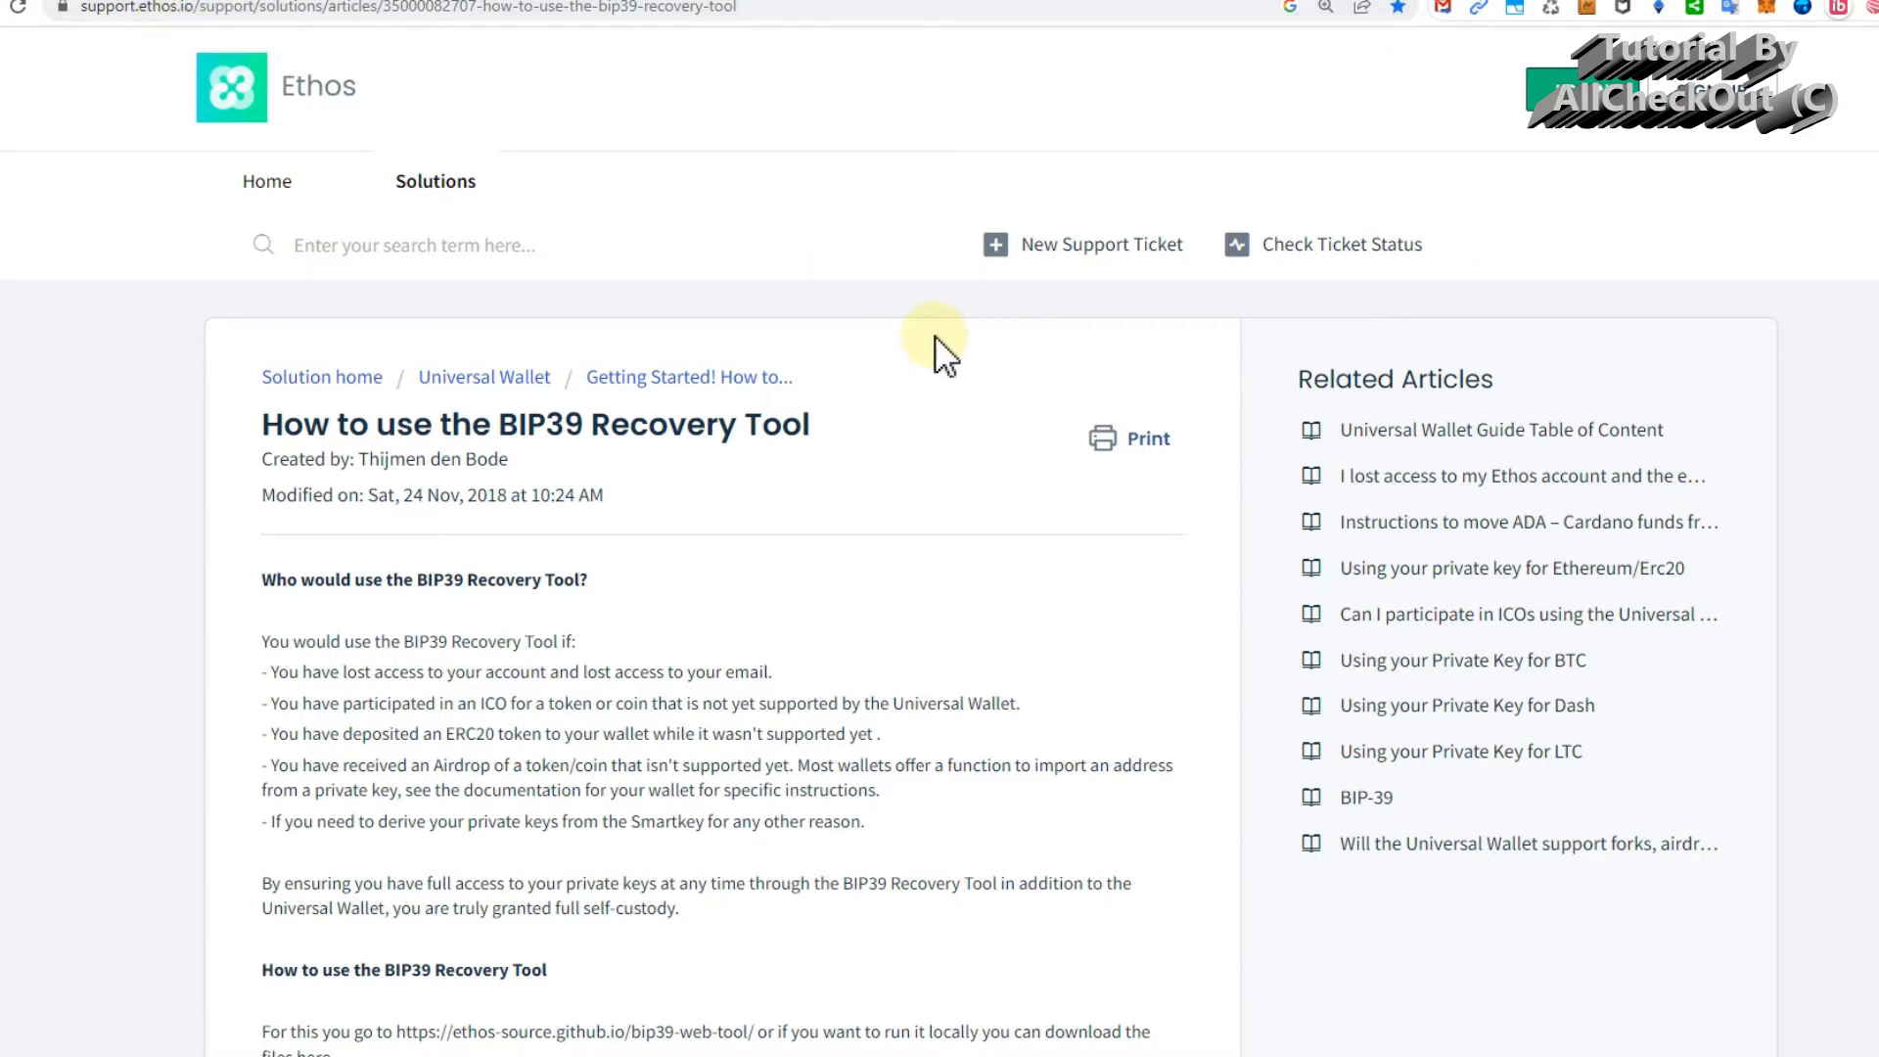
pyautogui.scroll(-3)
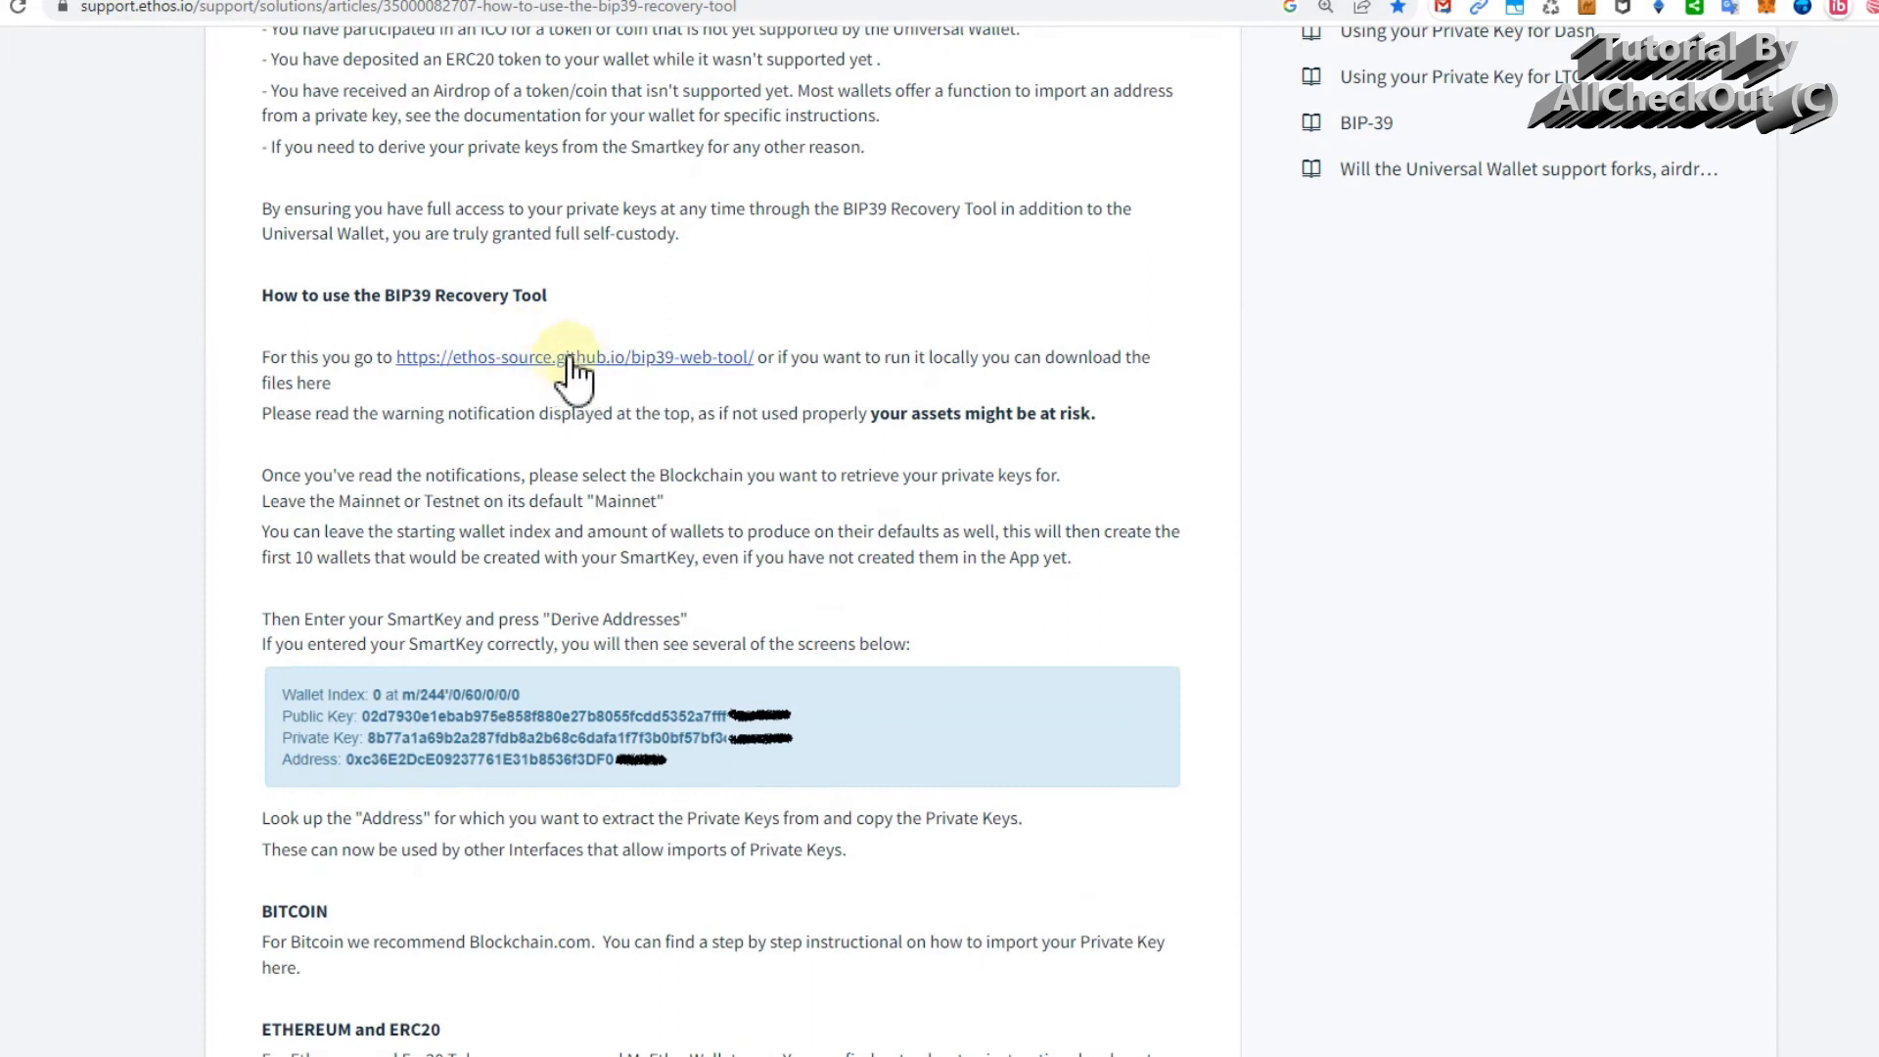
pyautogui.moveTo(610, 381)
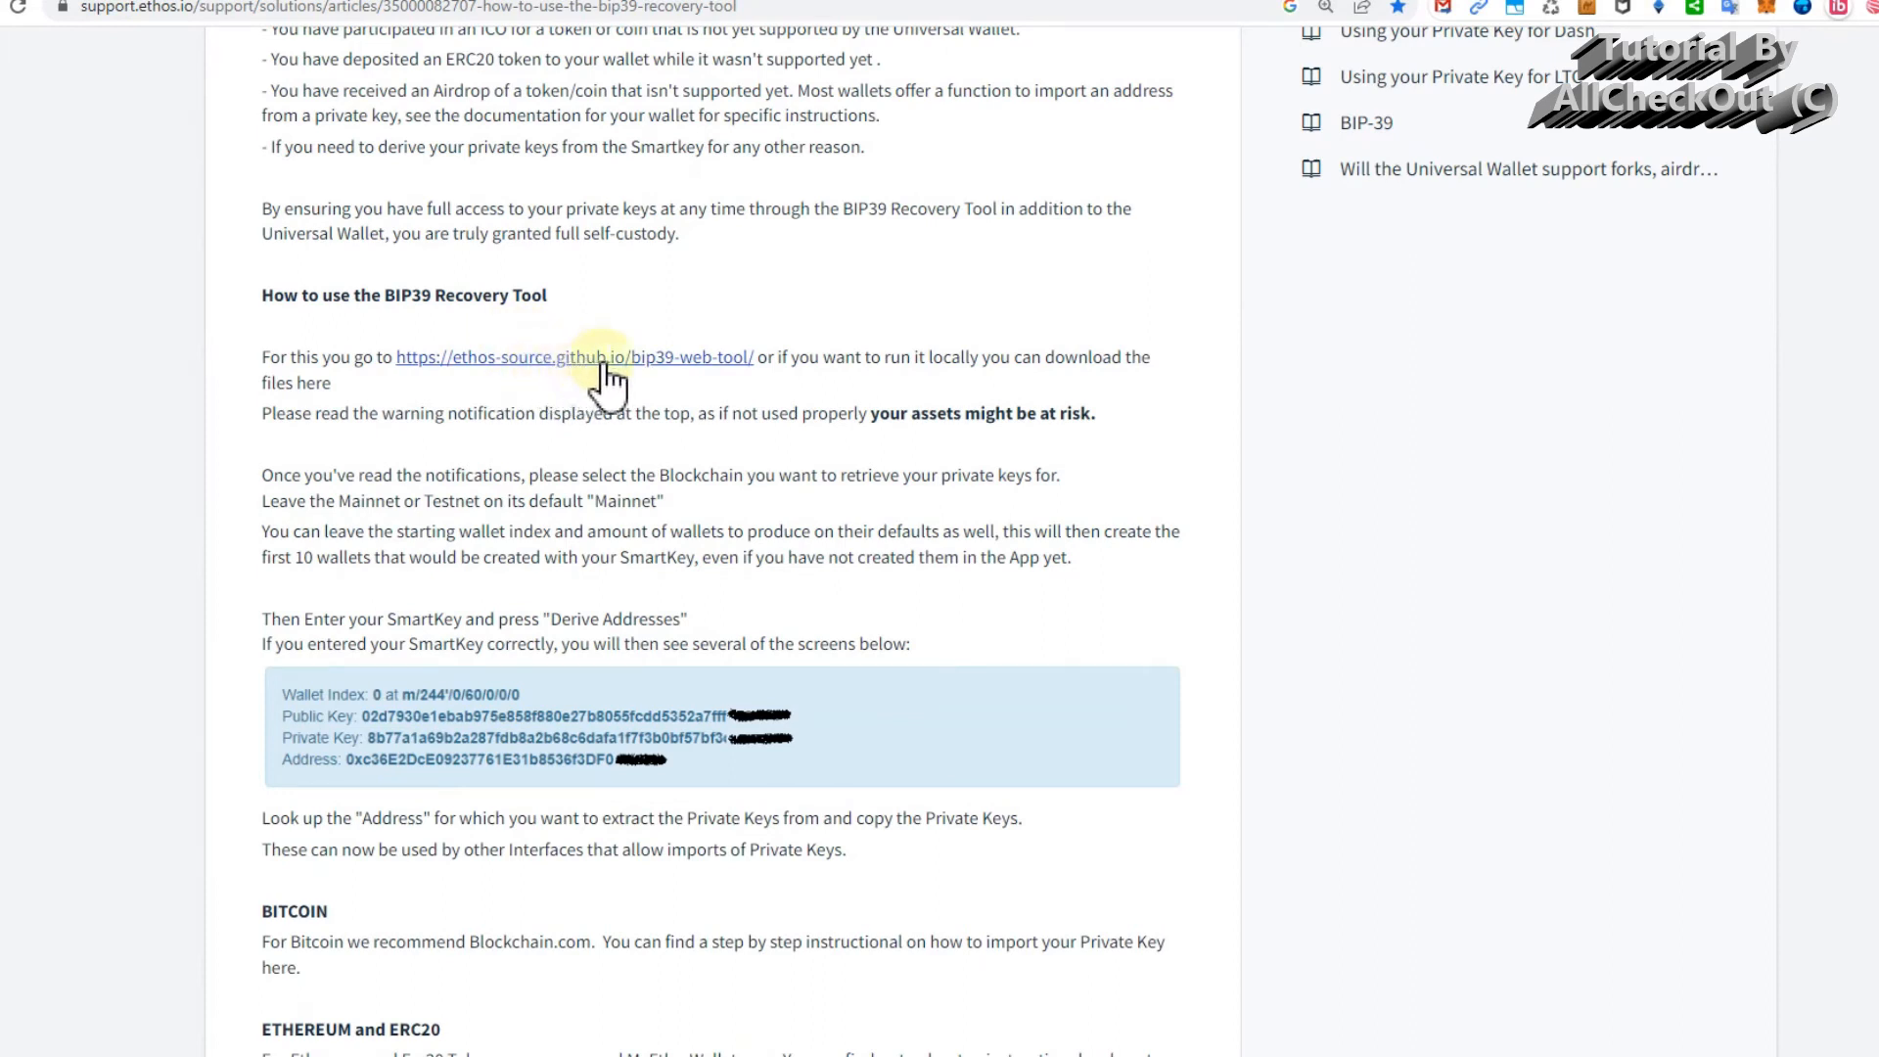
pyautogui.moveTo(669, 378)
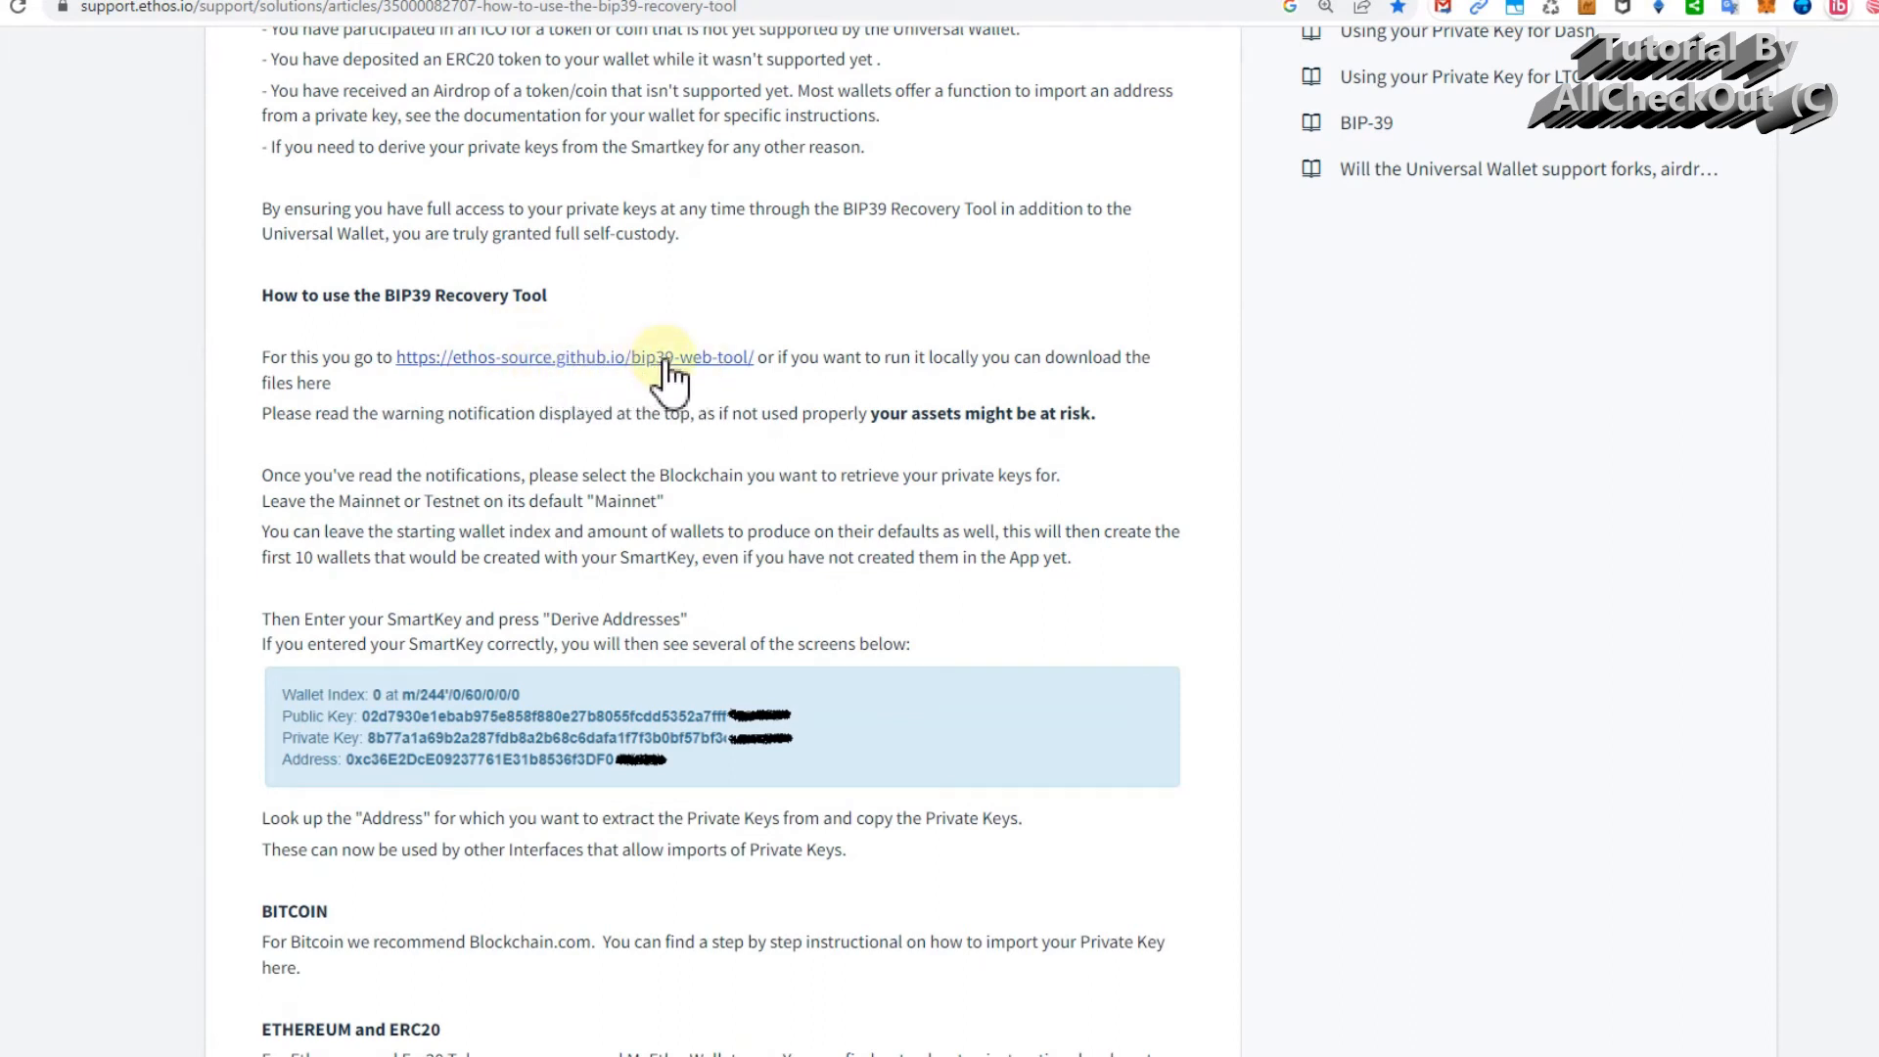
pyautogui.moveTo(719, 381)
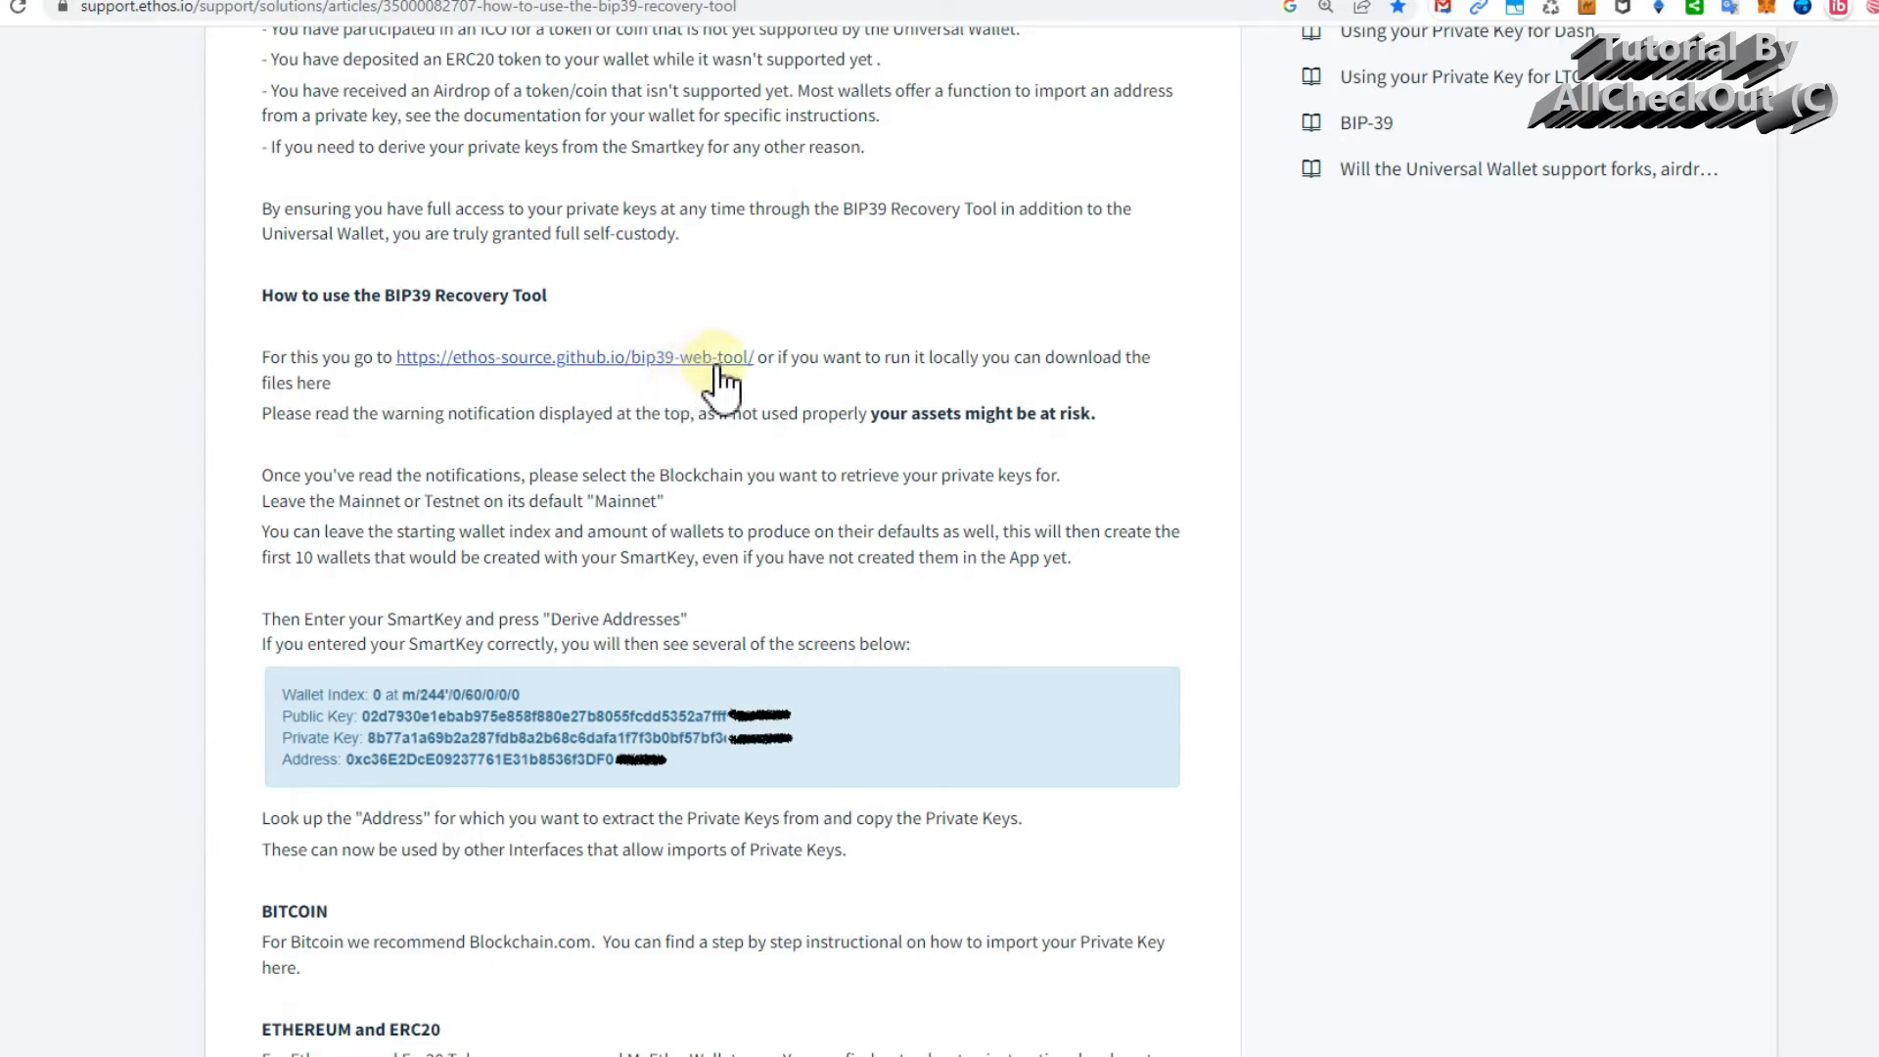
pyautogui.click(572, 357)
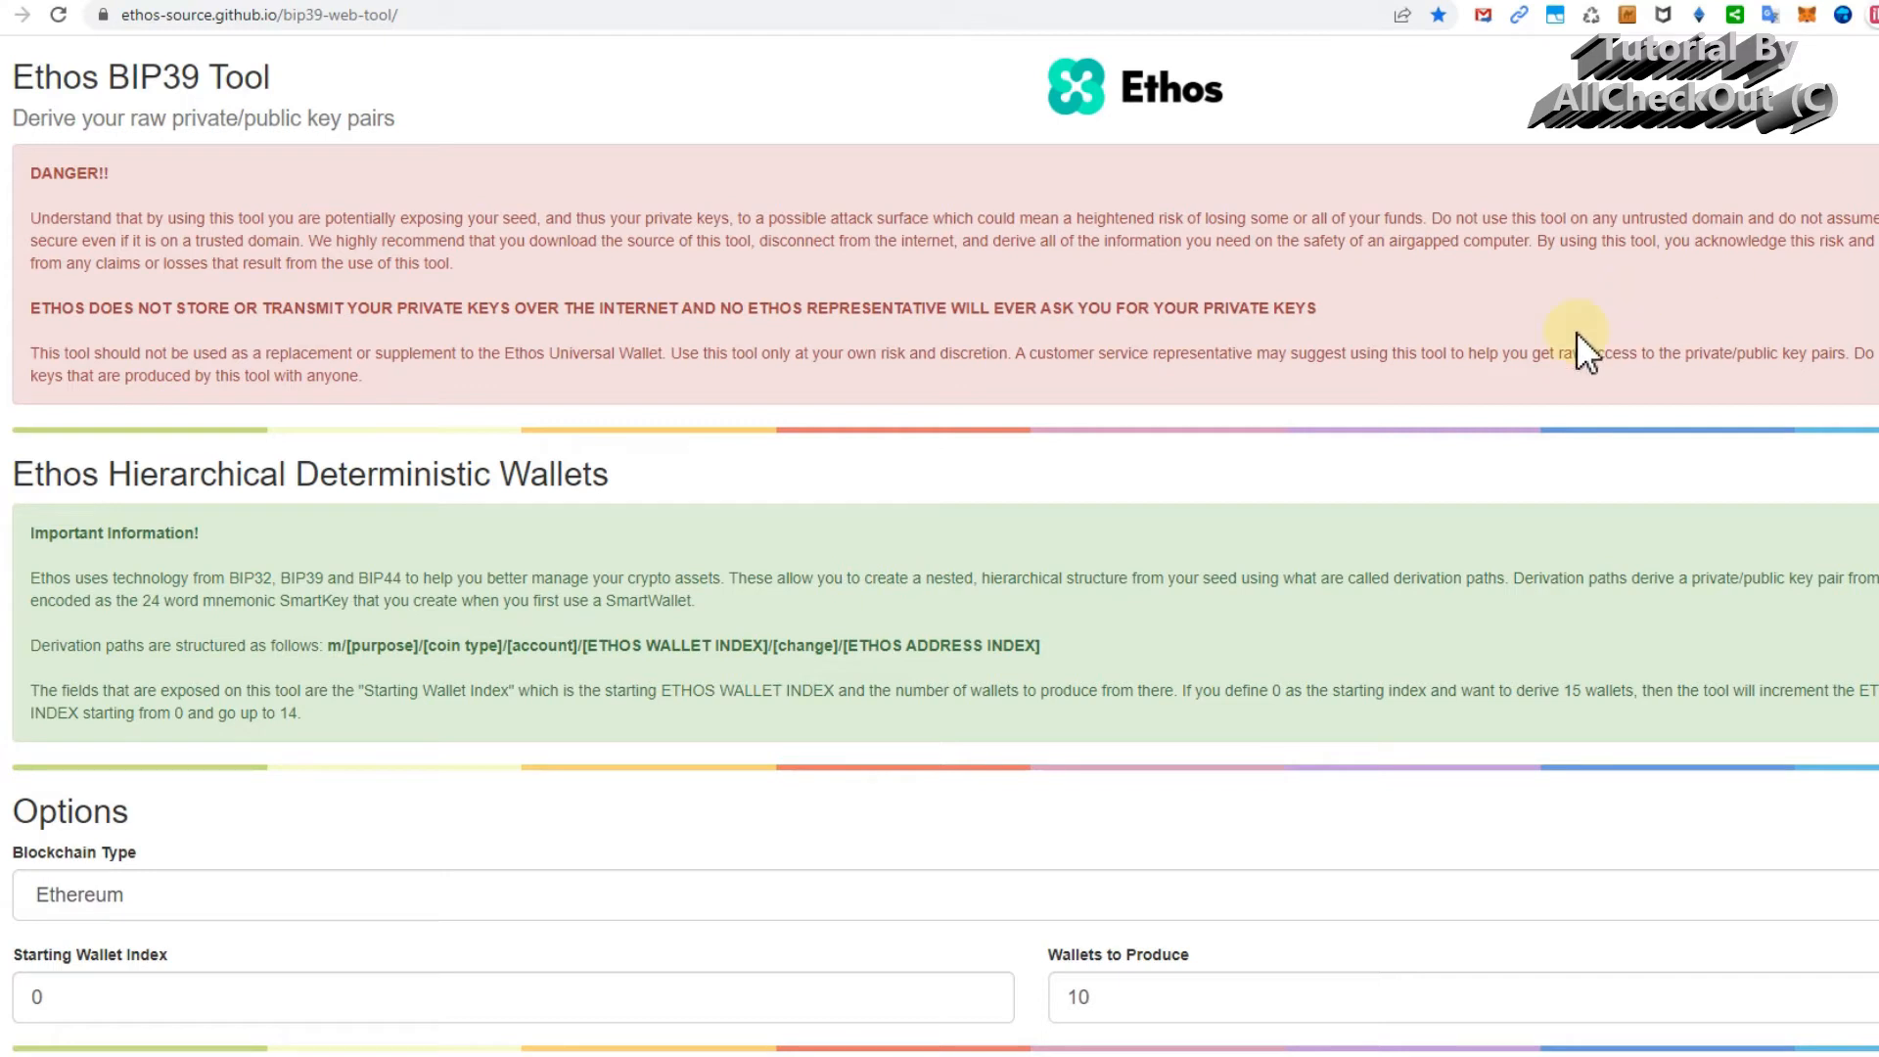
pyautogui.moveTo(826, 561)
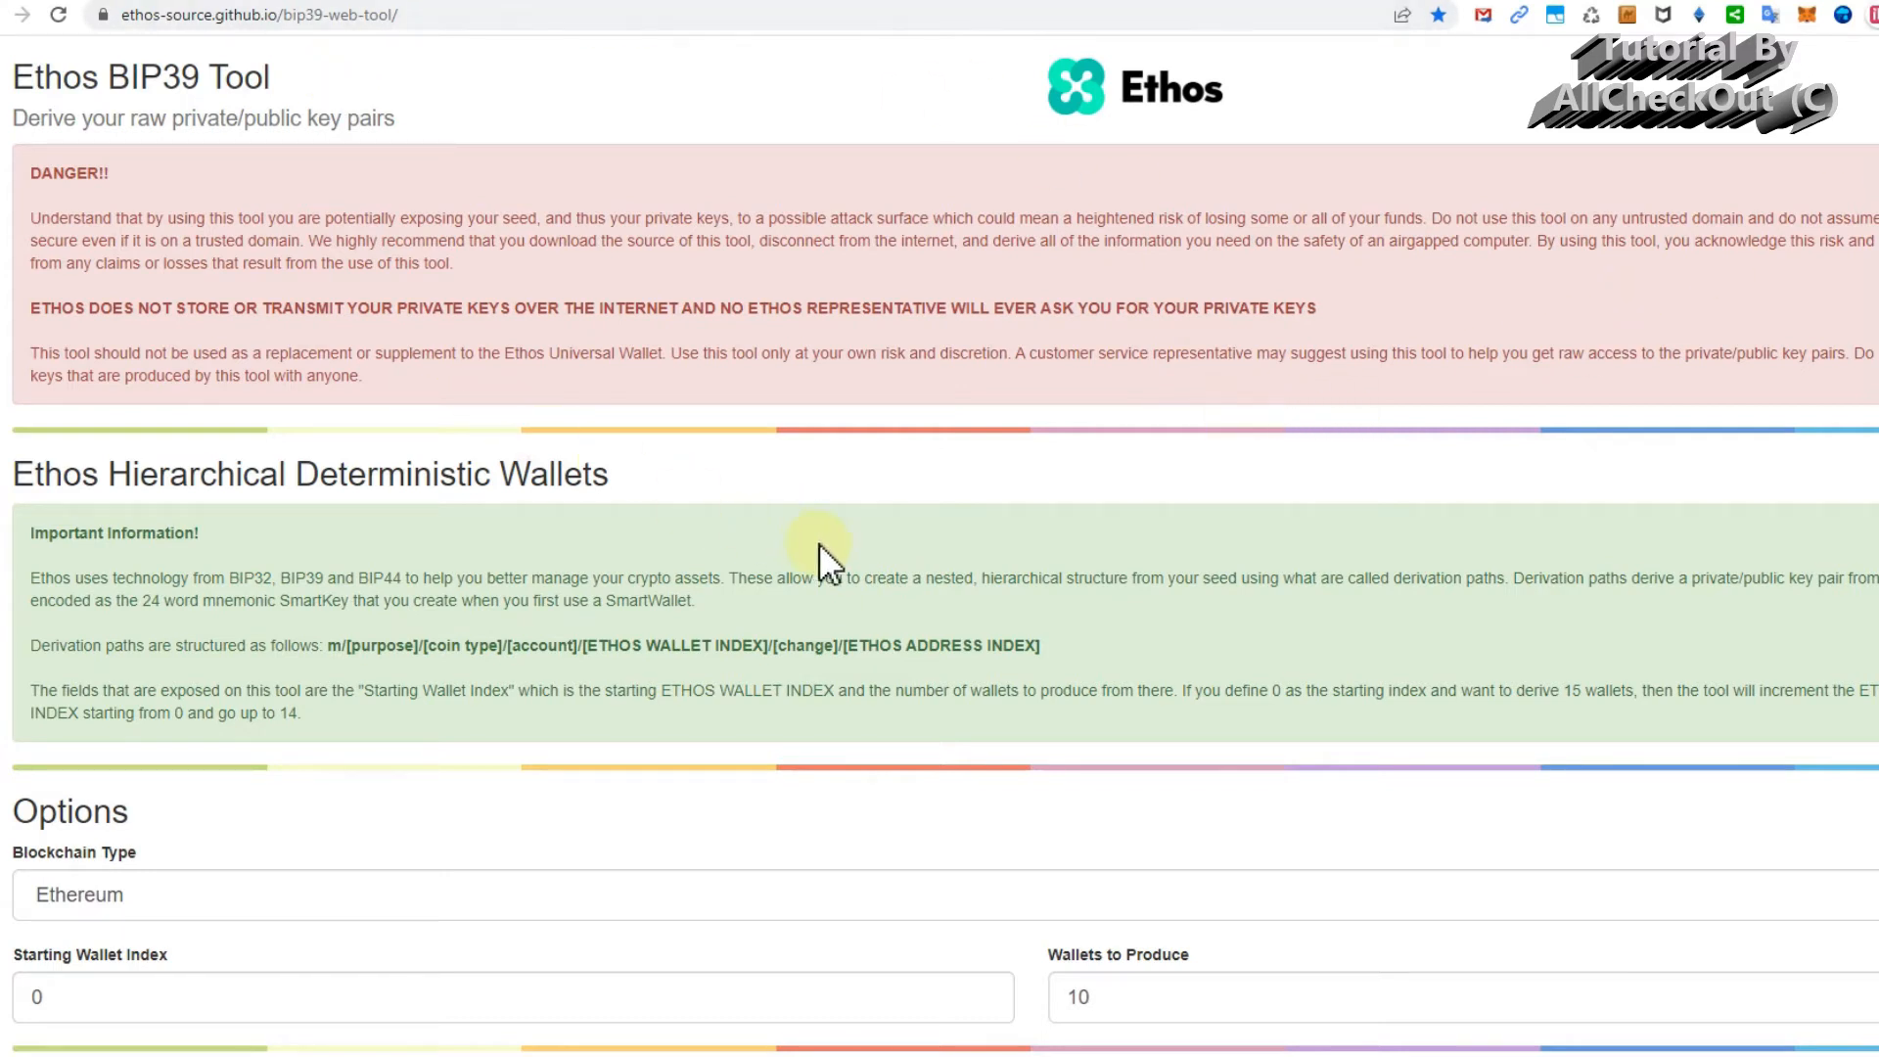
# Review the supported coins and keep Ethereum selected, with index 0 and 10 wallets.
pyautogui.scroll(-3)
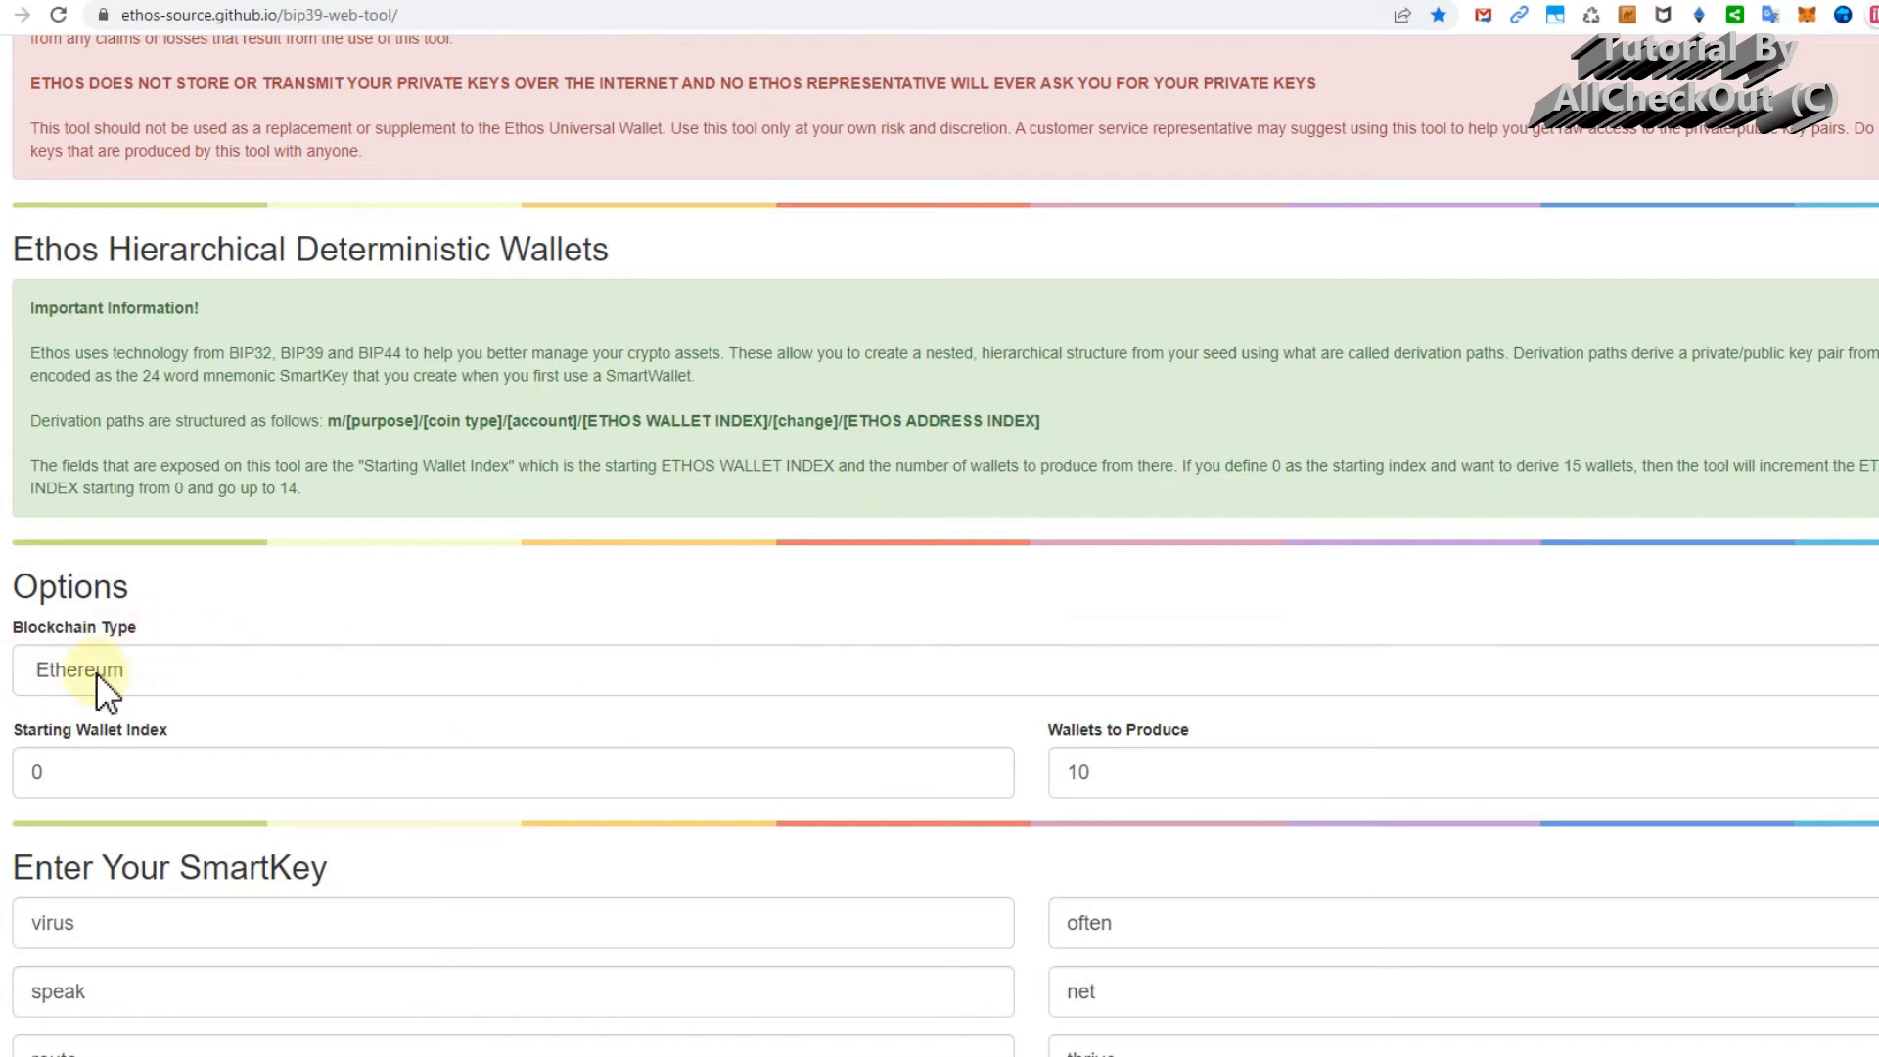
pyautogui.moveTo(119, 683)
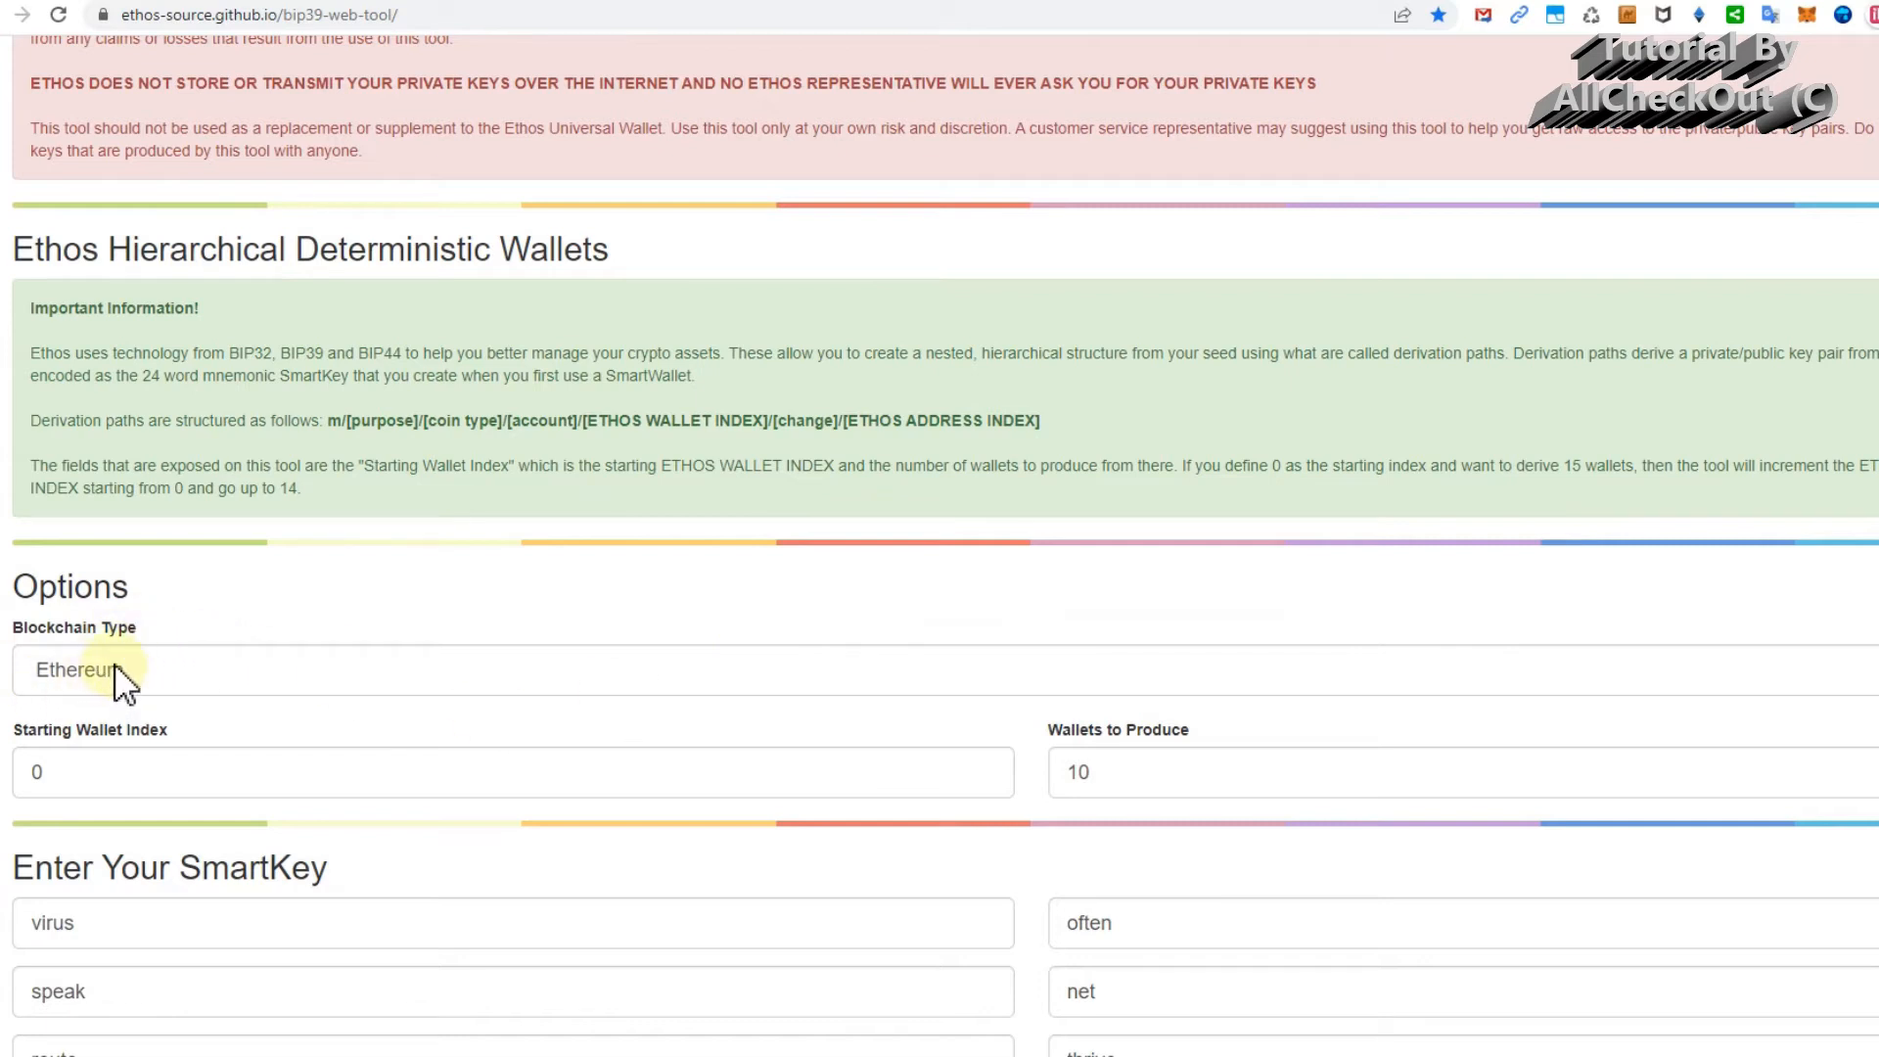
pyautogui.moveTo(1869, 731)
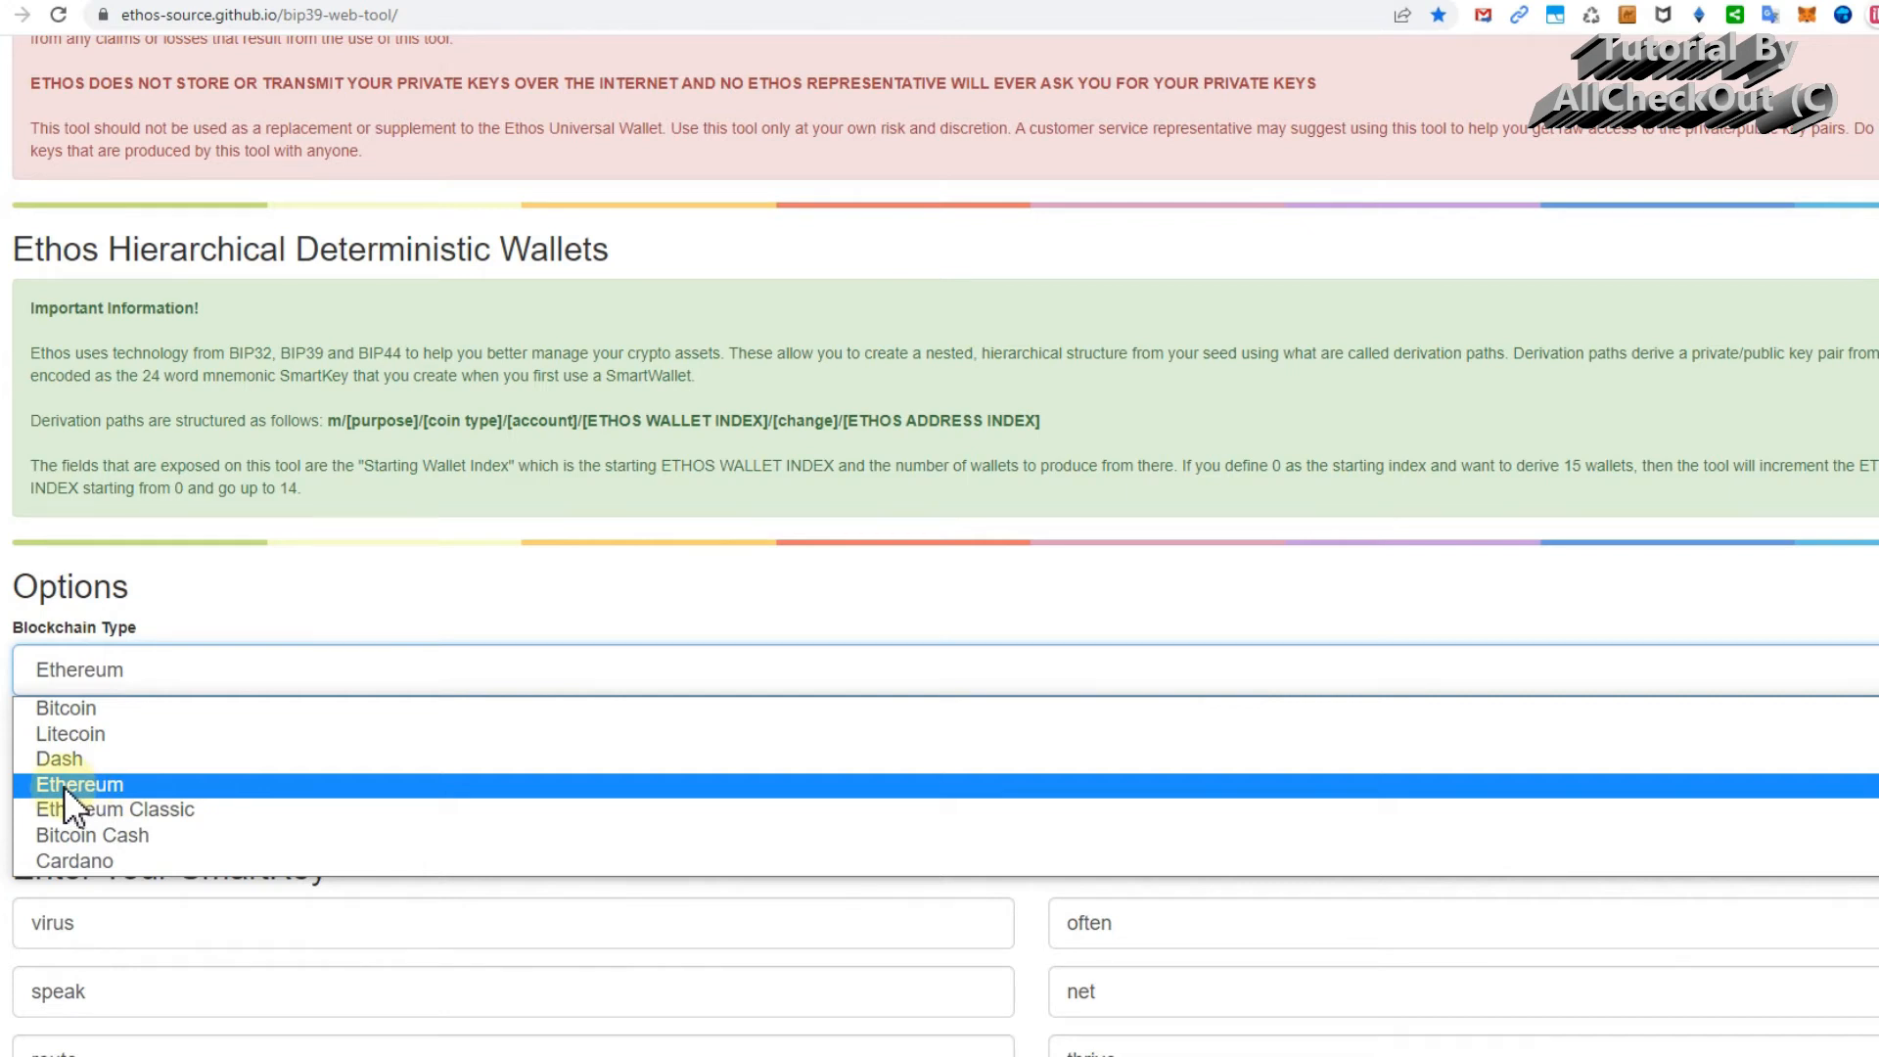
pyautogui.moveTo(66, 720)
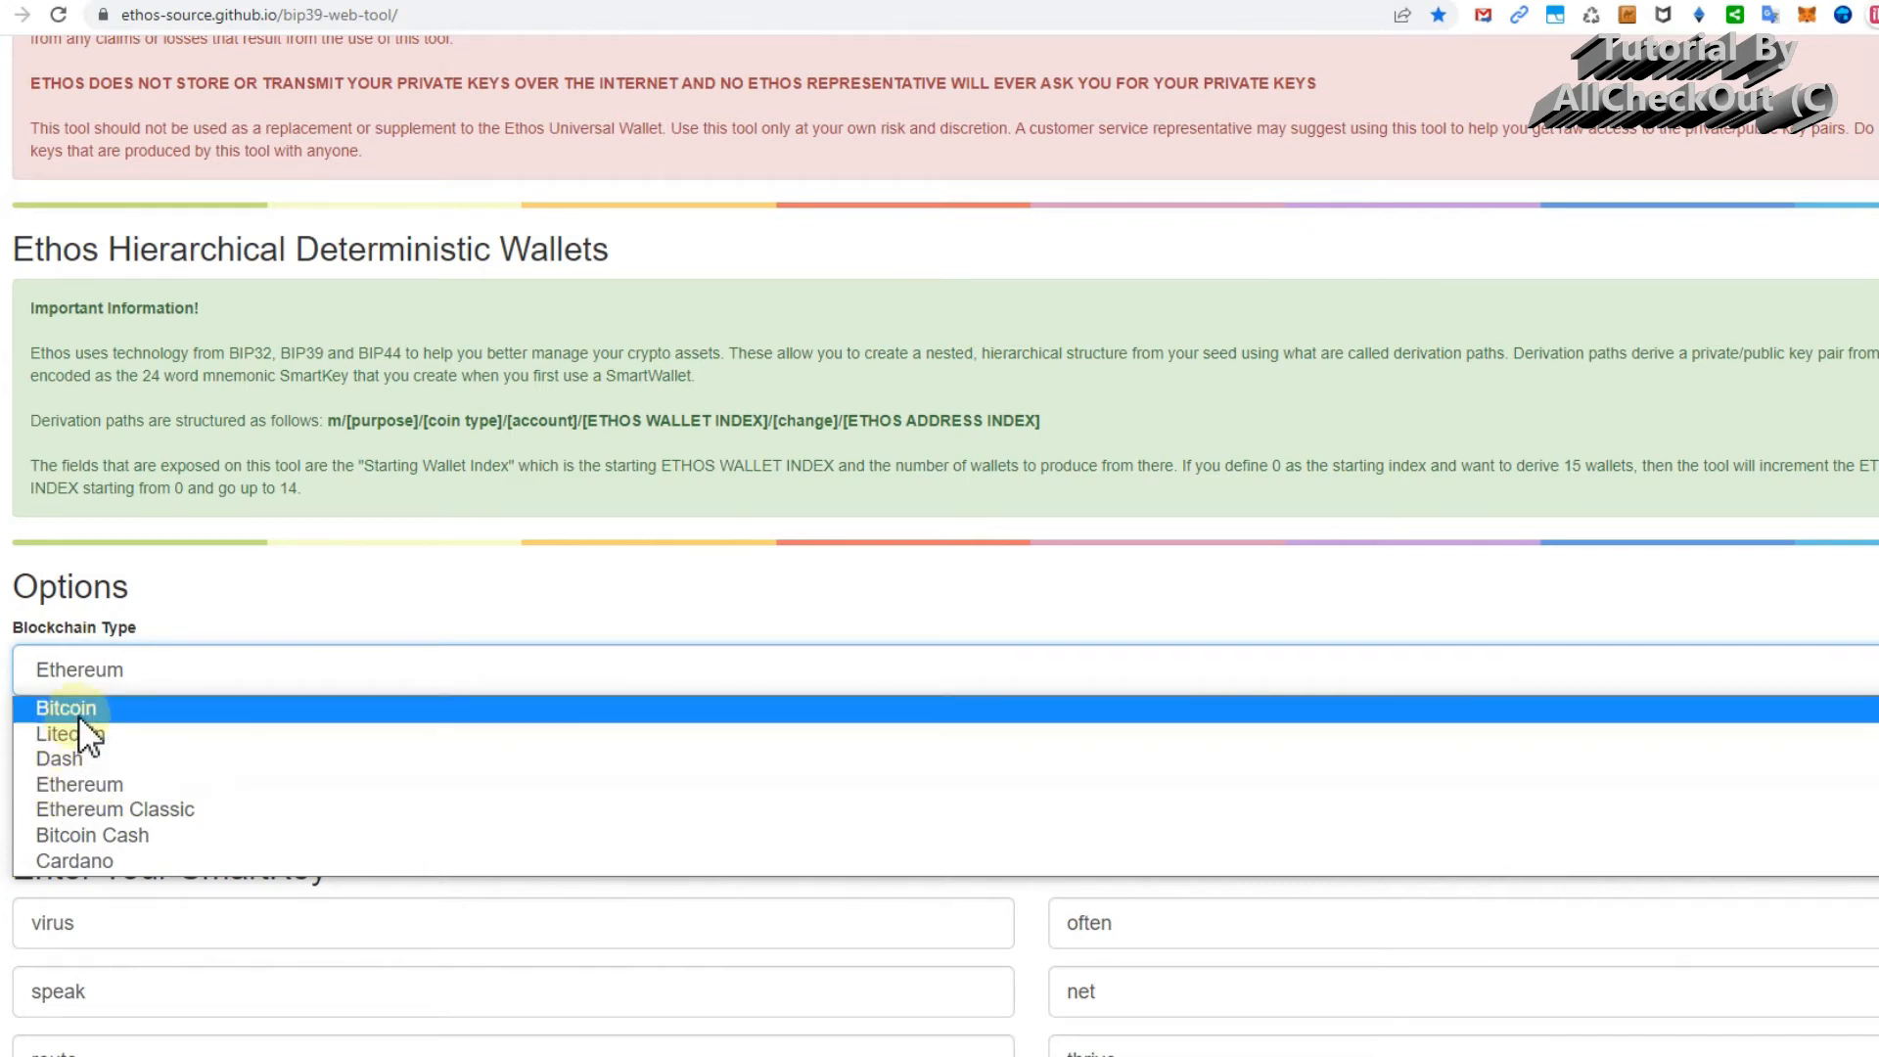
pyautogui.moveTo(69, 733)
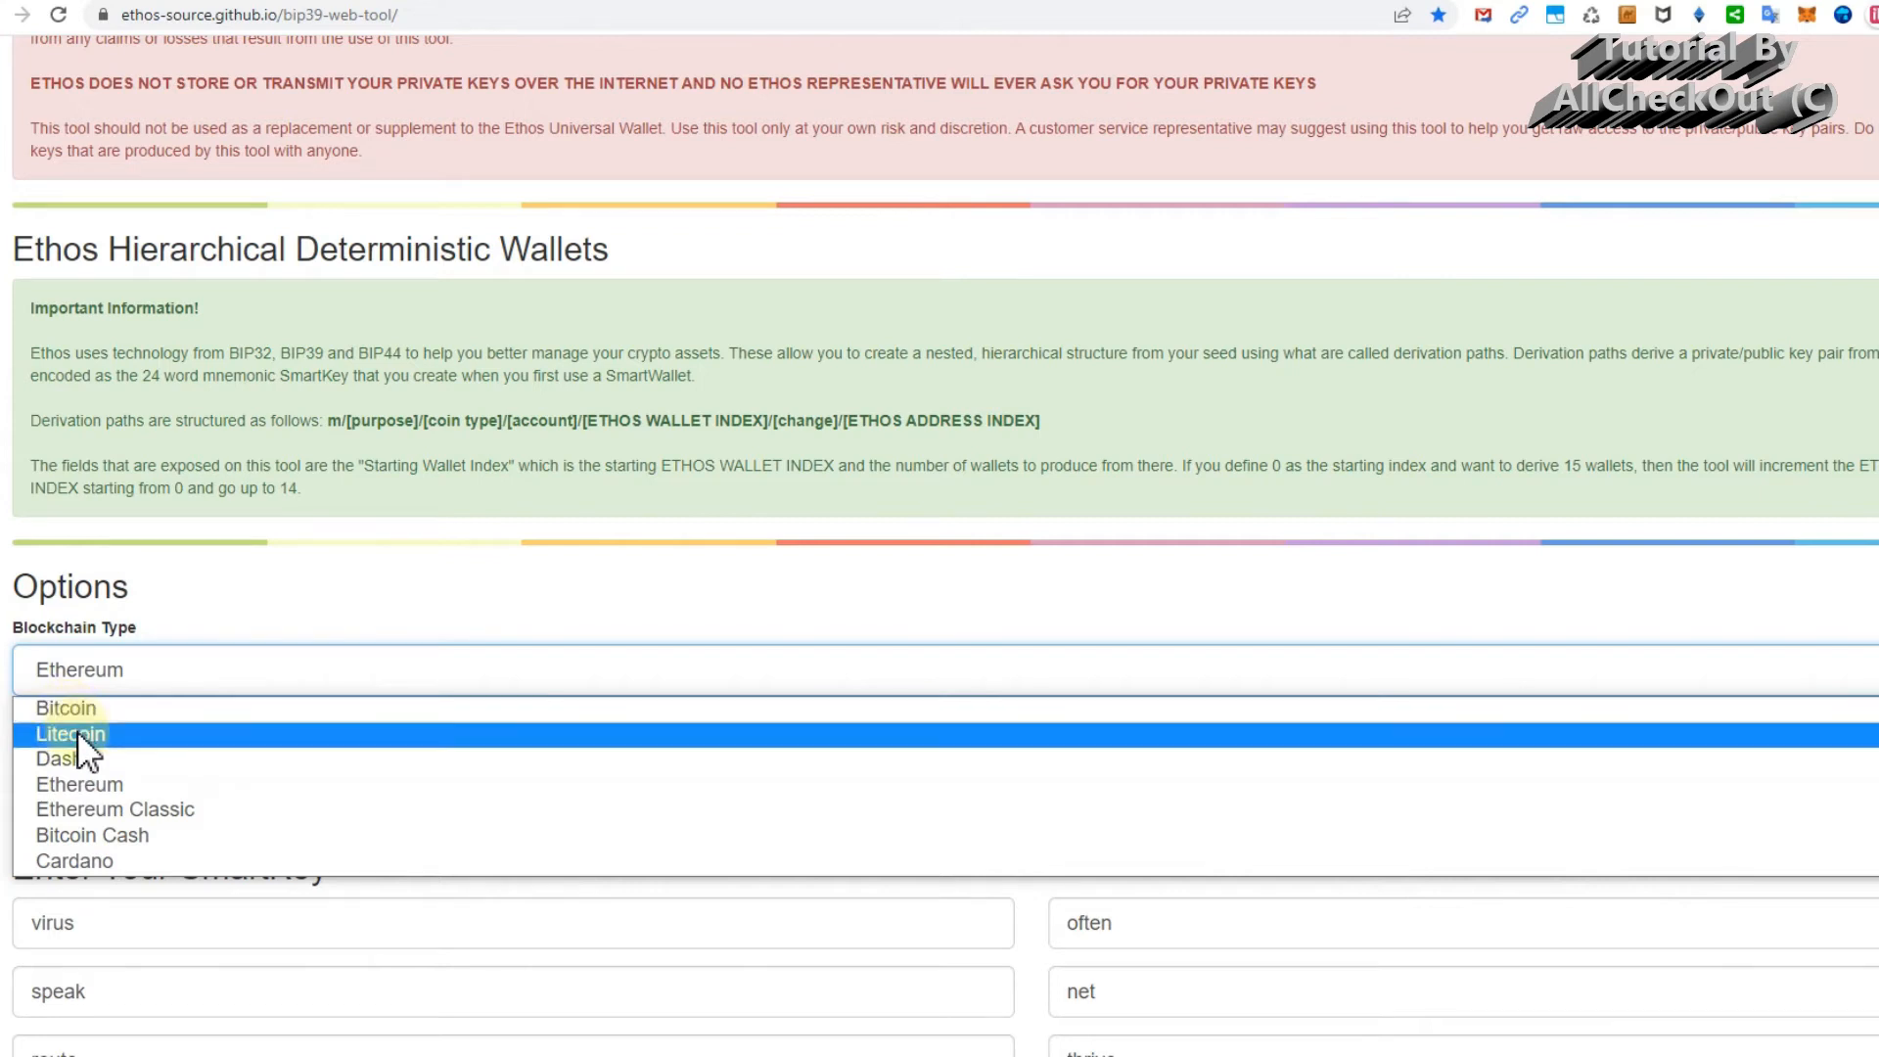
pyautogui.moveTo(92, 834)
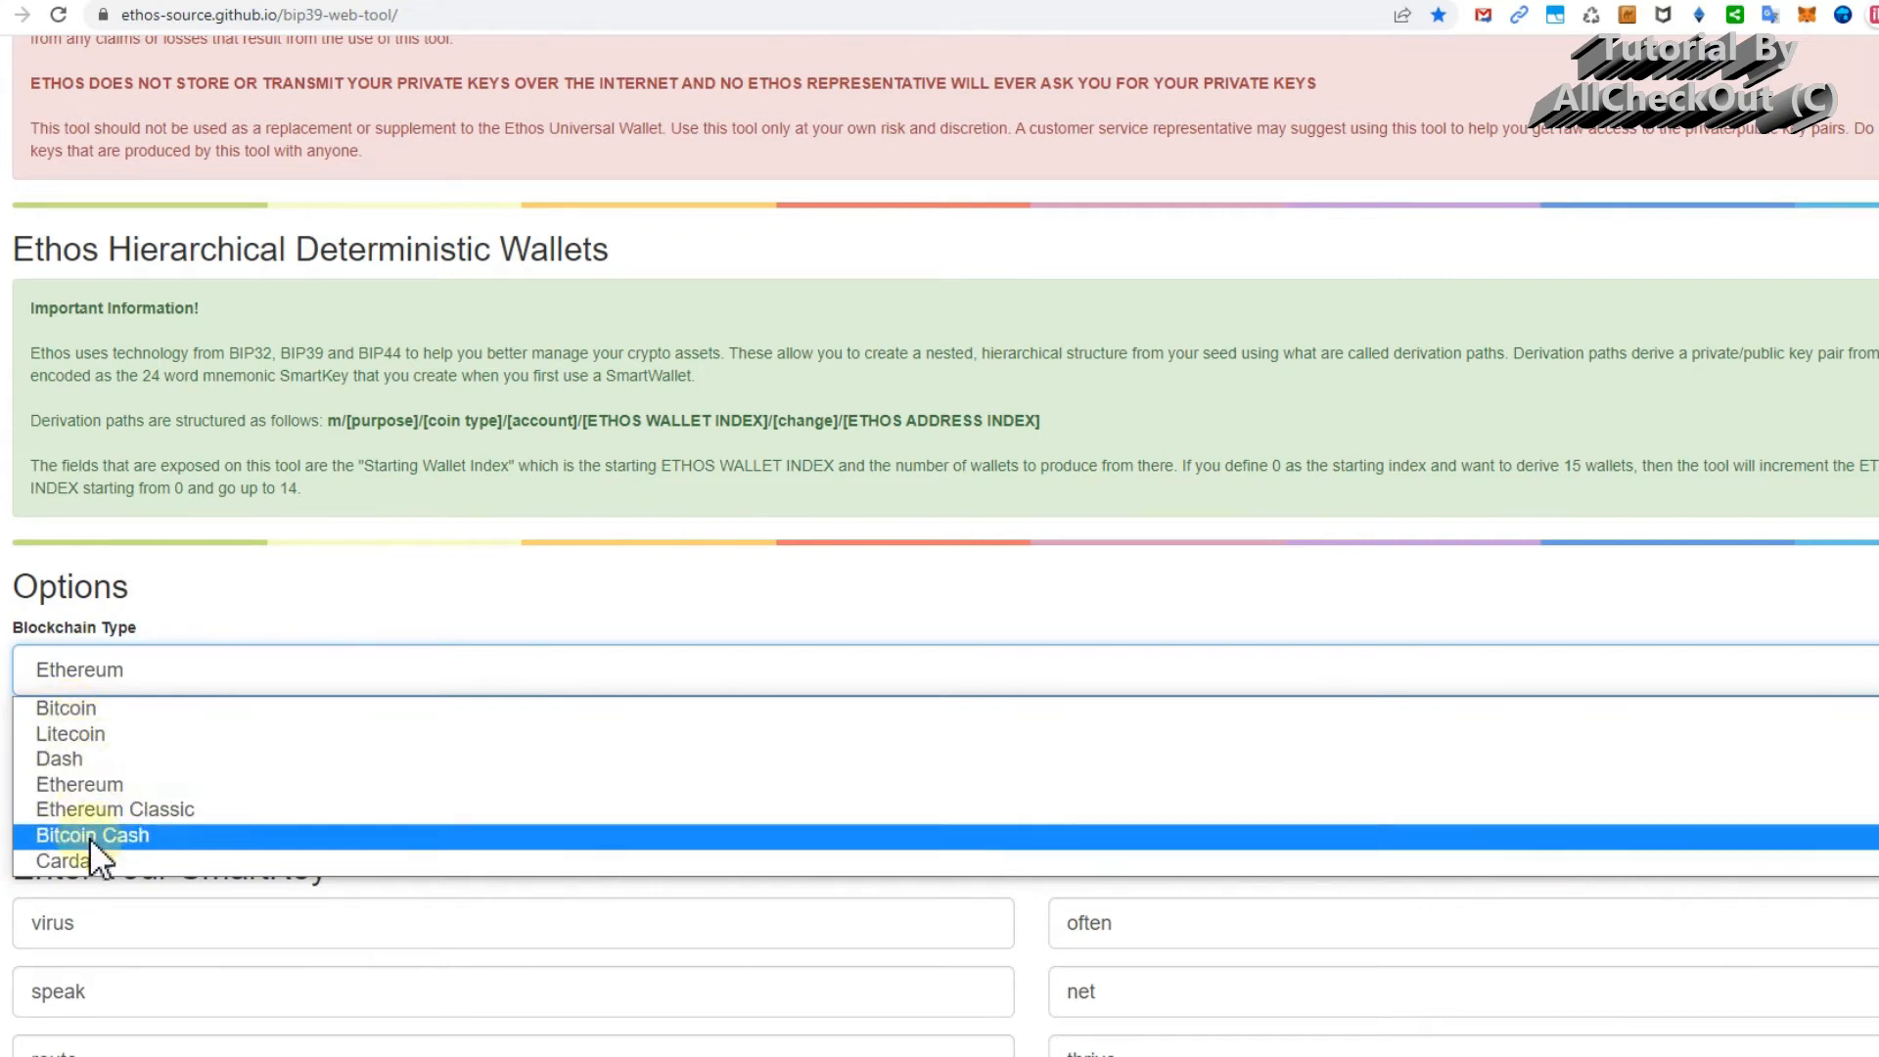
pyautogui.moveTo(79, 784)
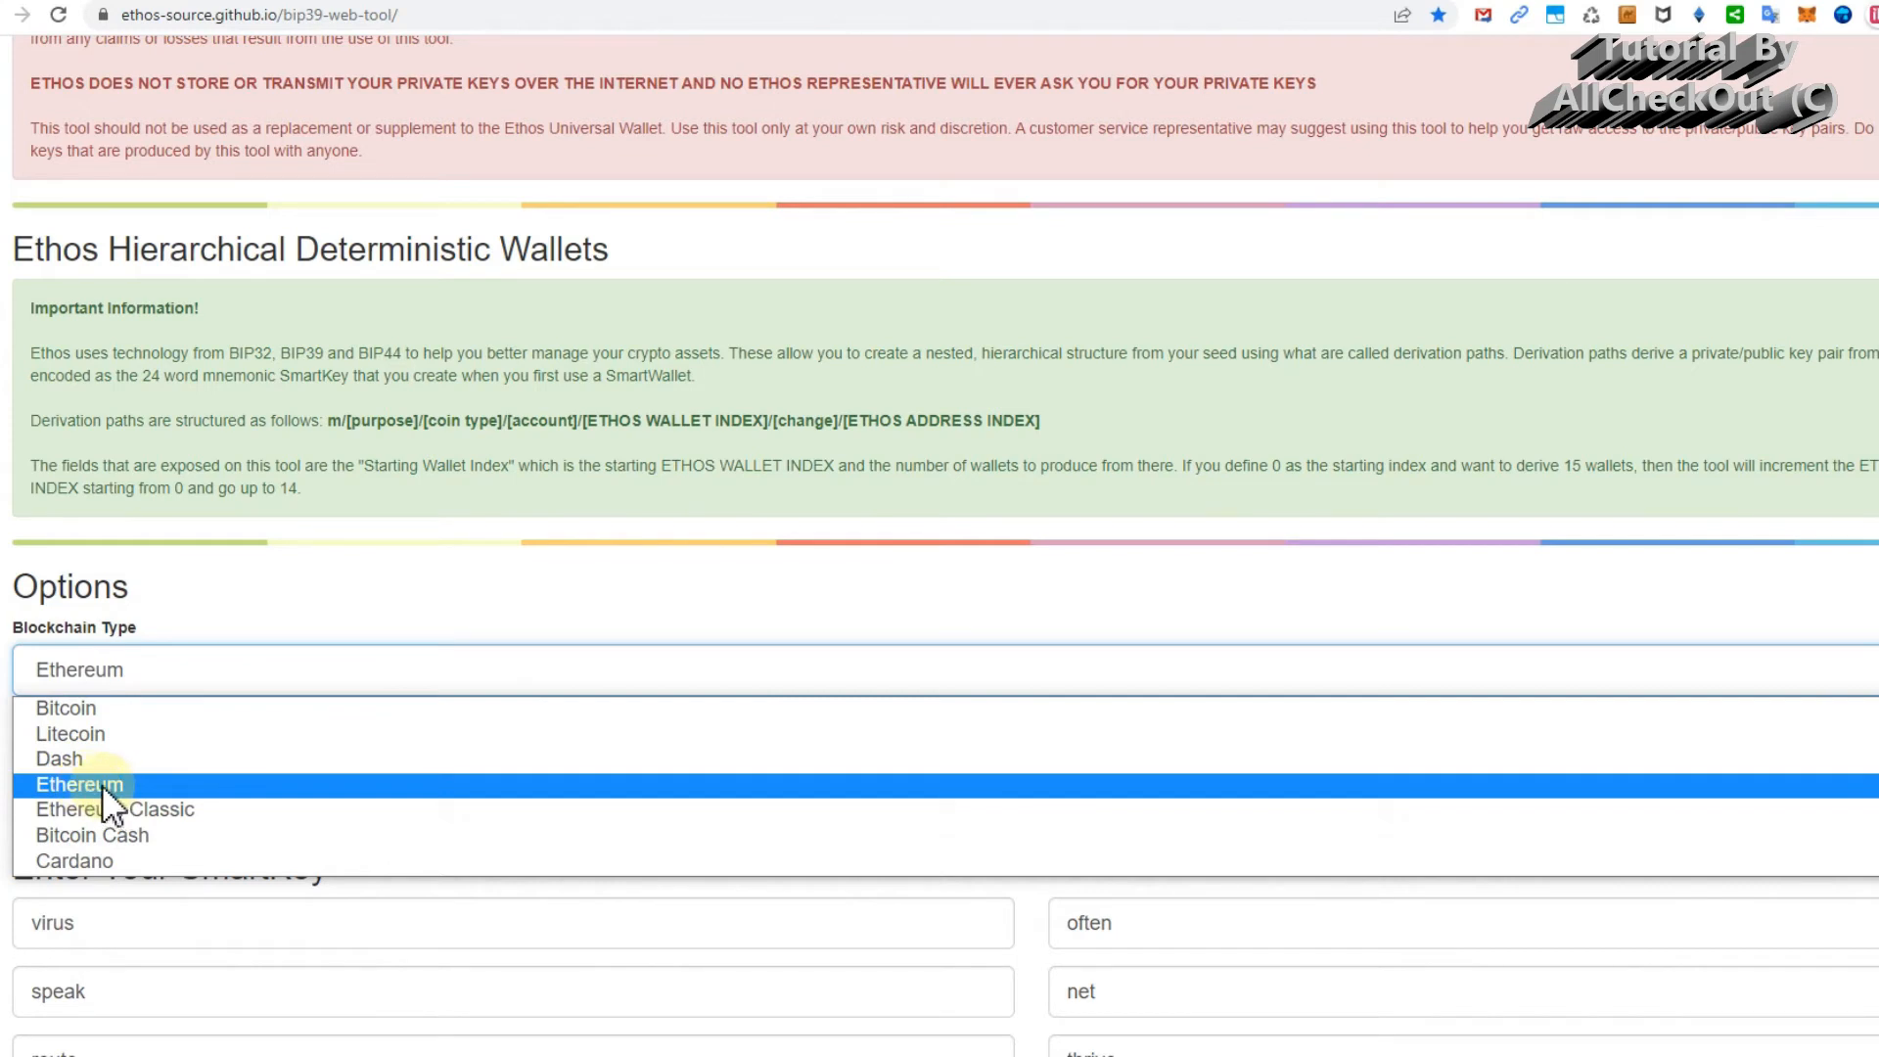
pyautogui.click(80, 783)
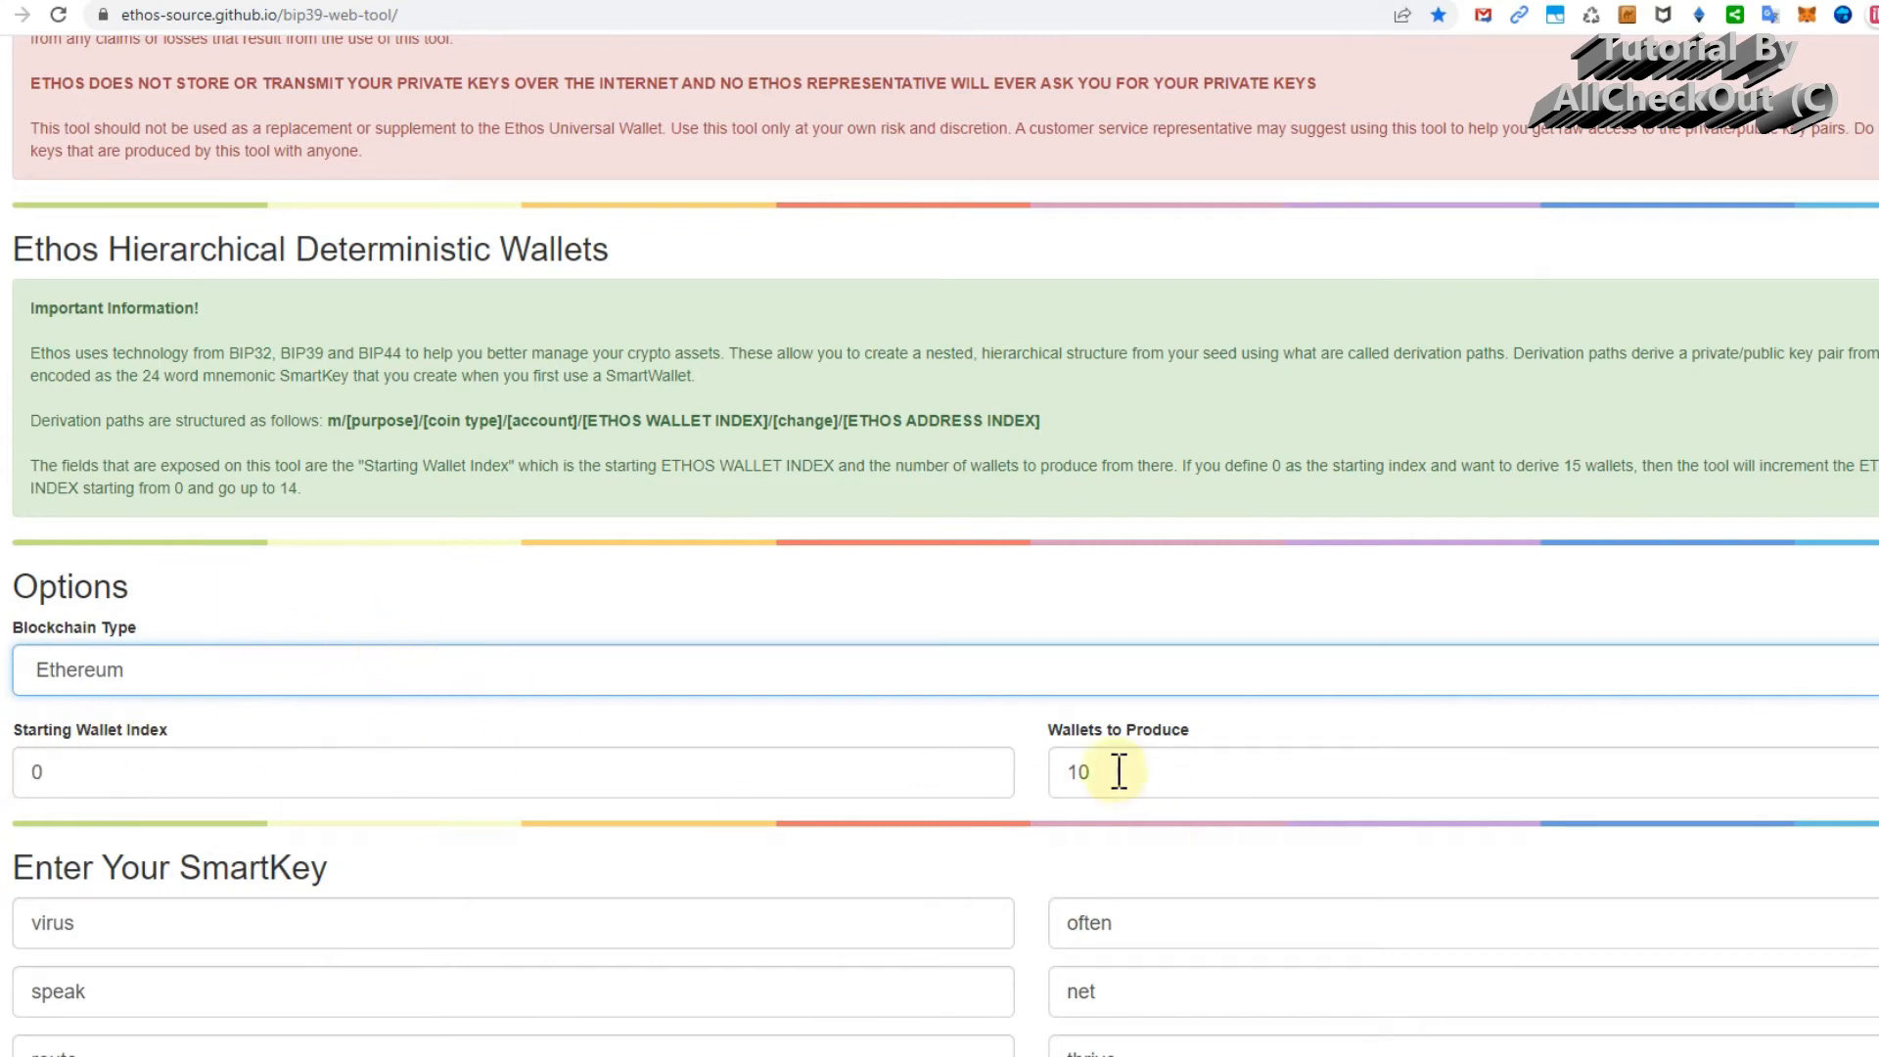
# Scroll to the Word 24 field and enter 'fence' as the final SmartKey word.
pyautogui.scroll(-3)
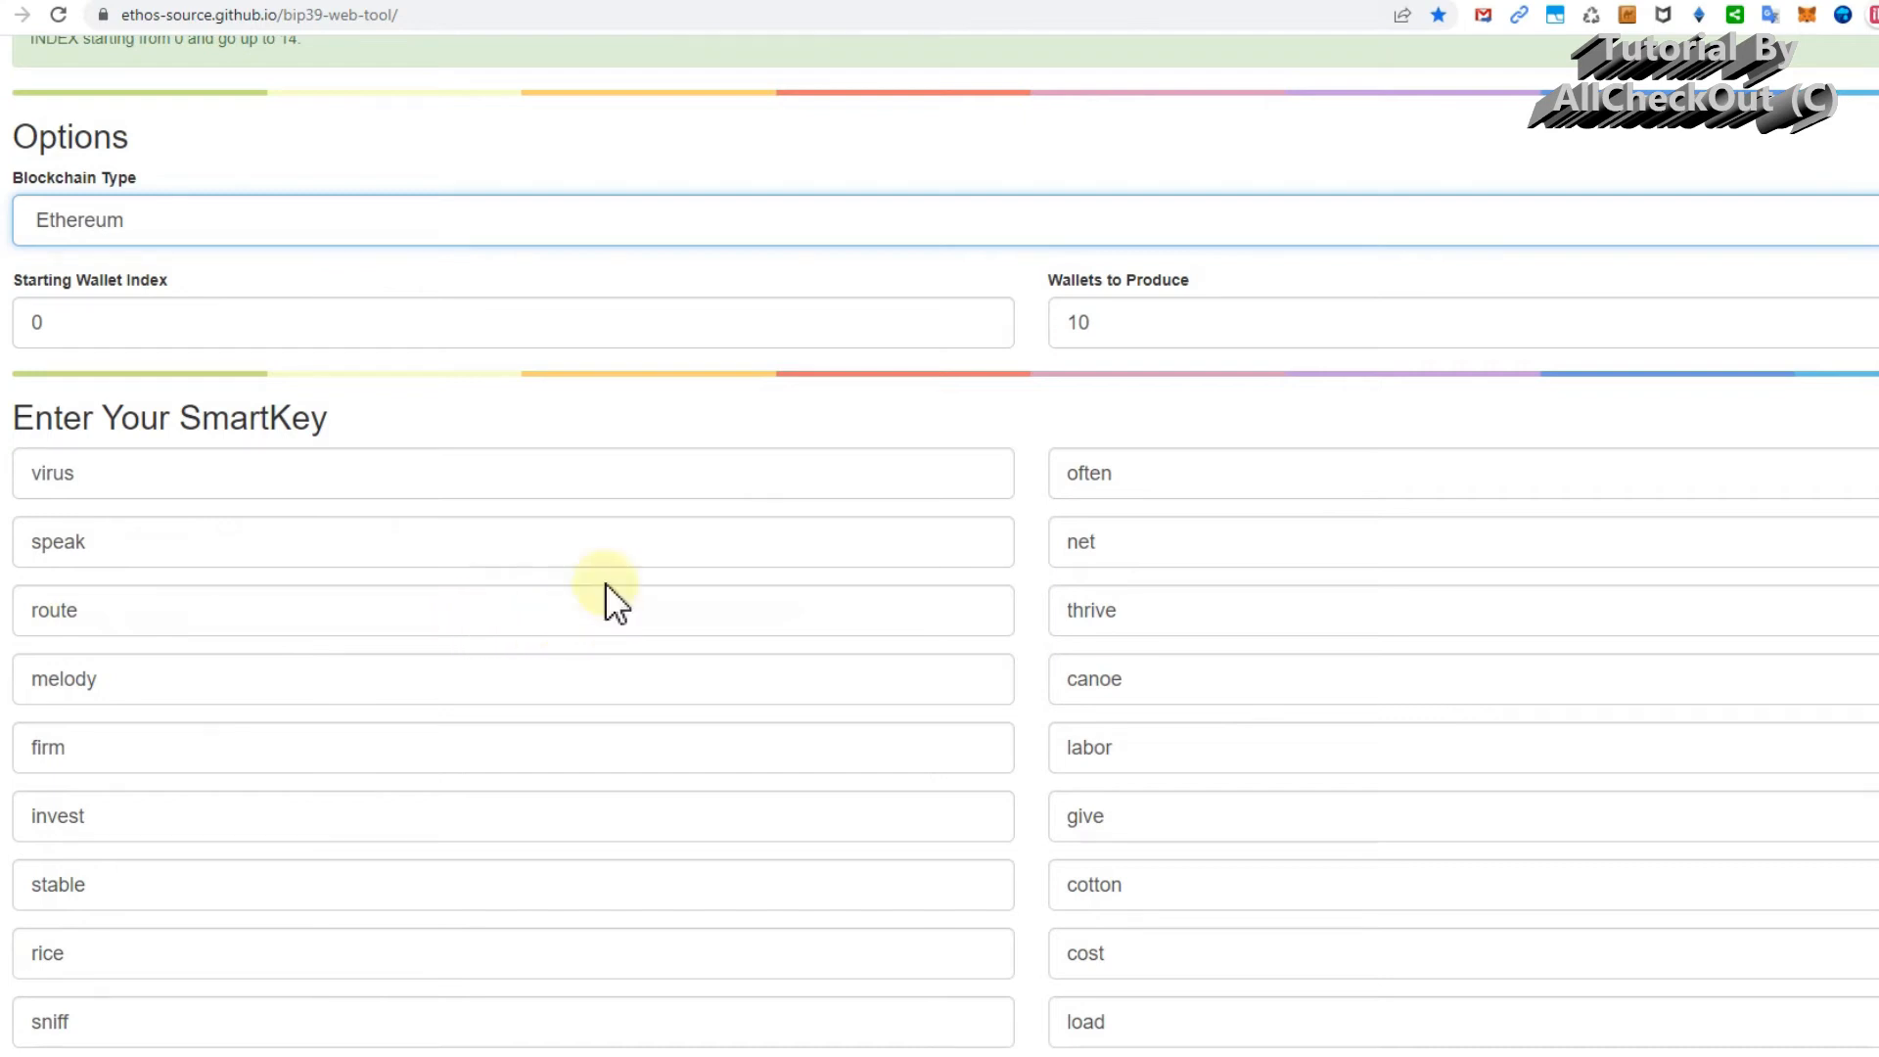
pyautogui.moveTo(971, 593)
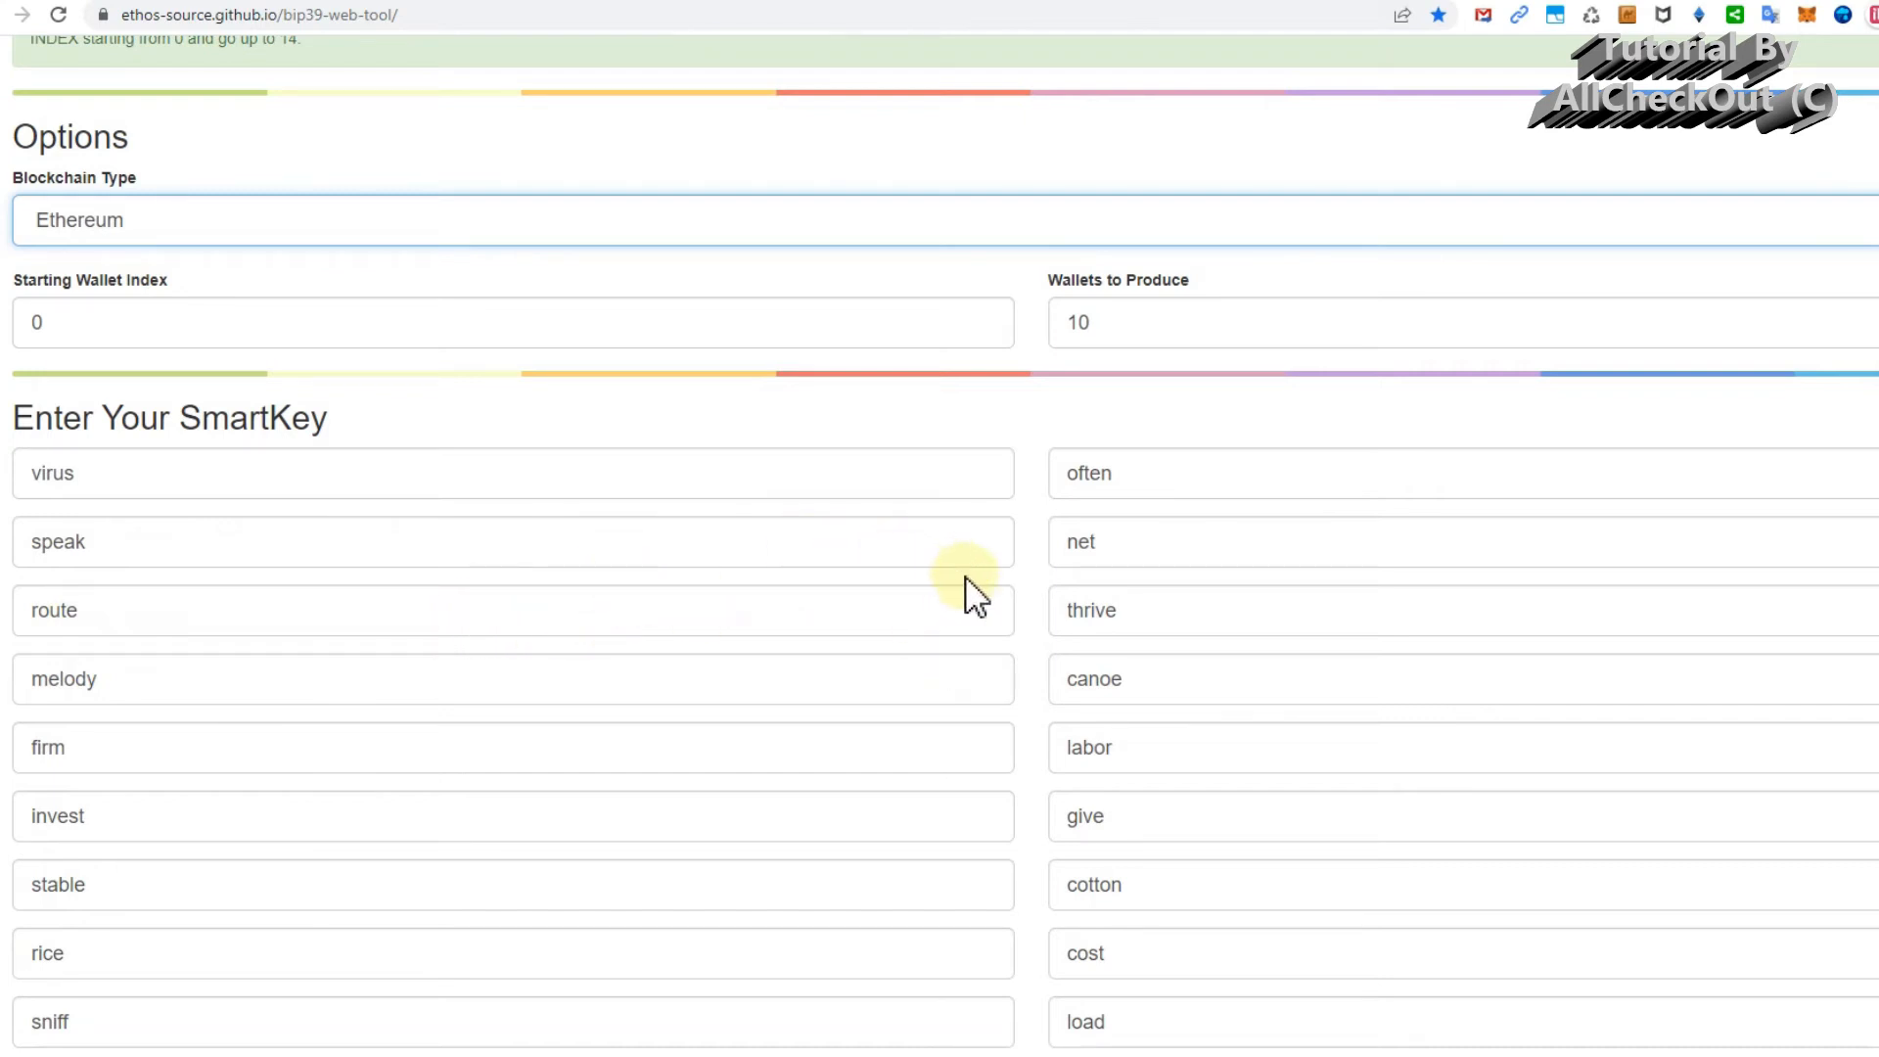
pyautogui.moveTo(988, 618)
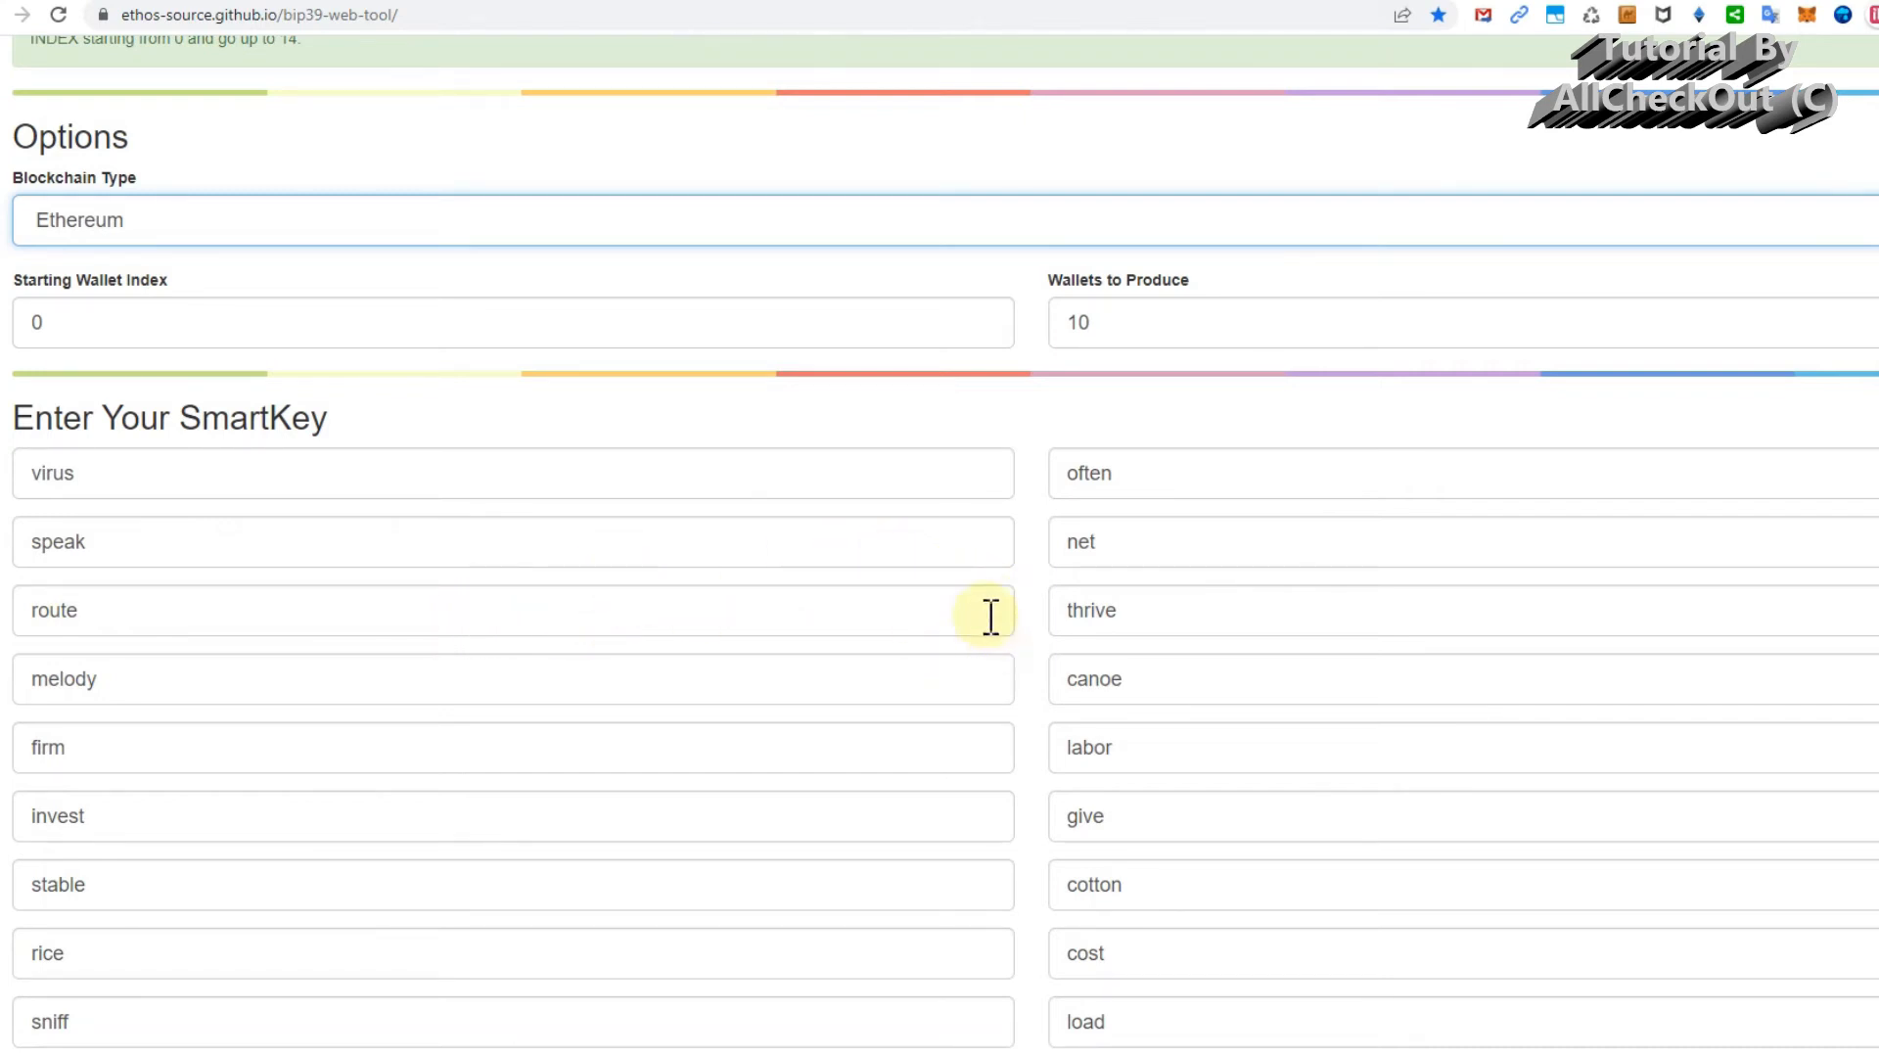
pyautogui.moveTo(983, 681)
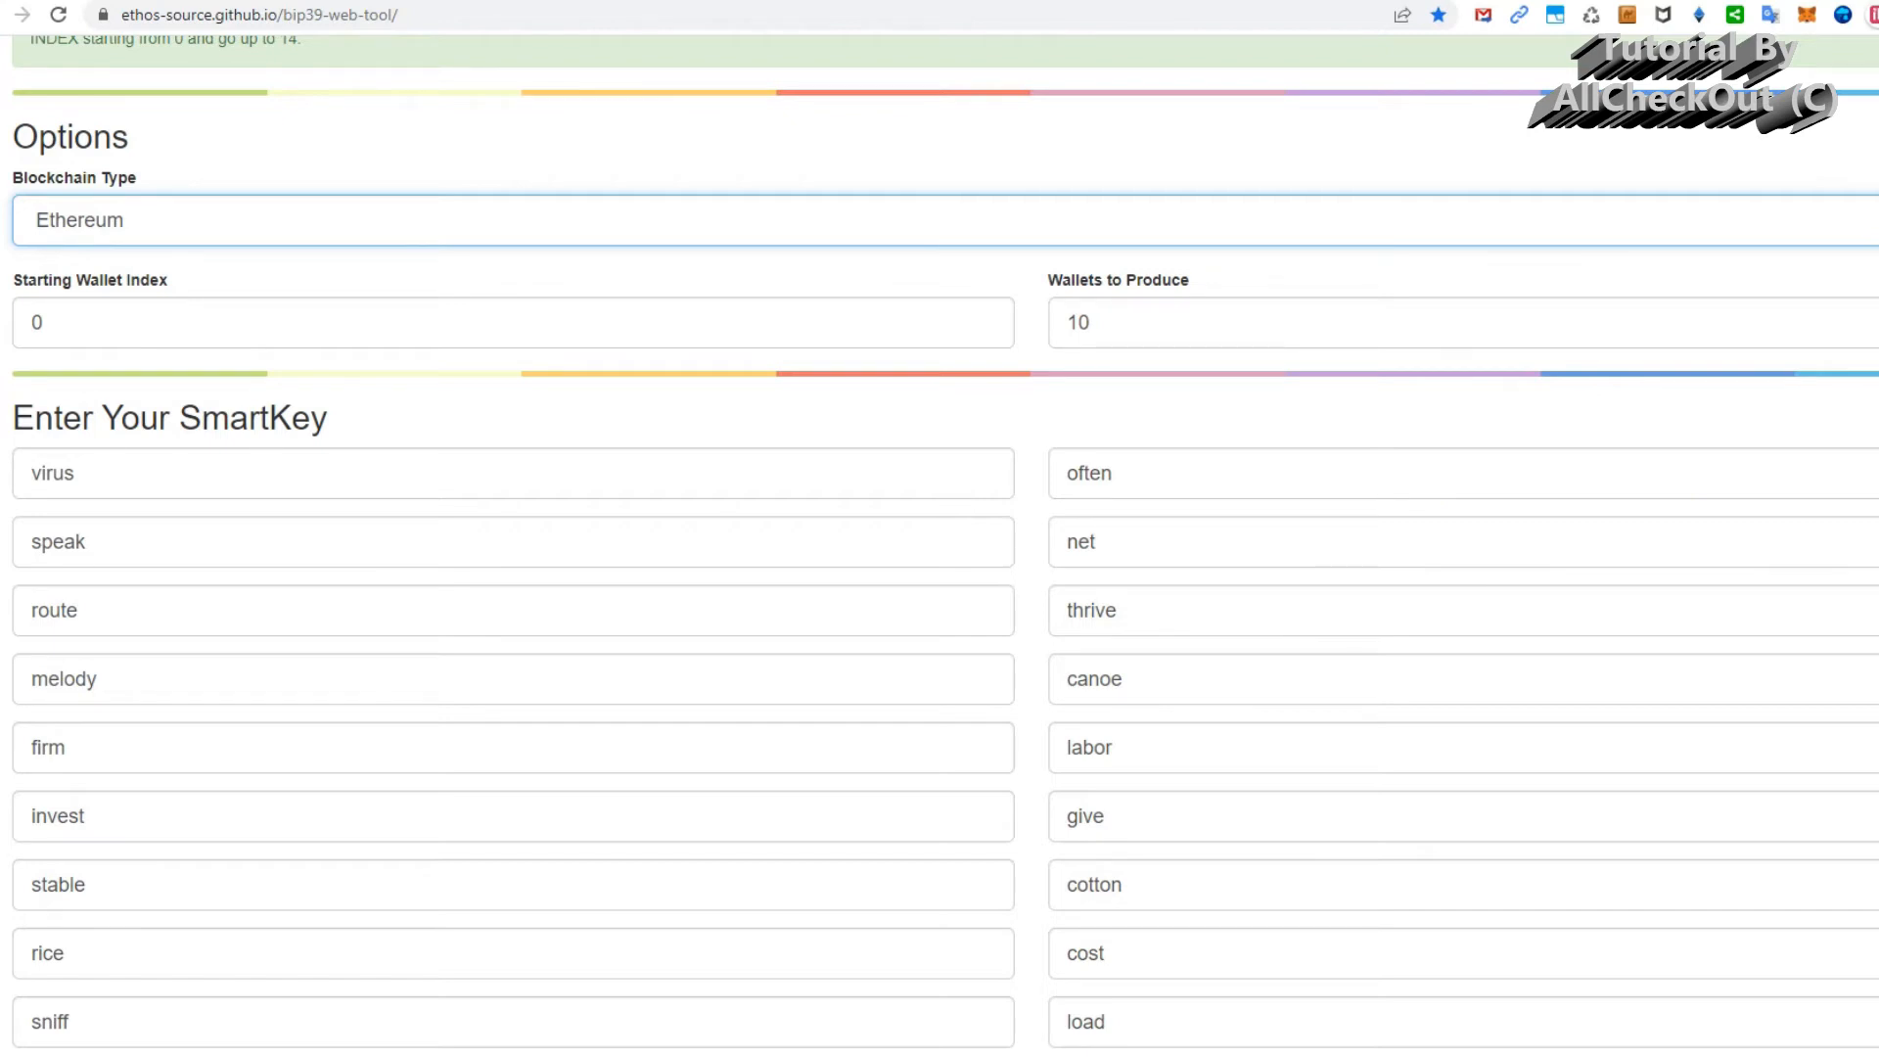
pyautogui.scroll(-3)
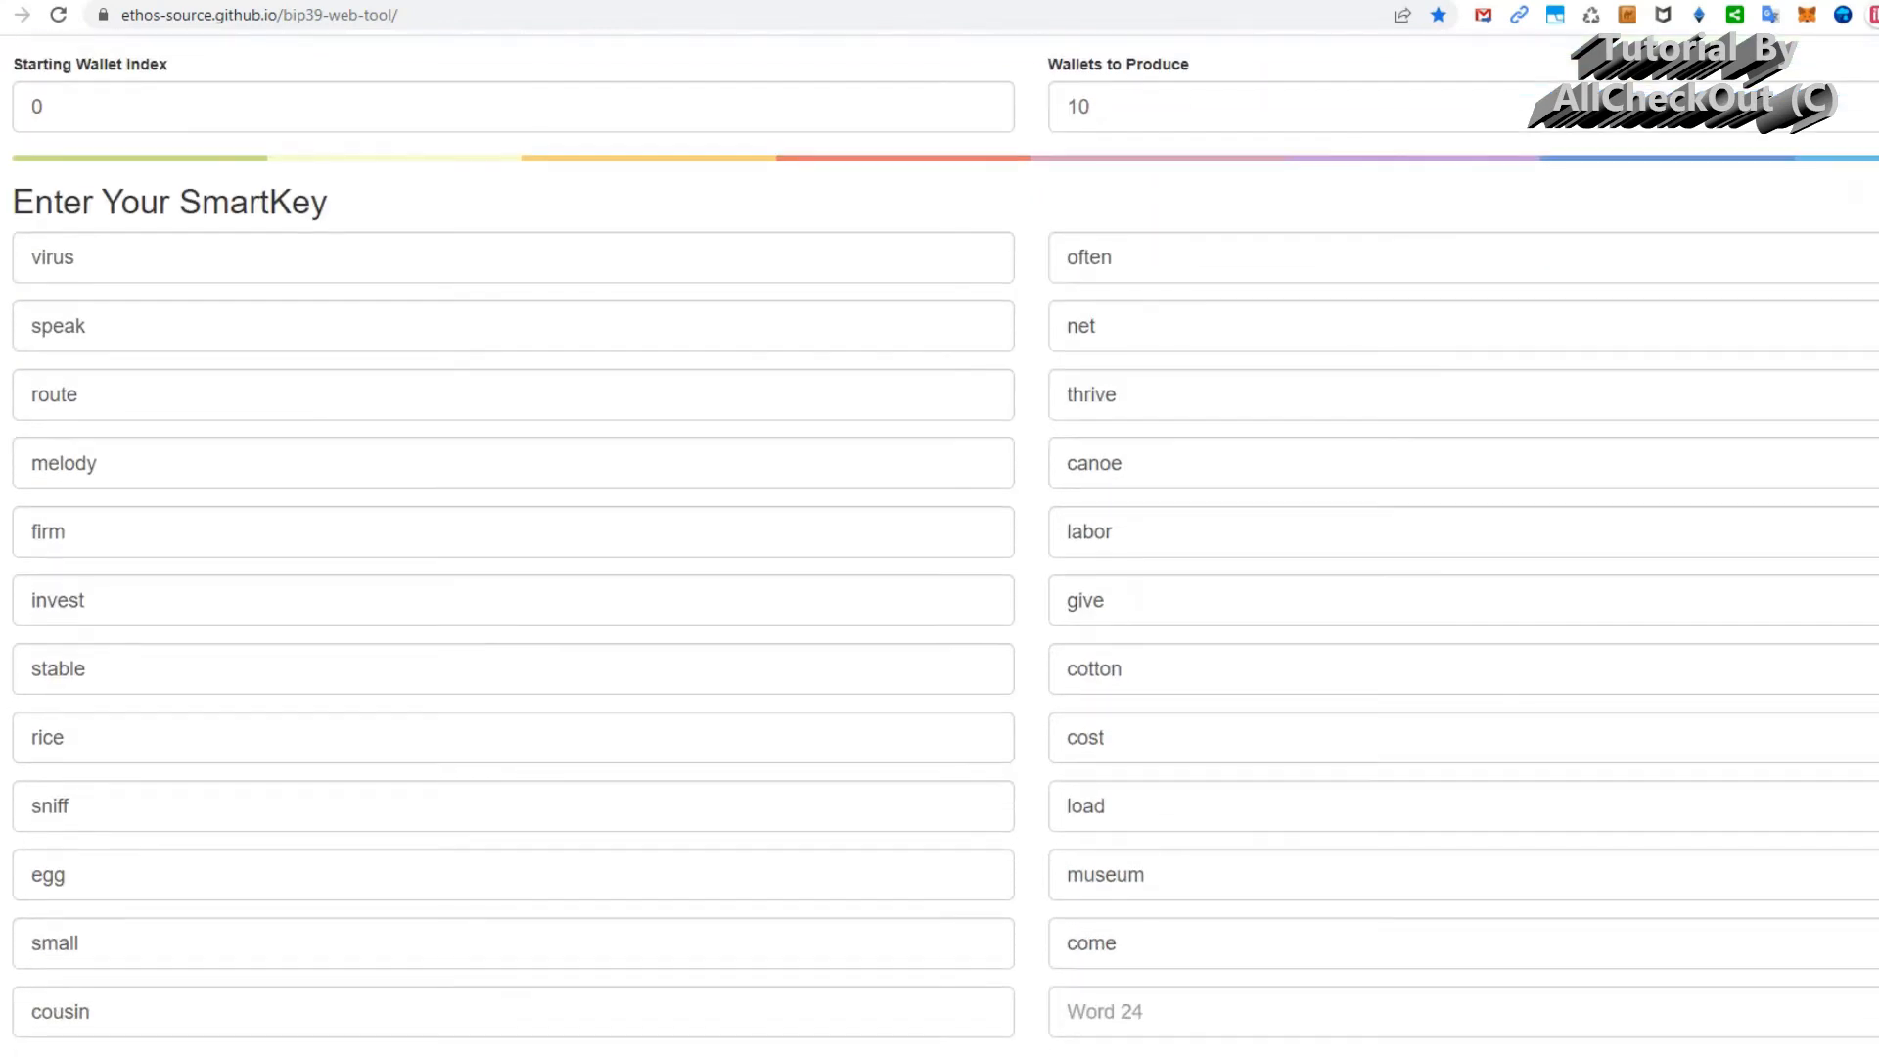
pyautogui.scroll(-3)
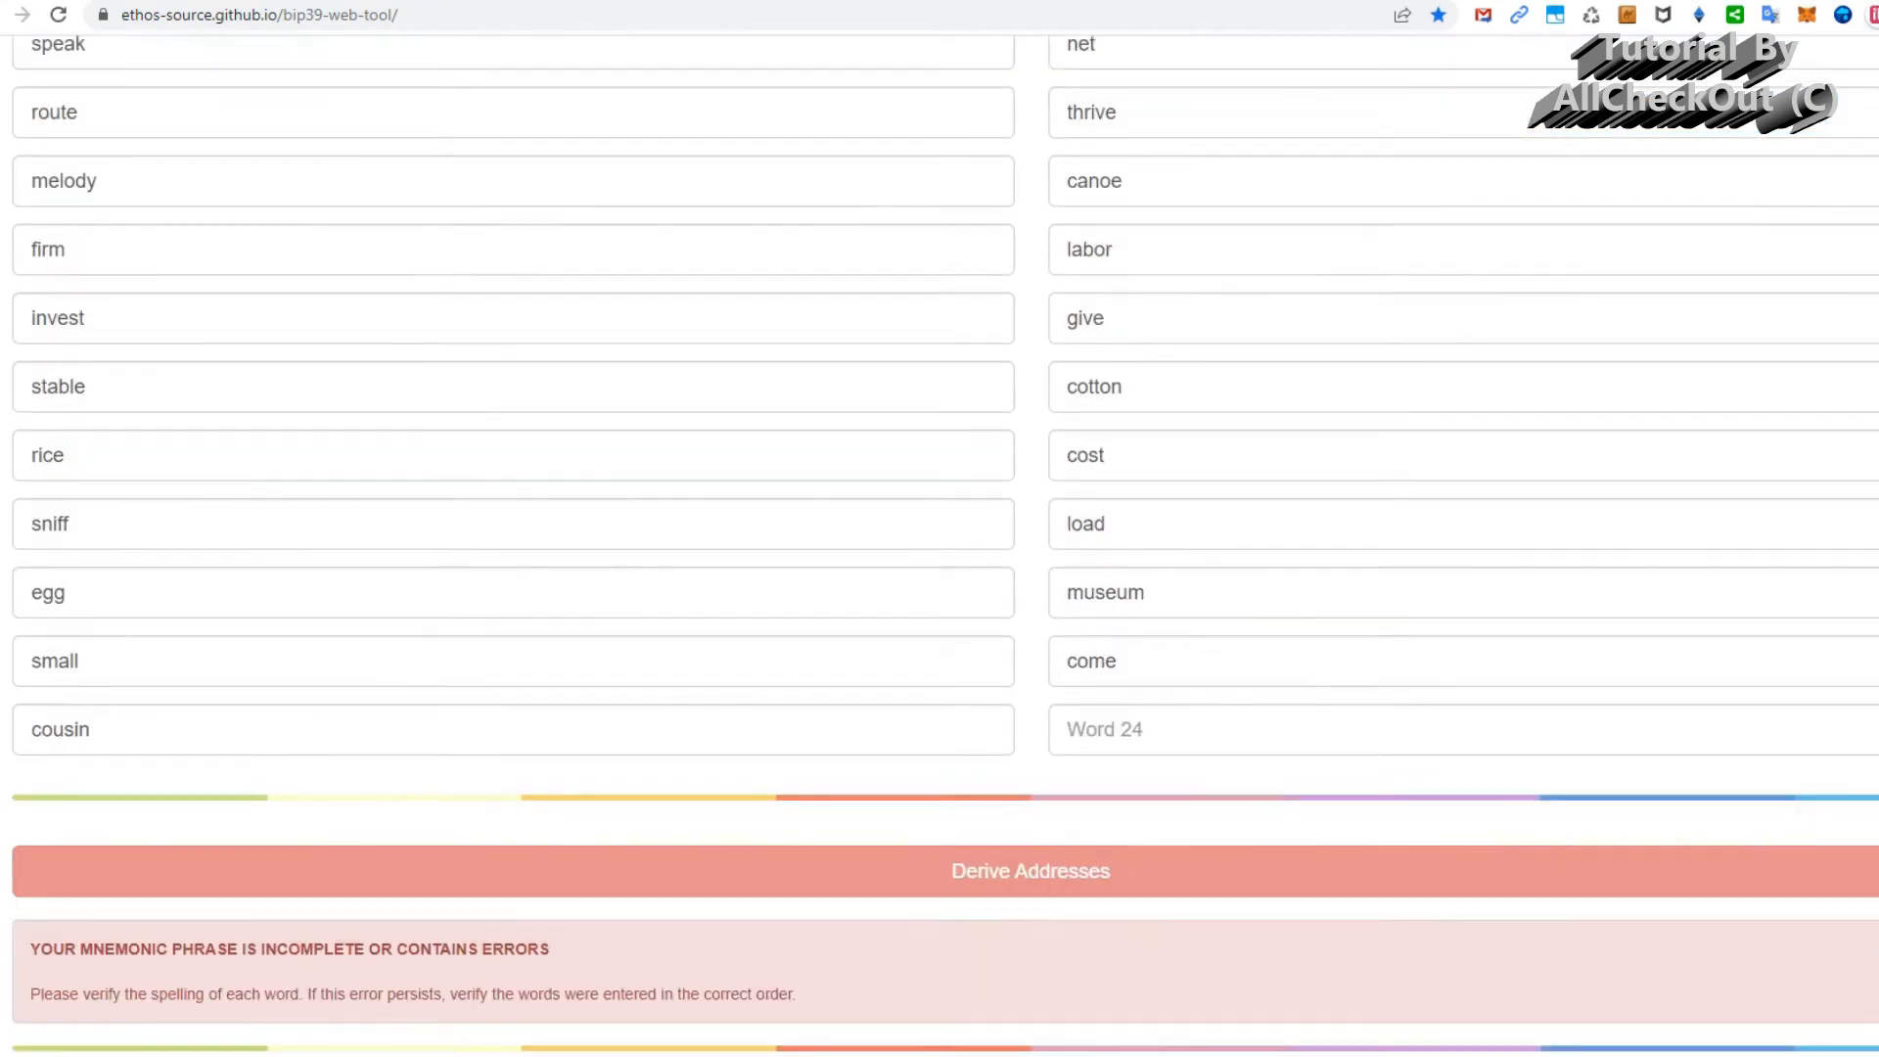
pyautogui.scroll(-3)
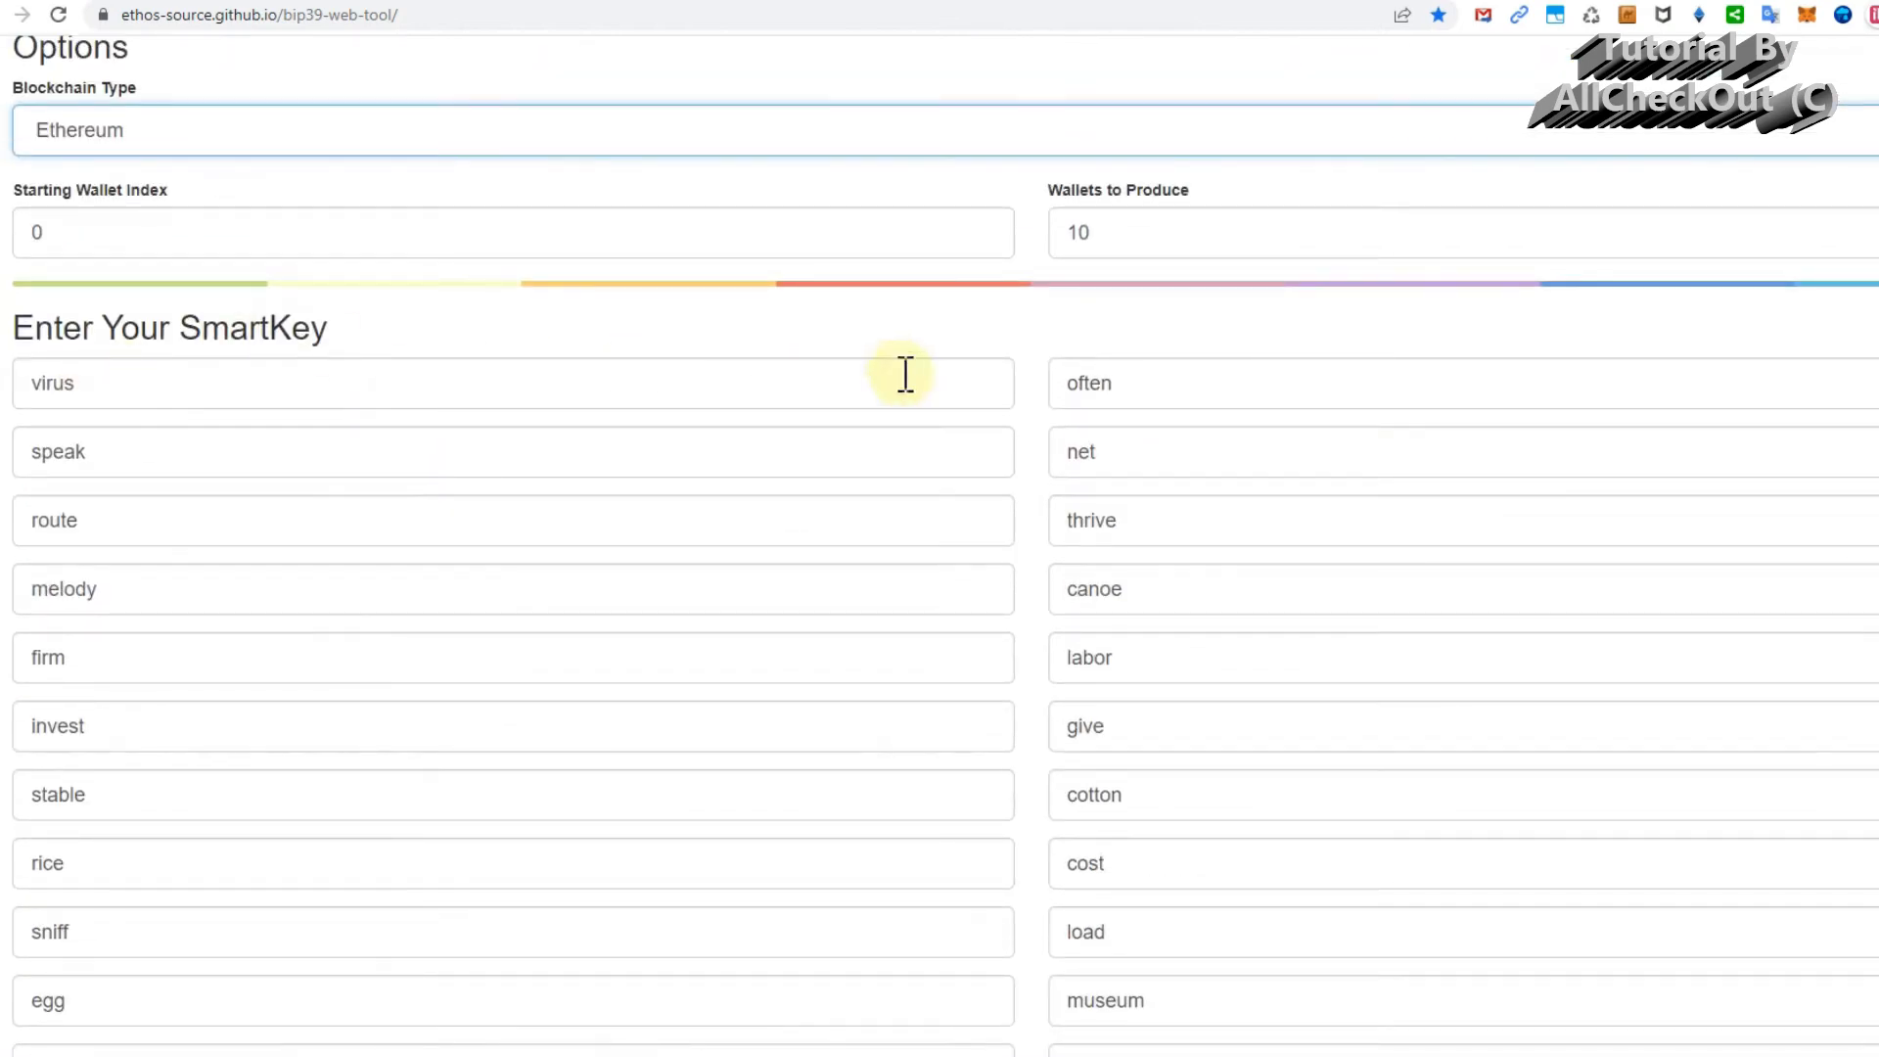
pyautogui.moveTo(1231, 382)
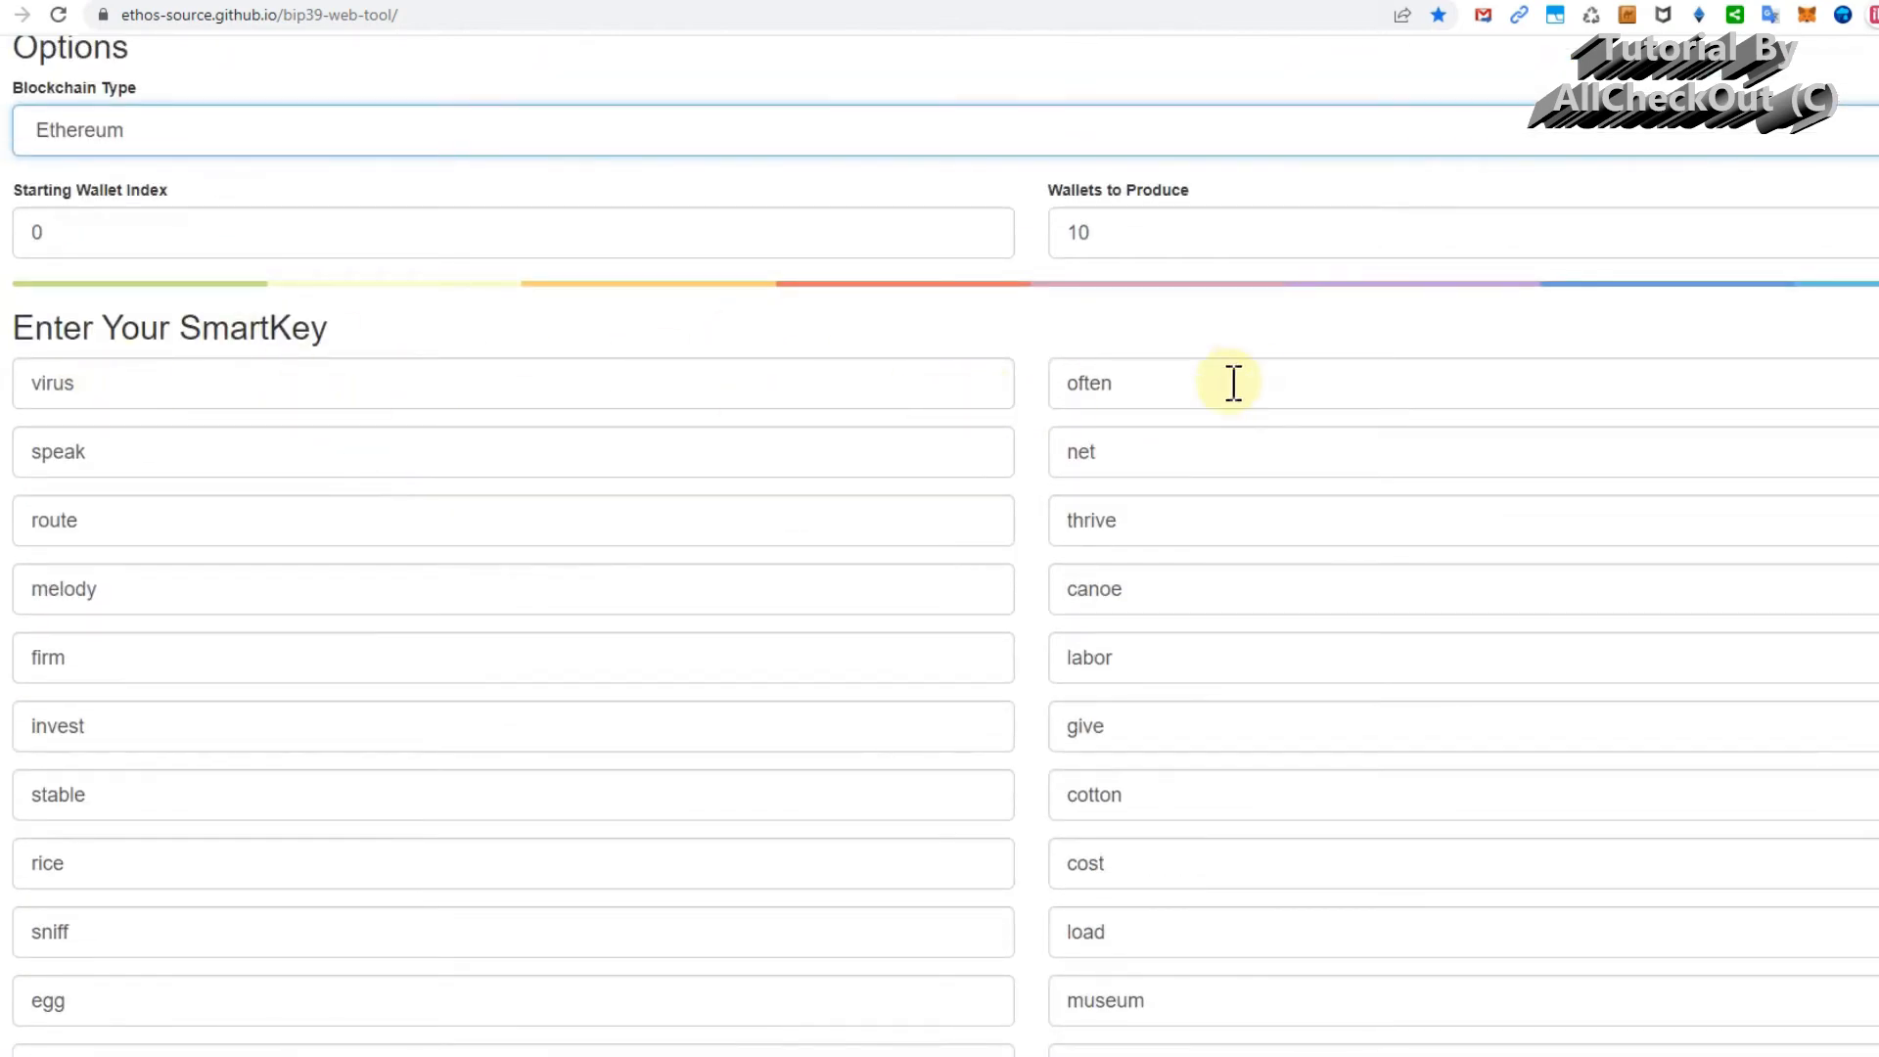
pyautogui.moveTo(946, 614)
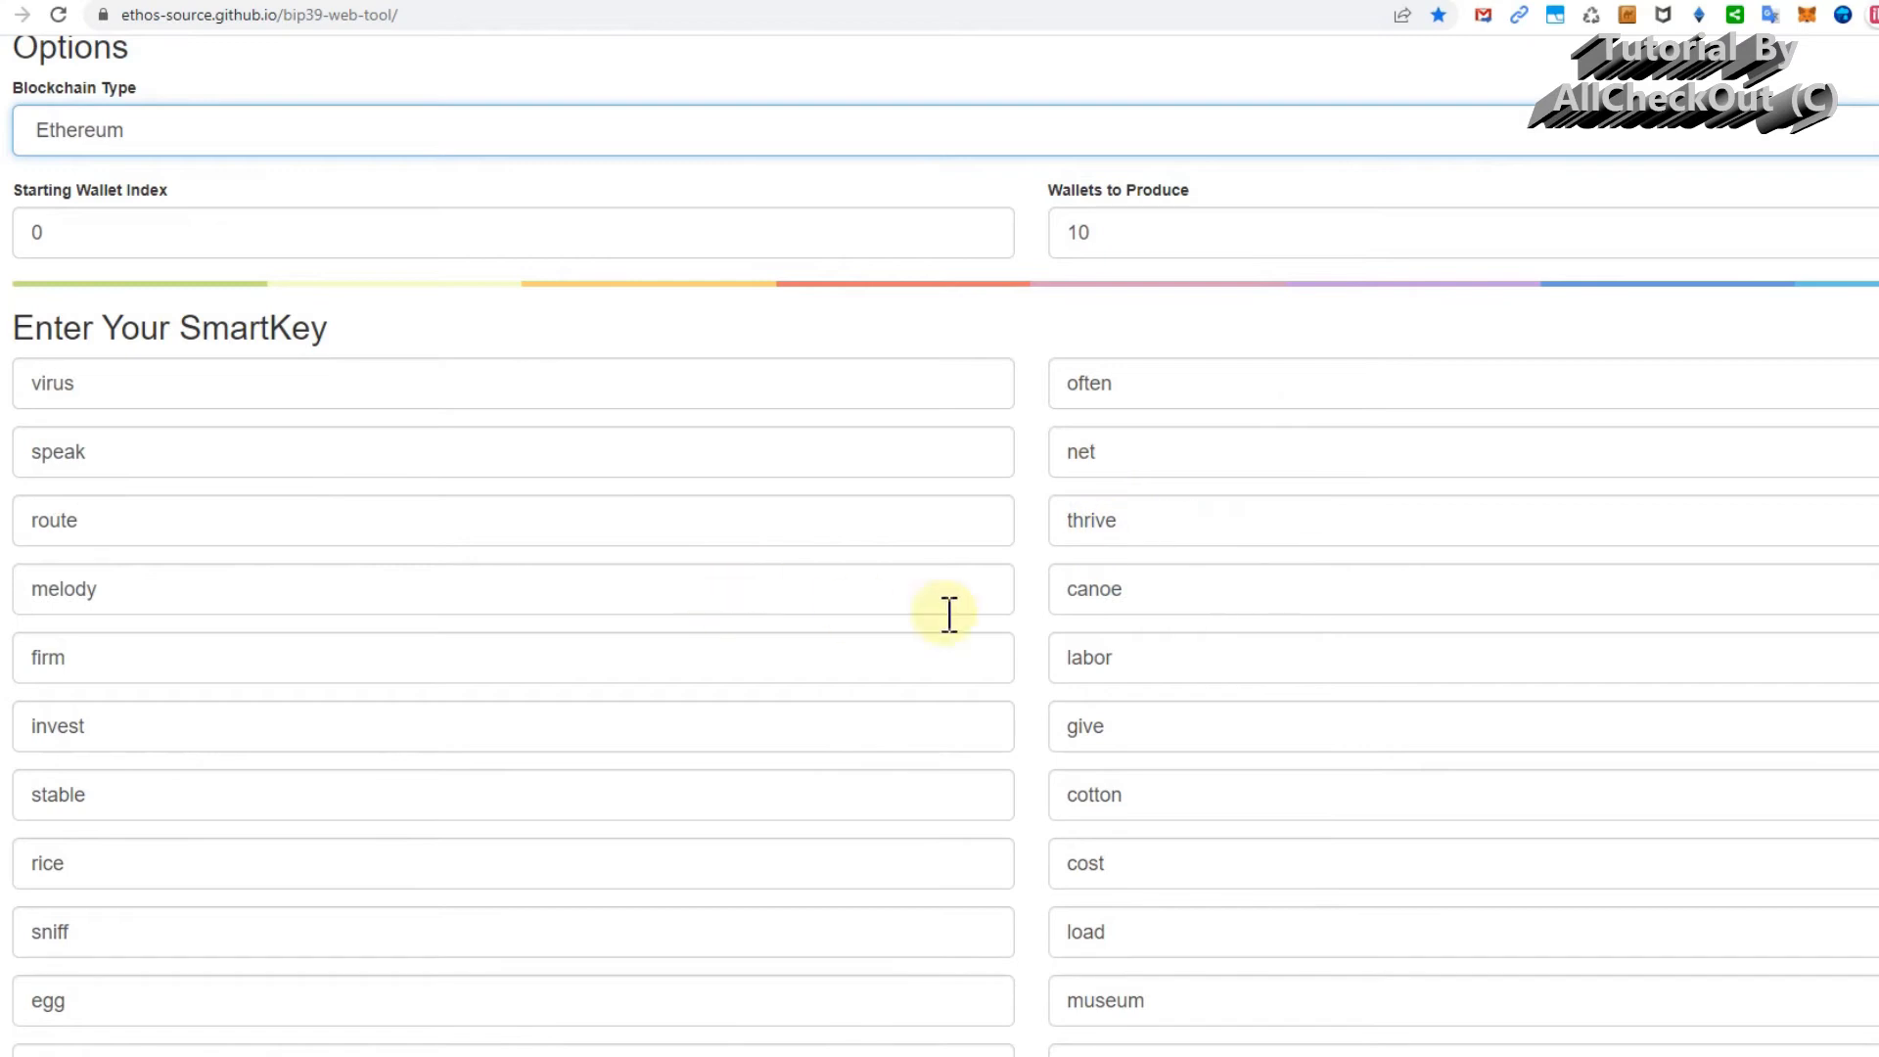
pyautogui.scroll(-3)
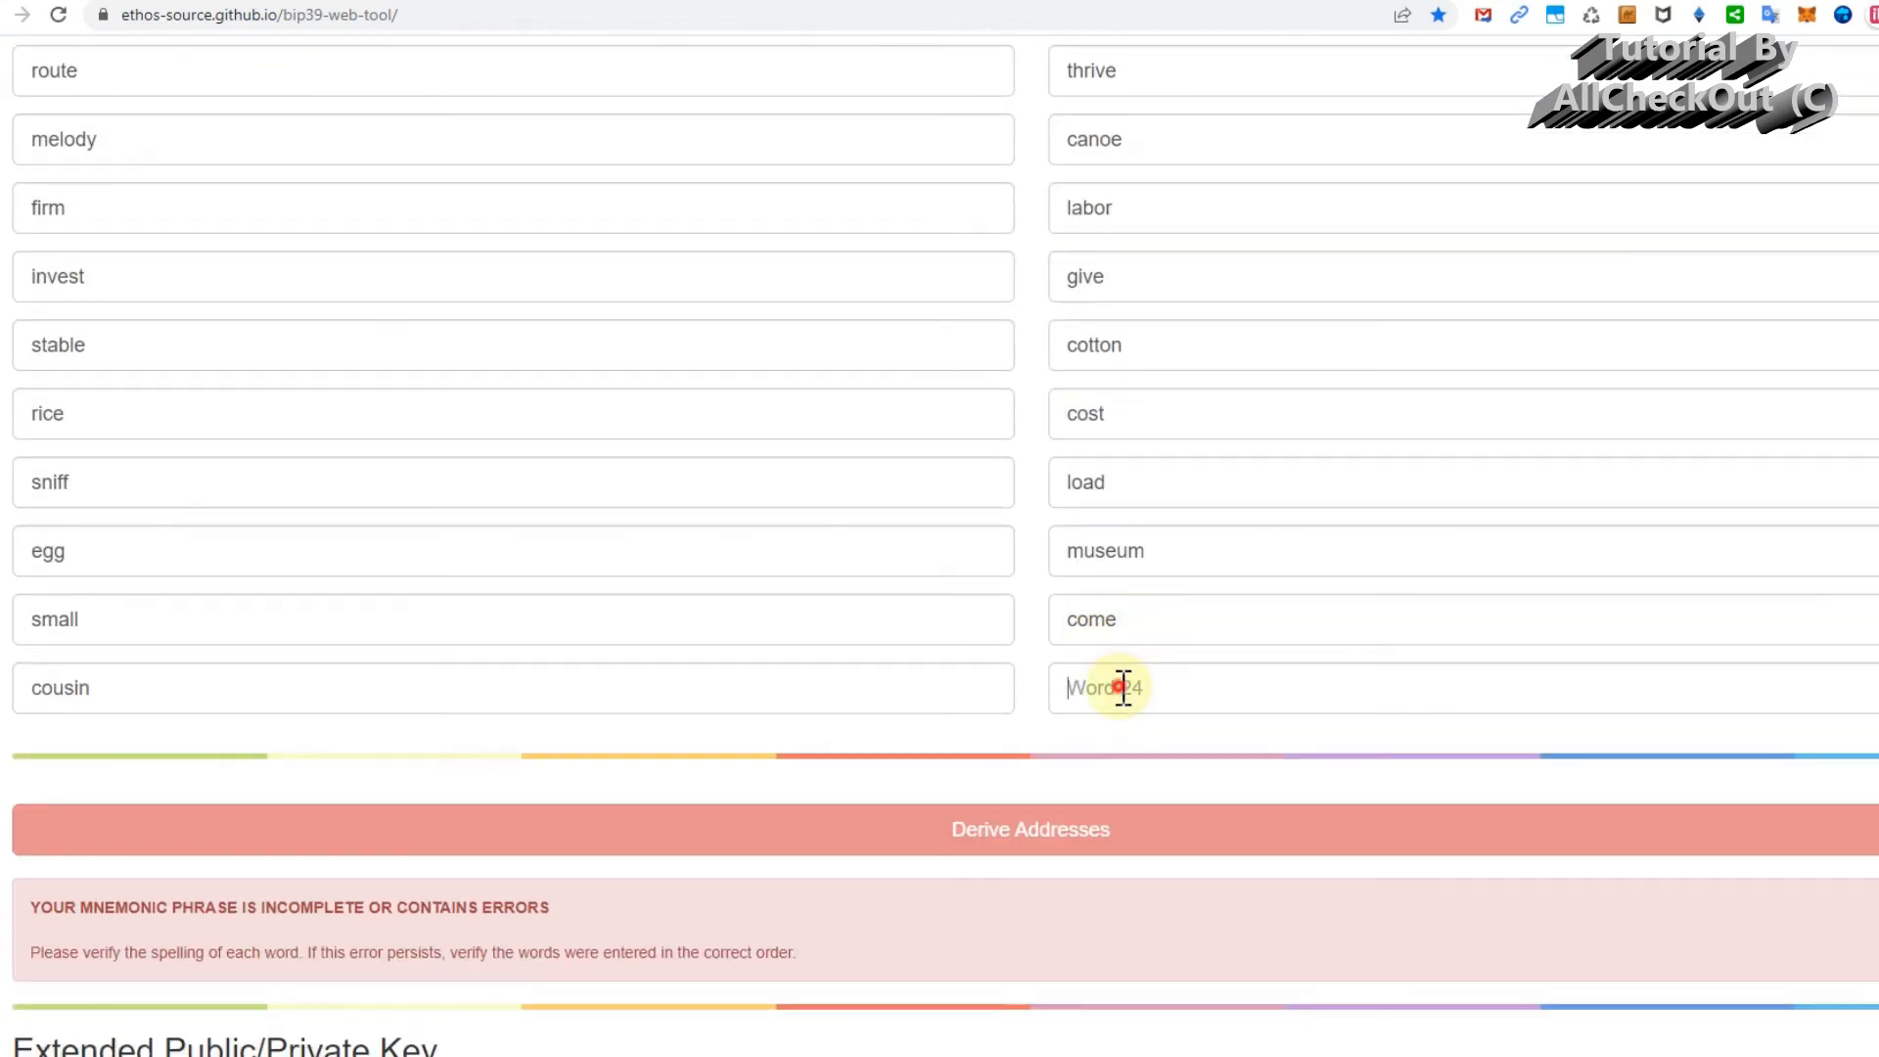
pyautogui.scroll(-3)
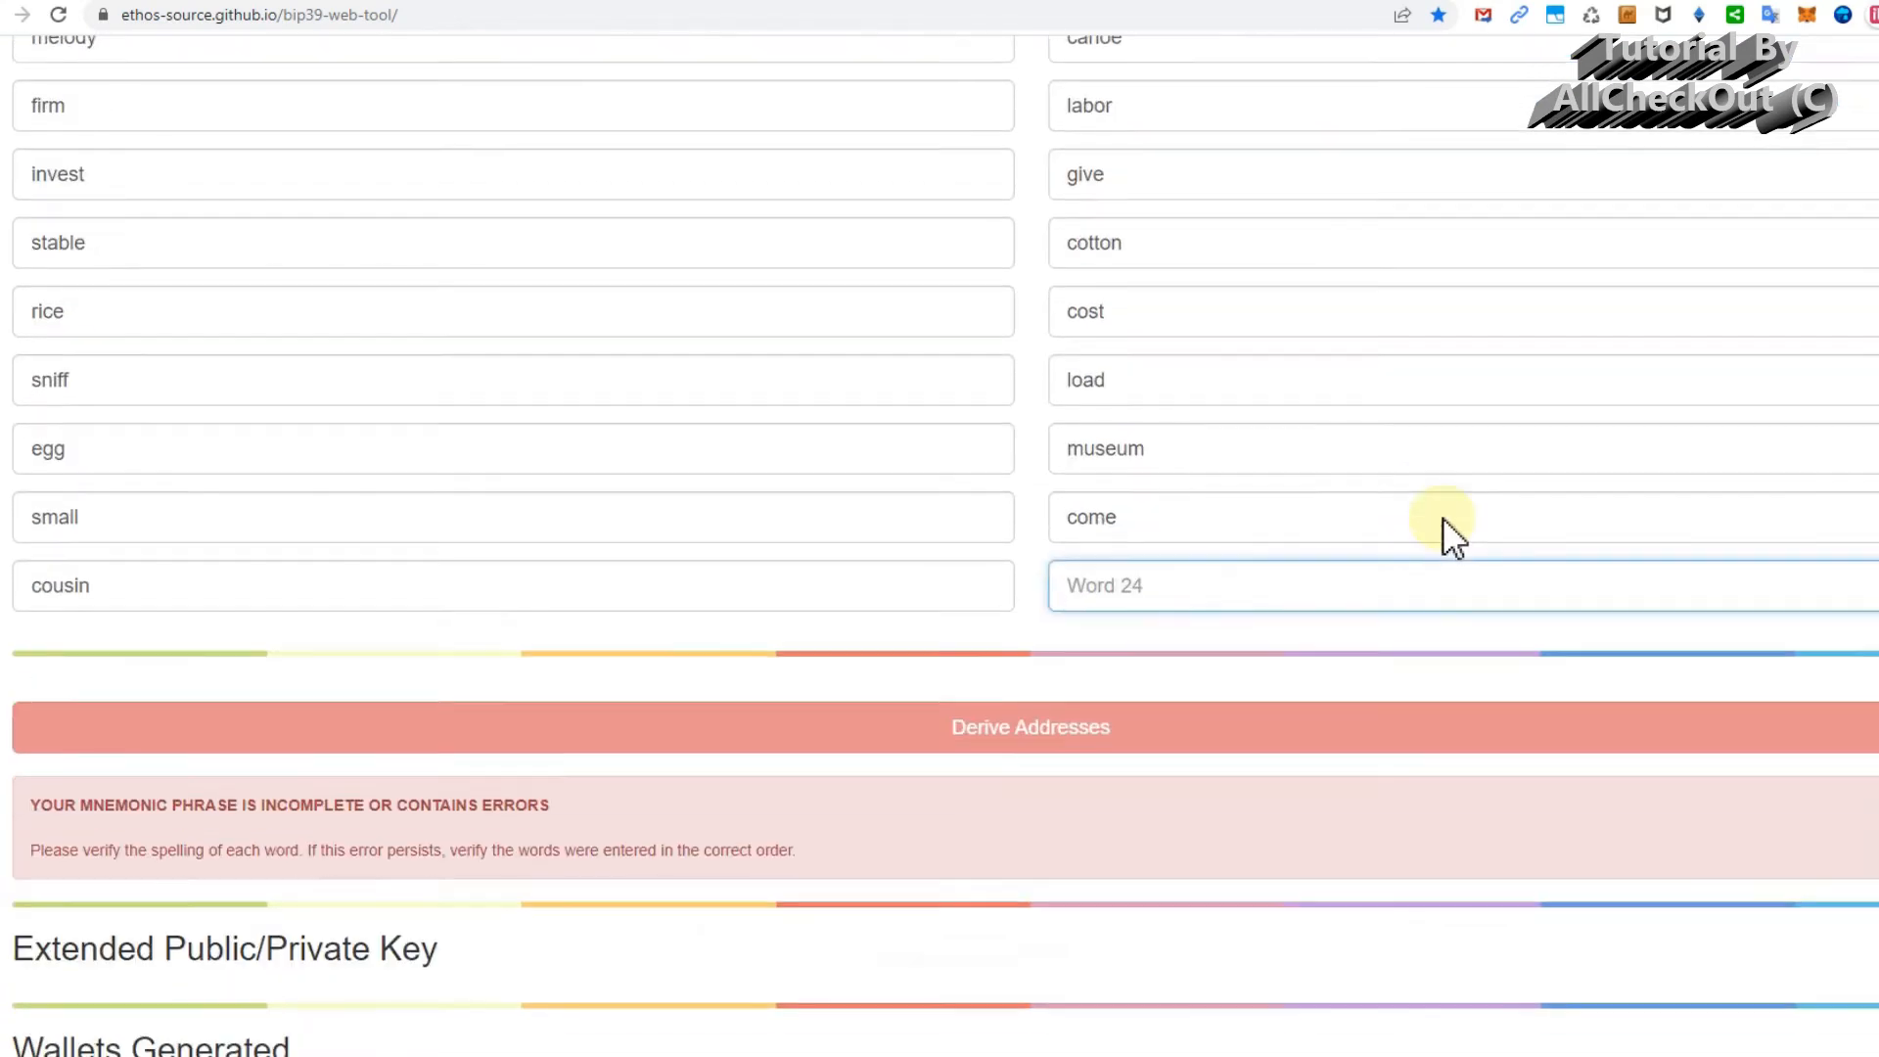
pyautogui.scroll(-3)
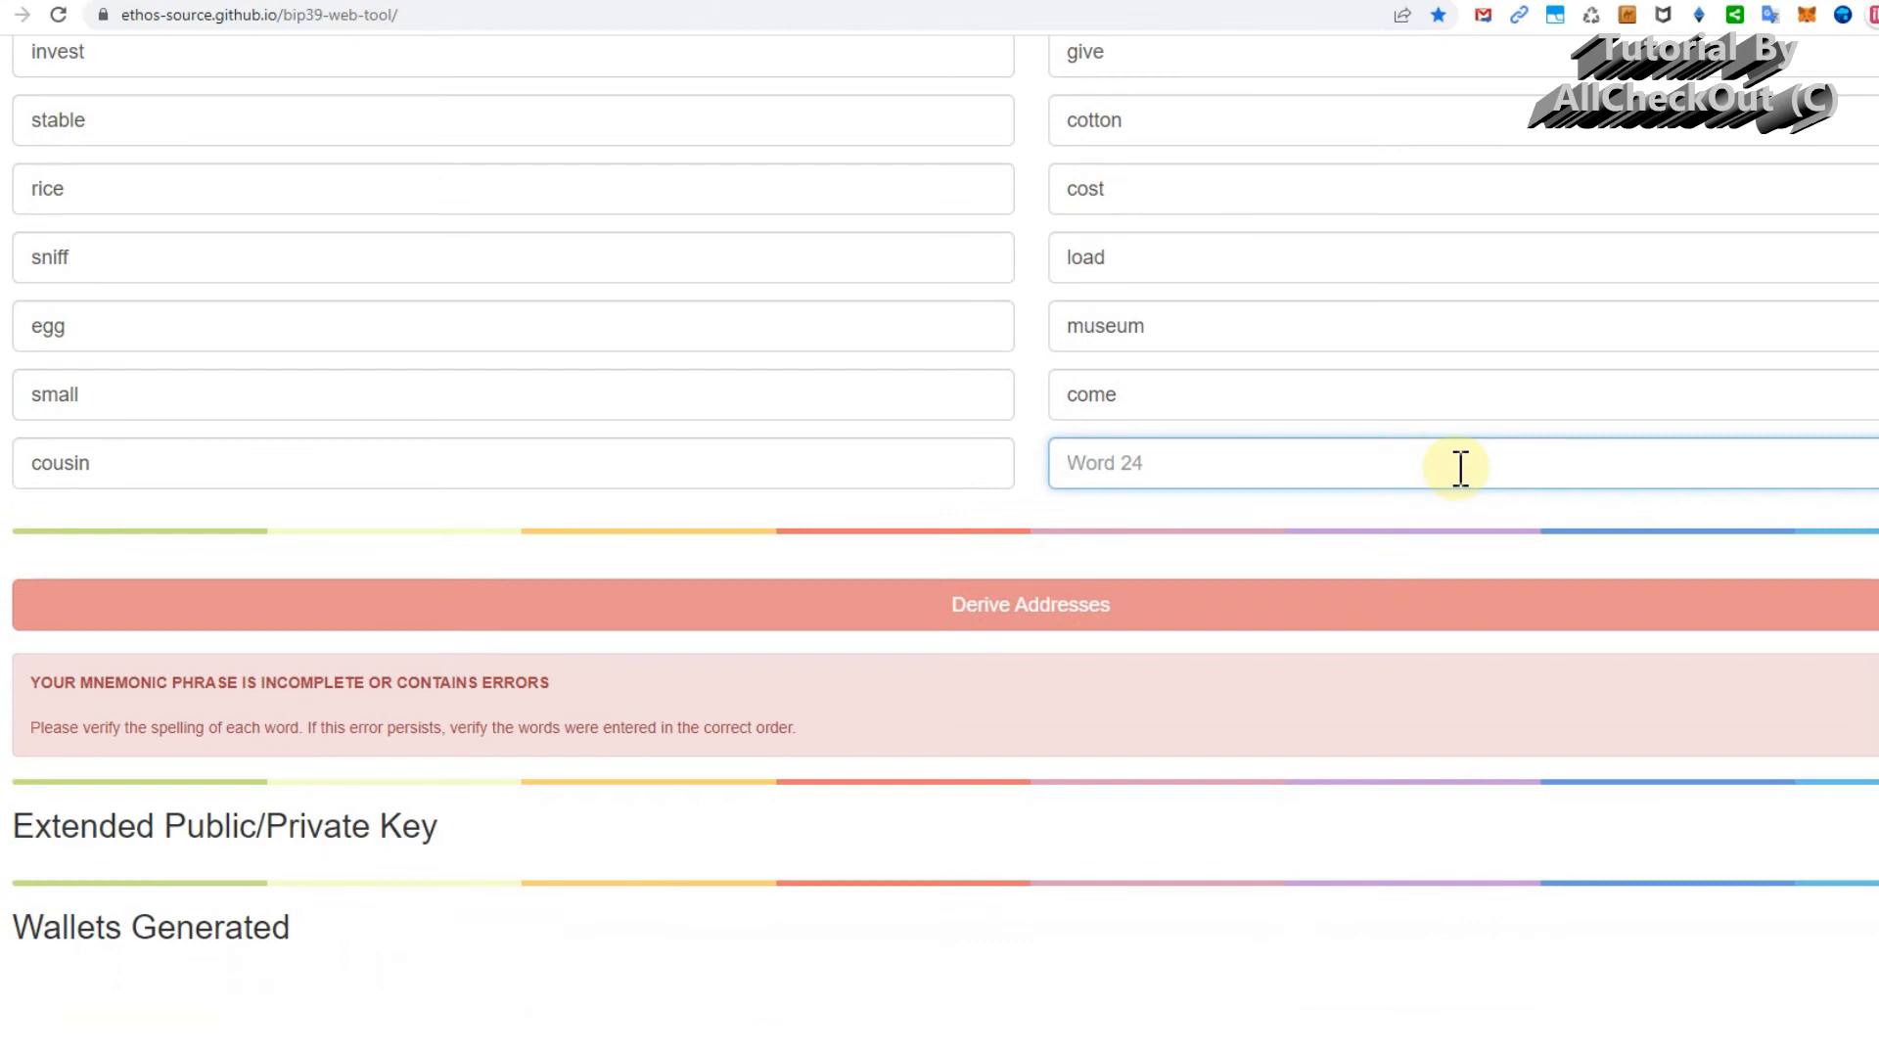
pyautogui.write('fence')
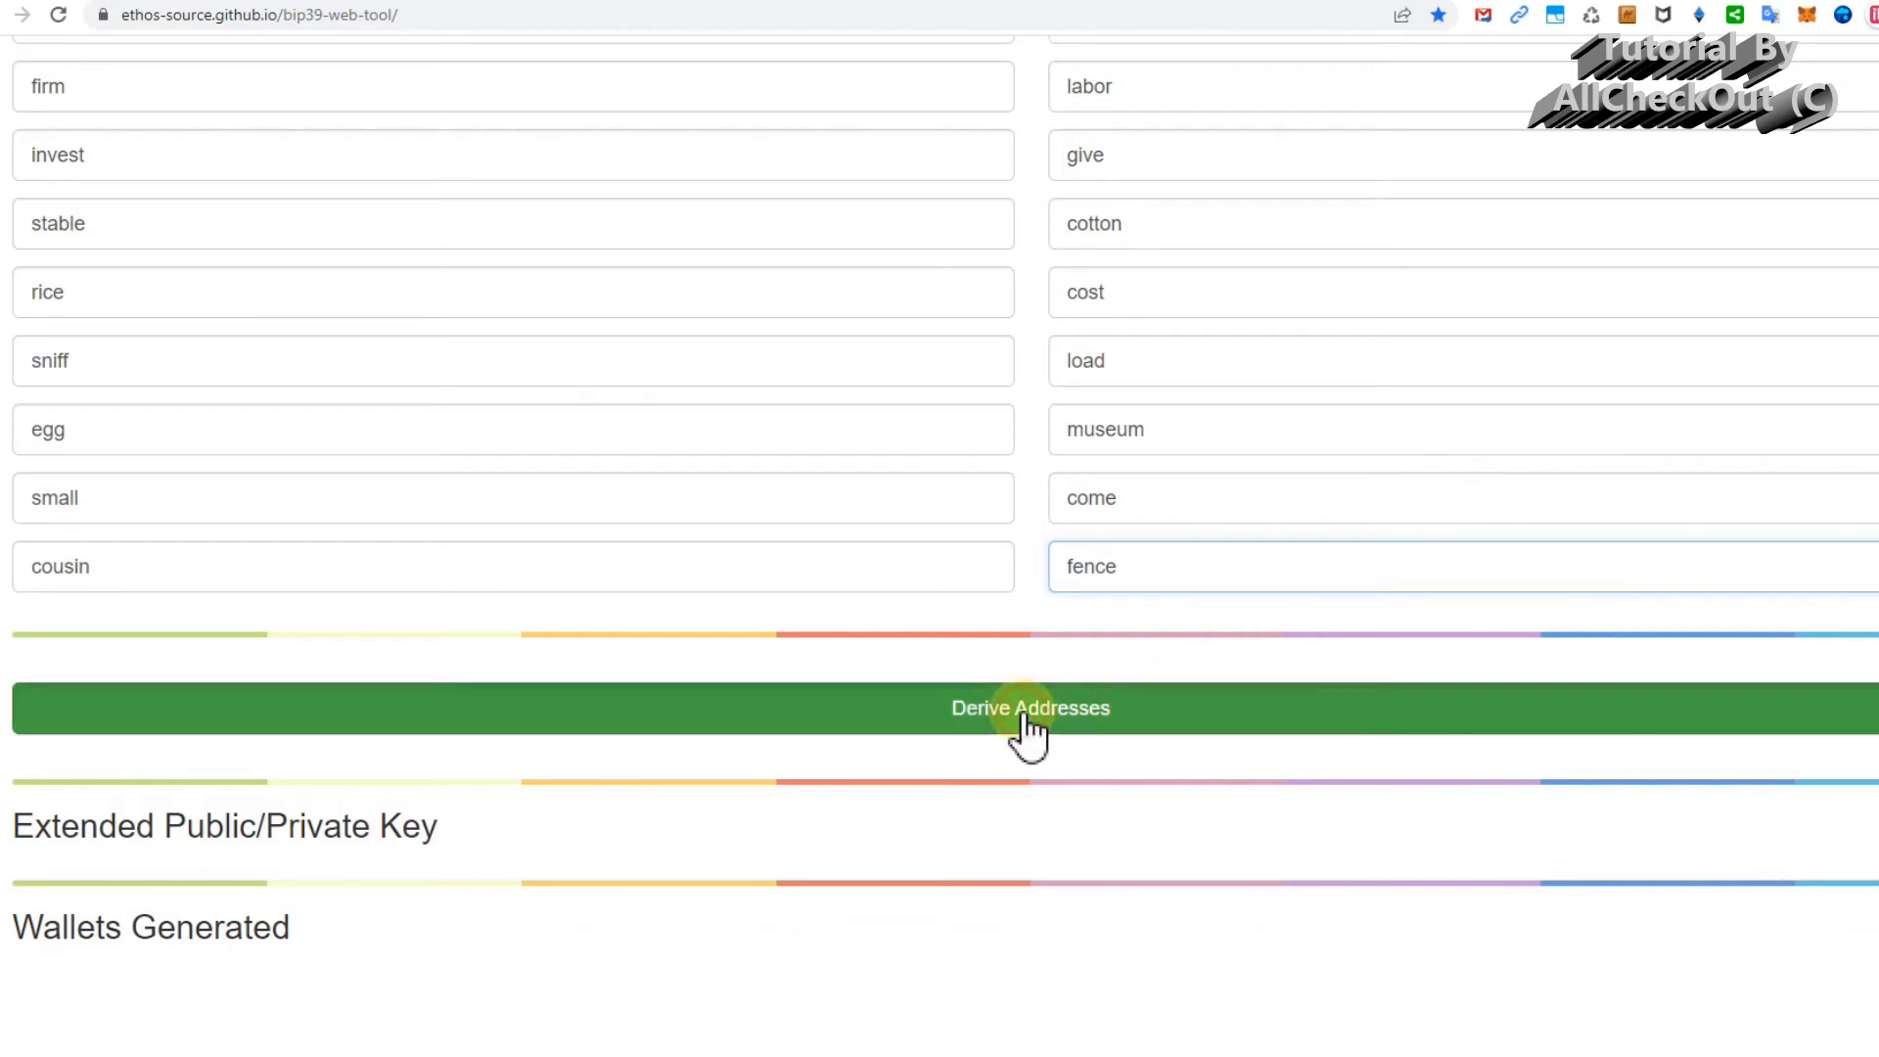
# Derive the ten Ethereum wallets and select Wallet 0's private key.
pyautogui.click(1029, 707)
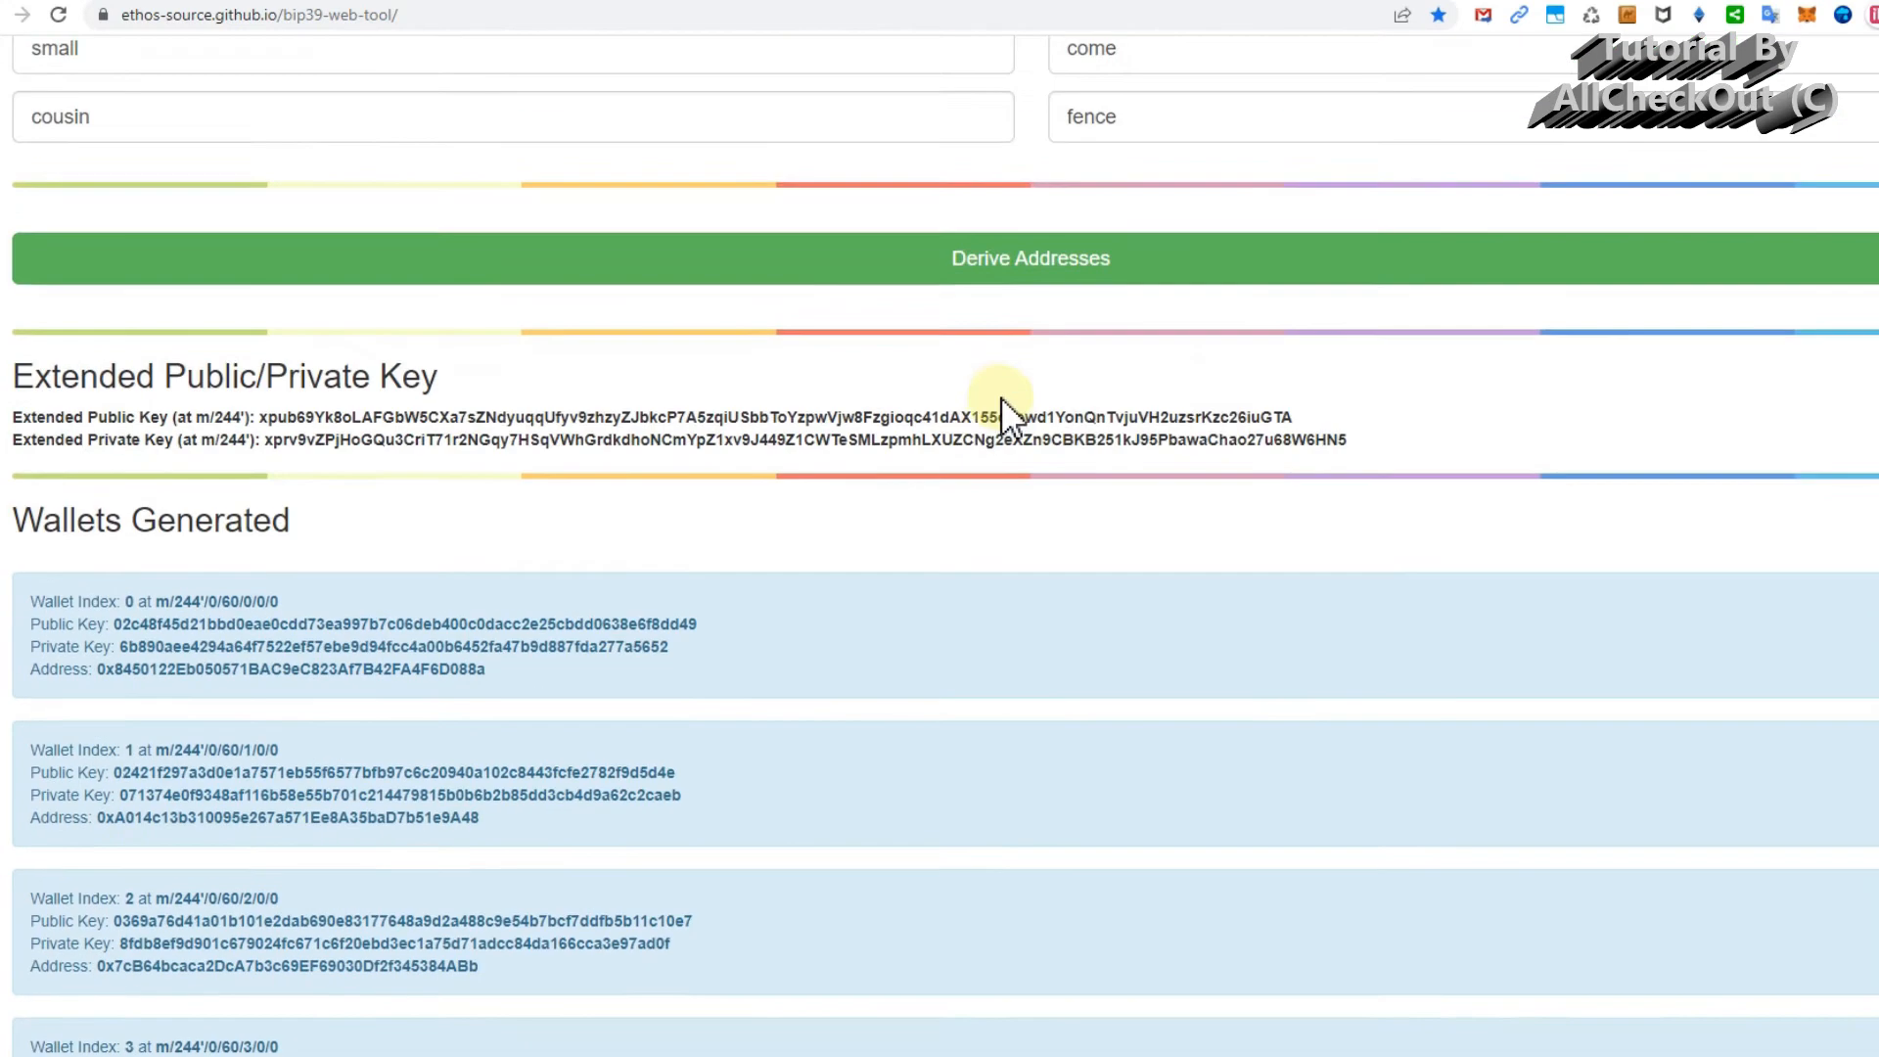
pyautogui.scroll(3)
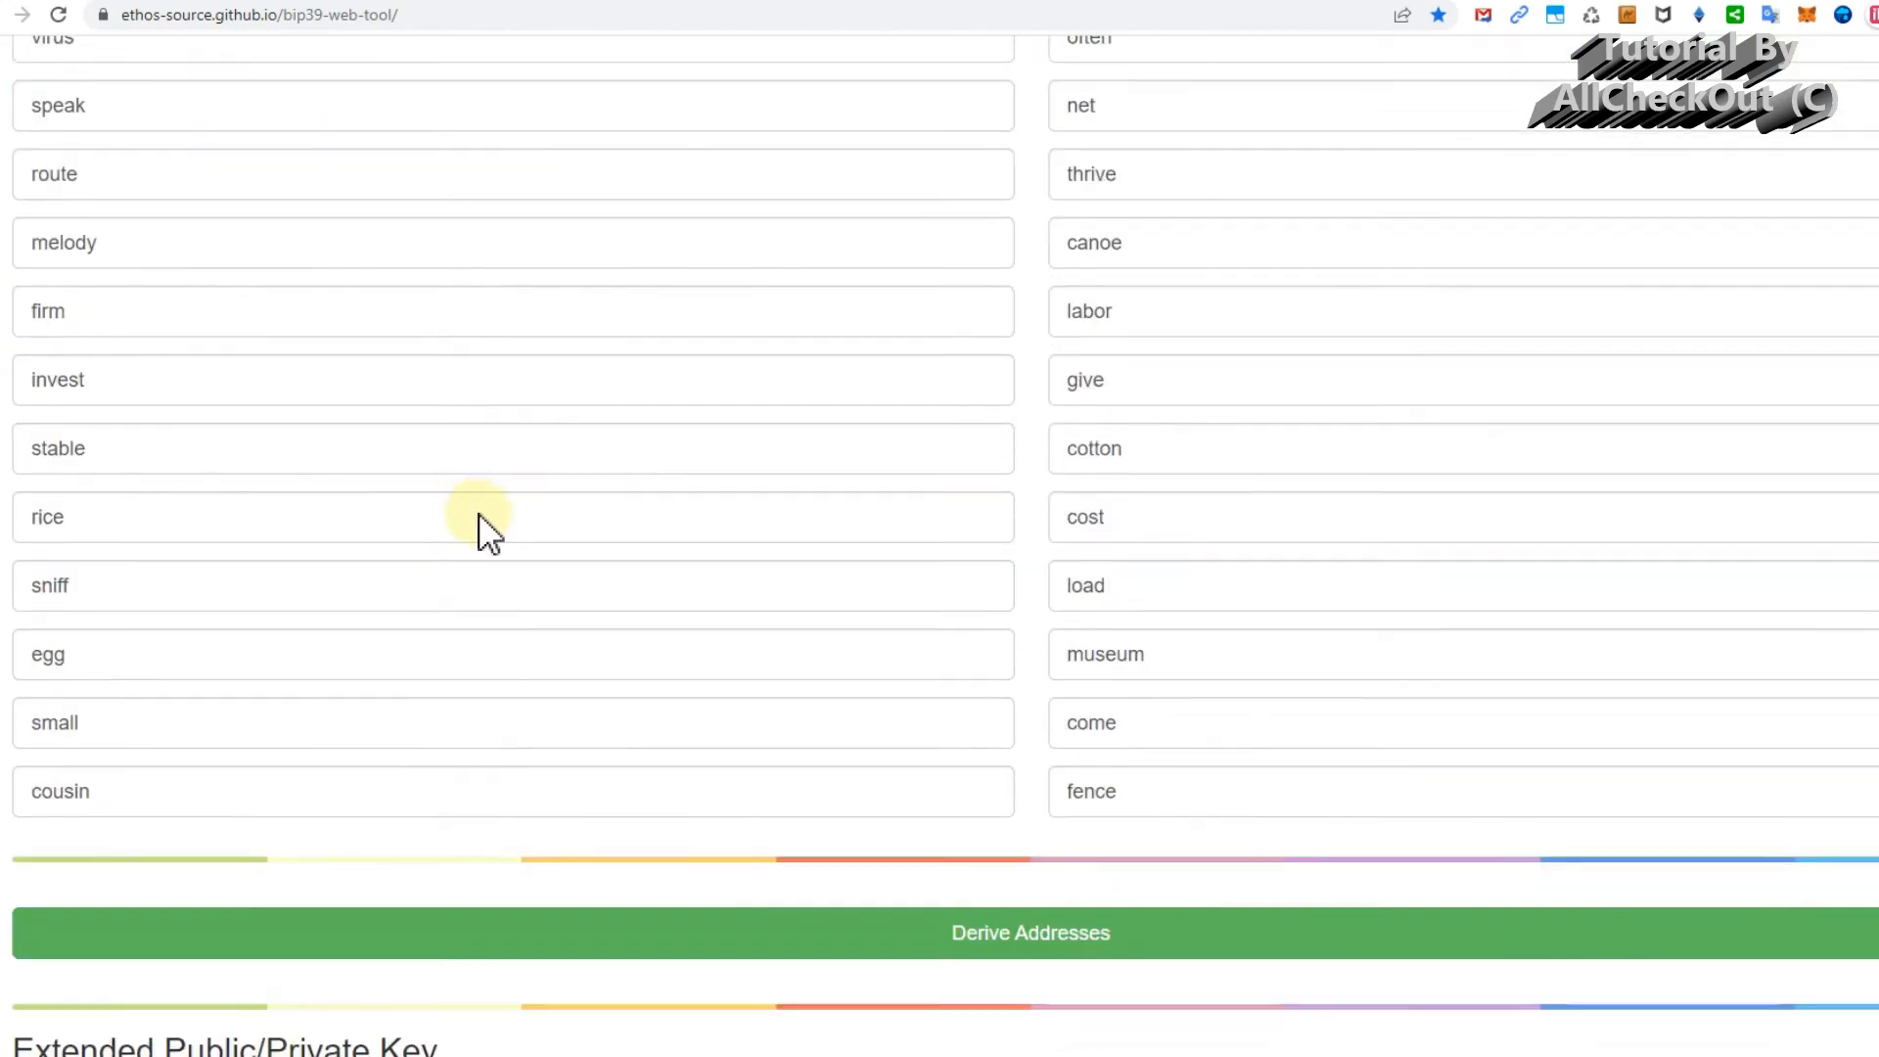
pyautogui.click(1029, 933)
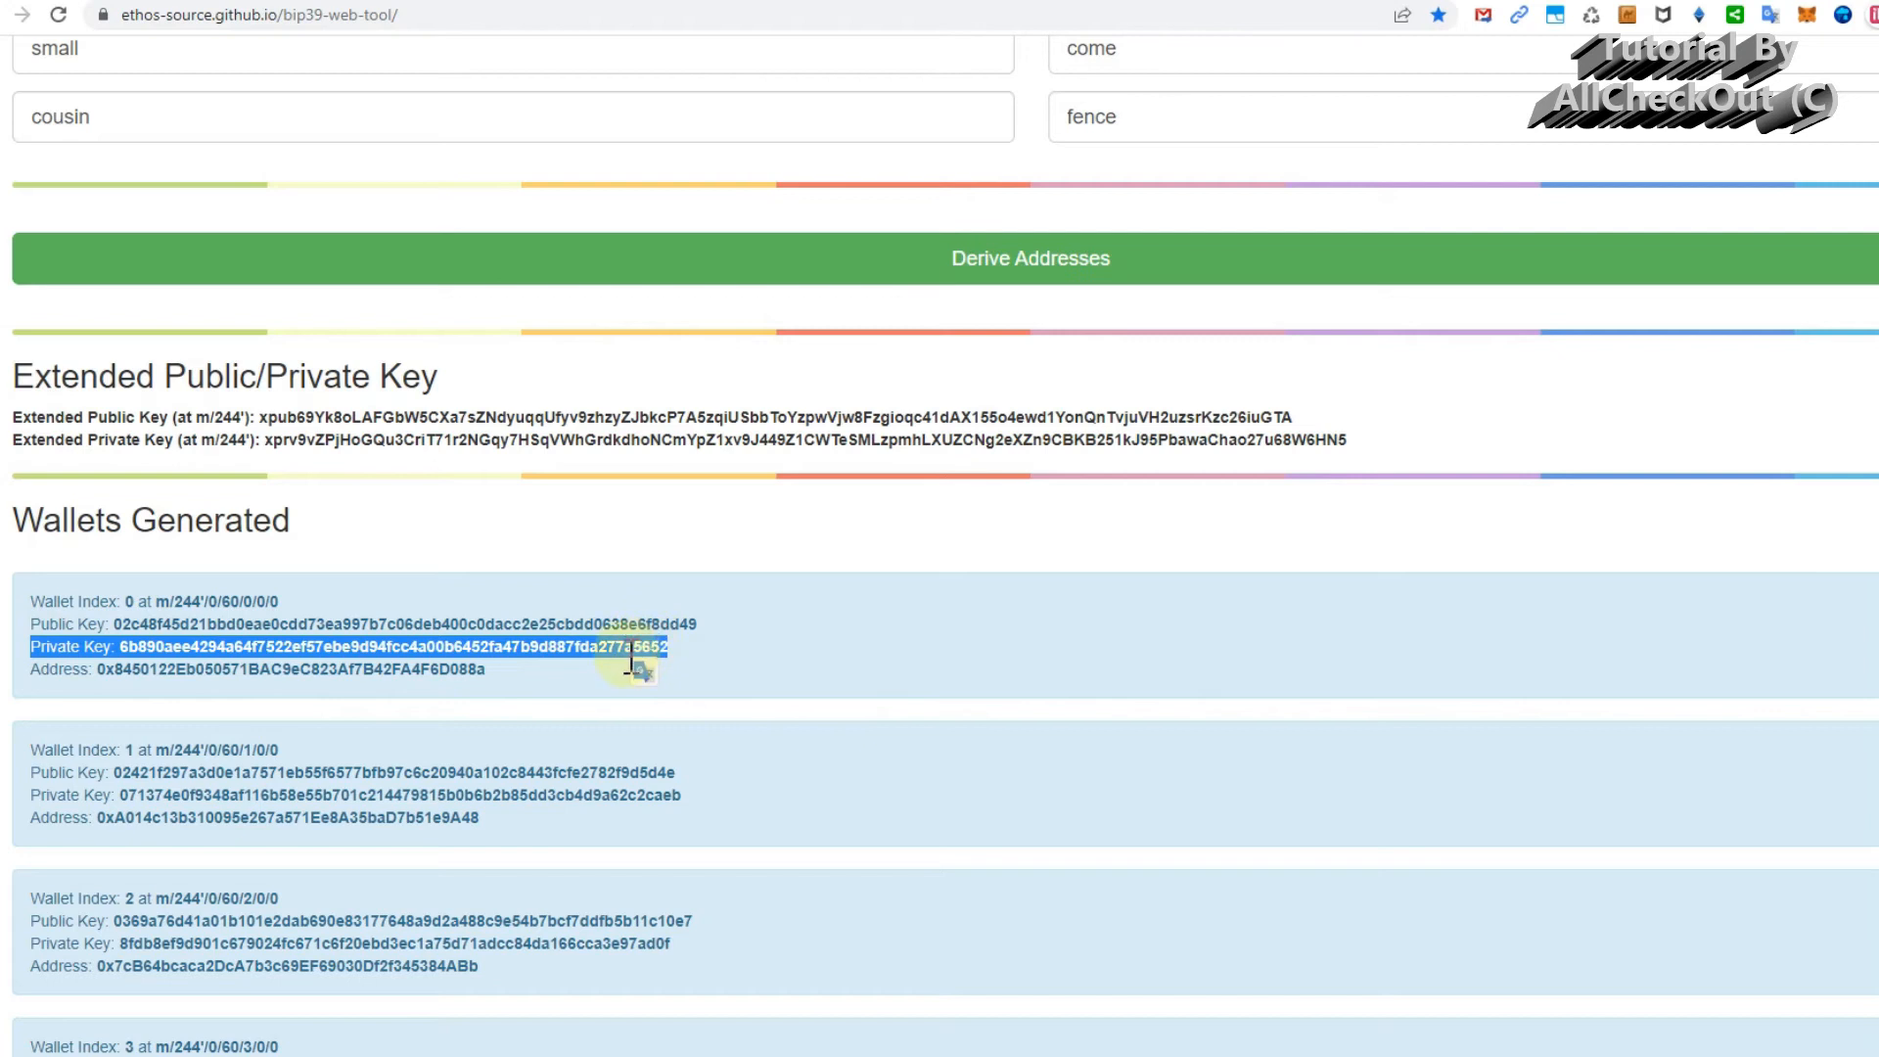
pyautogui.doubleClick(288, 668)
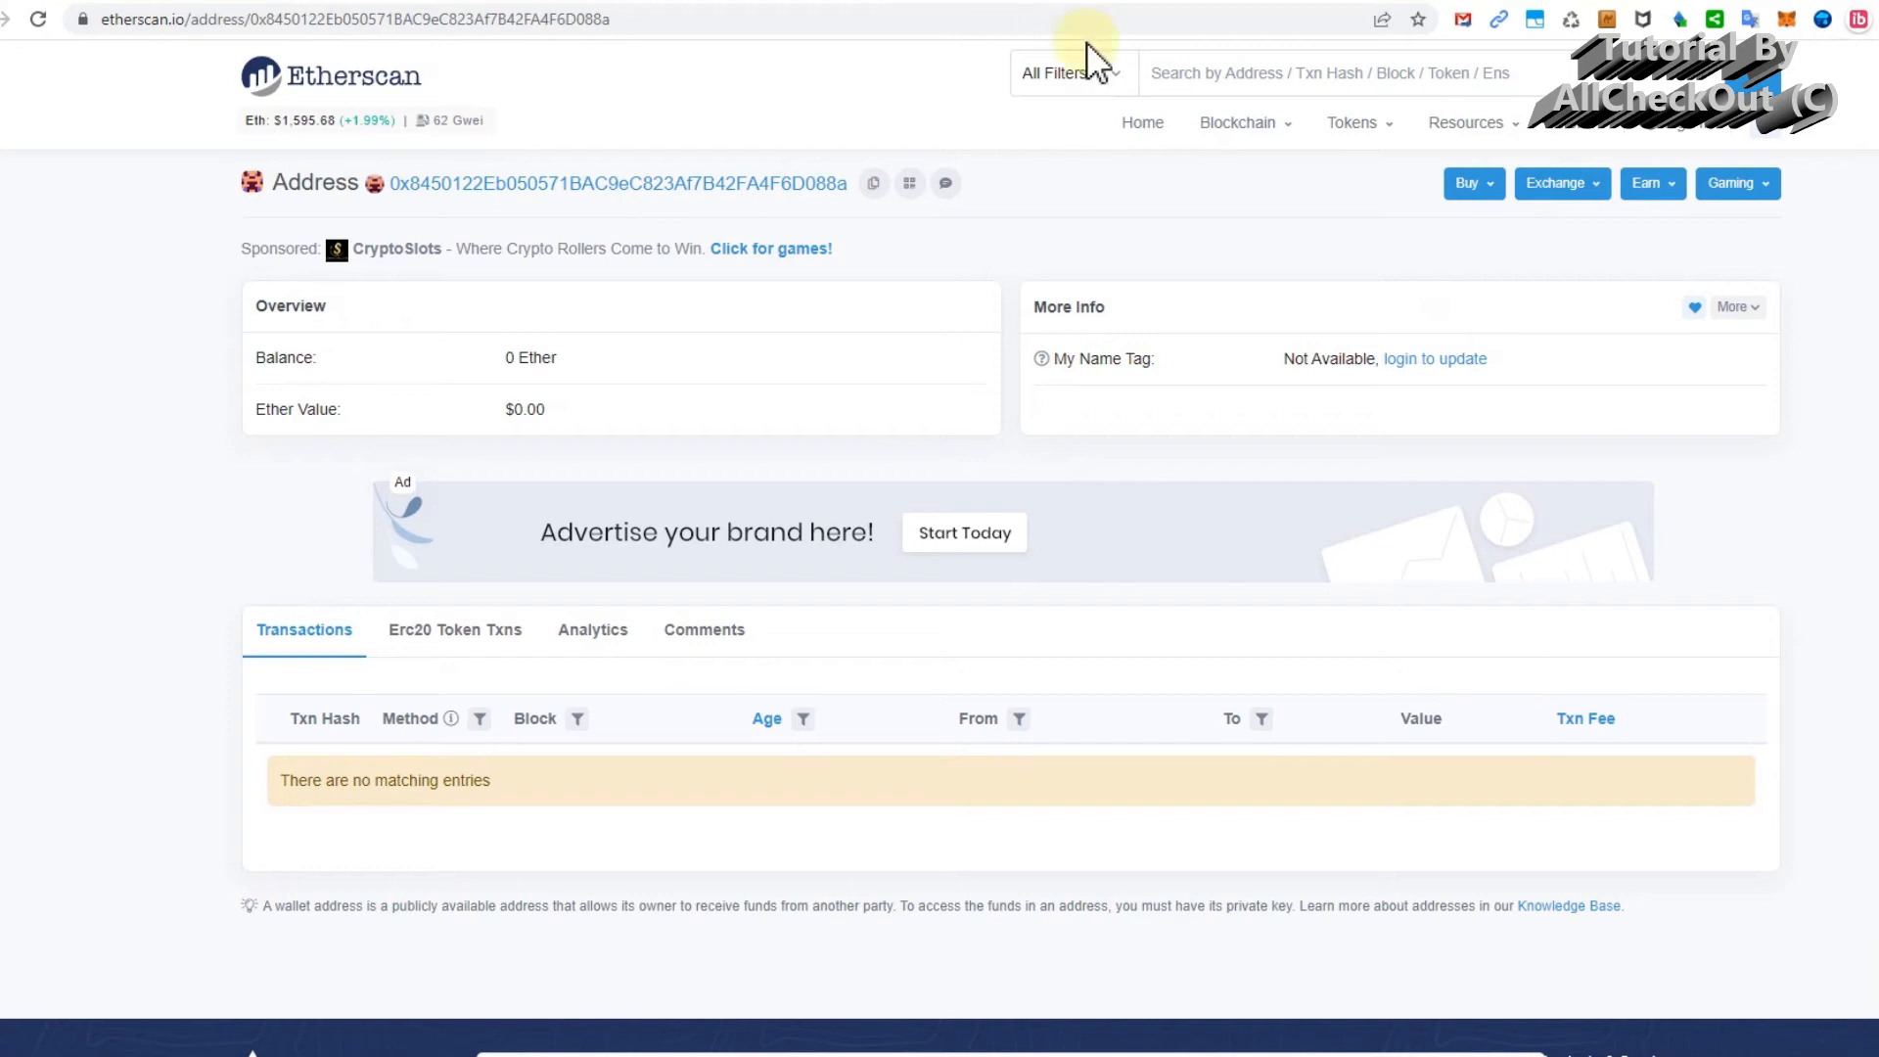
pyautogui.moveTo(1495, 368)
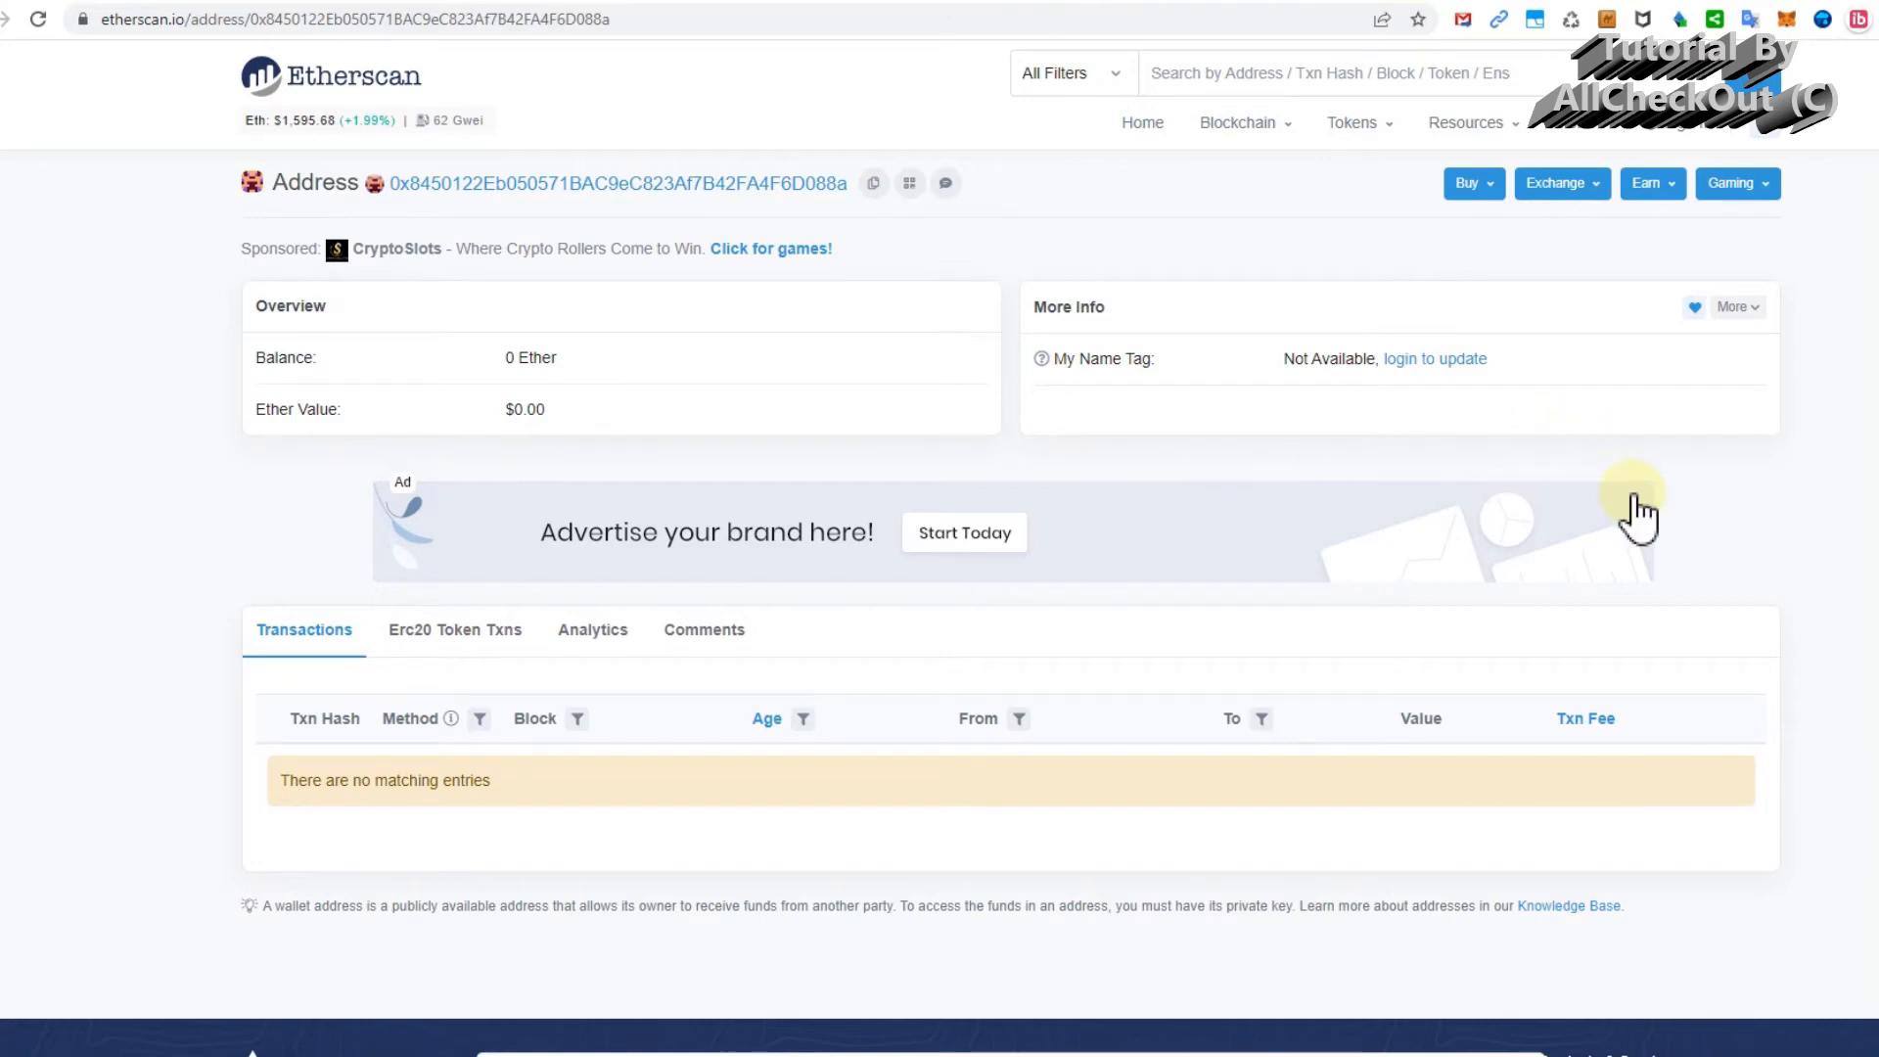
pyautogui.moveTo(1752, 509)
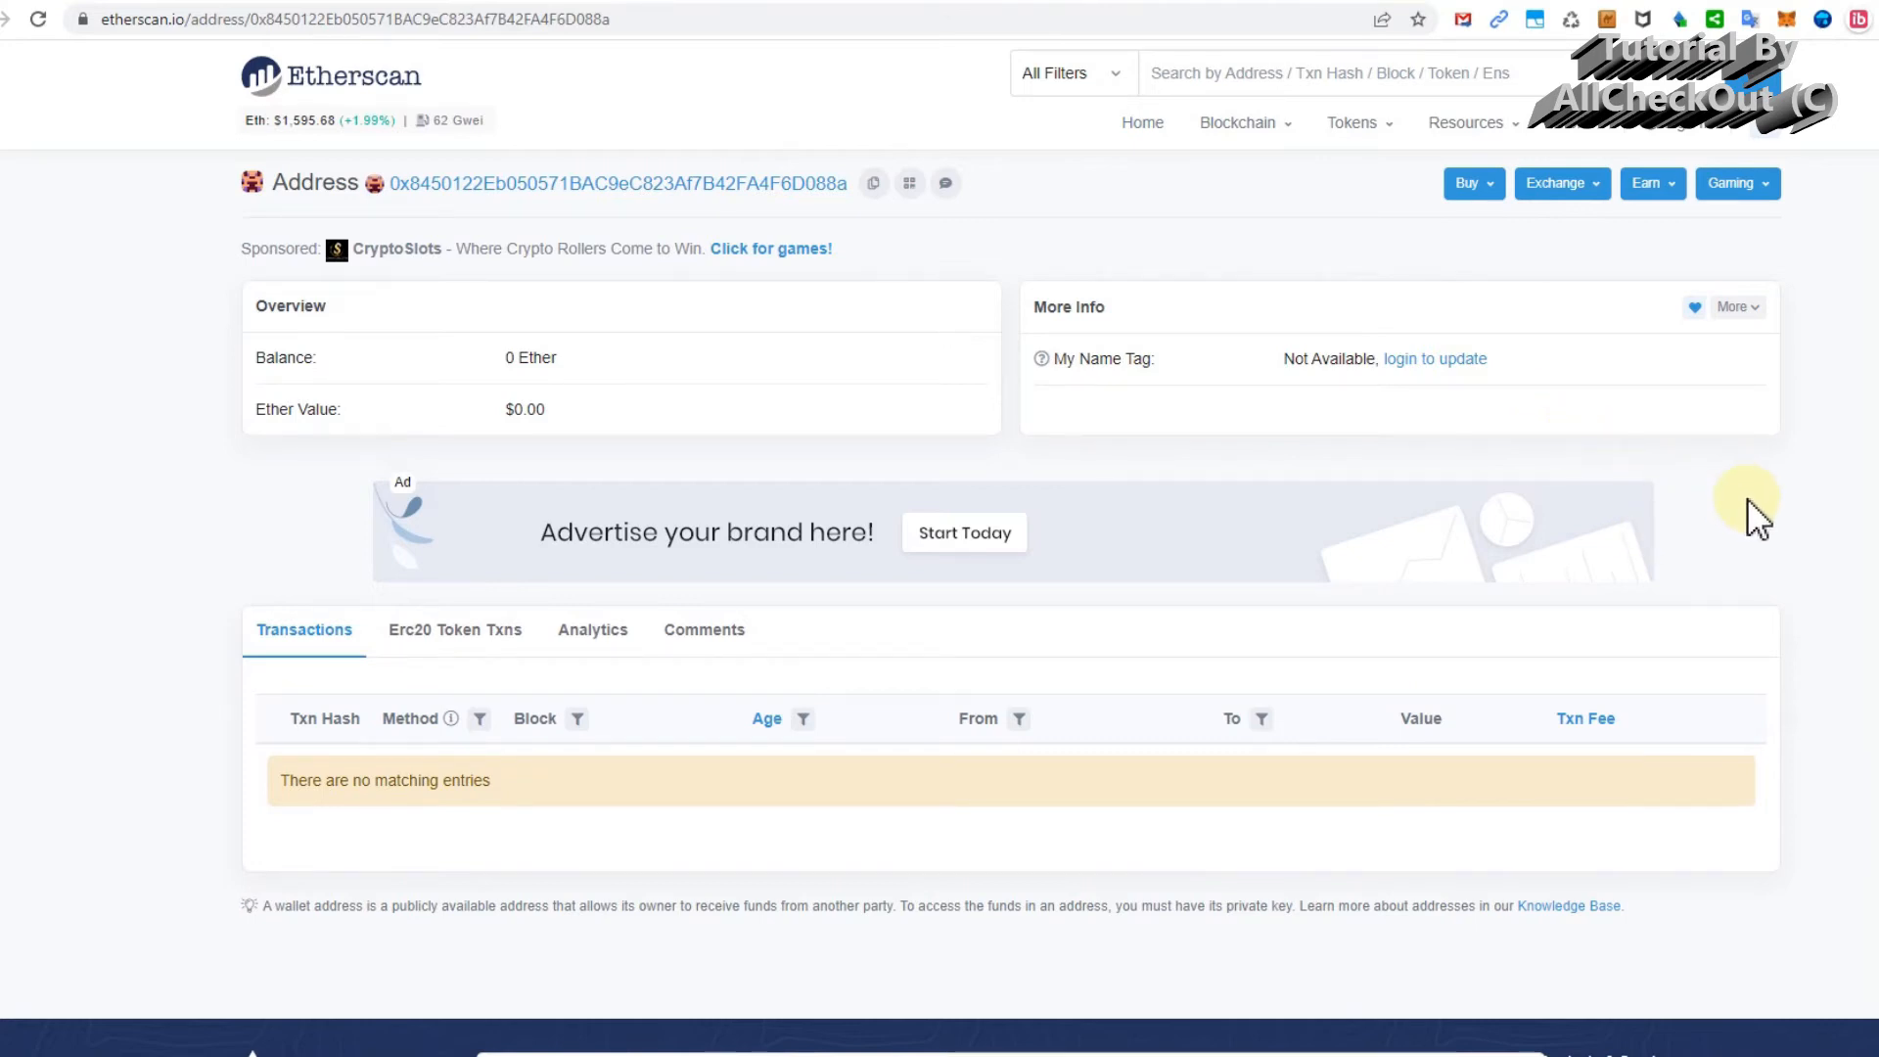
pyautogui.moveTo(1846, 491)
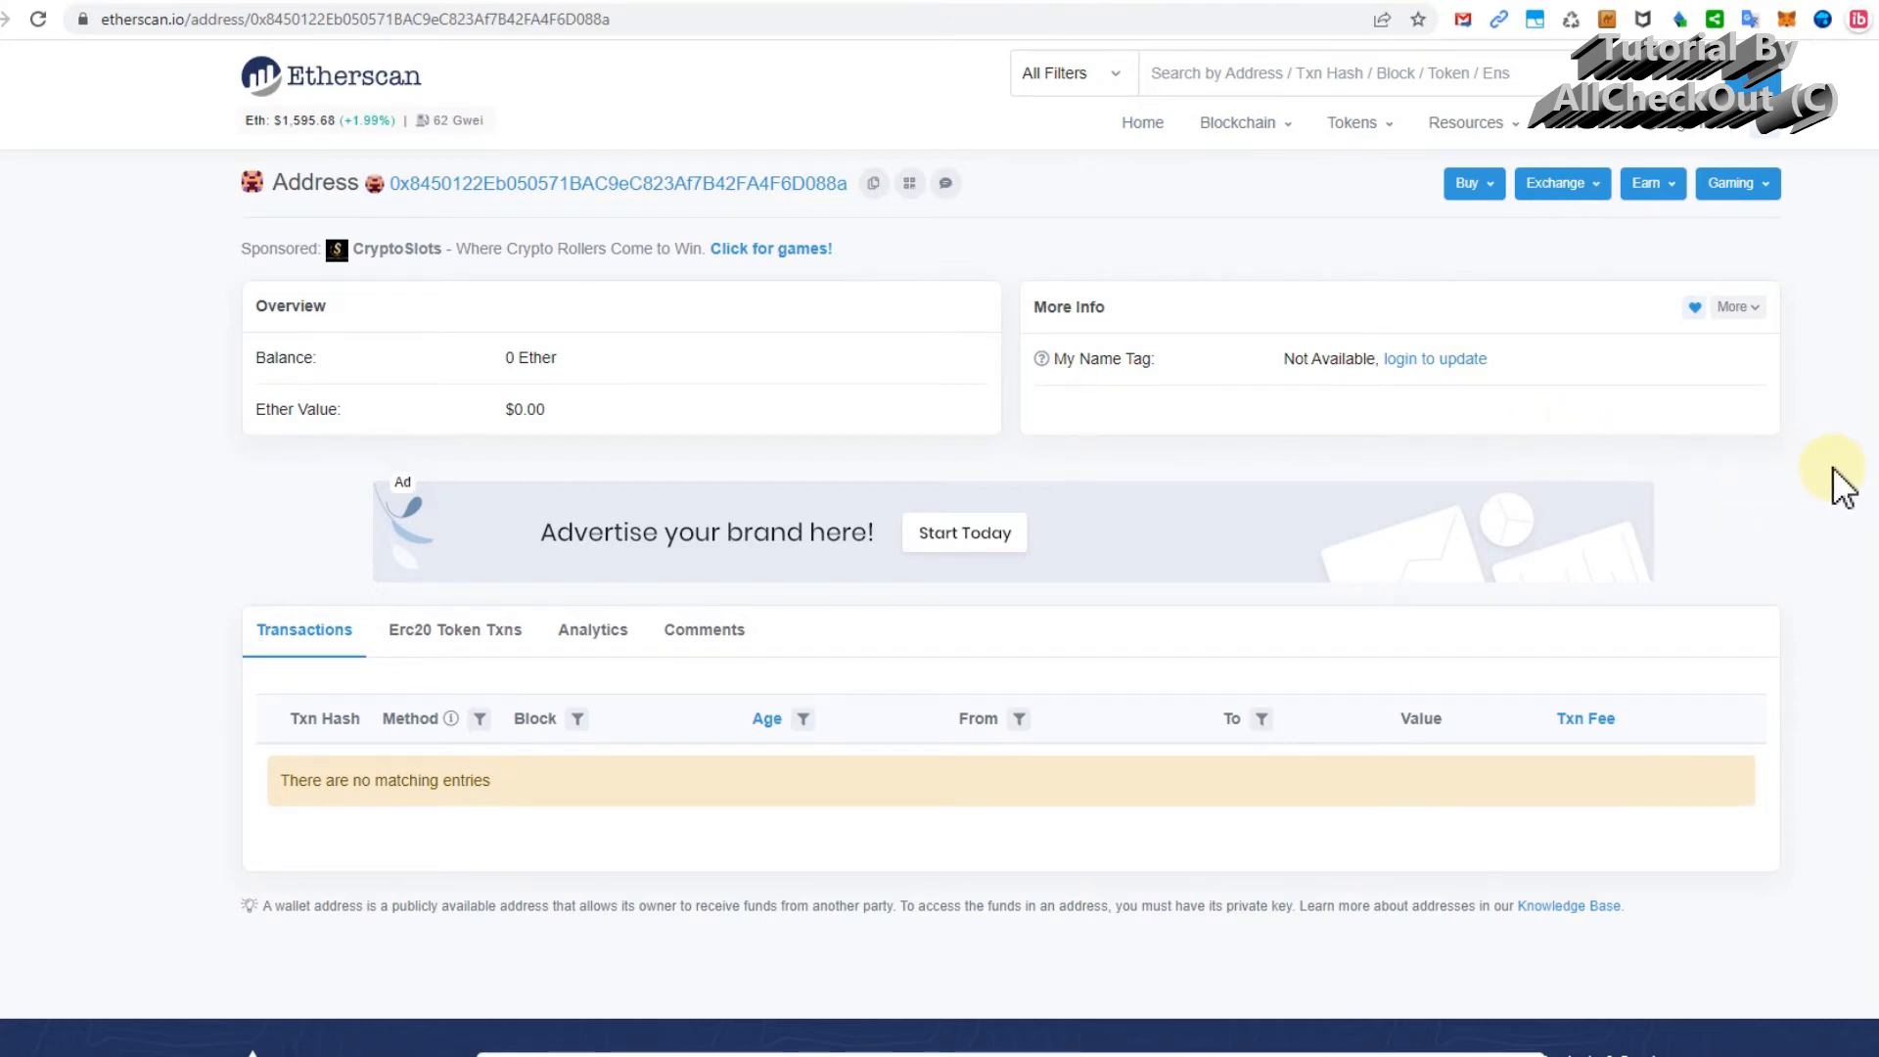
pyautogui.moveTo(1811, 435)
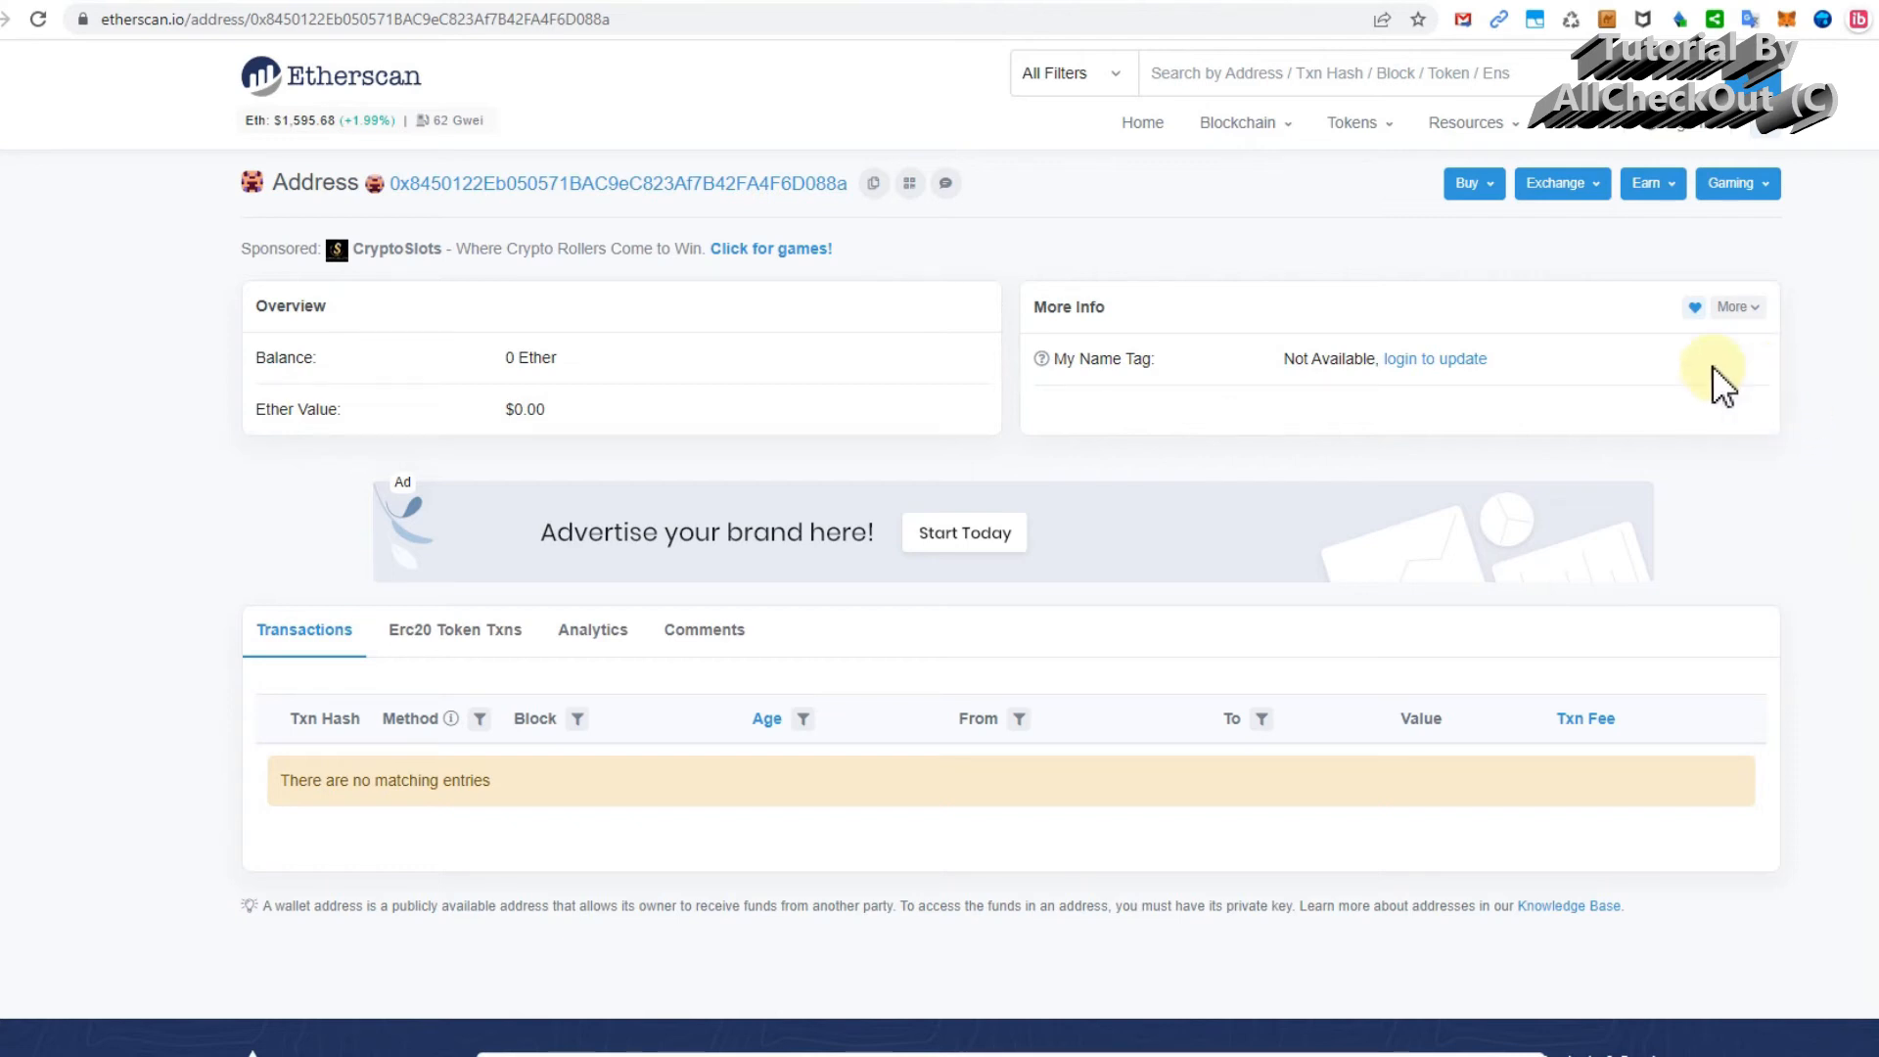
pyautogui.moveTo(1445, 419)
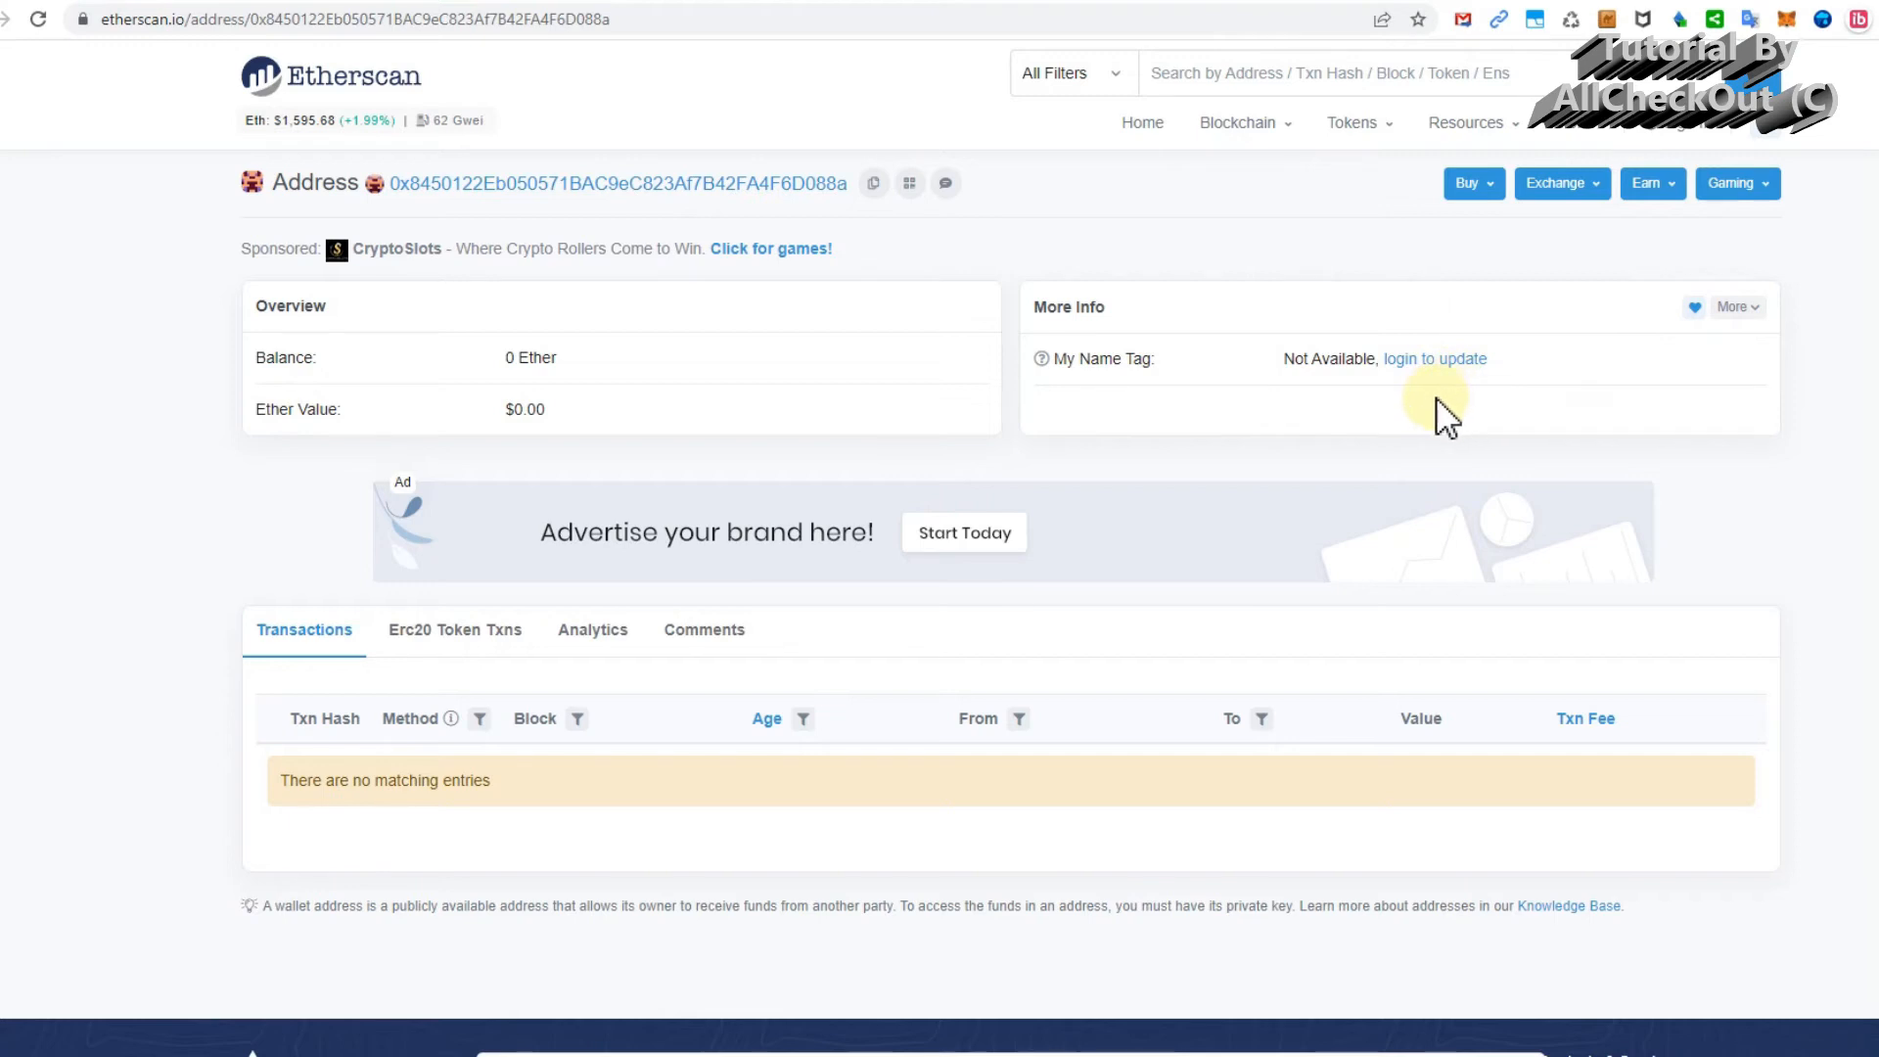
pyautogui.moveTo(669, 617)
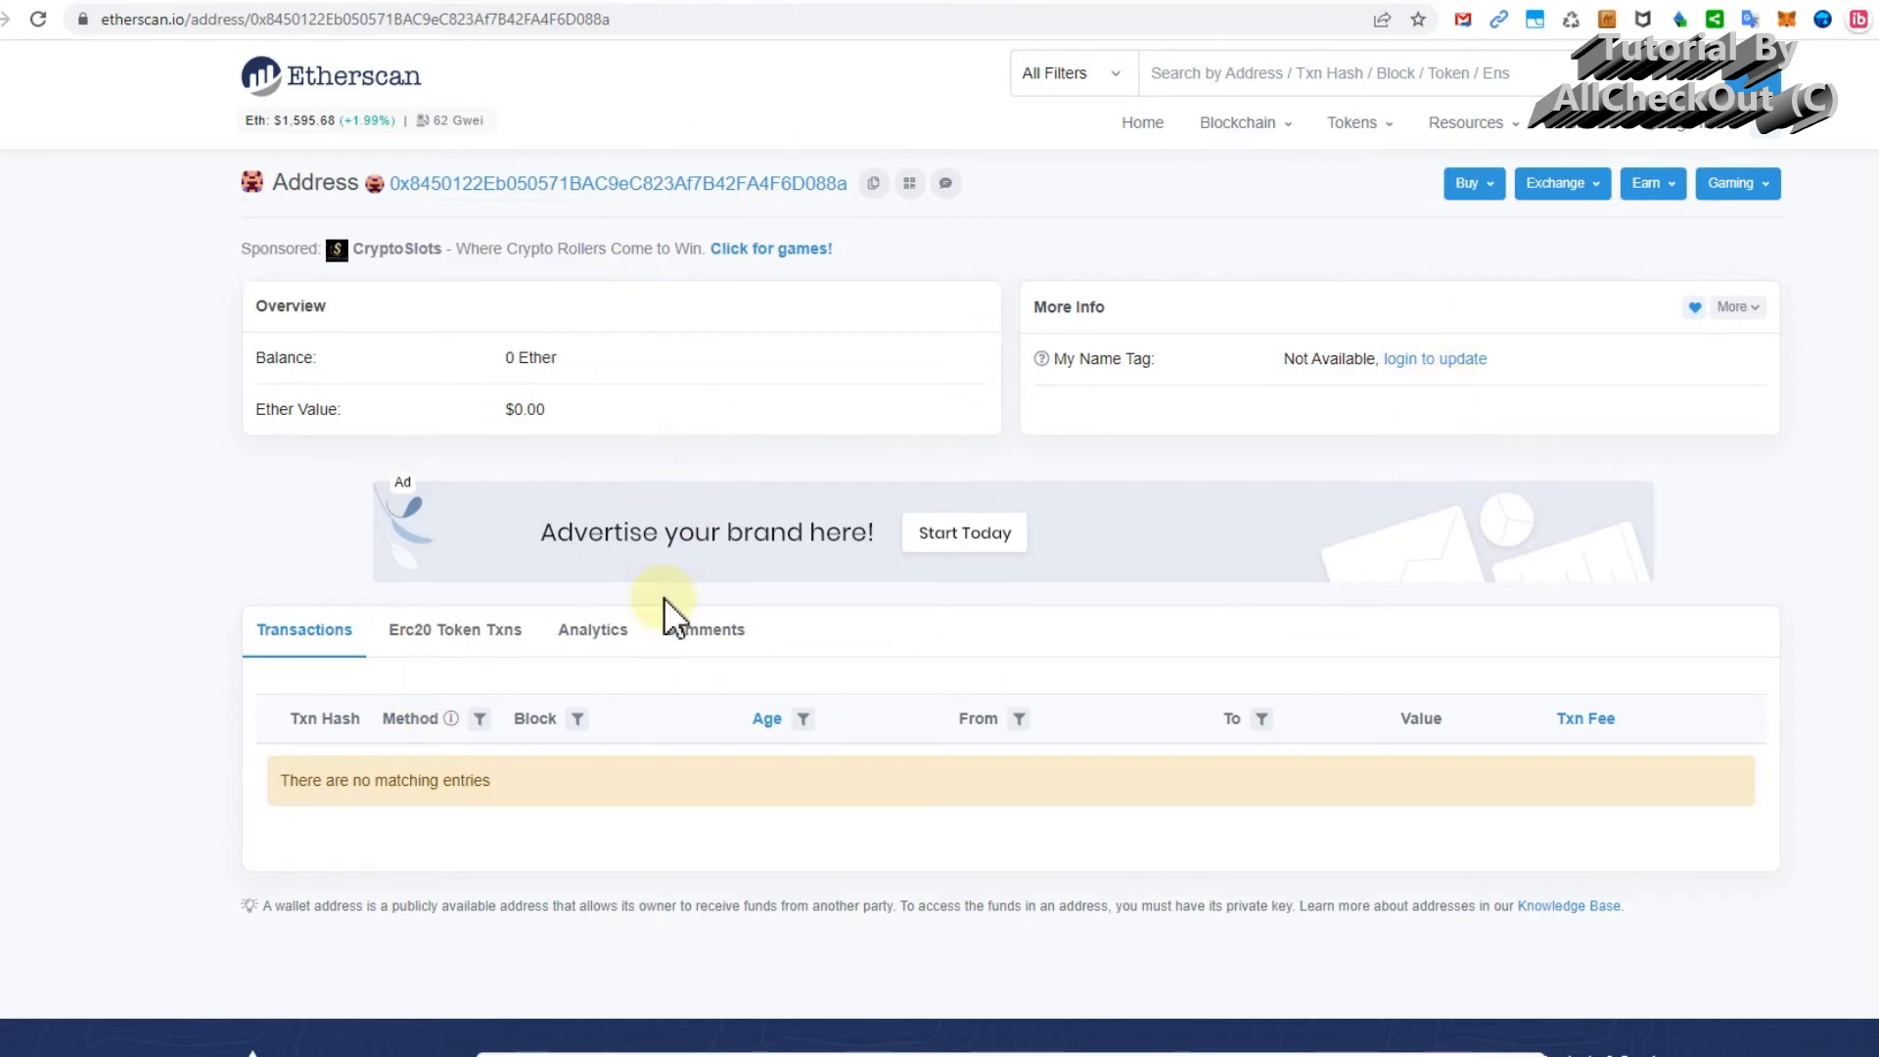
pyautogui.moveTo(518, 682)
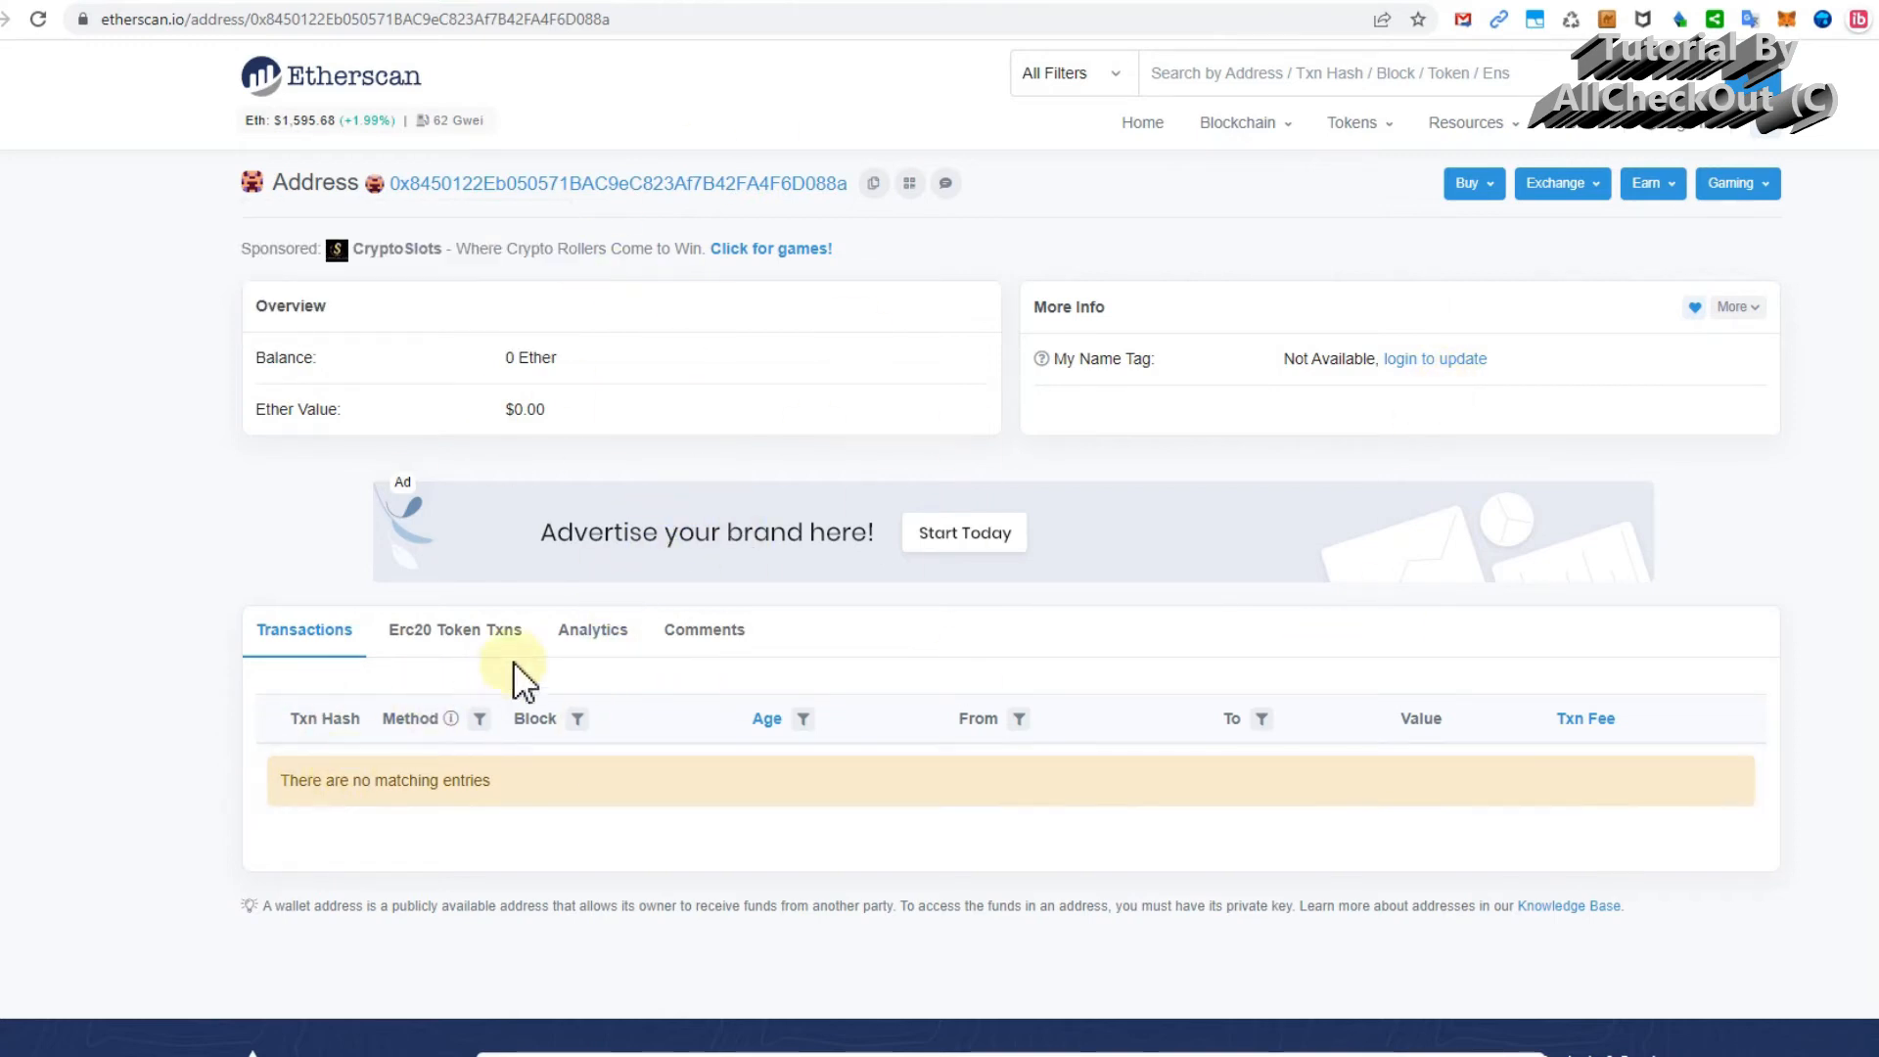
# Confirm the address has no ERC20 token transfers, then view its Analytics tab.
pyautogui.click(454, 630)
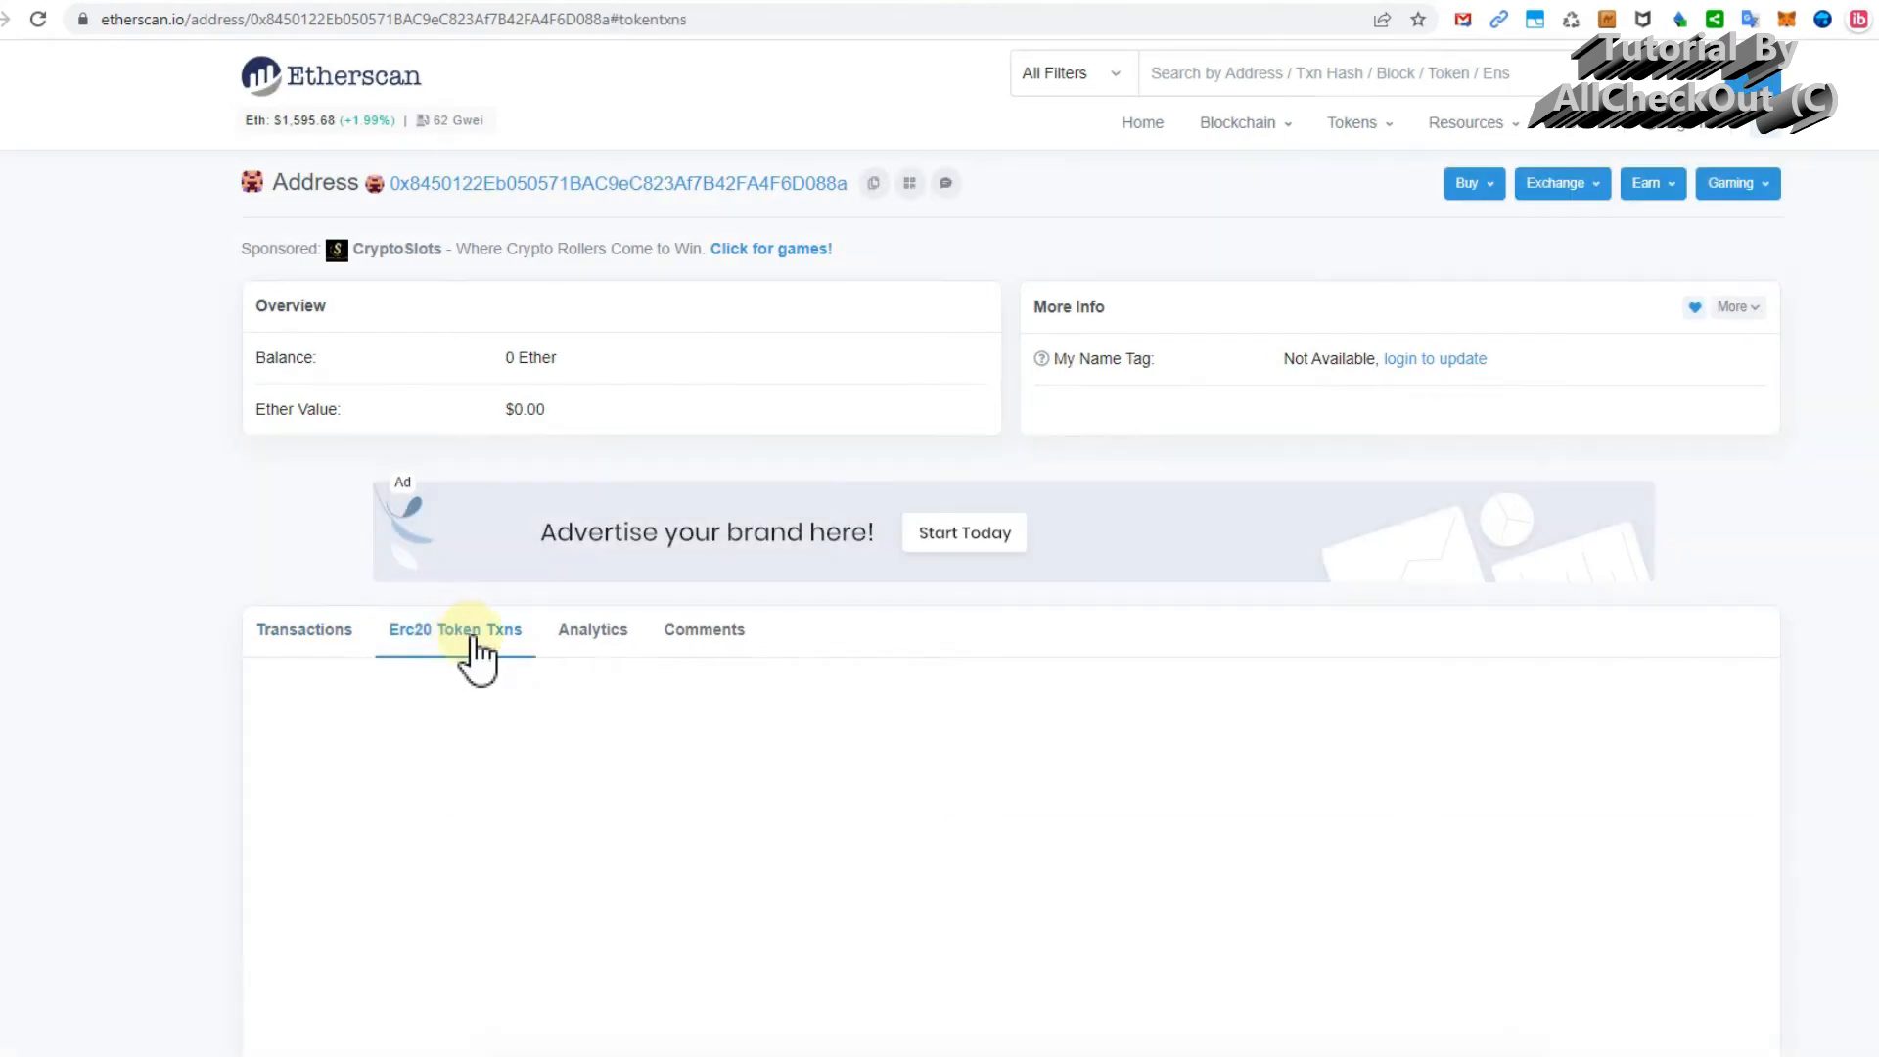
pyautogui.click(454, 629)
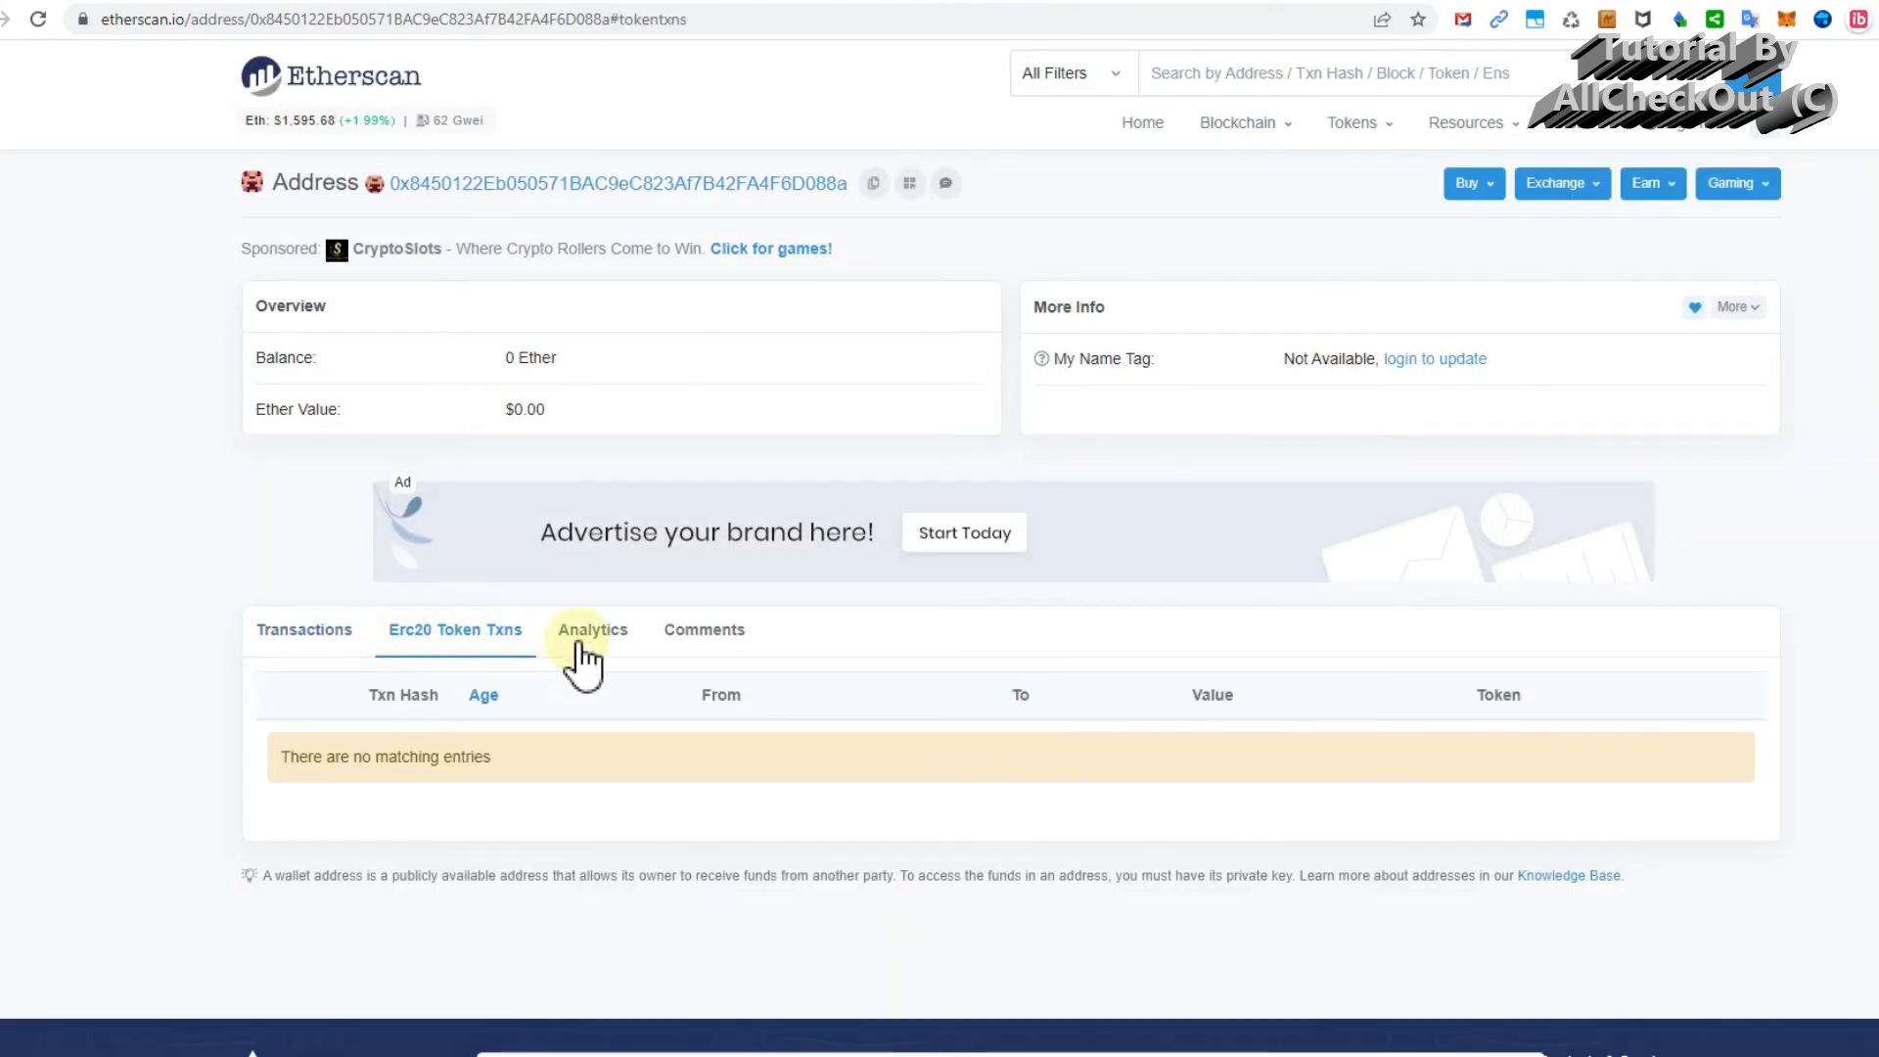
pyautogui.click(592, 629)
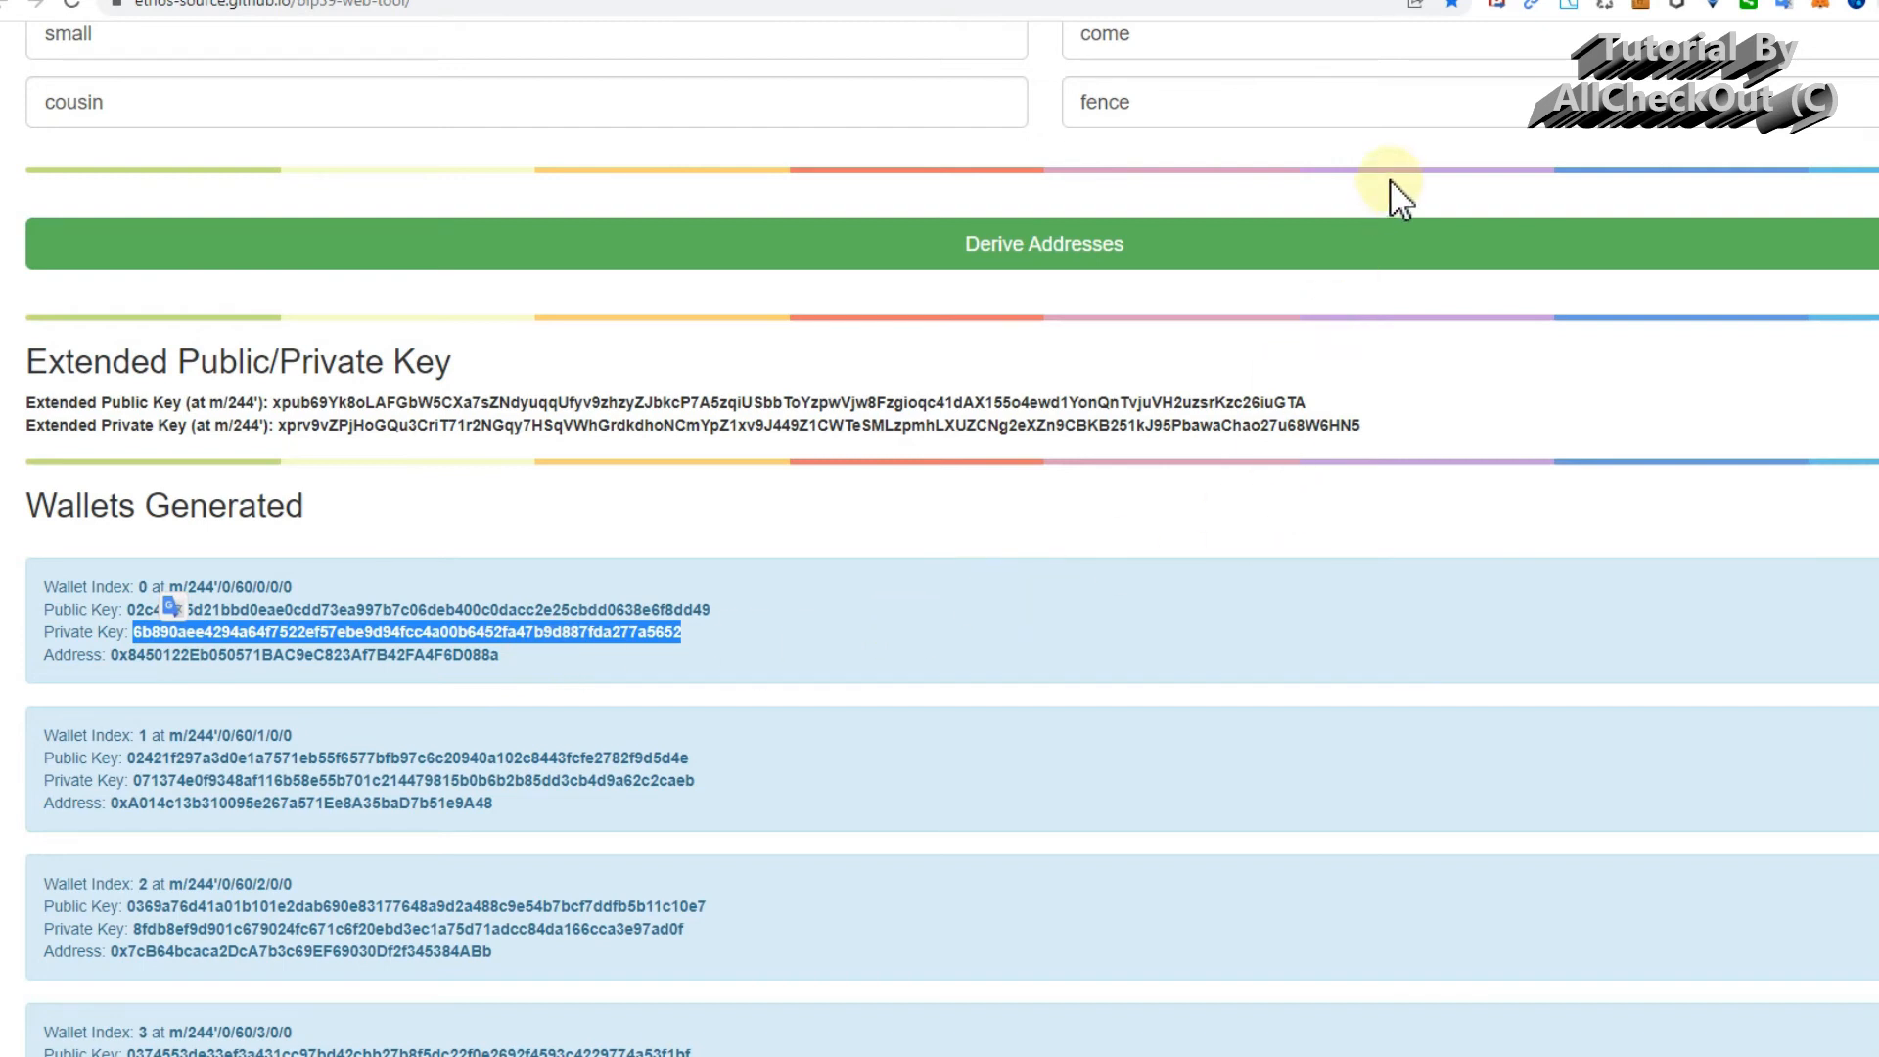
# Open MetaMask from the browser toolbar, showing its two existing accounts.
pyautogui.click(1756, 6)
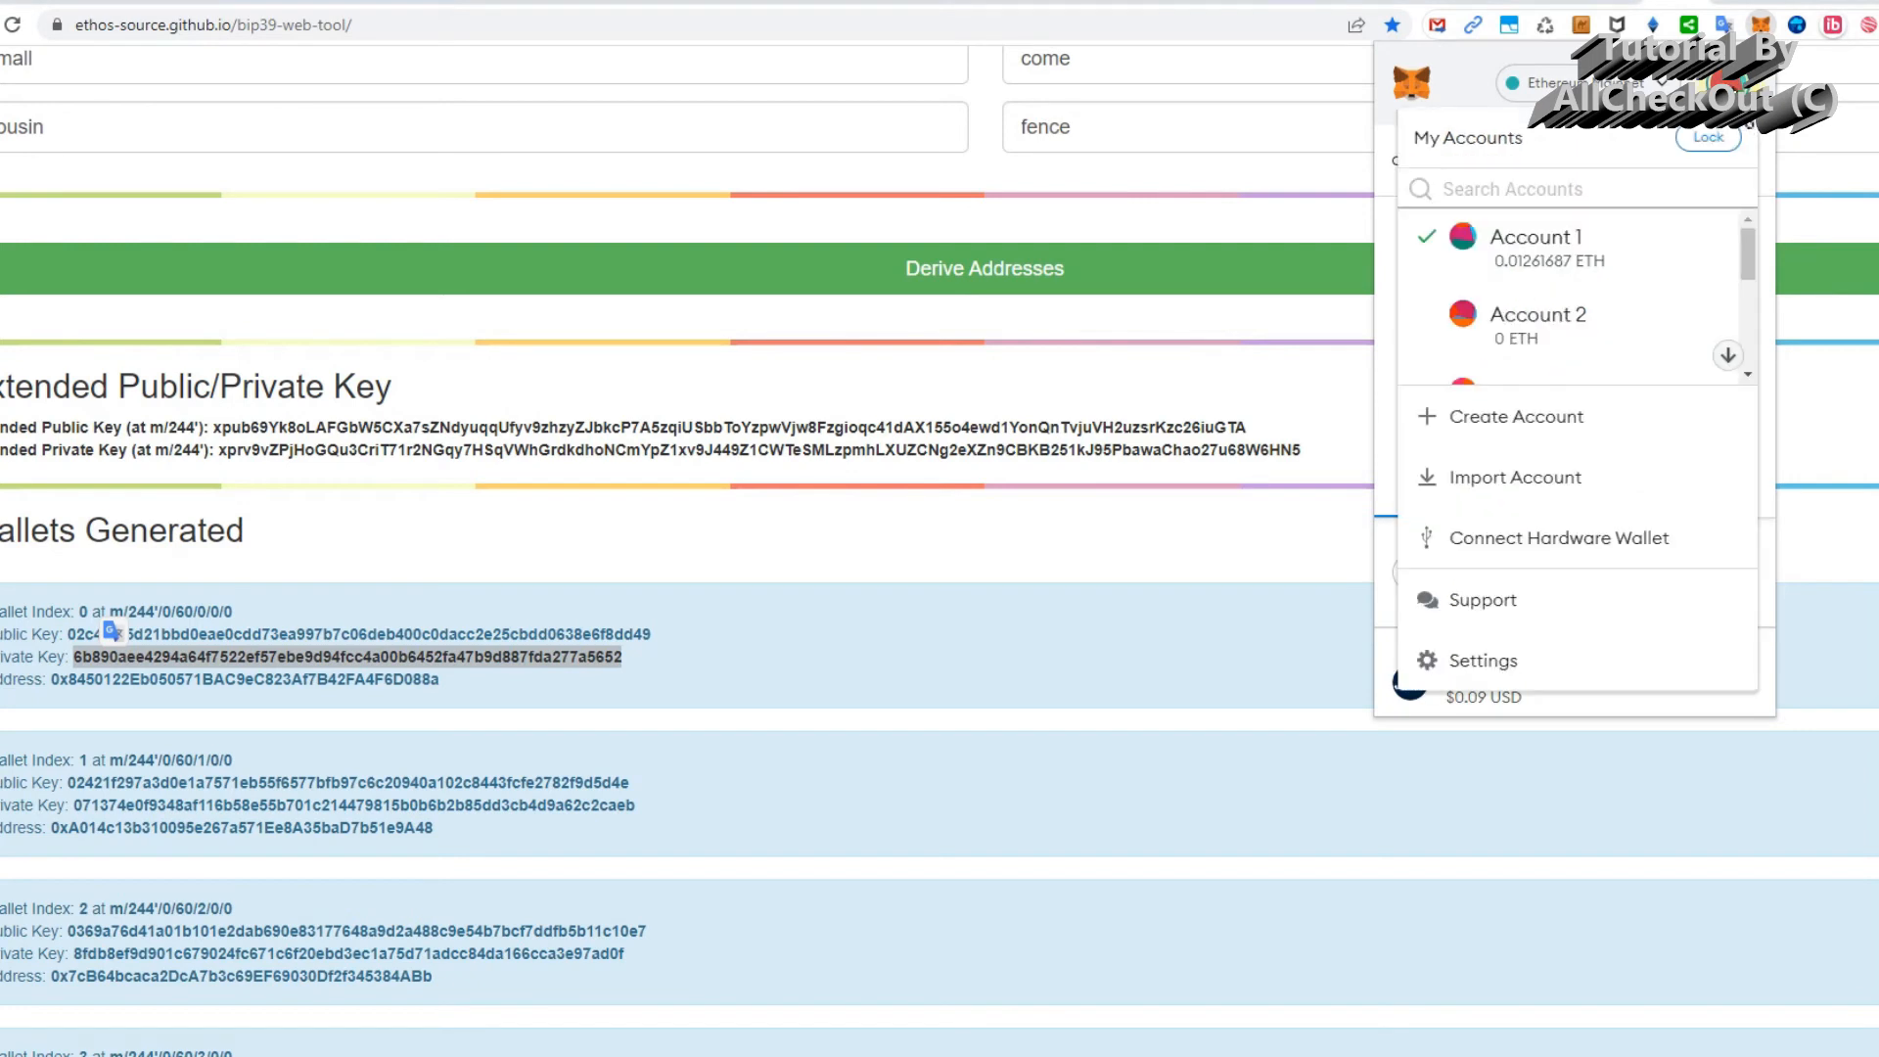
pyautogui.moveTo(1512, 476)
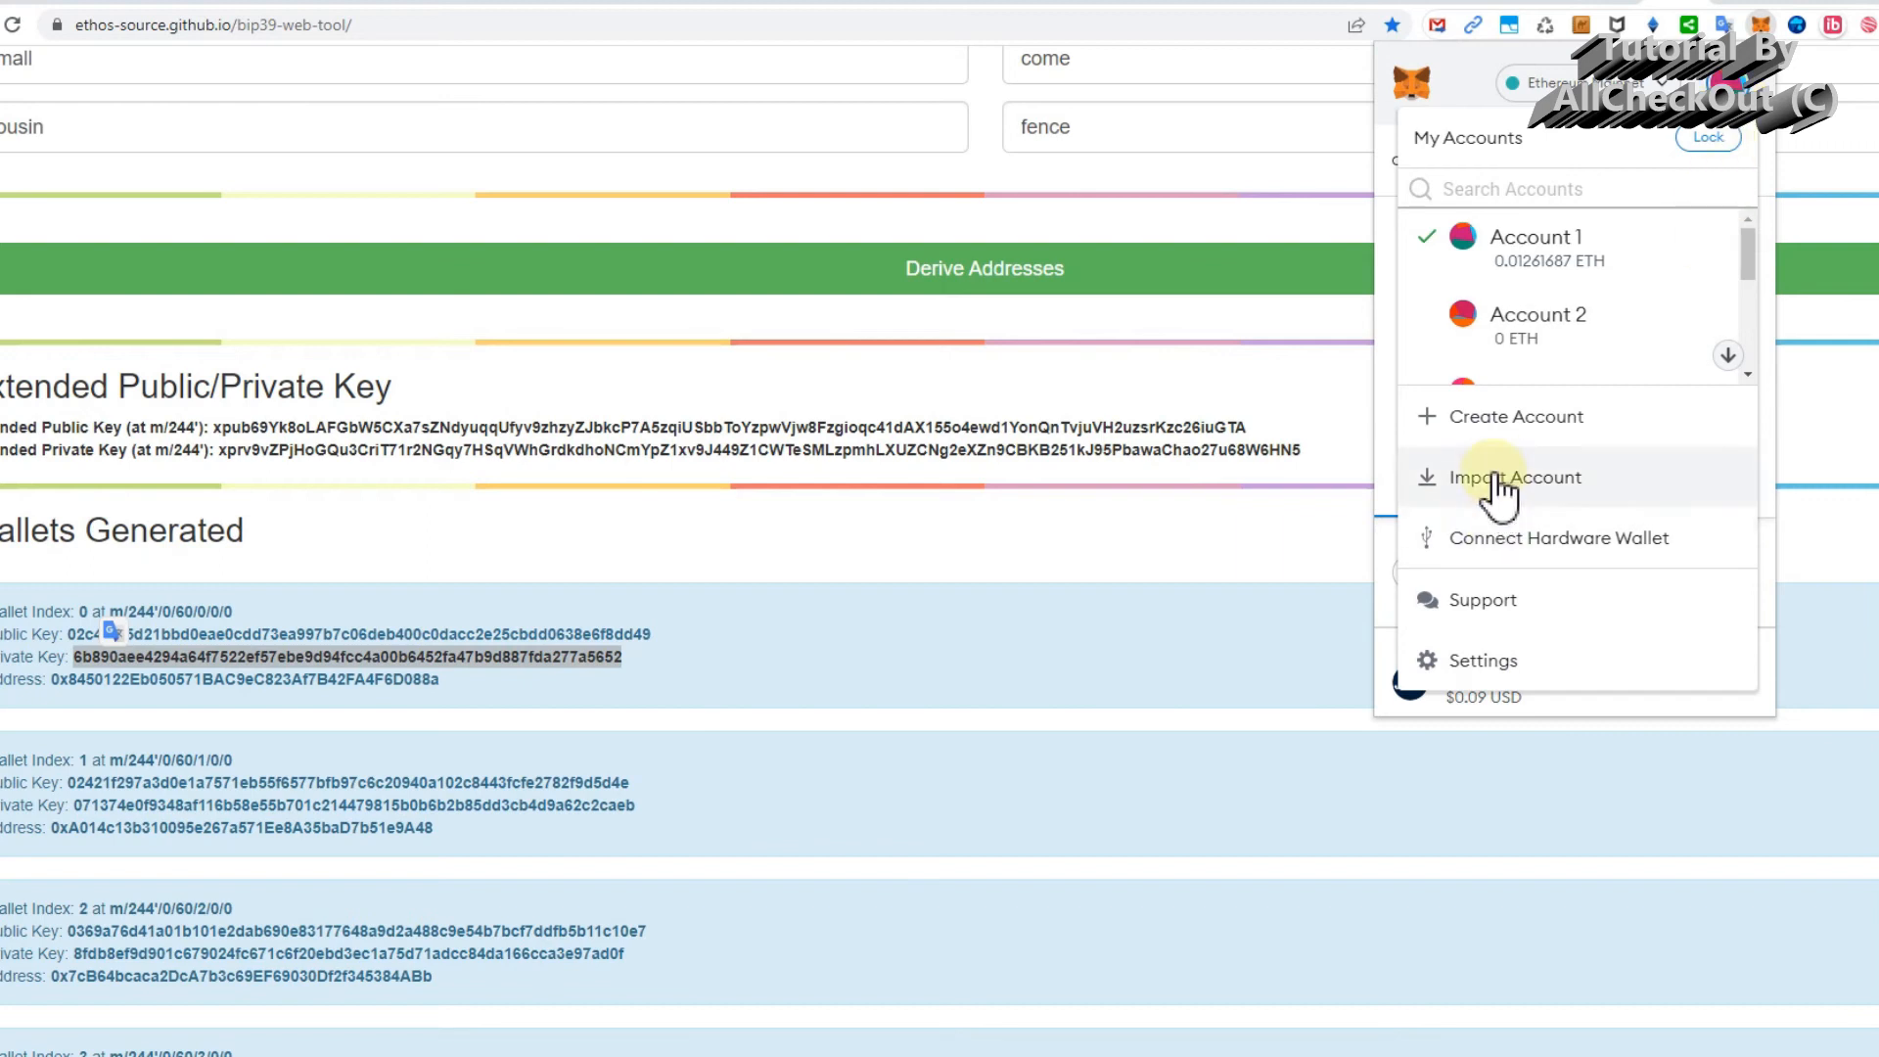
# Open MetaMask's Import Account form with Private Key type, then return to Account 1's overview.
pyautogui.click(1512, 476)
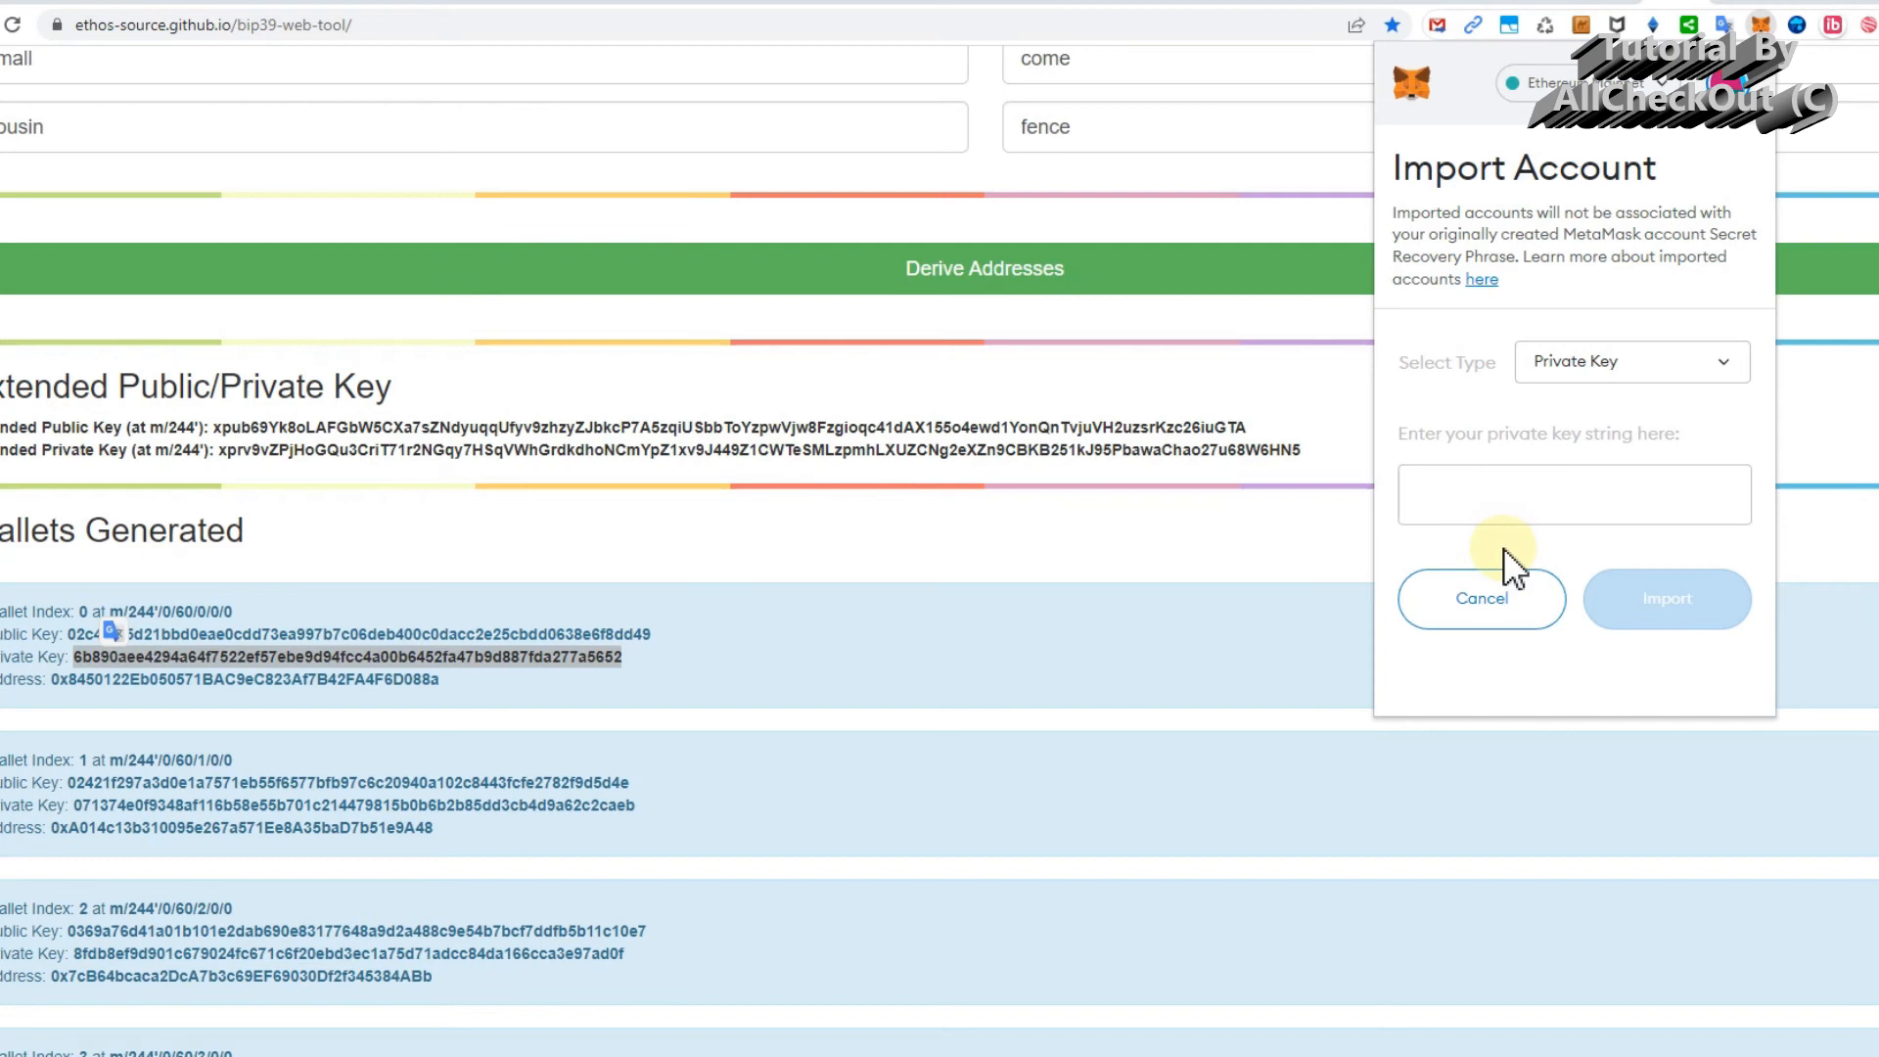
pyautogui.click(1573, 492)
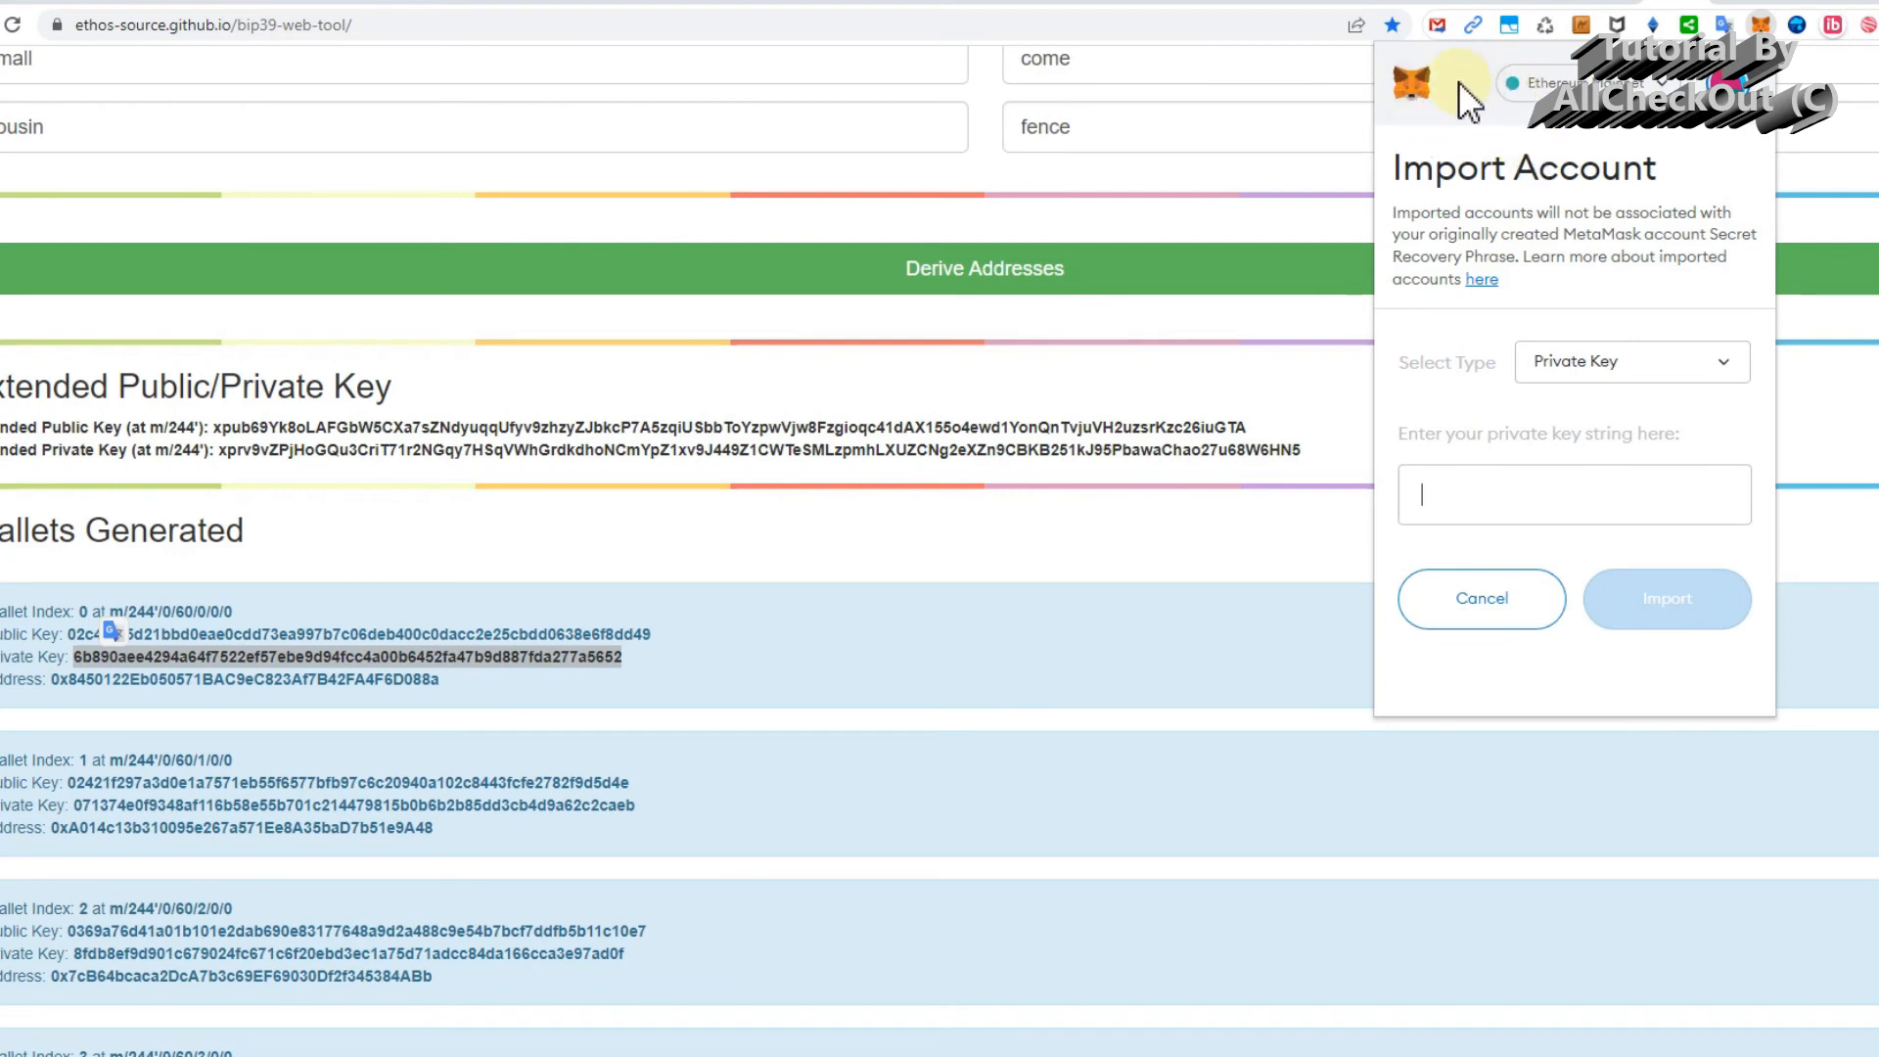
pyautogui.moveTo(1458, 160)
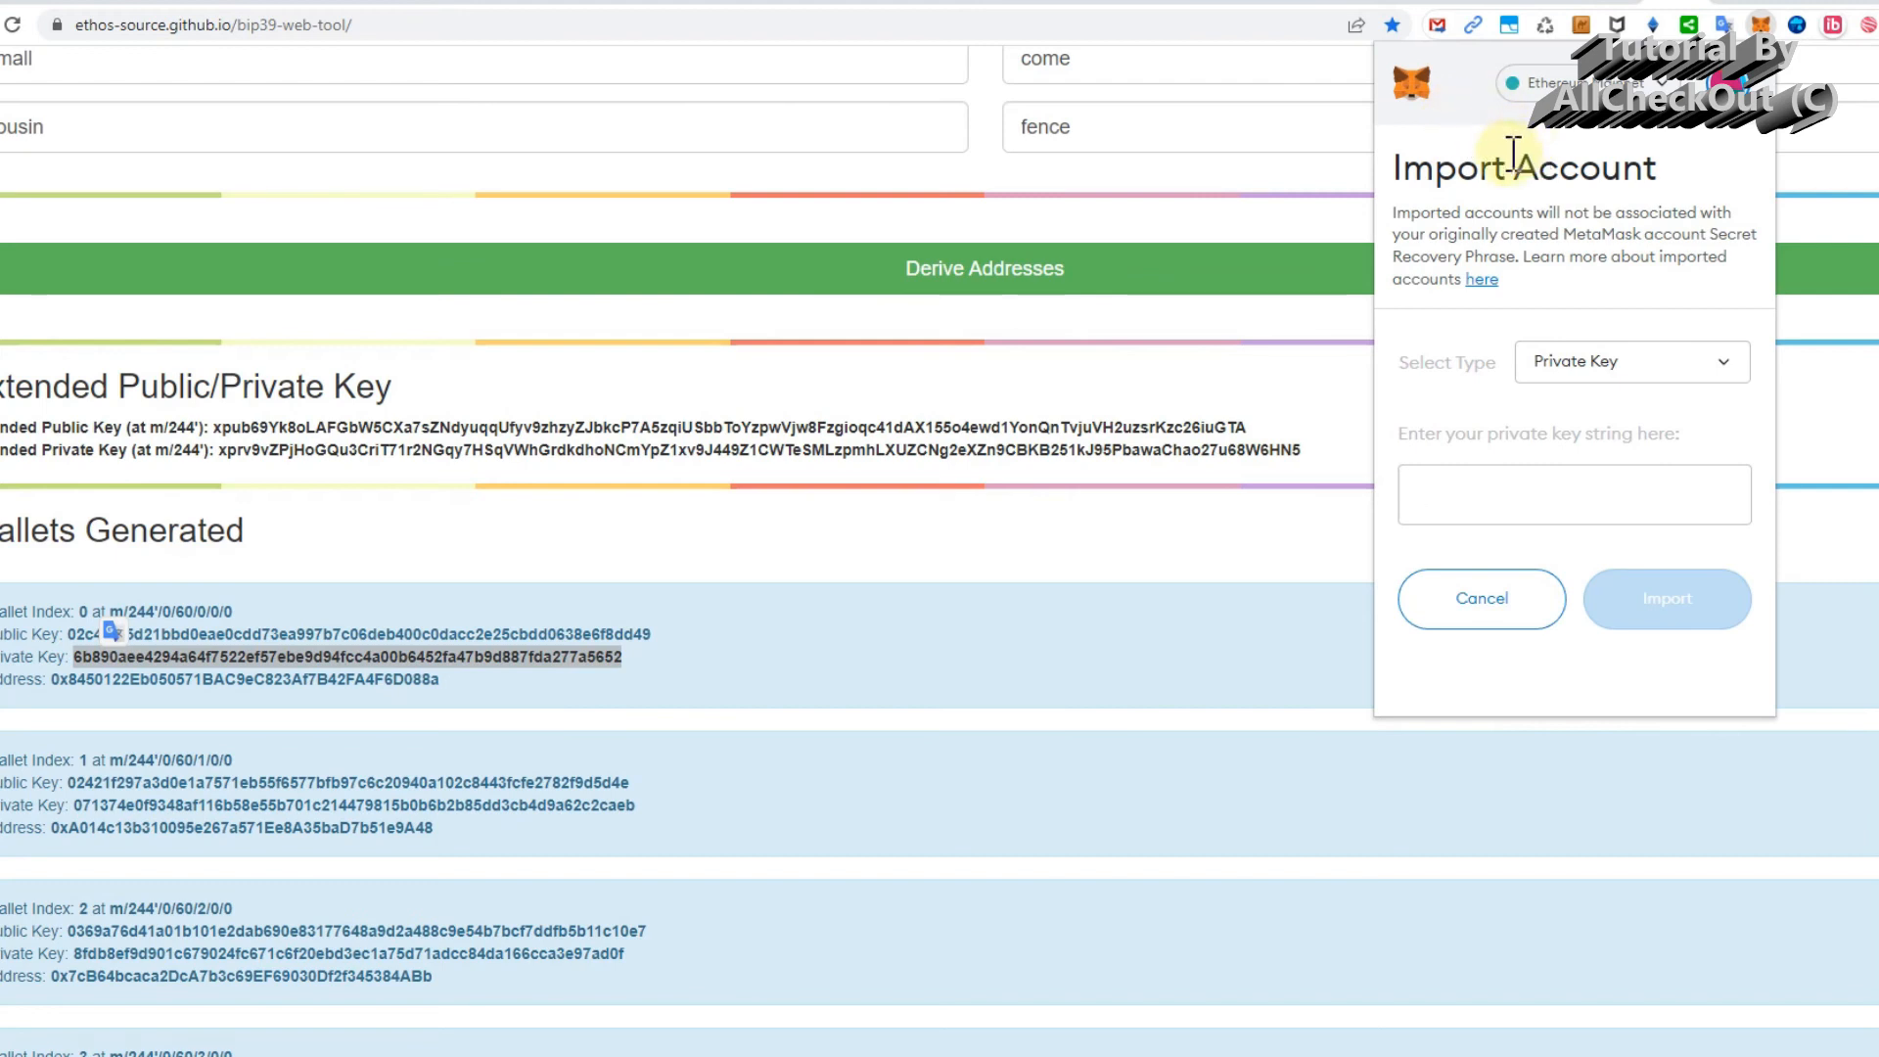
pyautogui.moveTo(1046, 561)
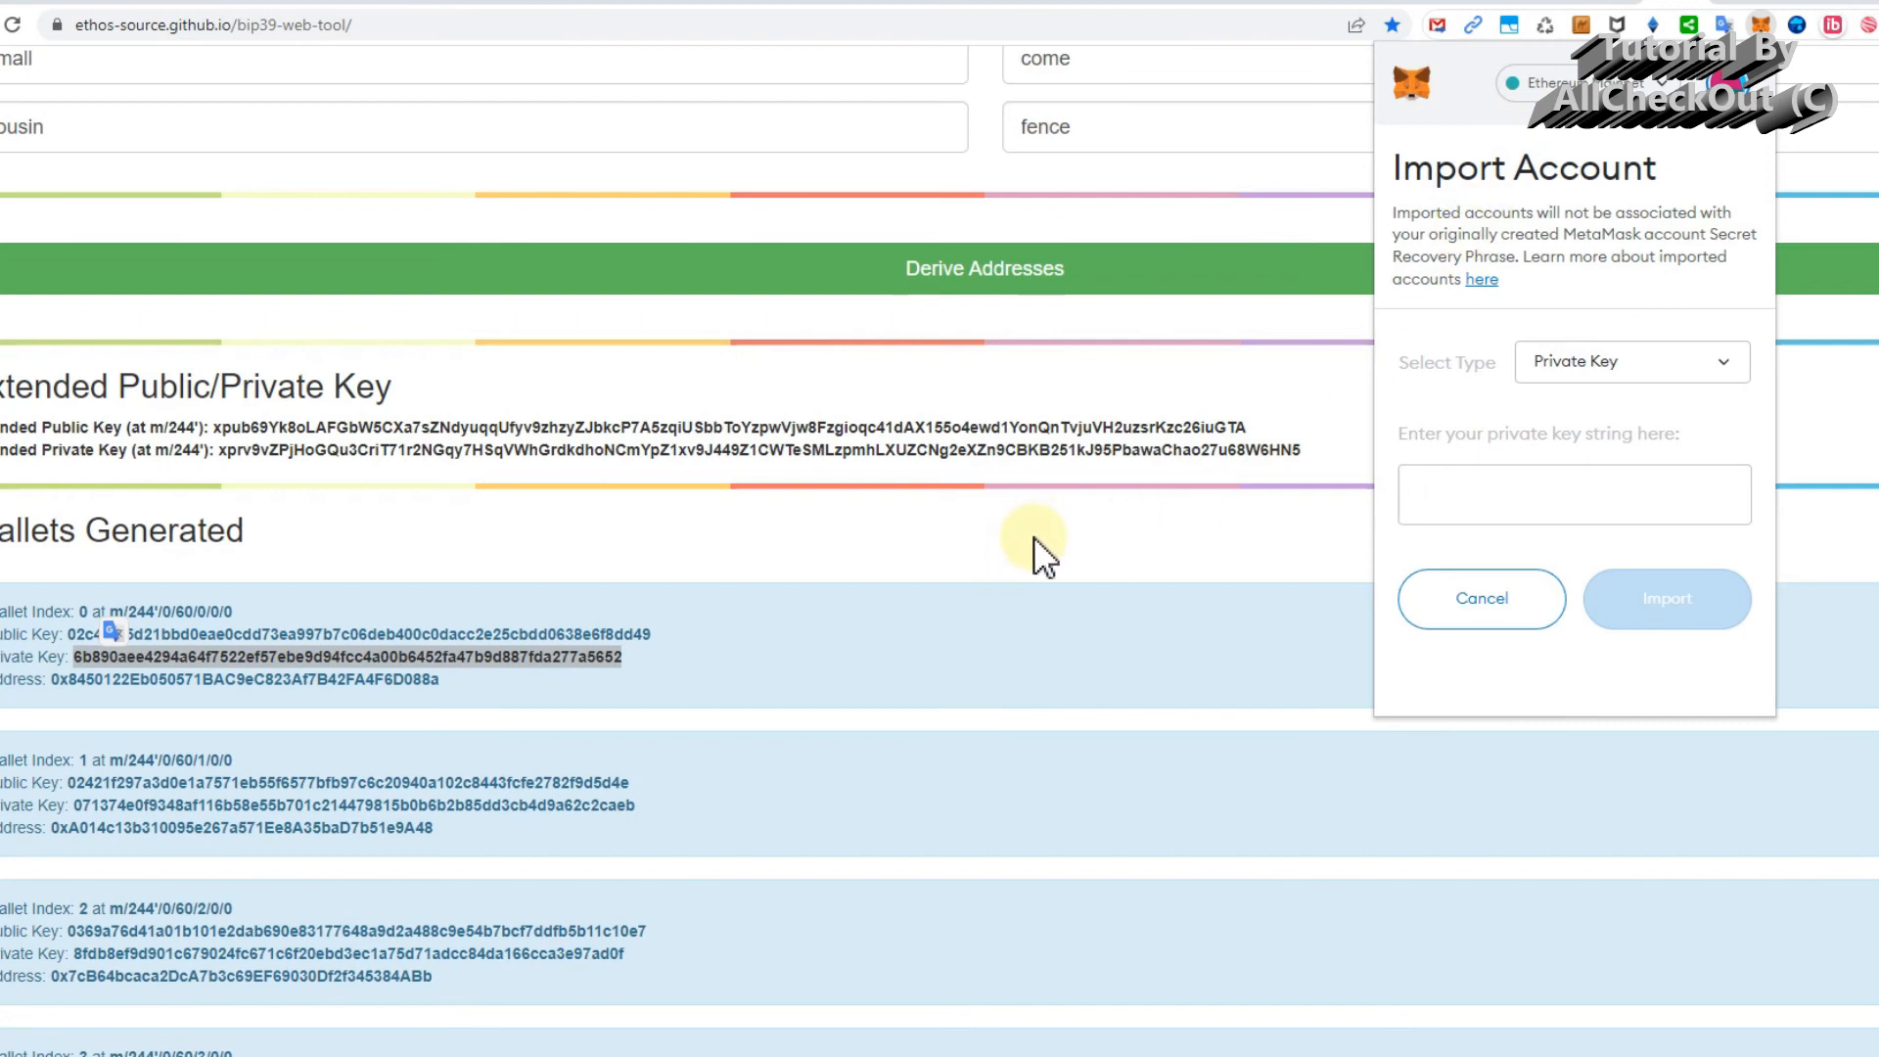
pyautogui.moveTo(1098, 565)
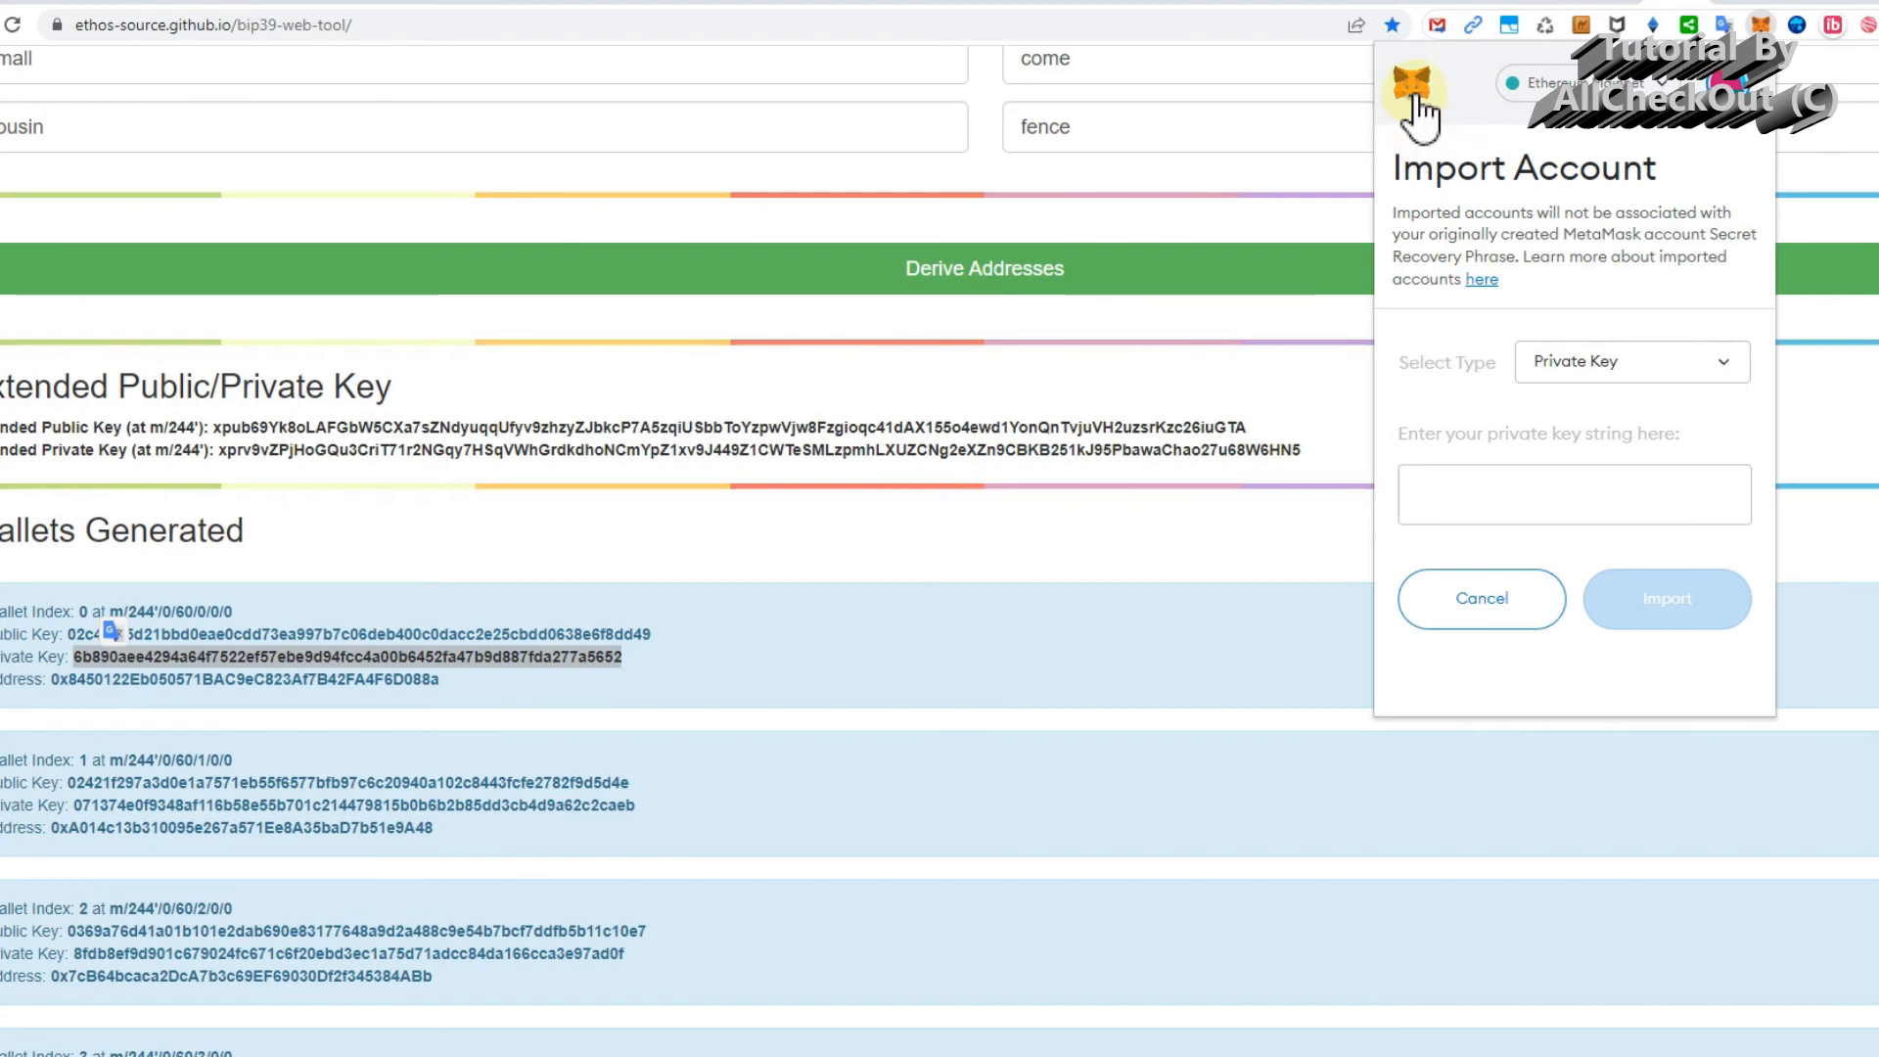
pyautogui.moveTo(1521, 141)
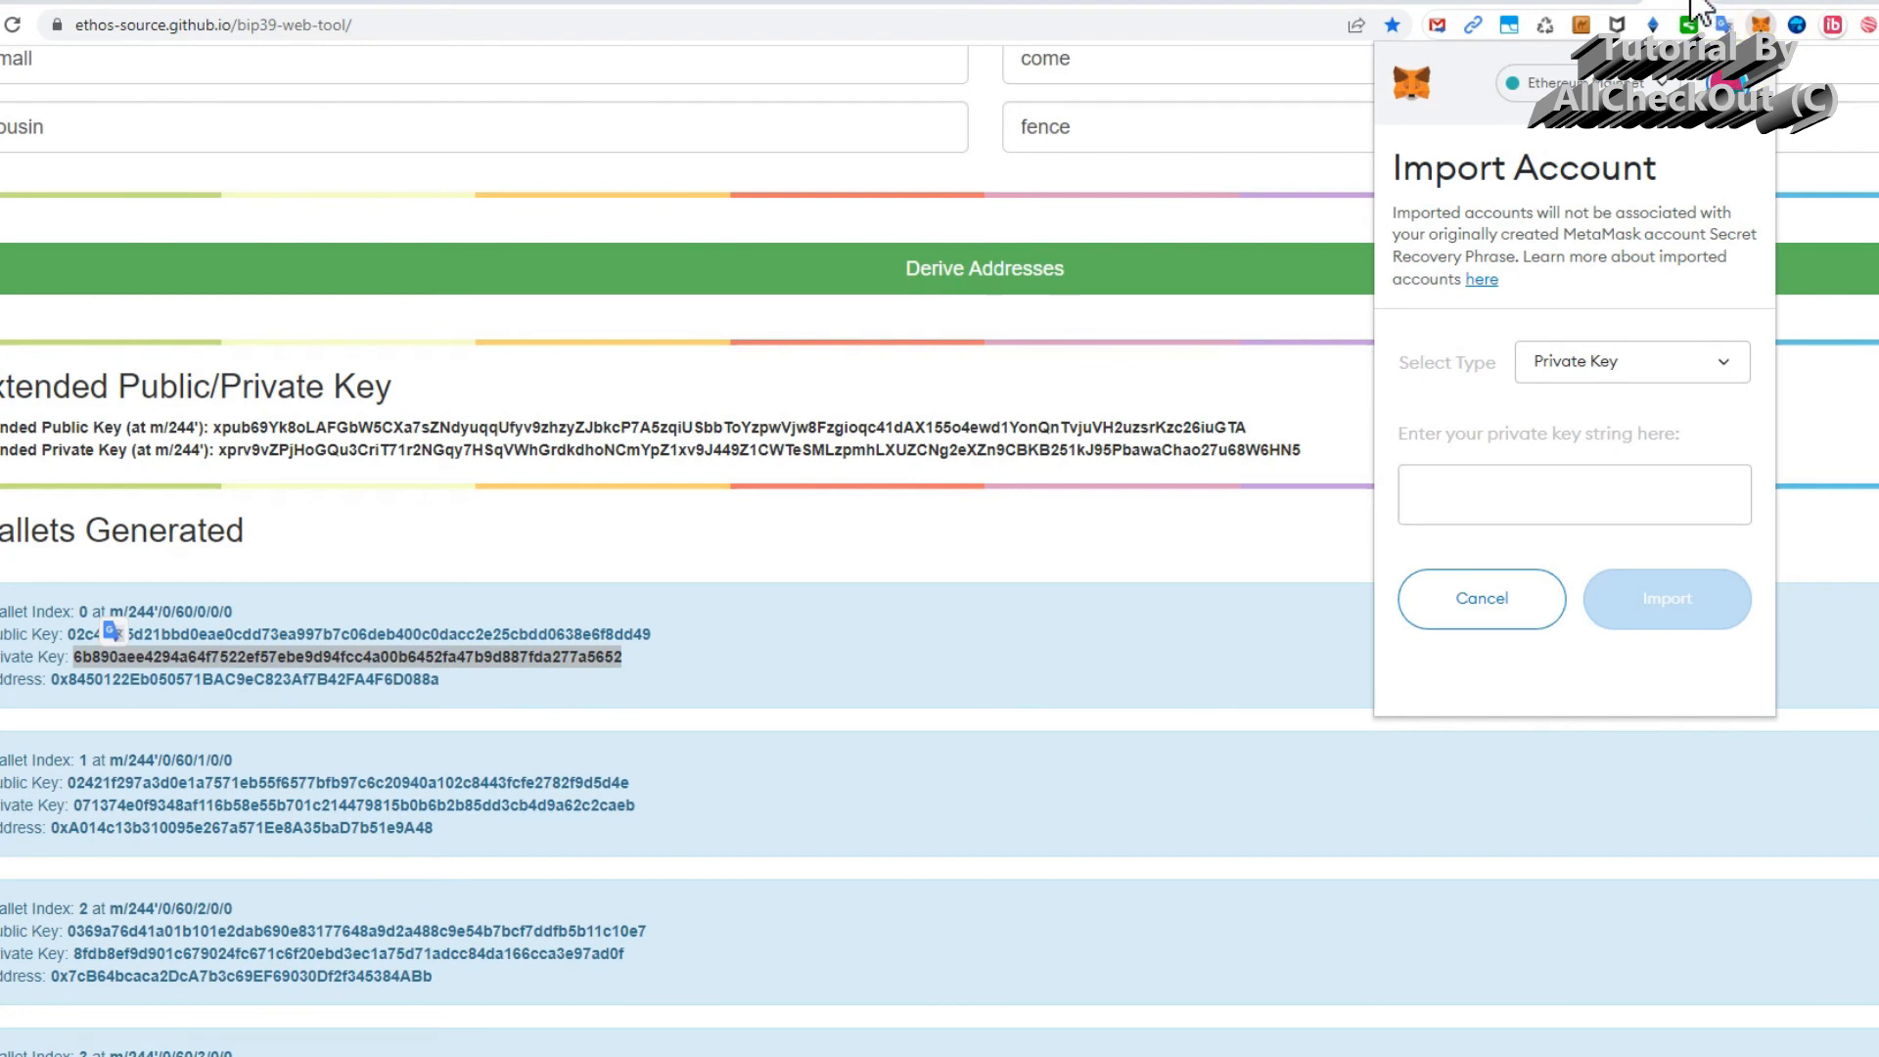
pyautogui.click(1479, 598)
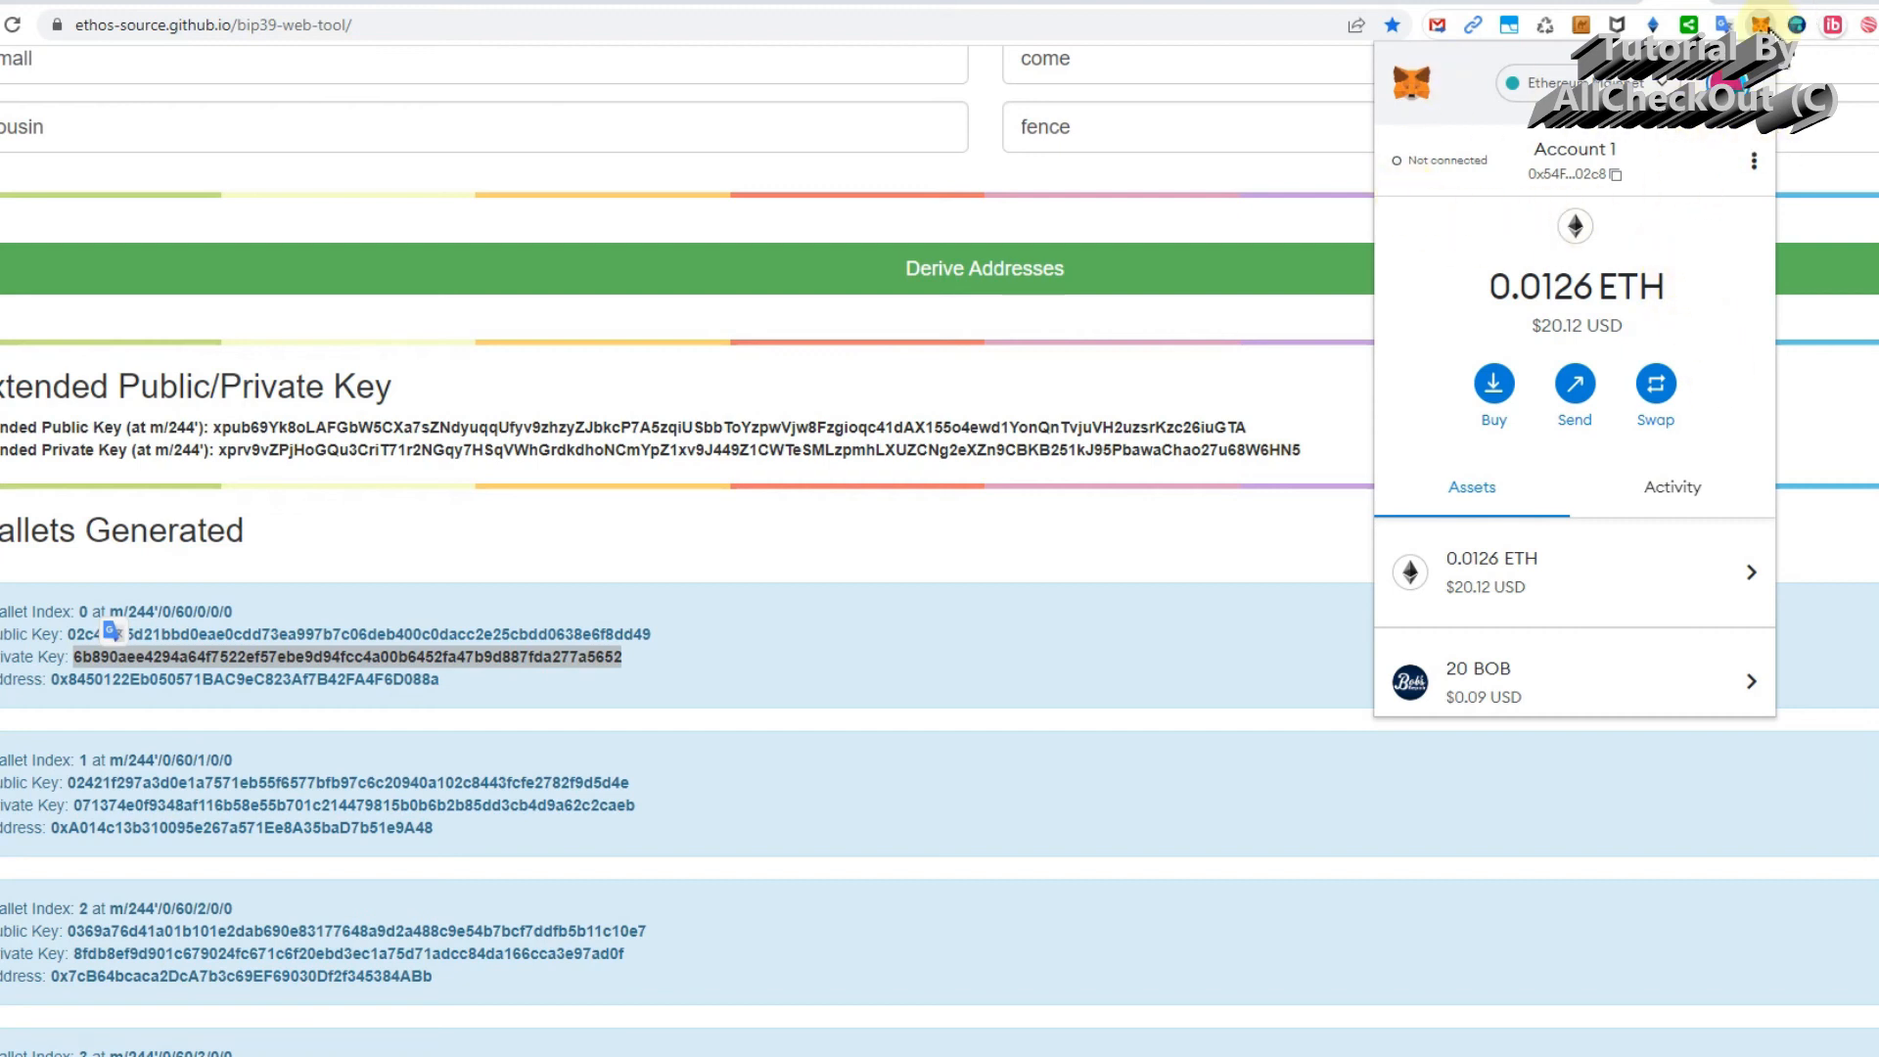
pyautogui.moveTo(1472, 273)
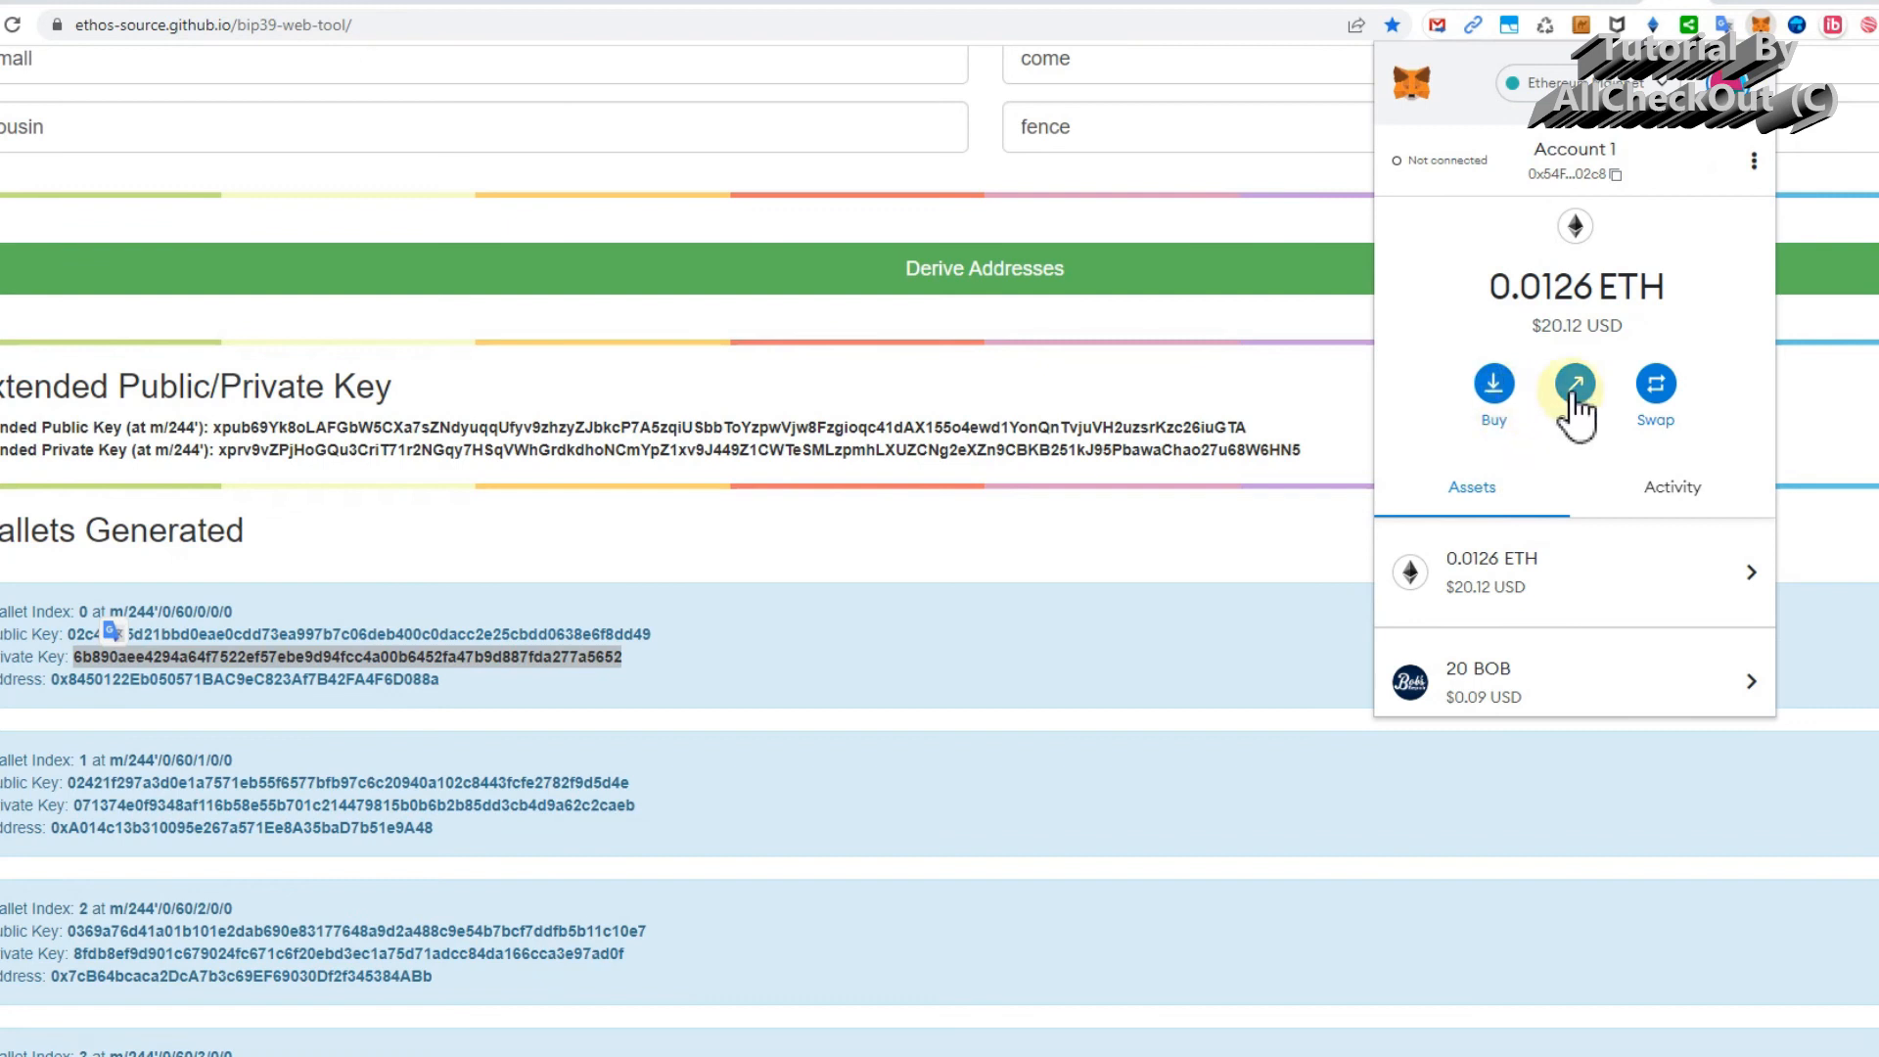
pyautogui.moveTo(1687, 418)
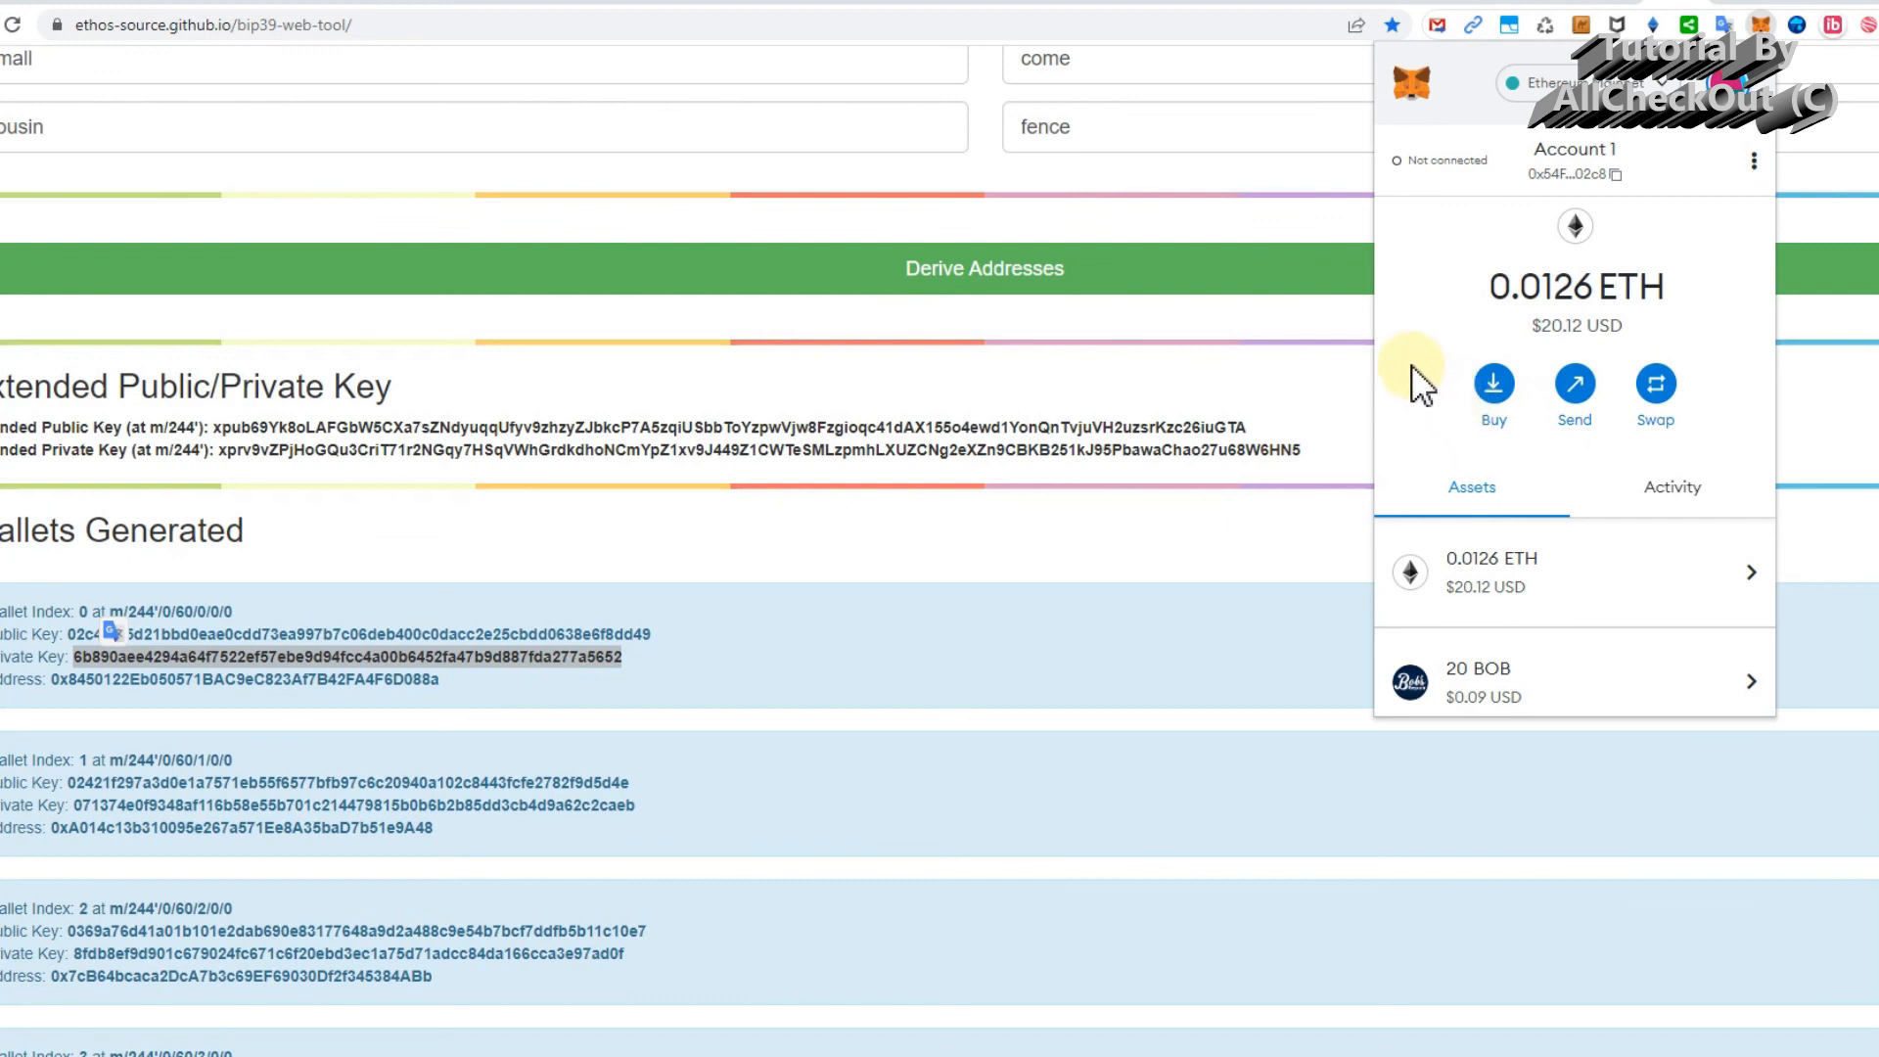
pyautogui.moveTo(1367, 373)
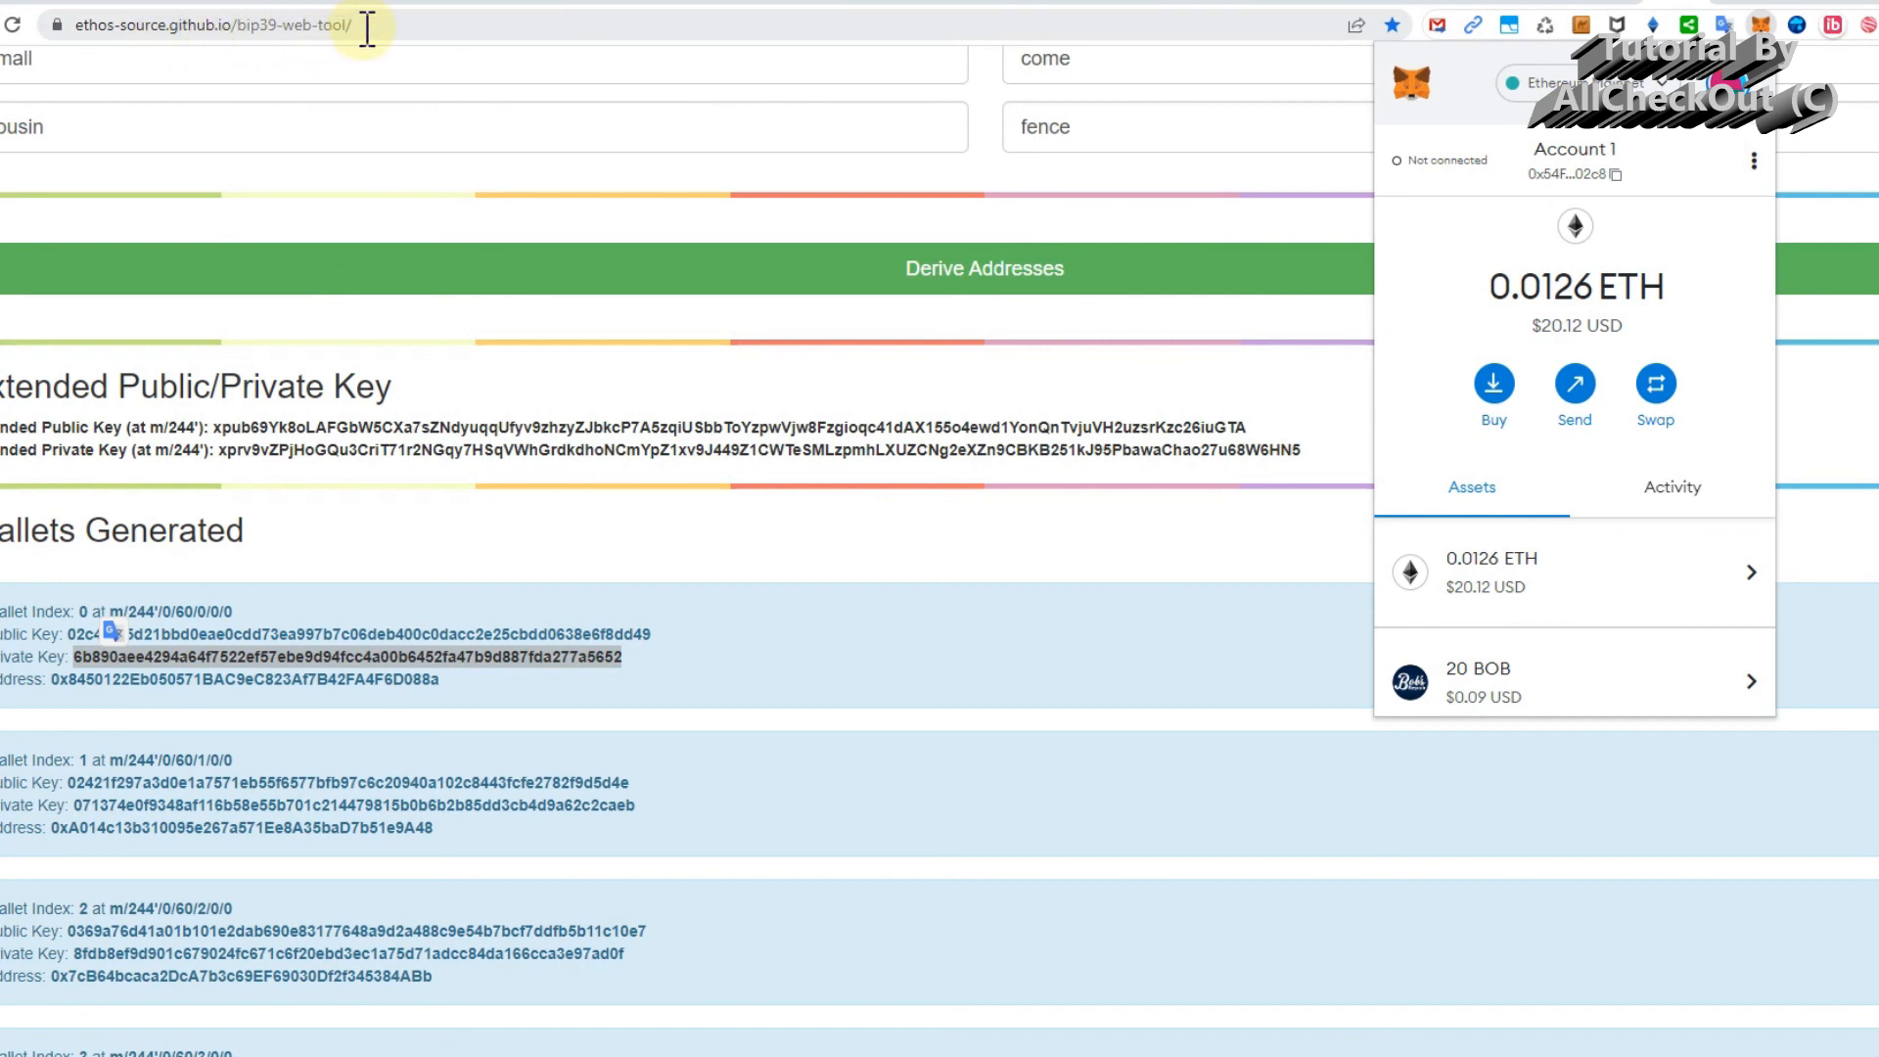
pyautogui.moveTo(480, 28)
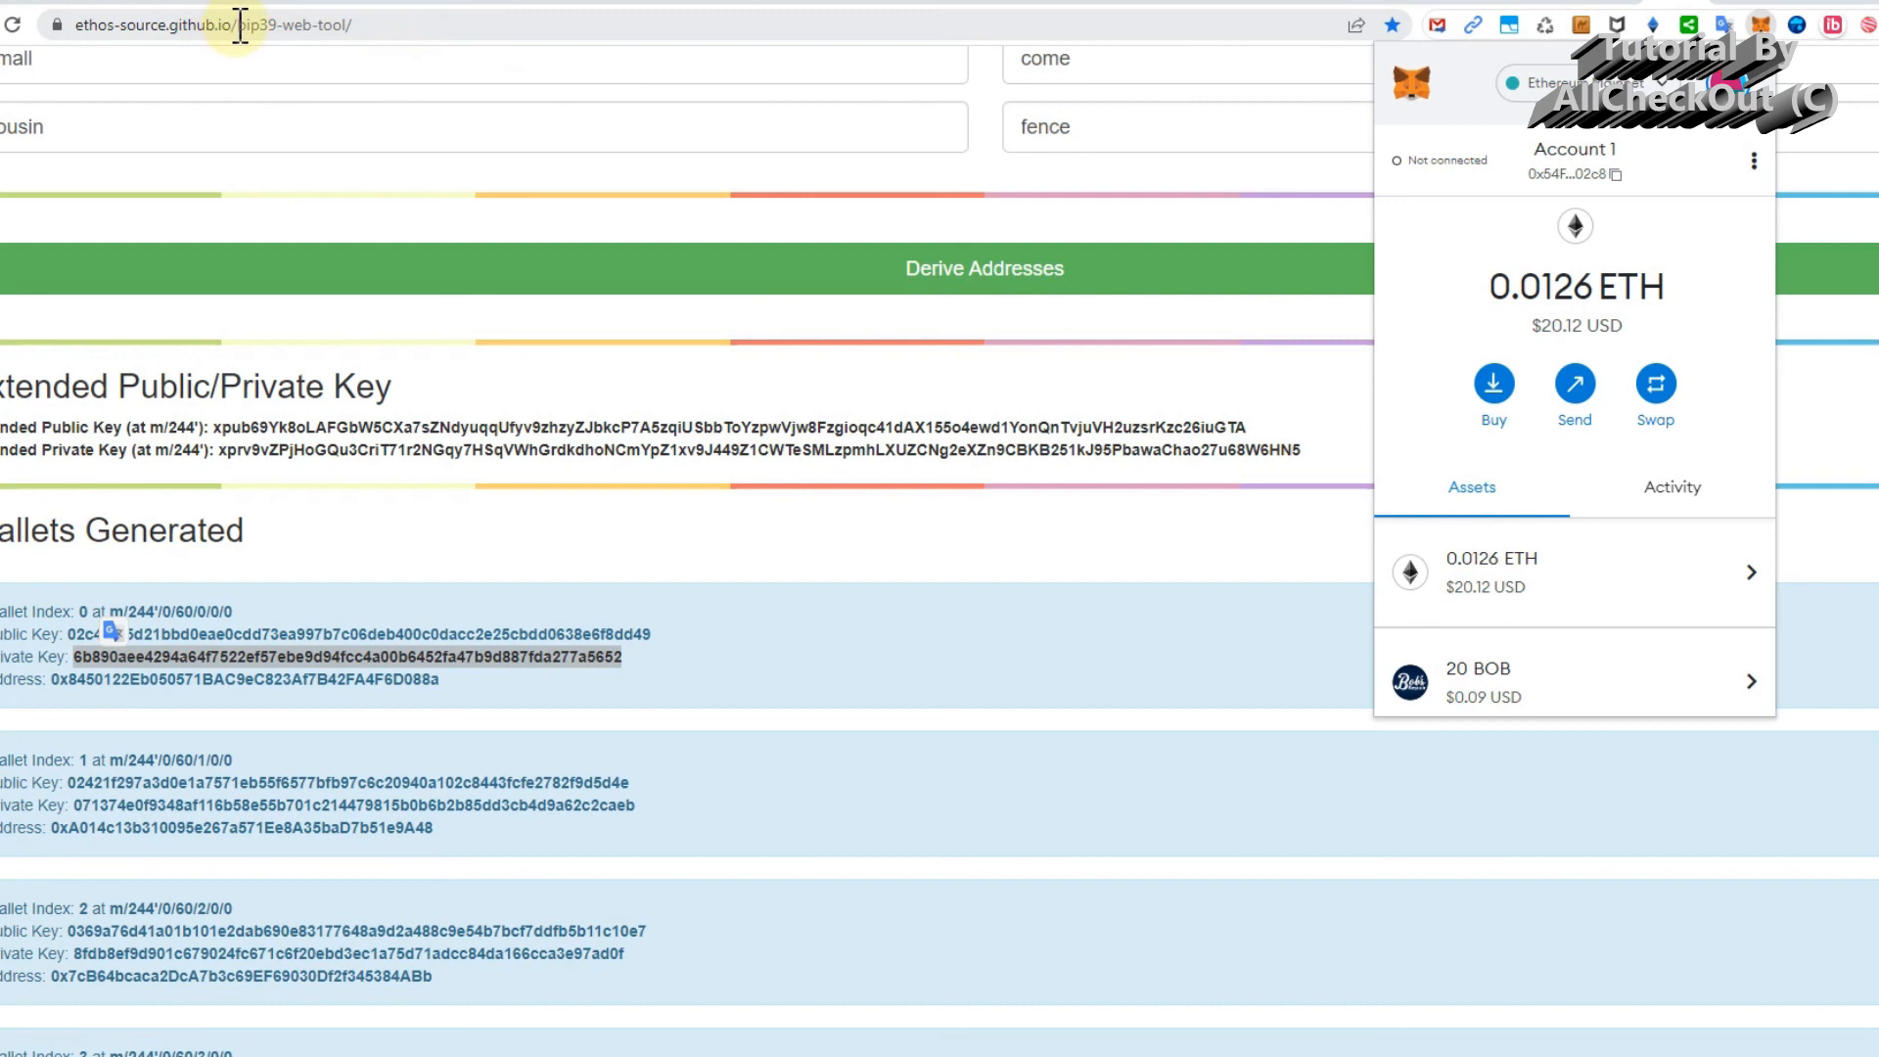
pyautogui.moveTo(575, 71)
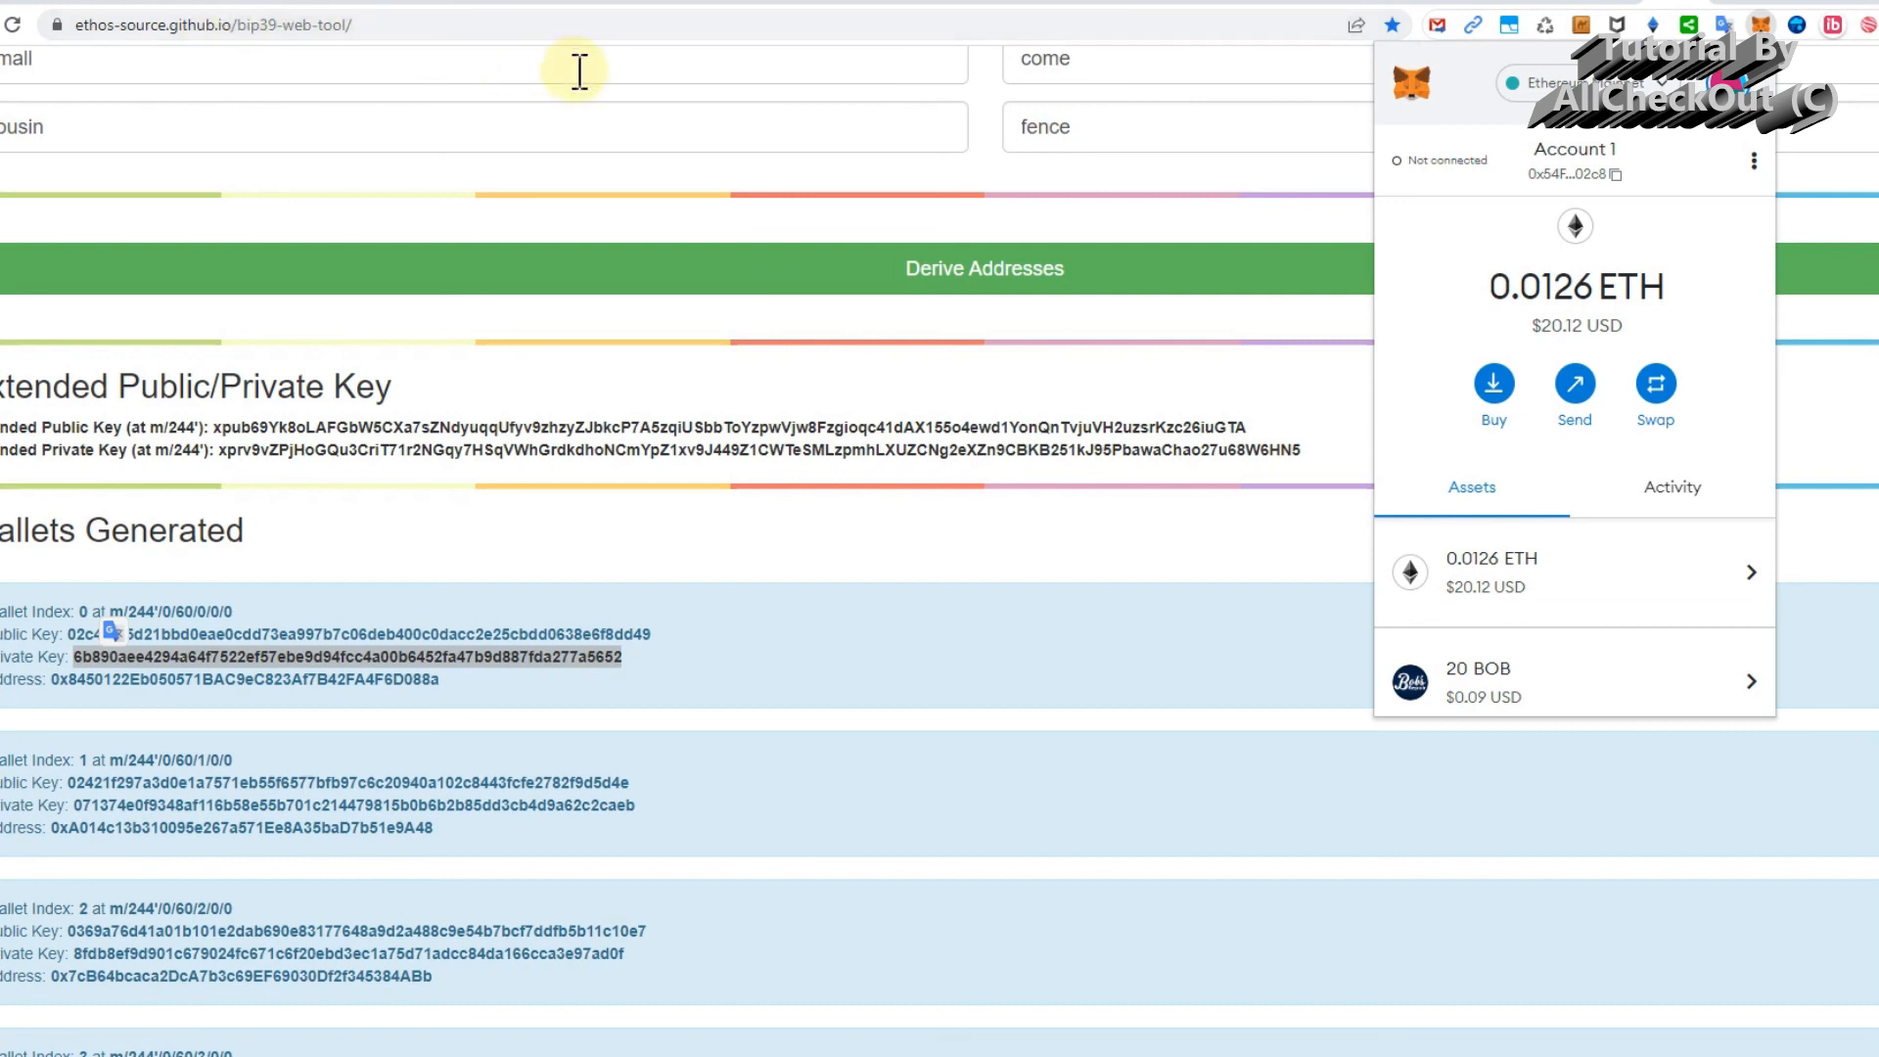
pyautogui.moveTo(893, 240)
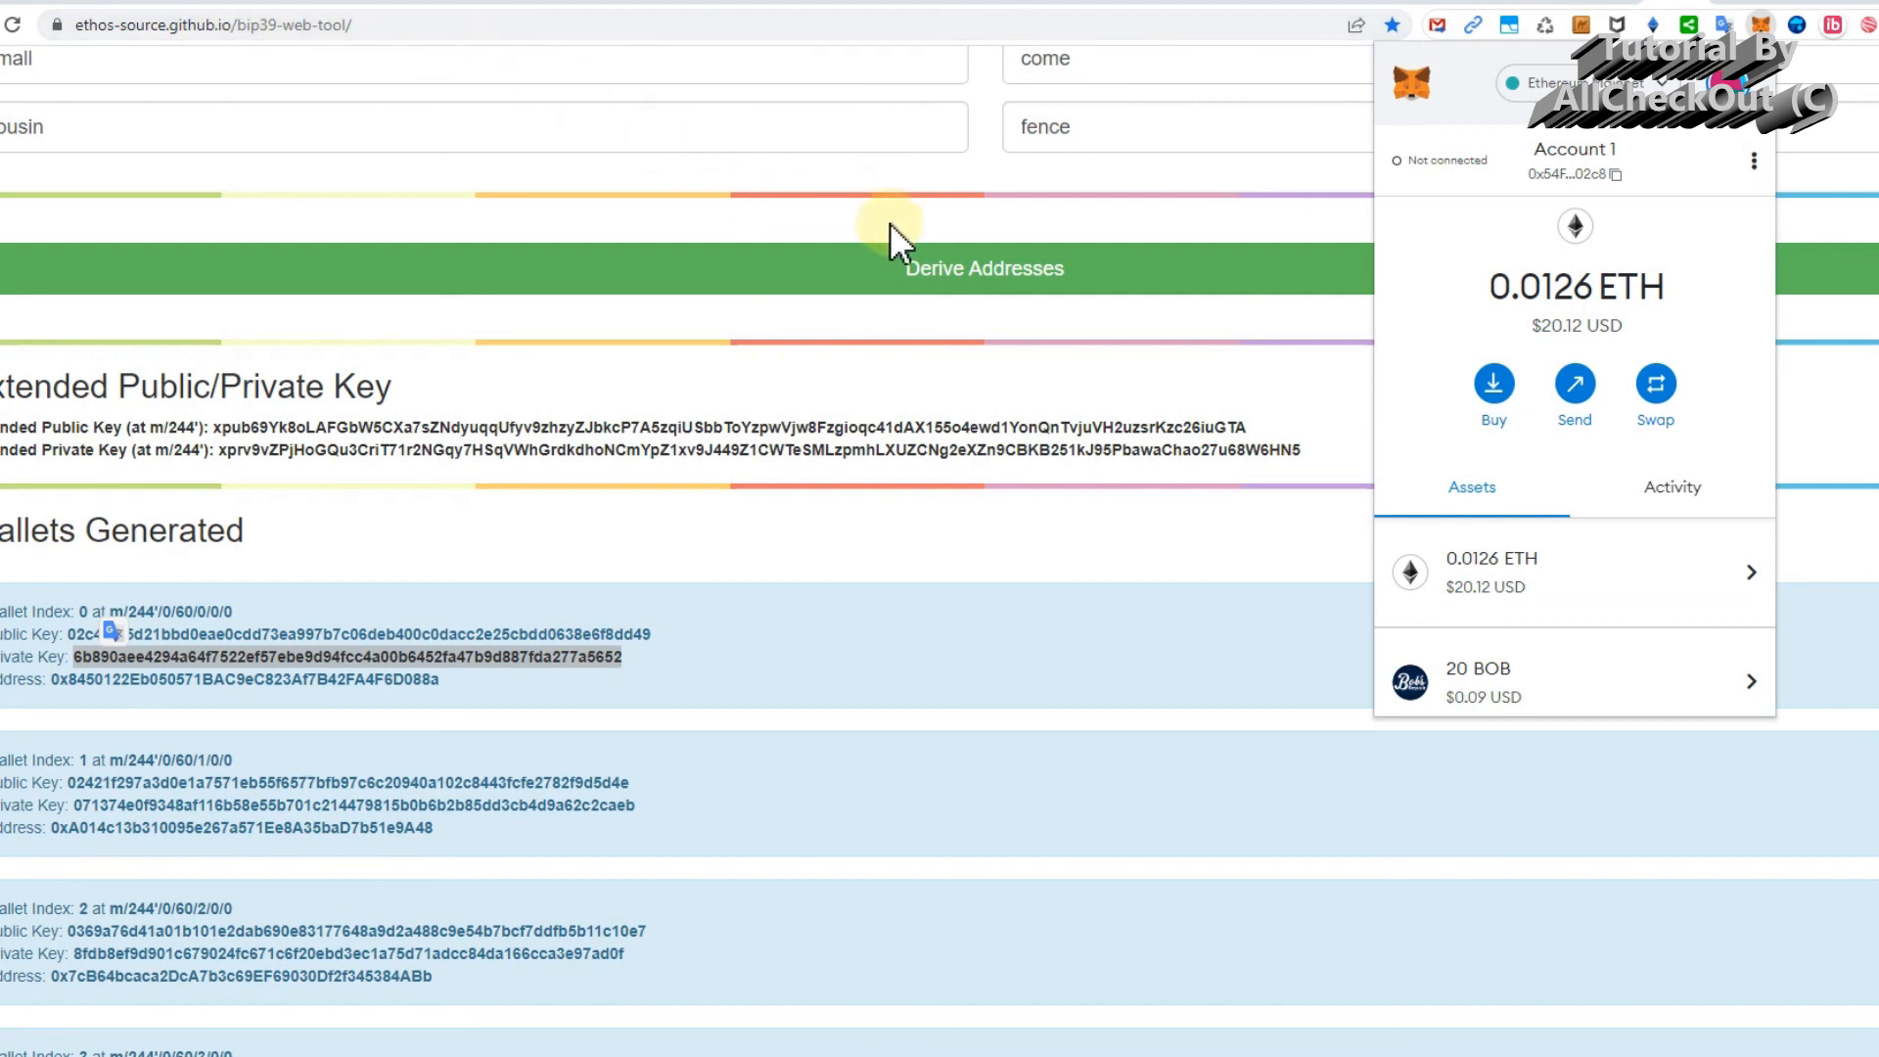
pyautogui.moveTo(790, 230)
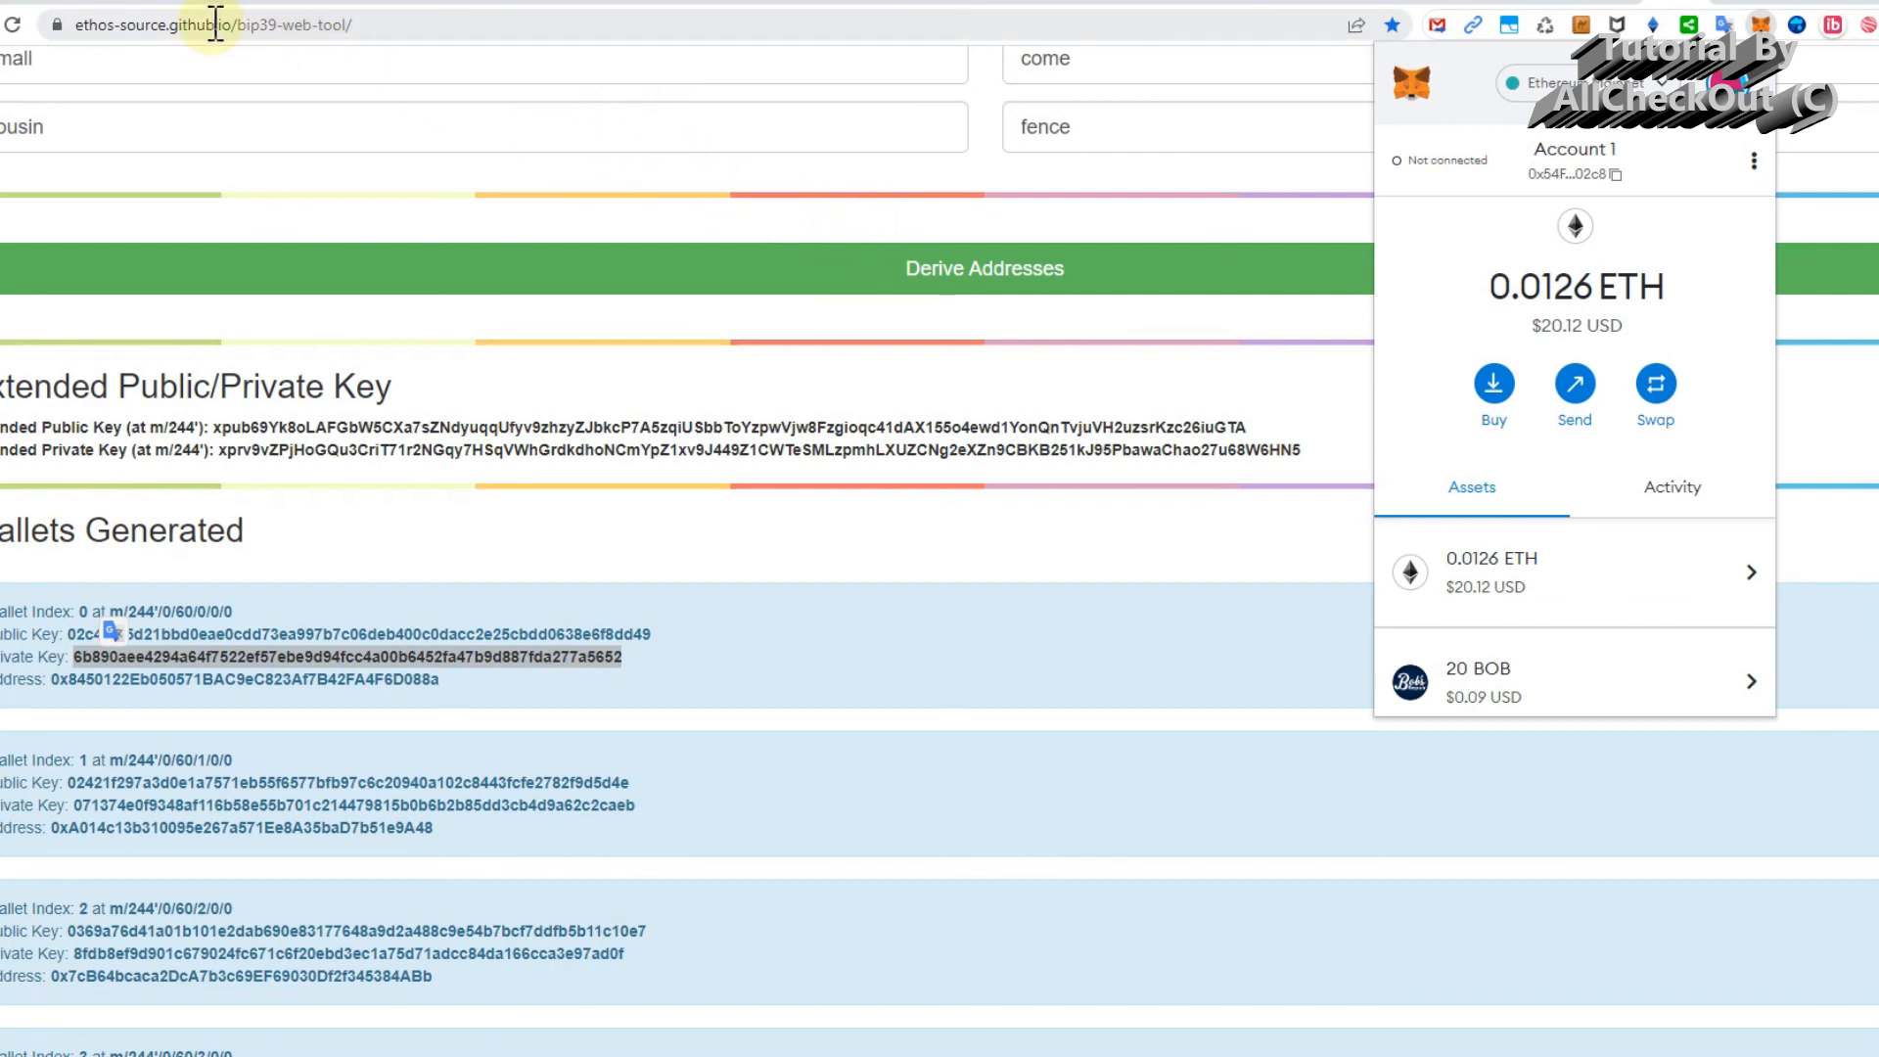
pyautogui.moveTo(609, 633)
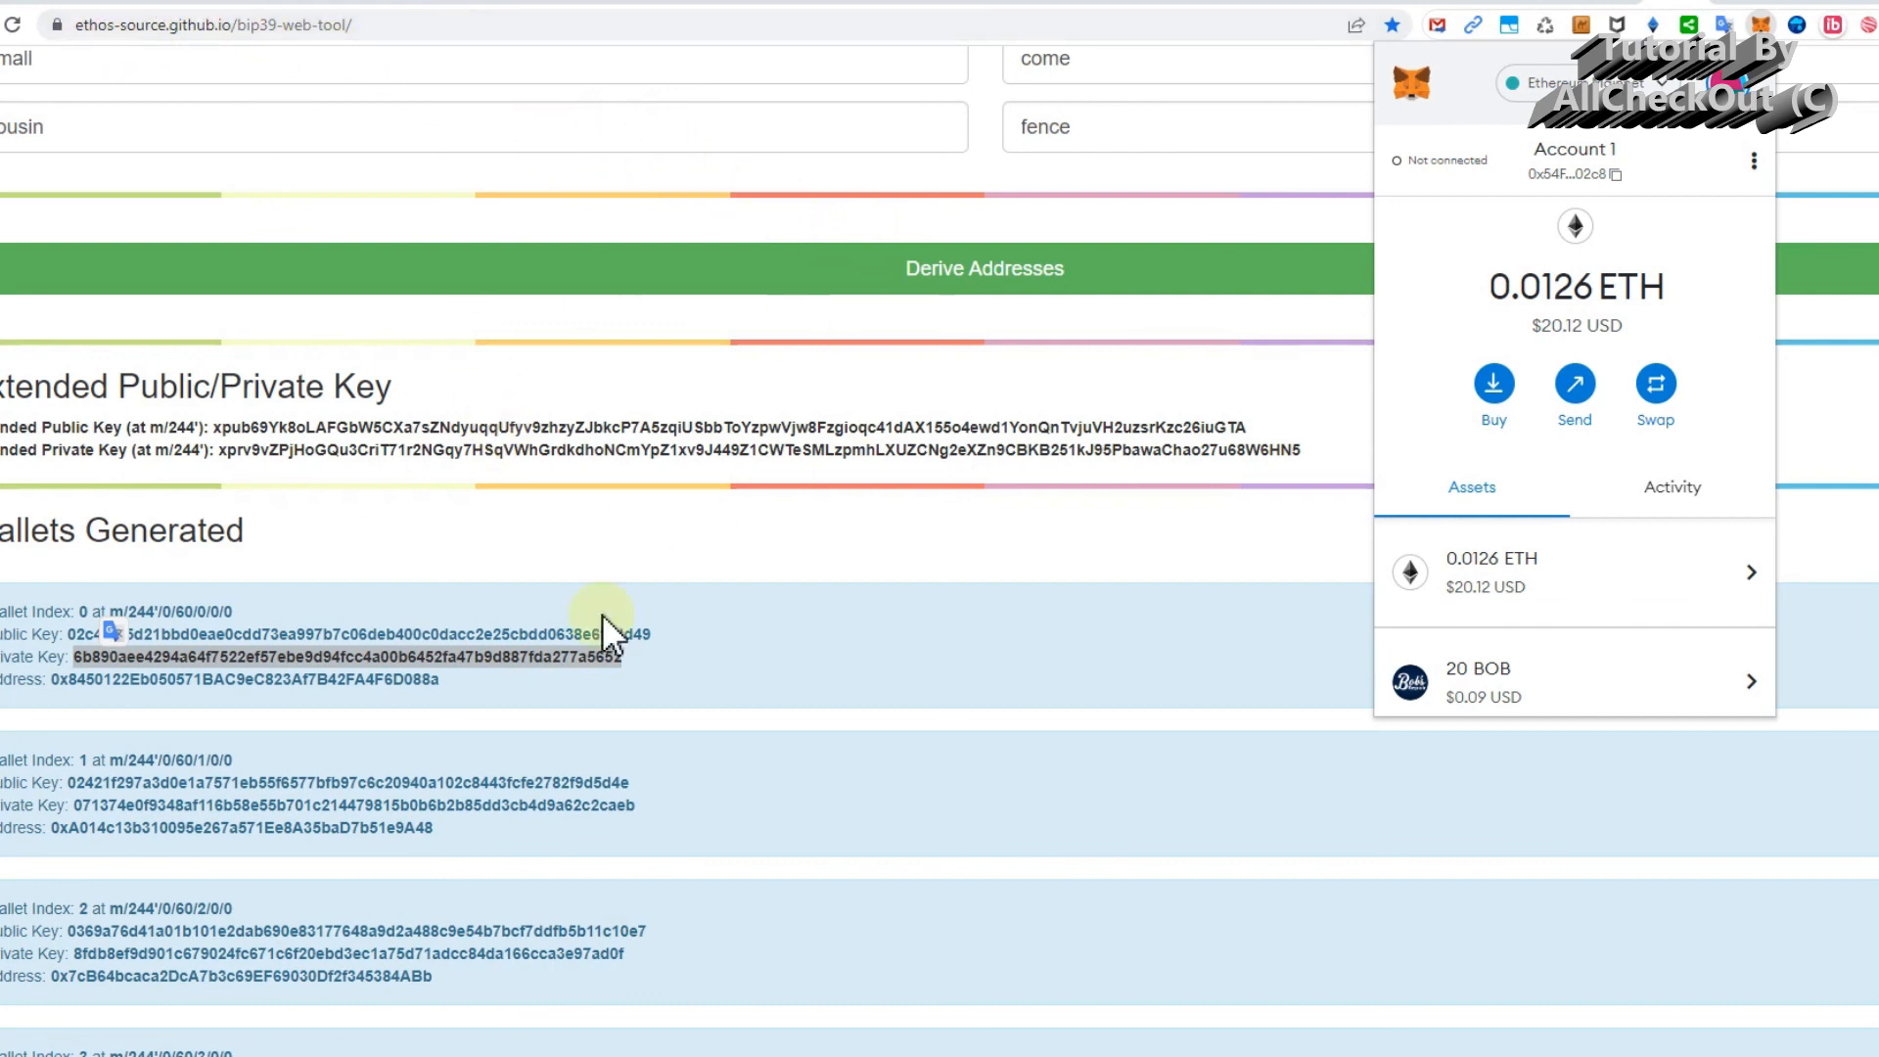
pyautogui.moveTo(1128, 394)
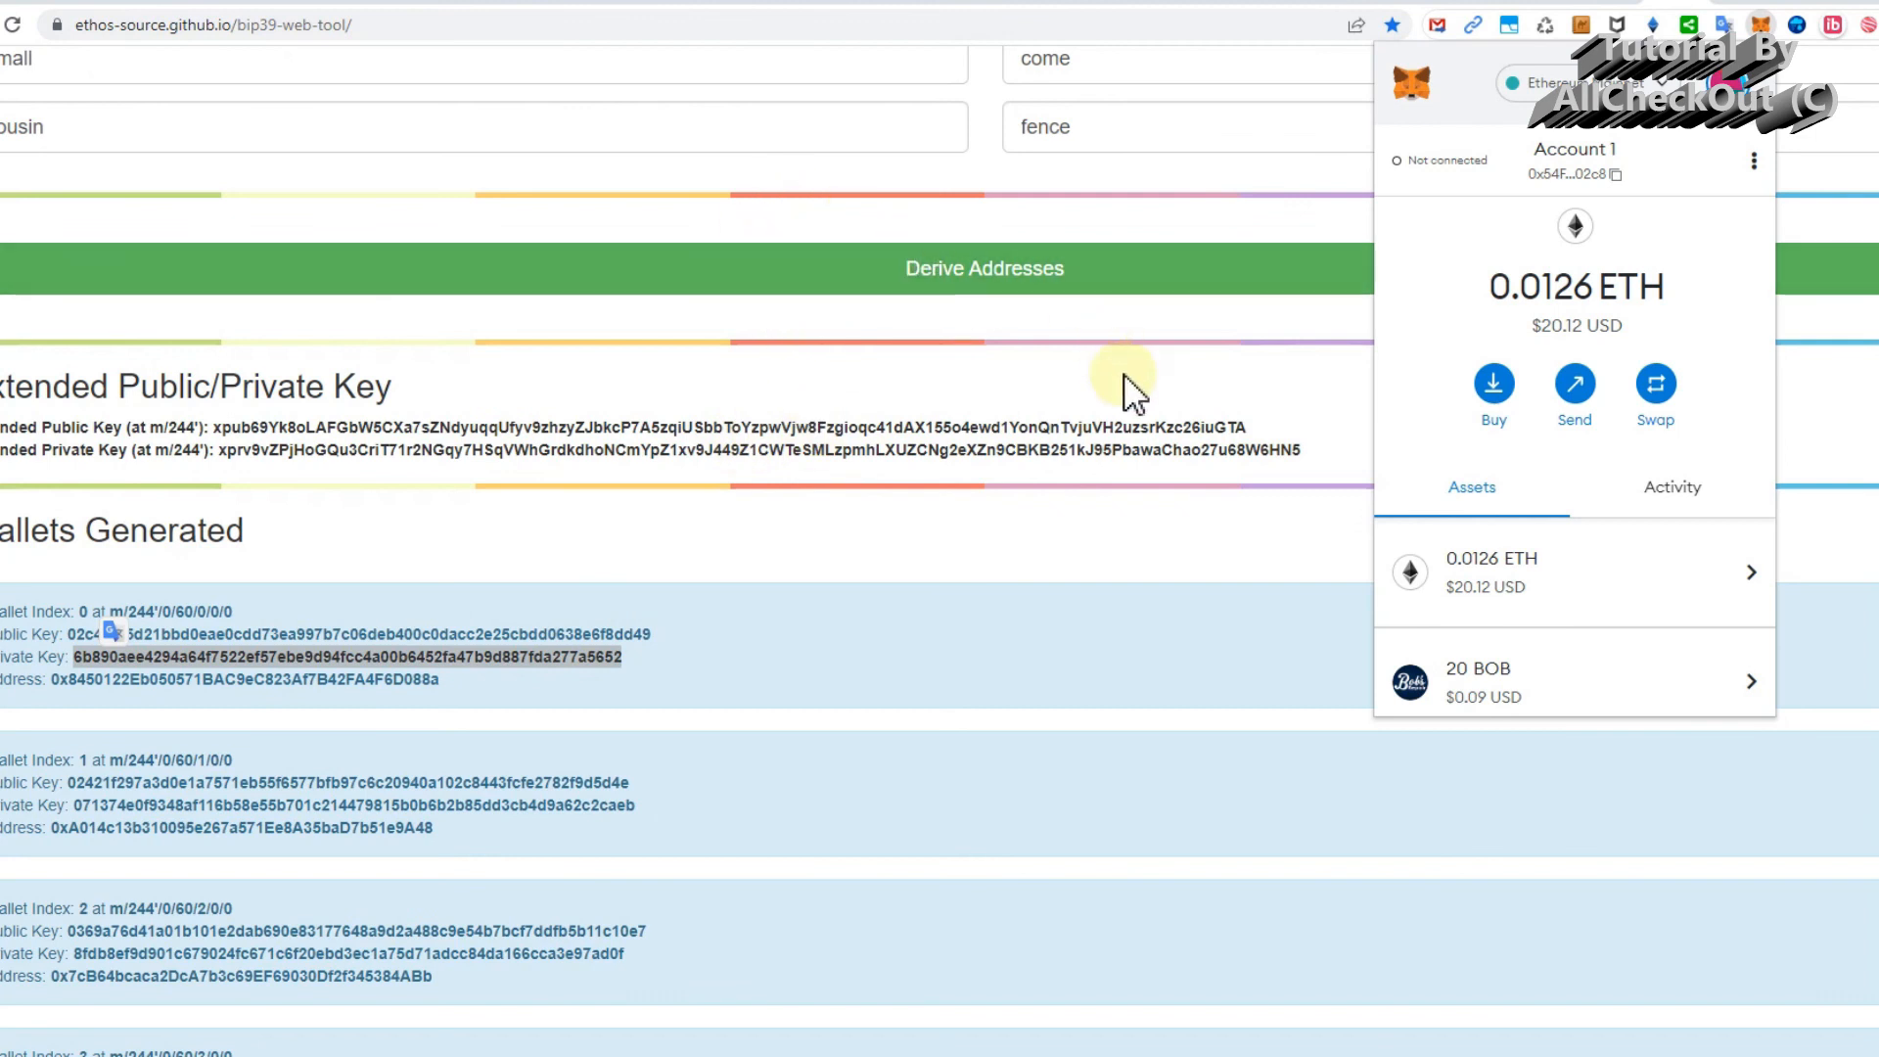